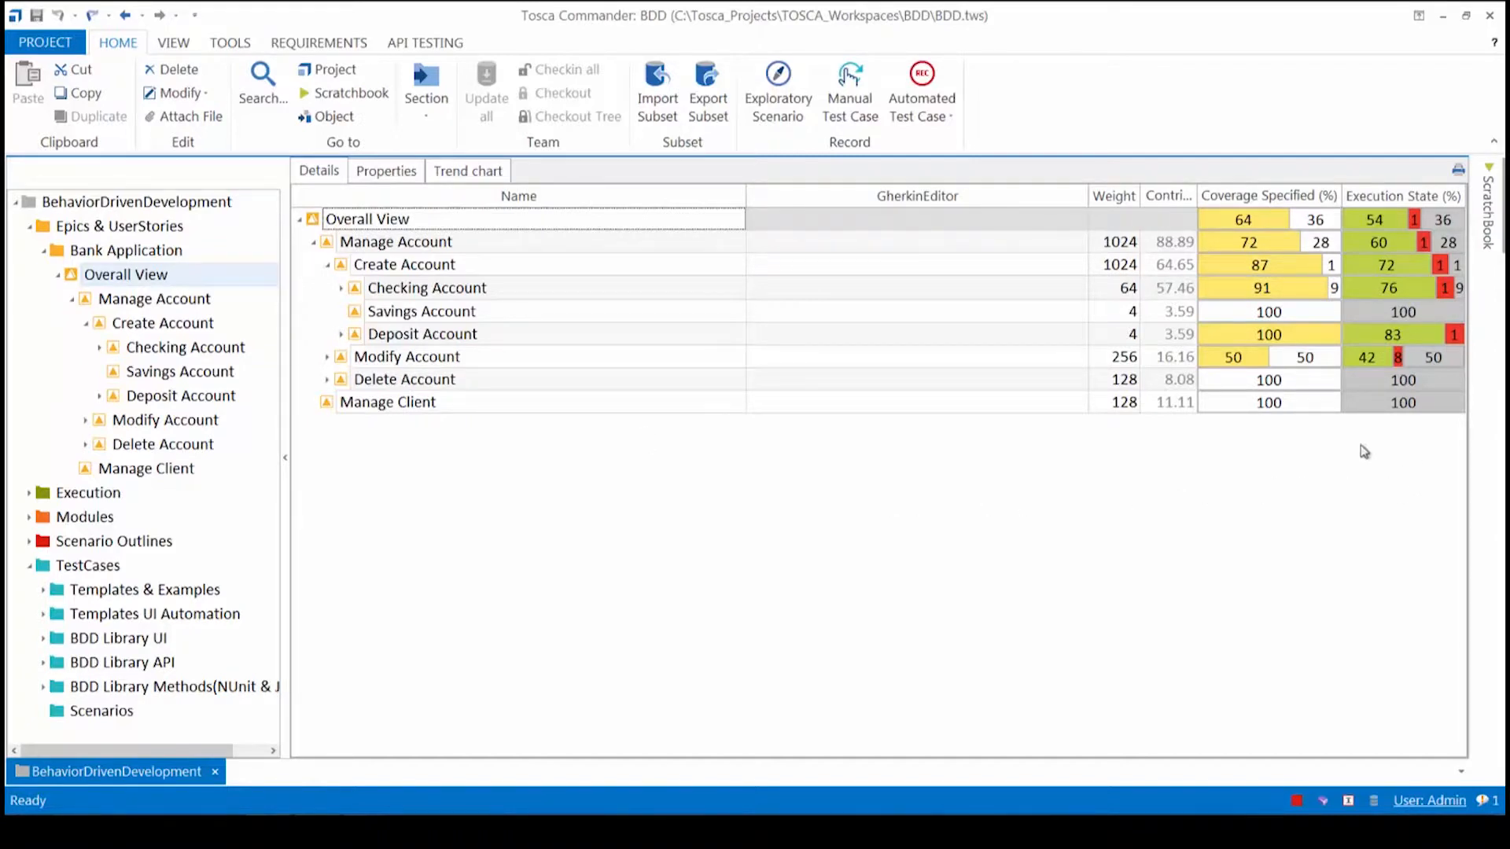
mouse_move(1273, 459)
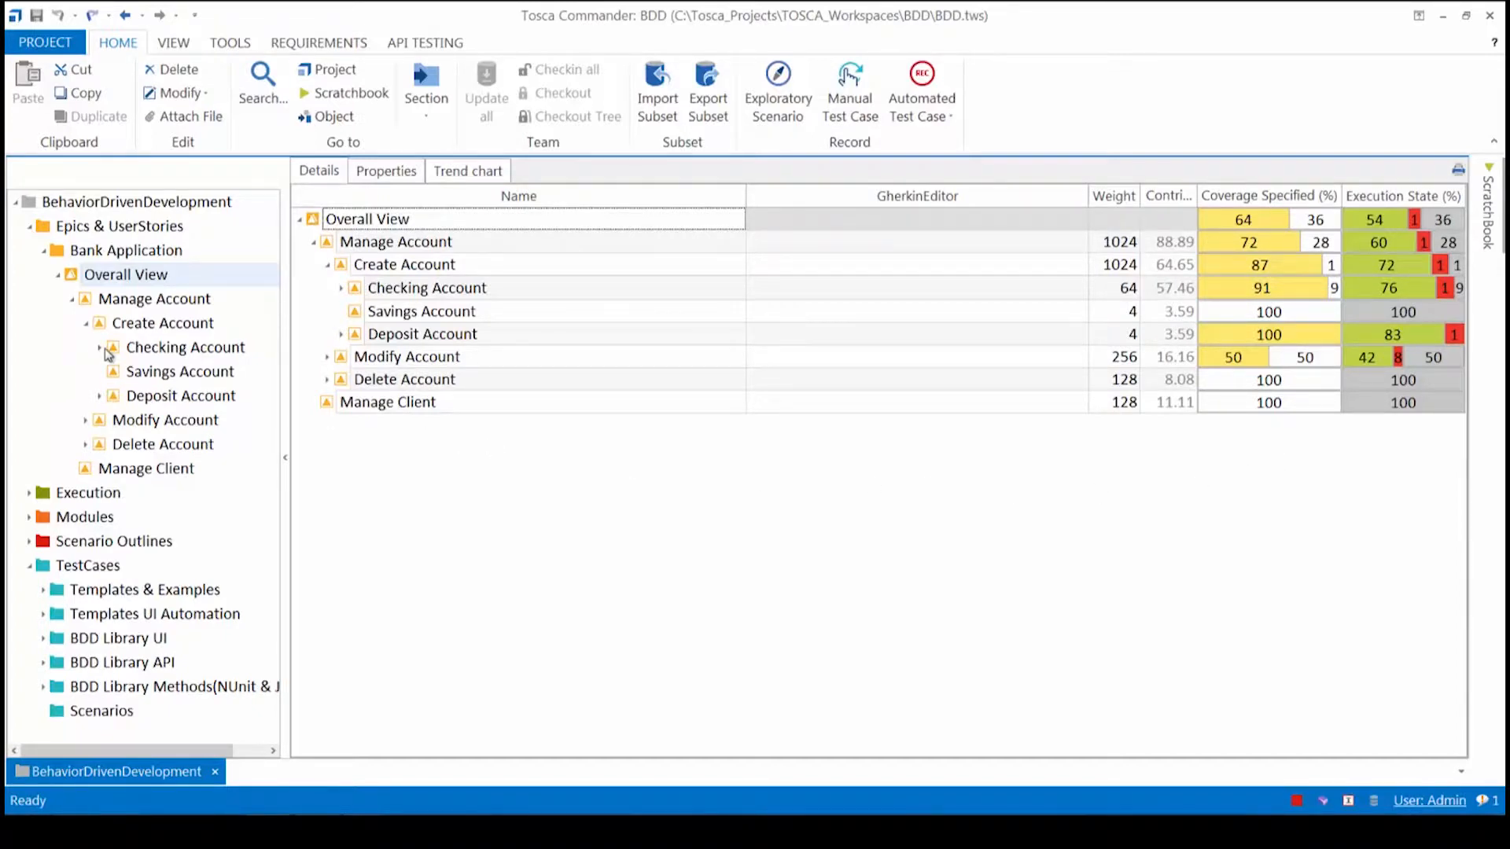
Browse the Checking Account requirement to read its user stories and Gherkin scenarios.
left_click(101, 346)
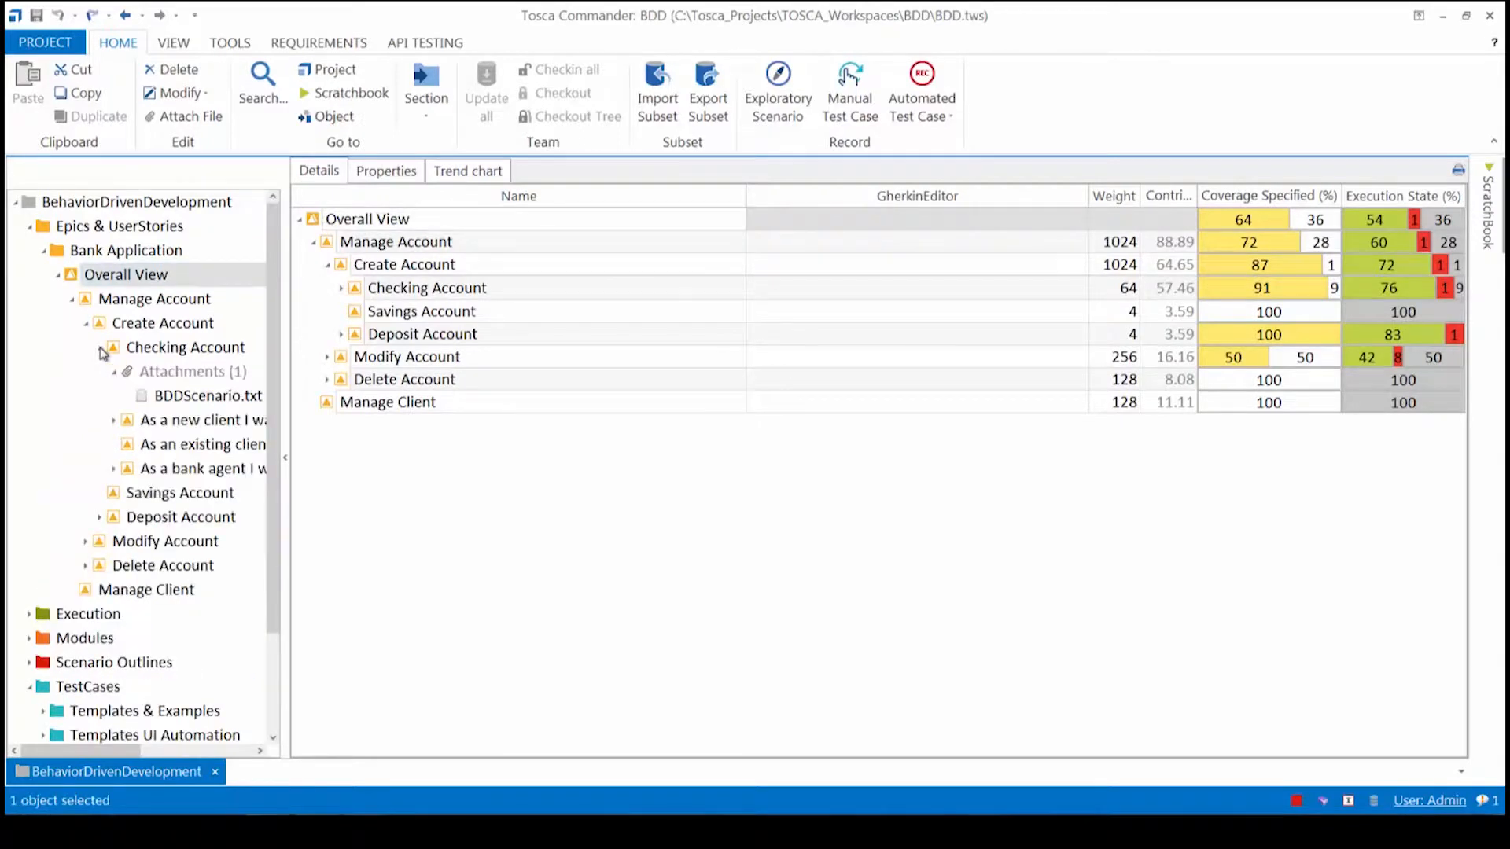
left_click(208, 396)
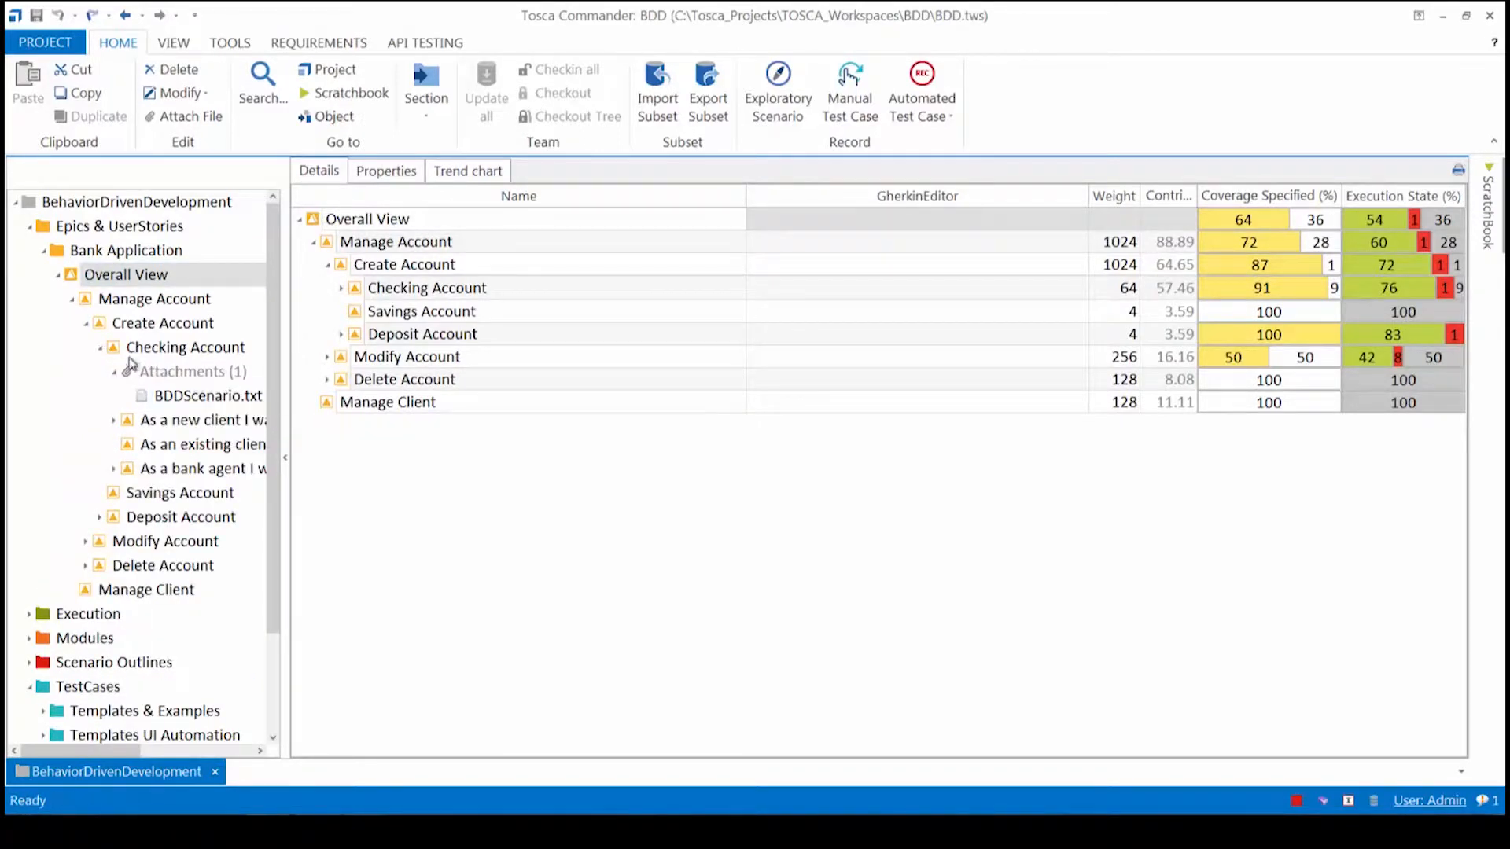
left_click(185, 346)
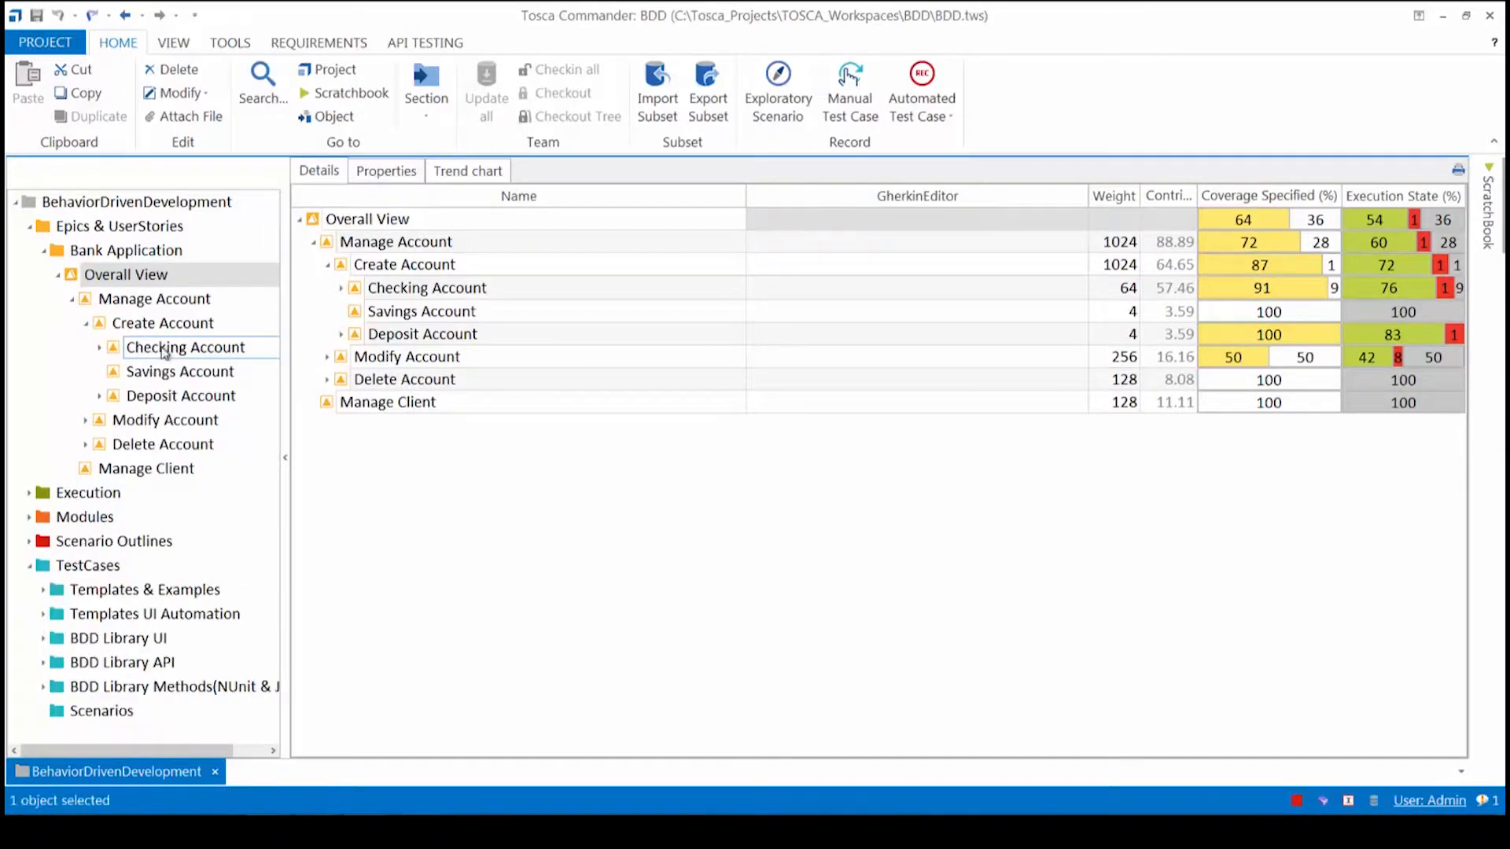
left_click(341, 287)
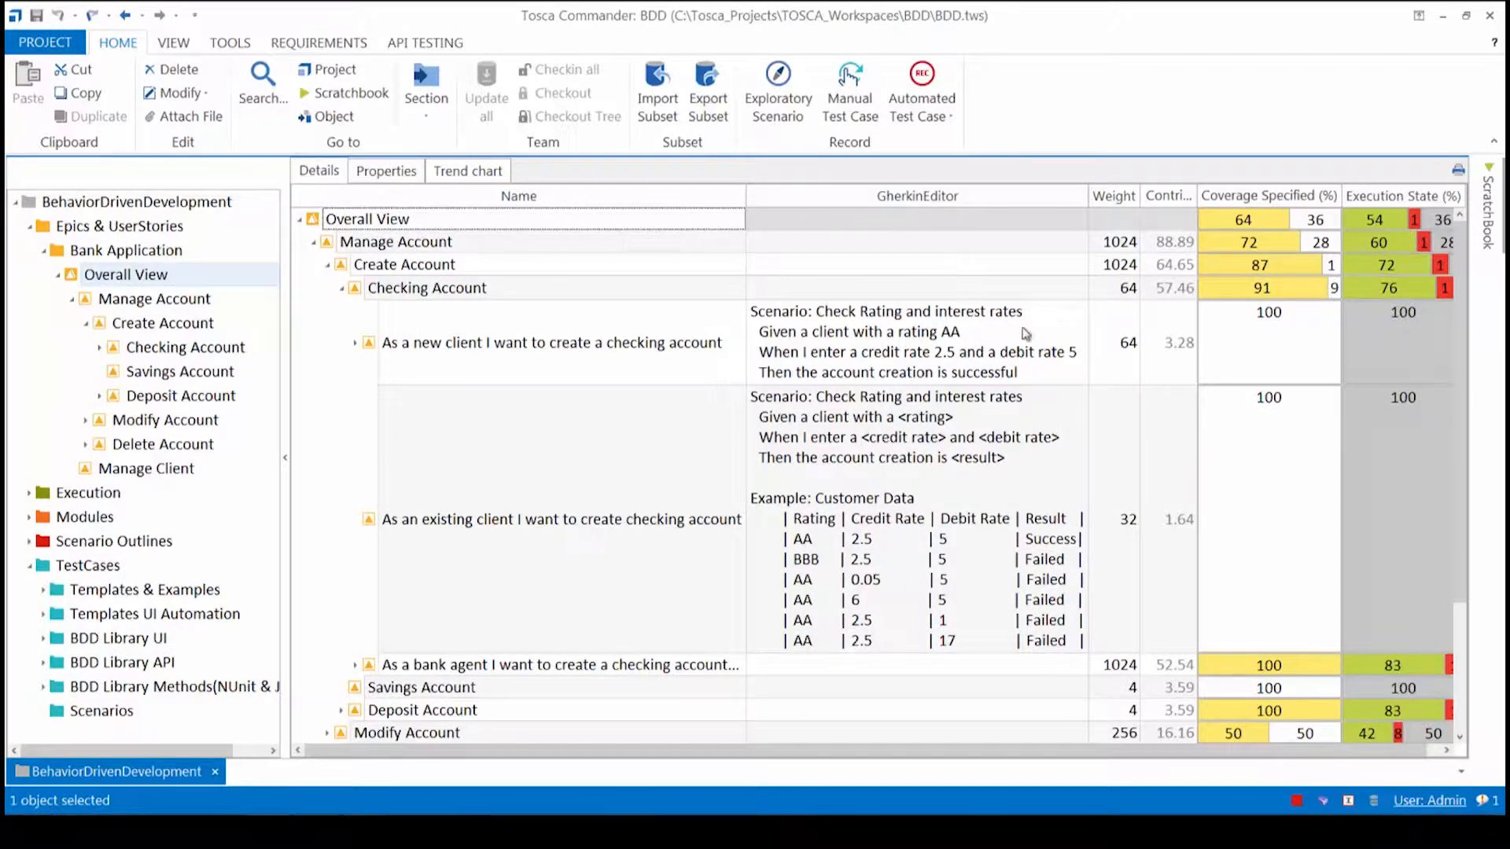
Show the BDD Library UI test-case folder with its Given, When and Then groups.
left_click(173, 43)
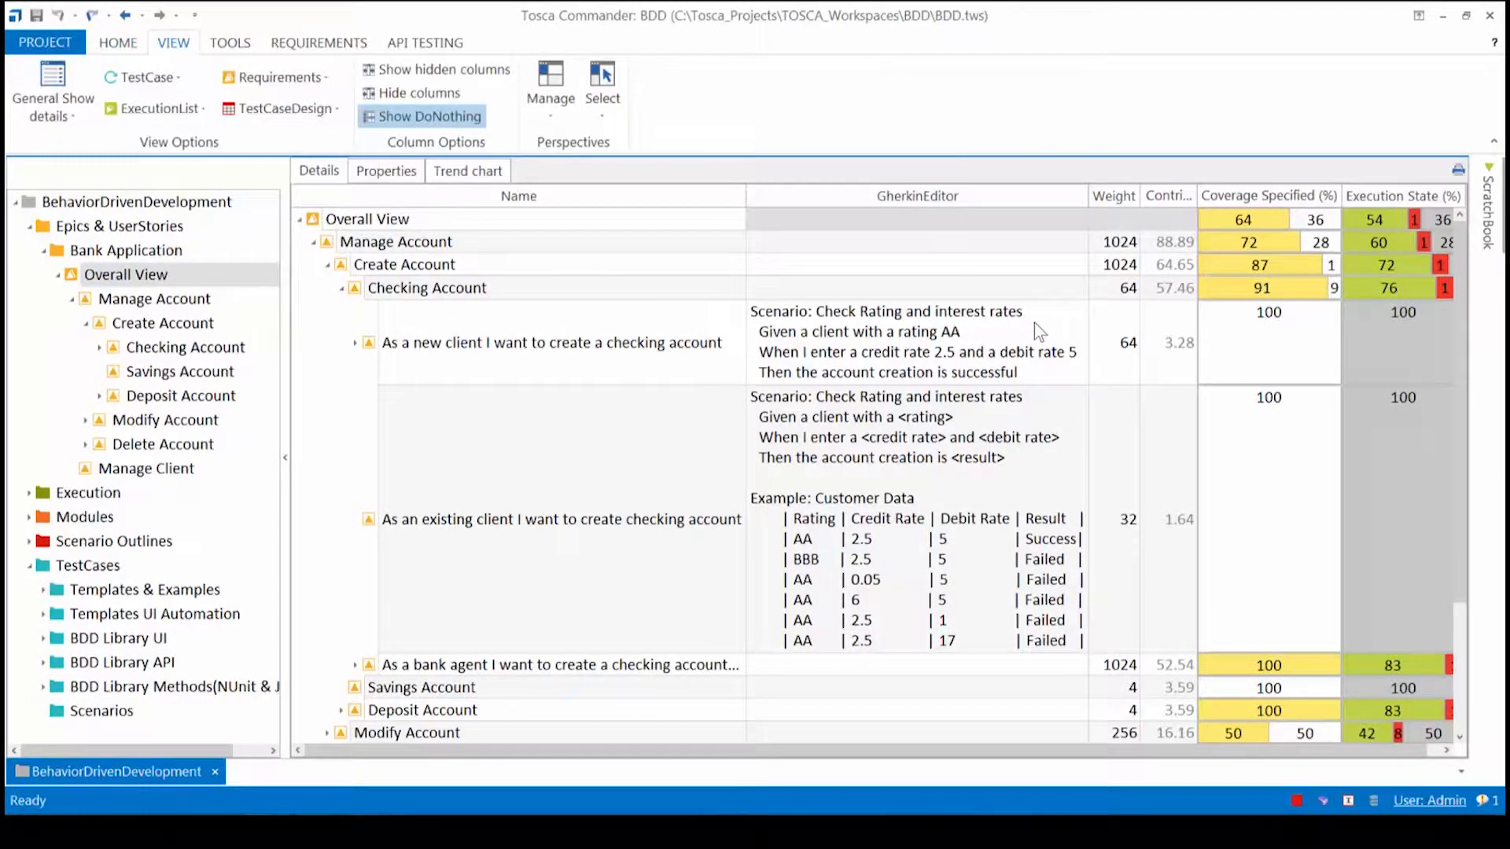
mouse_move(223, 635)
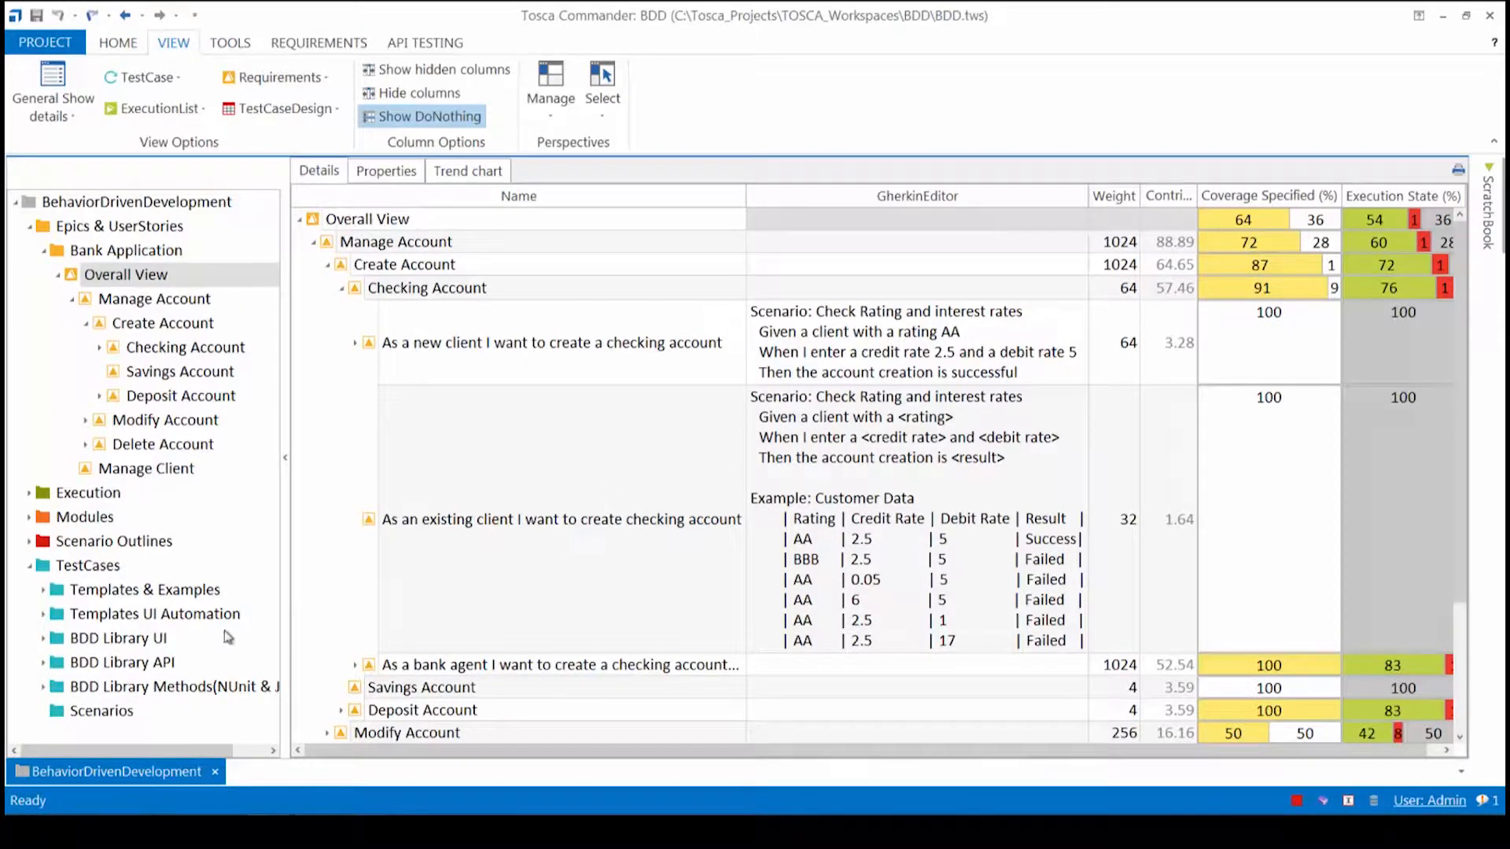
mouse_move(222, 680)
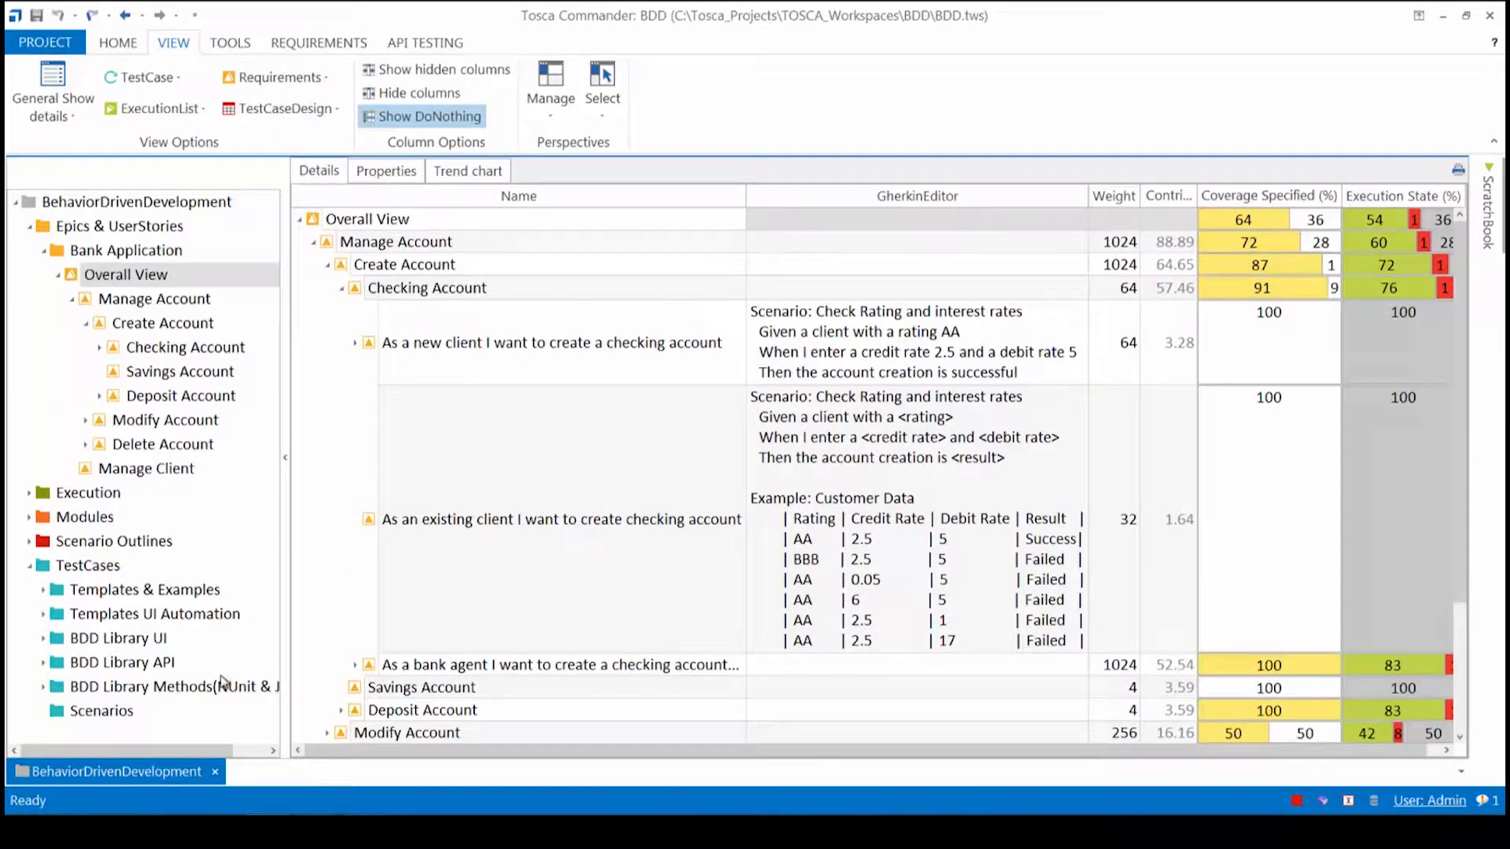
left_click(118, 637)
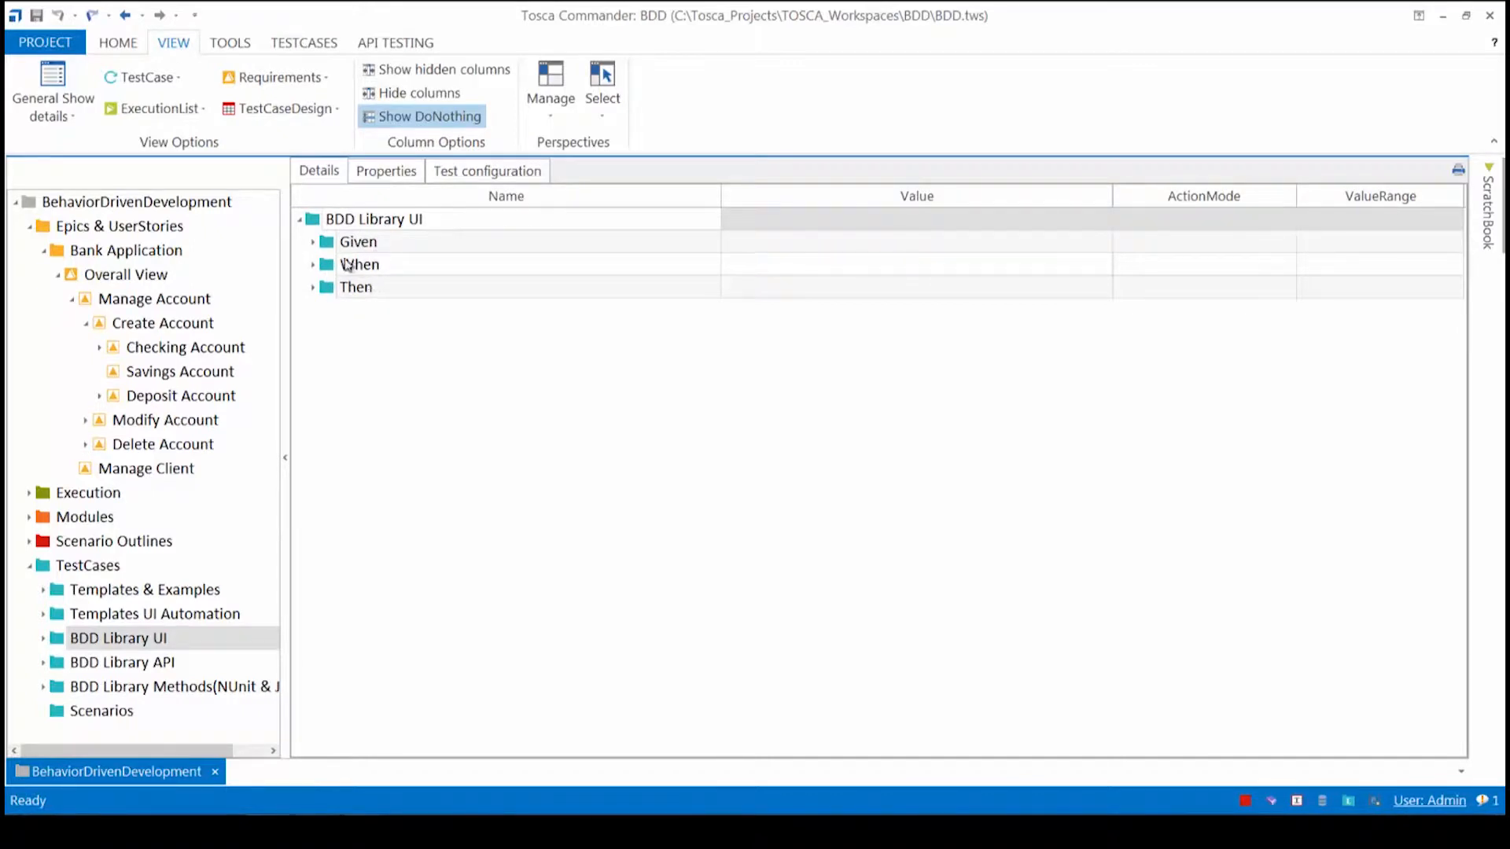
Expand the Given client-rating step and its Search for a client block to reveal Rating, ClientID and CRM steps.
left_click(311, 242)
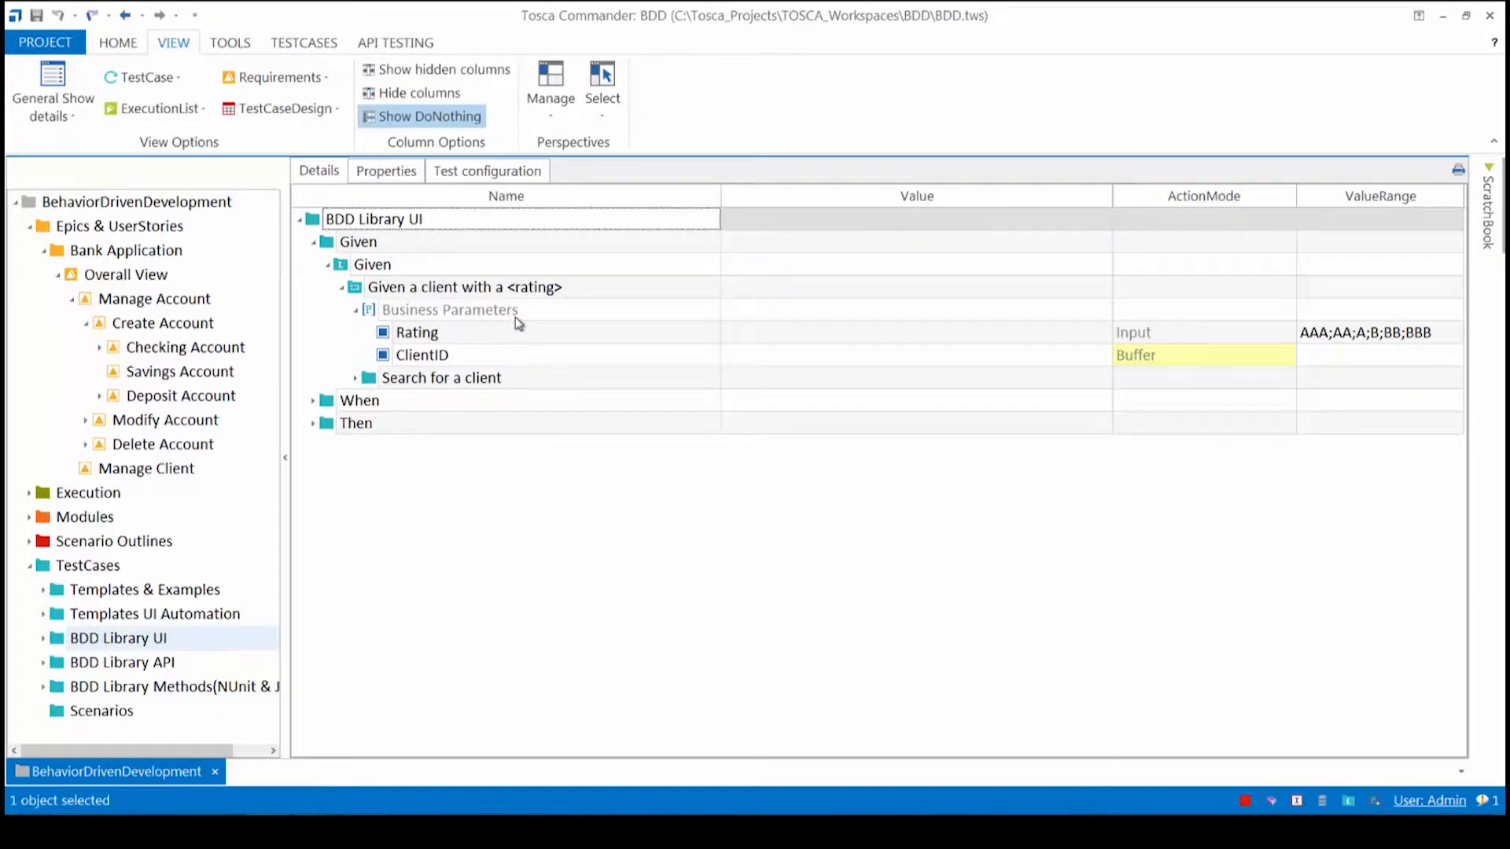
mouse_move(1153, 346)
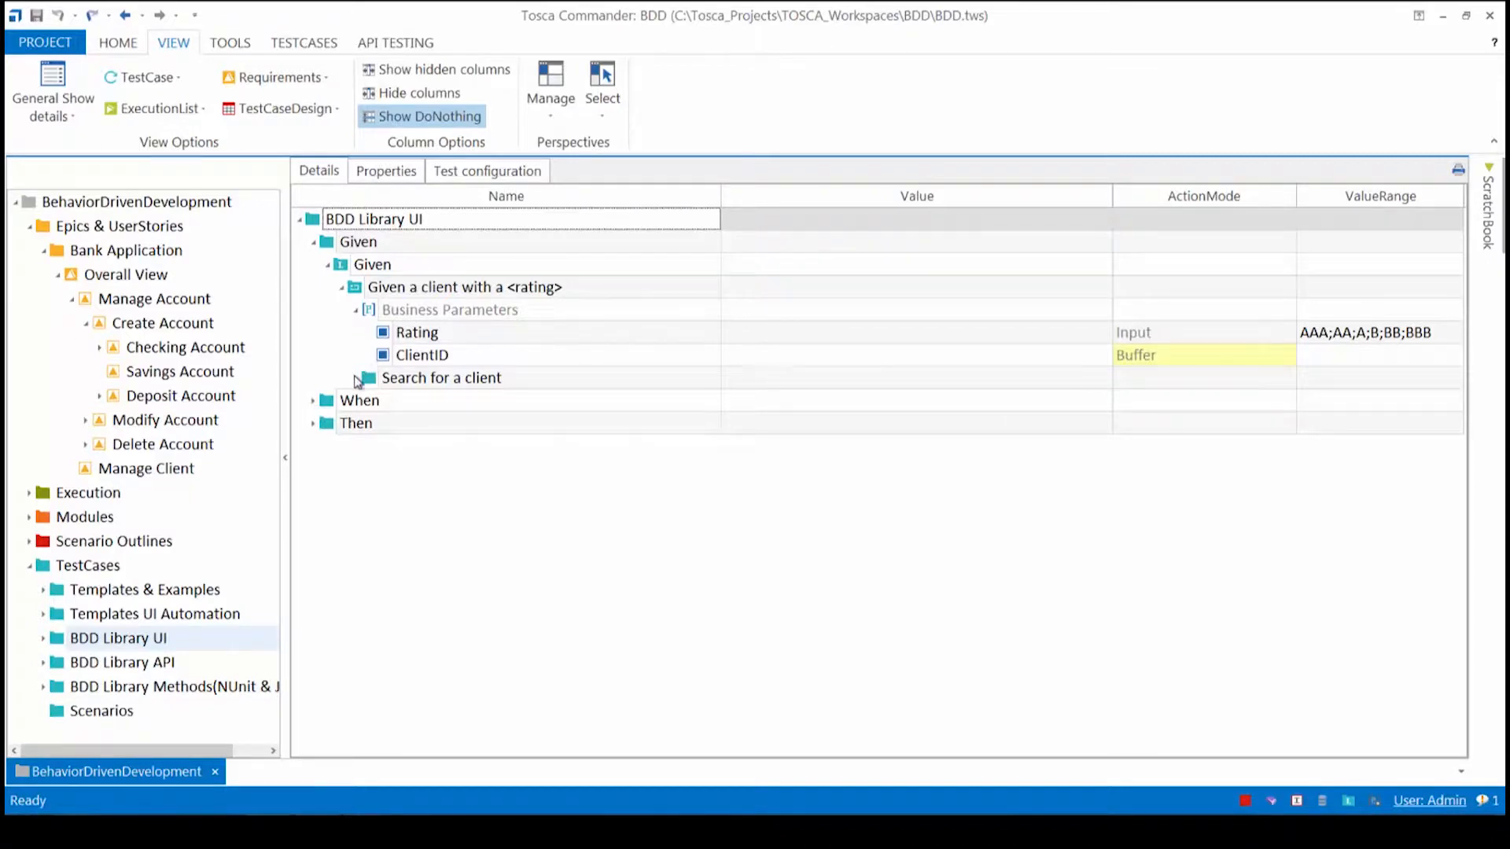
left_click(363, 378)
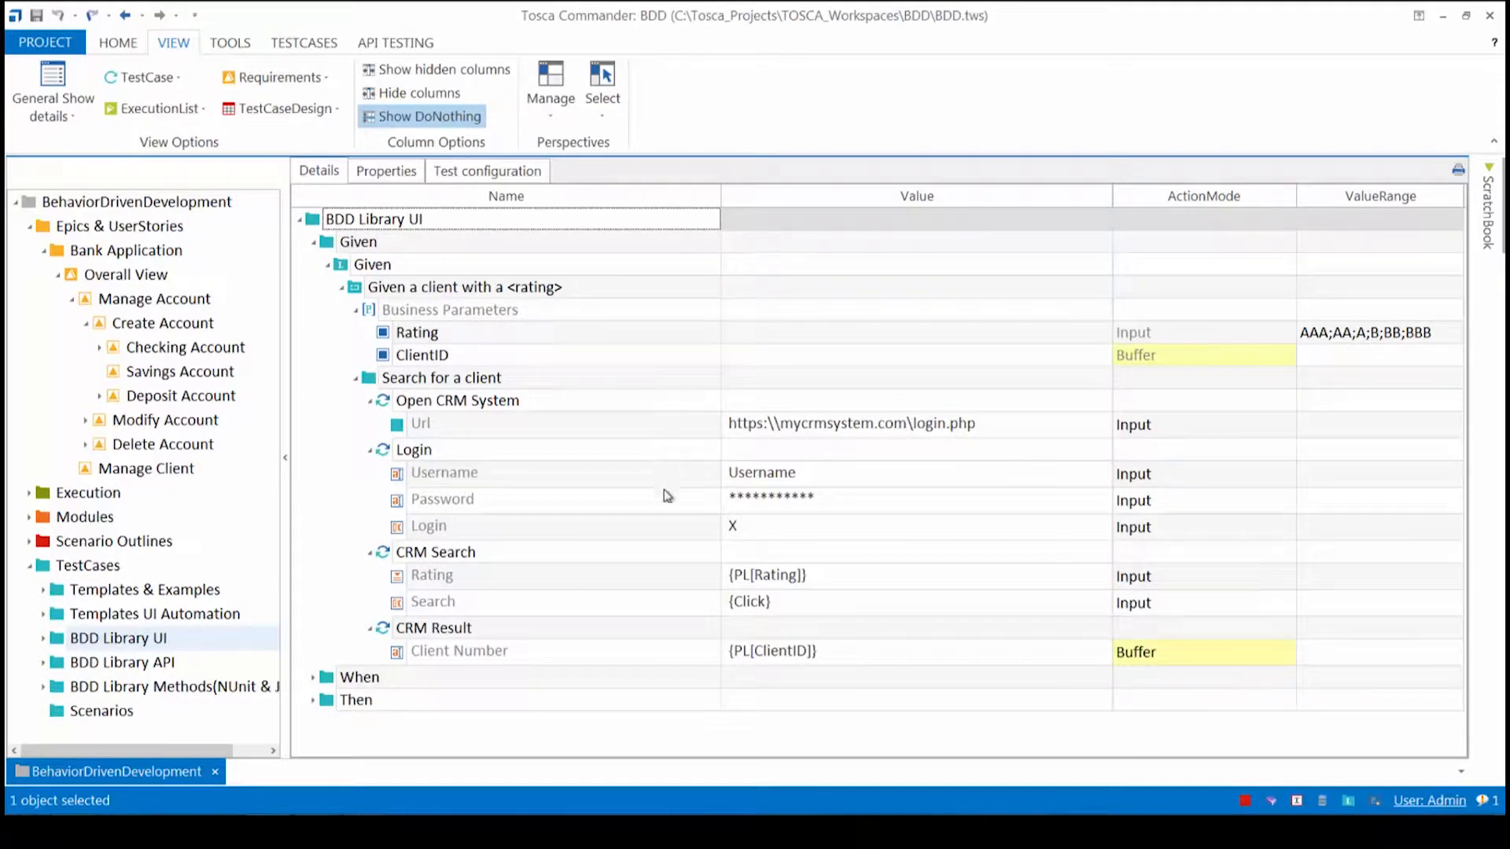
mouse_move(671, 663)
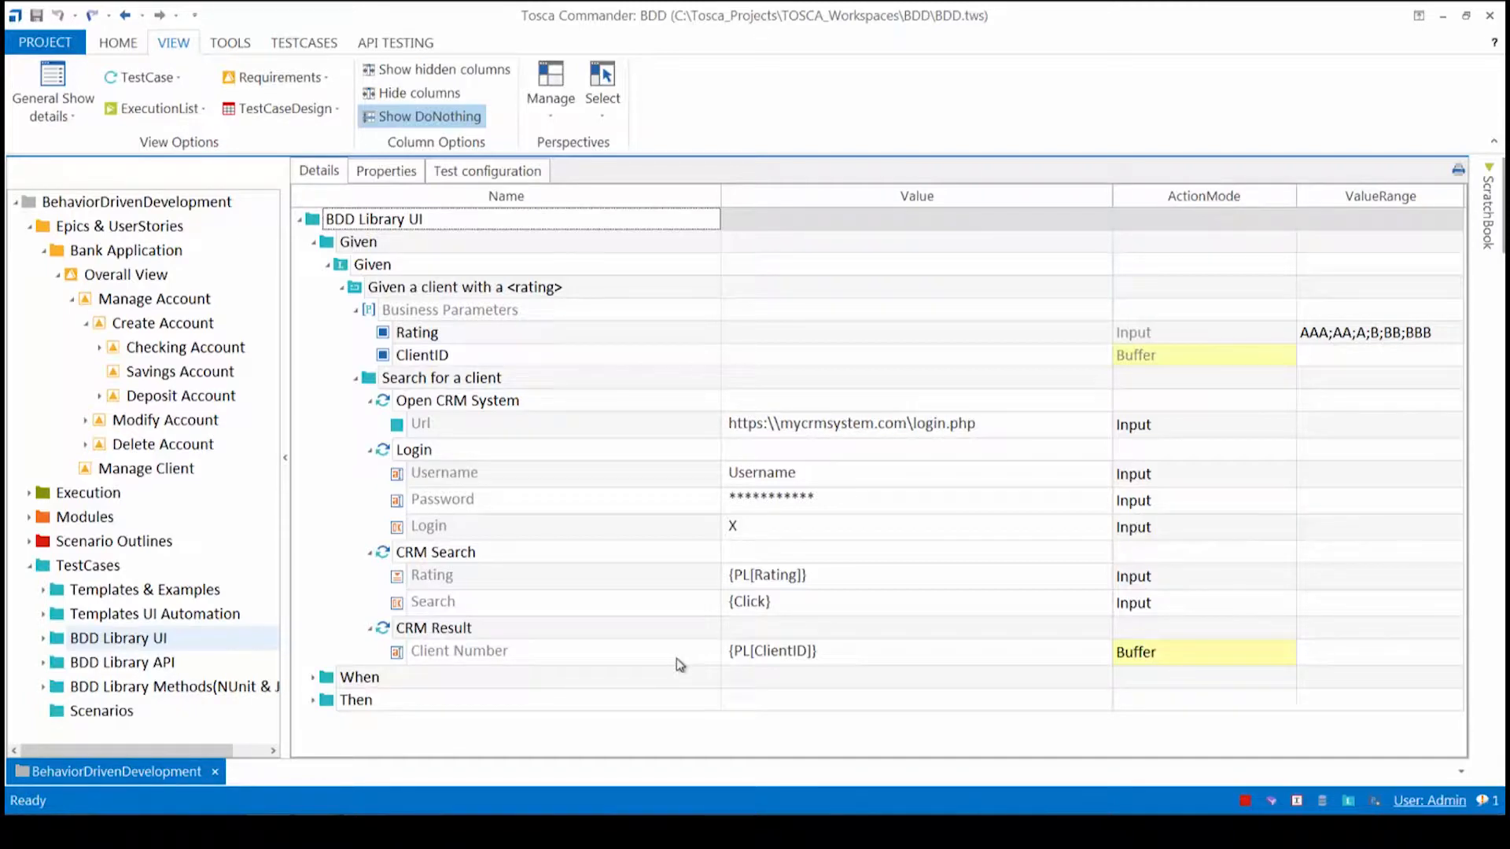
Review the 'As a new client' checking-account requirement, then show the empty Scenarios test-case folder.
left_click(304, 42)
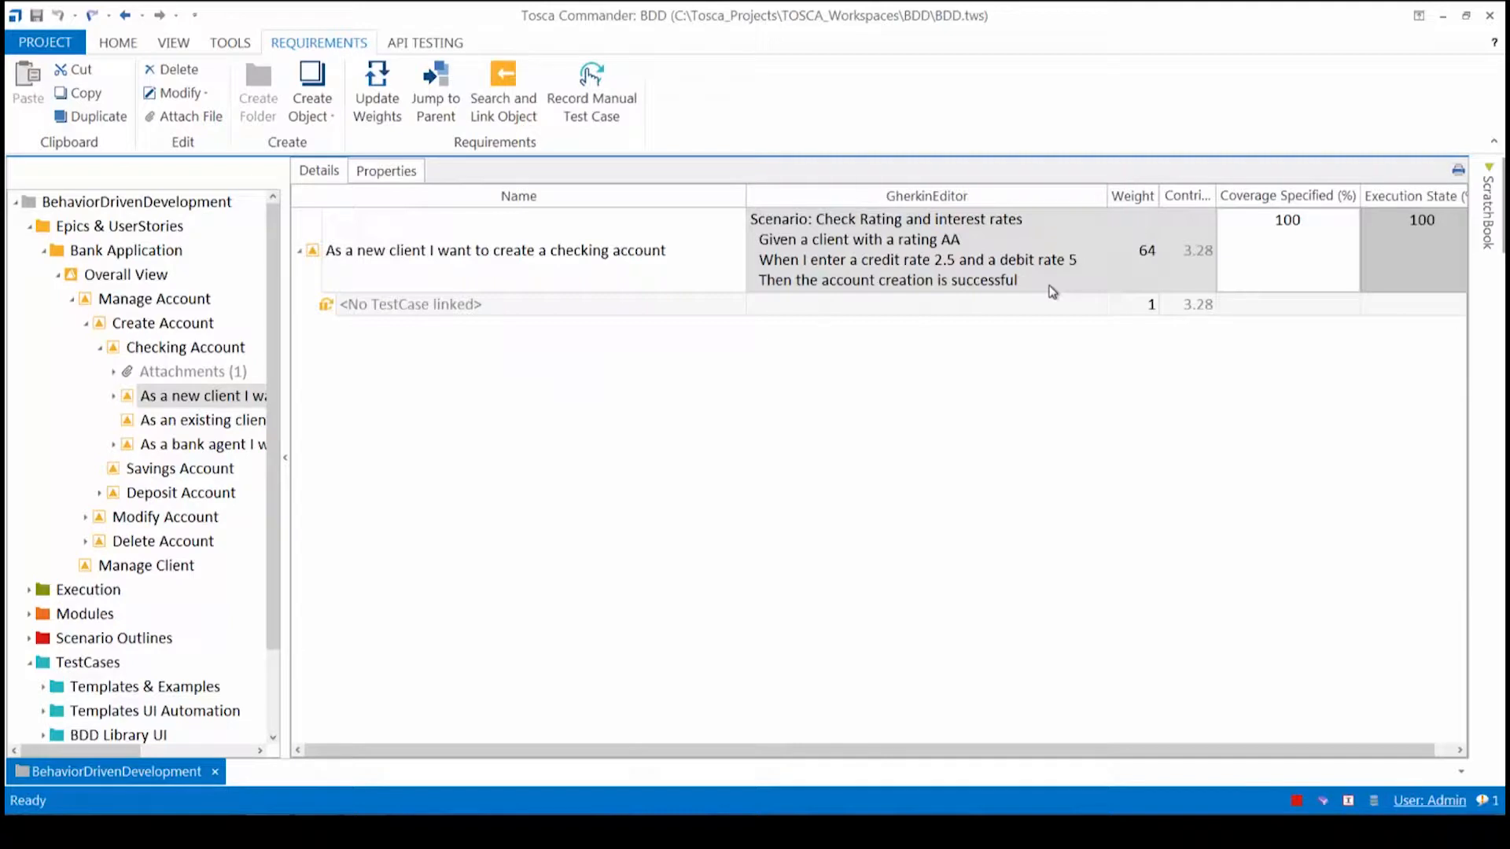
mouse_move(1048, 292)
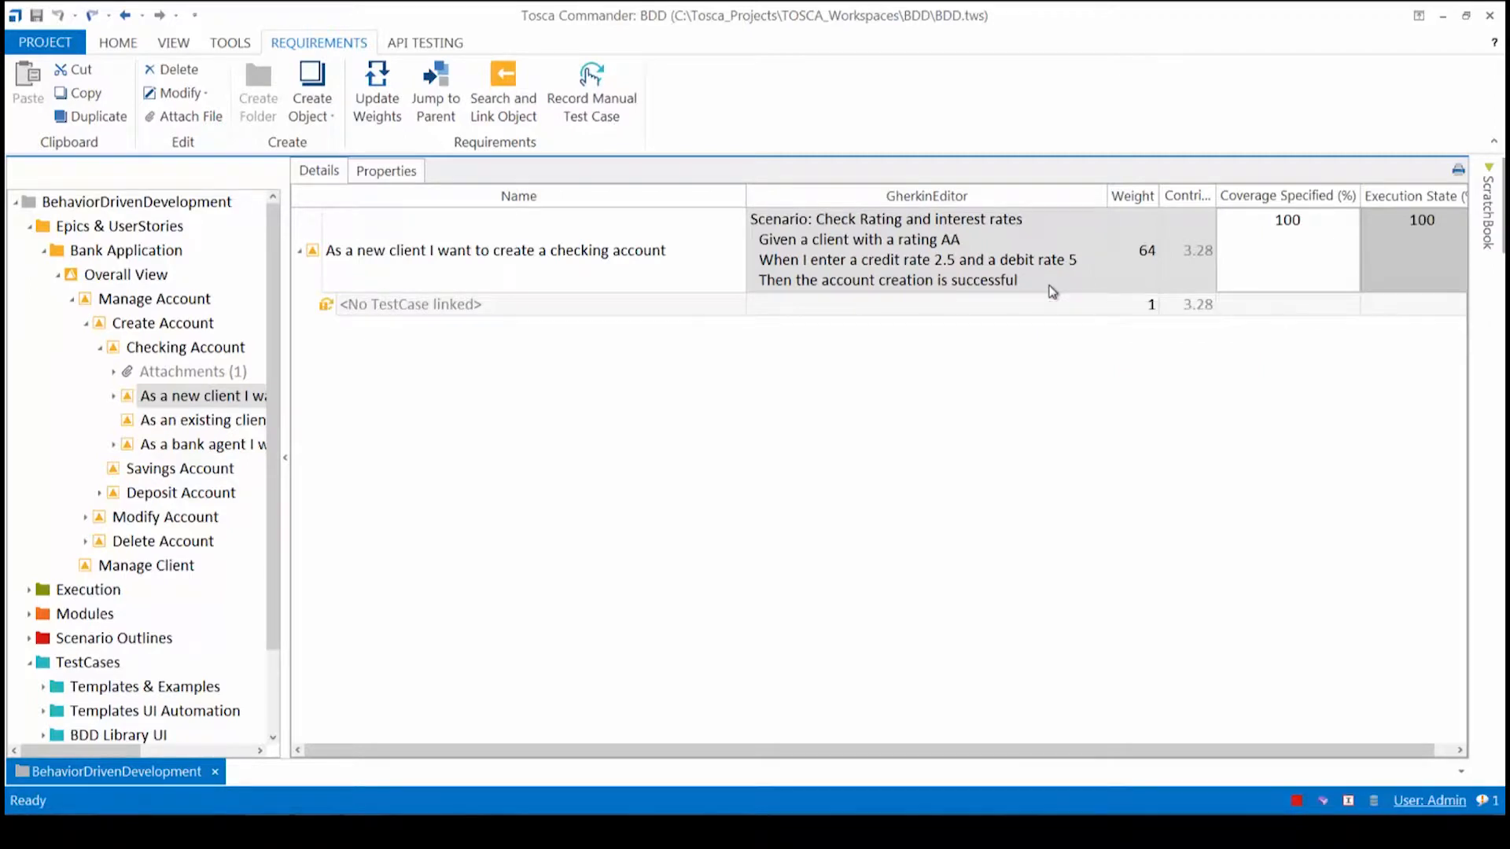
scroll("down", 3)
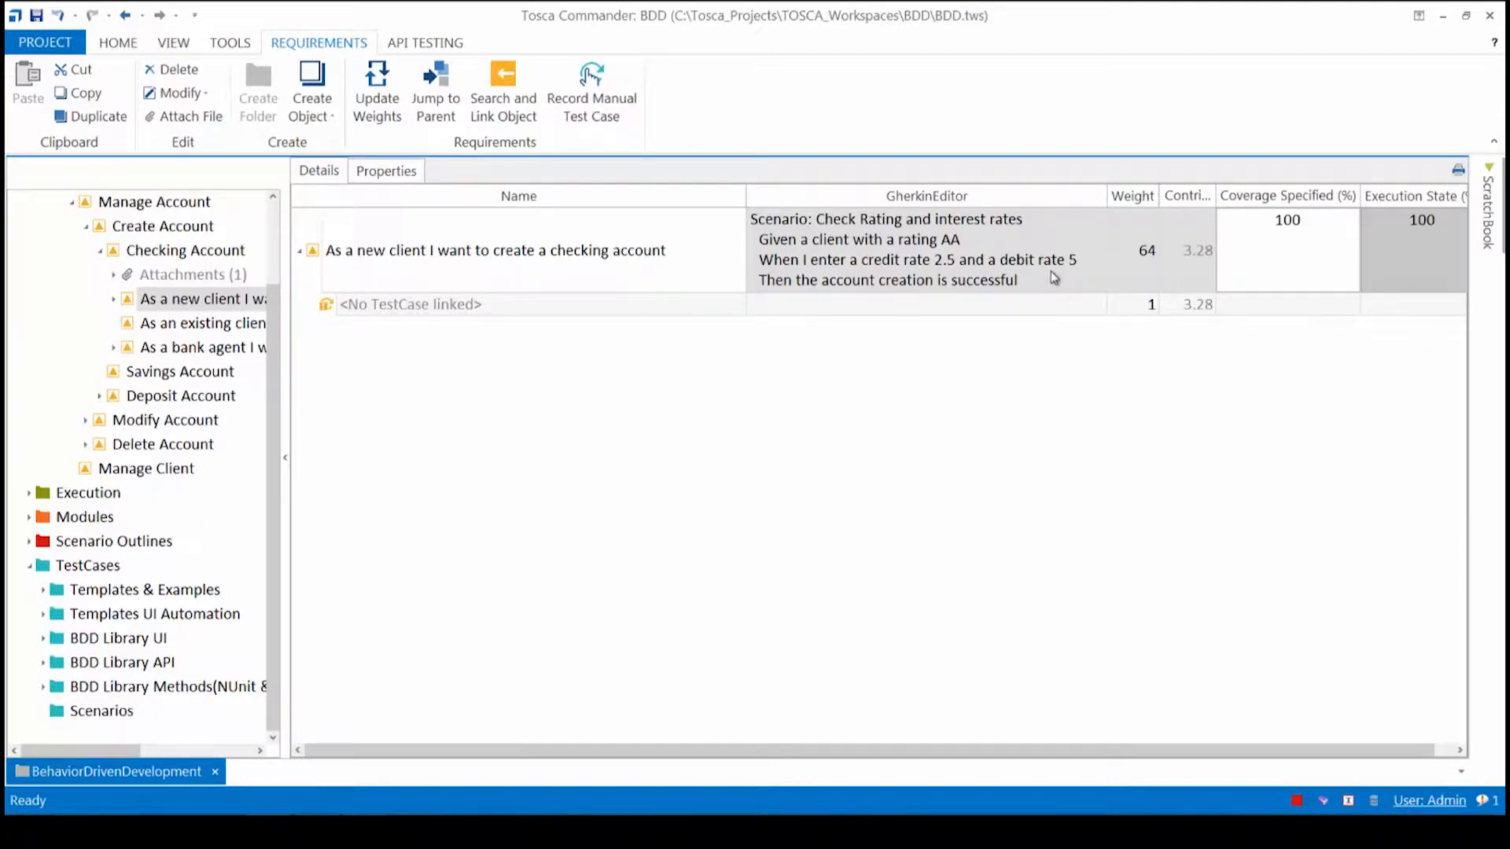
mouse_move(233, 628)
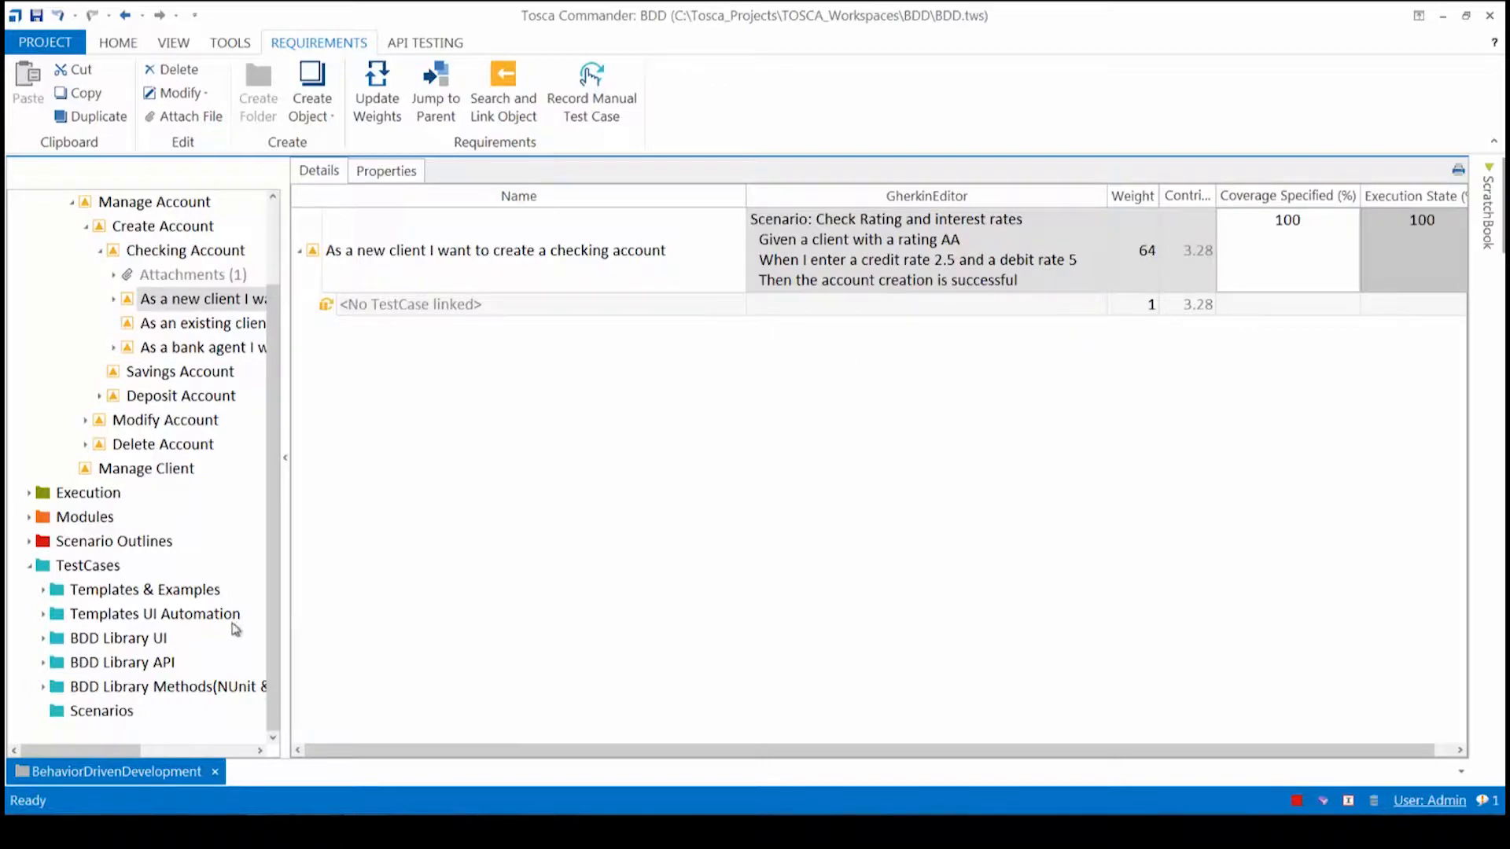
mouse_move(132, 646)
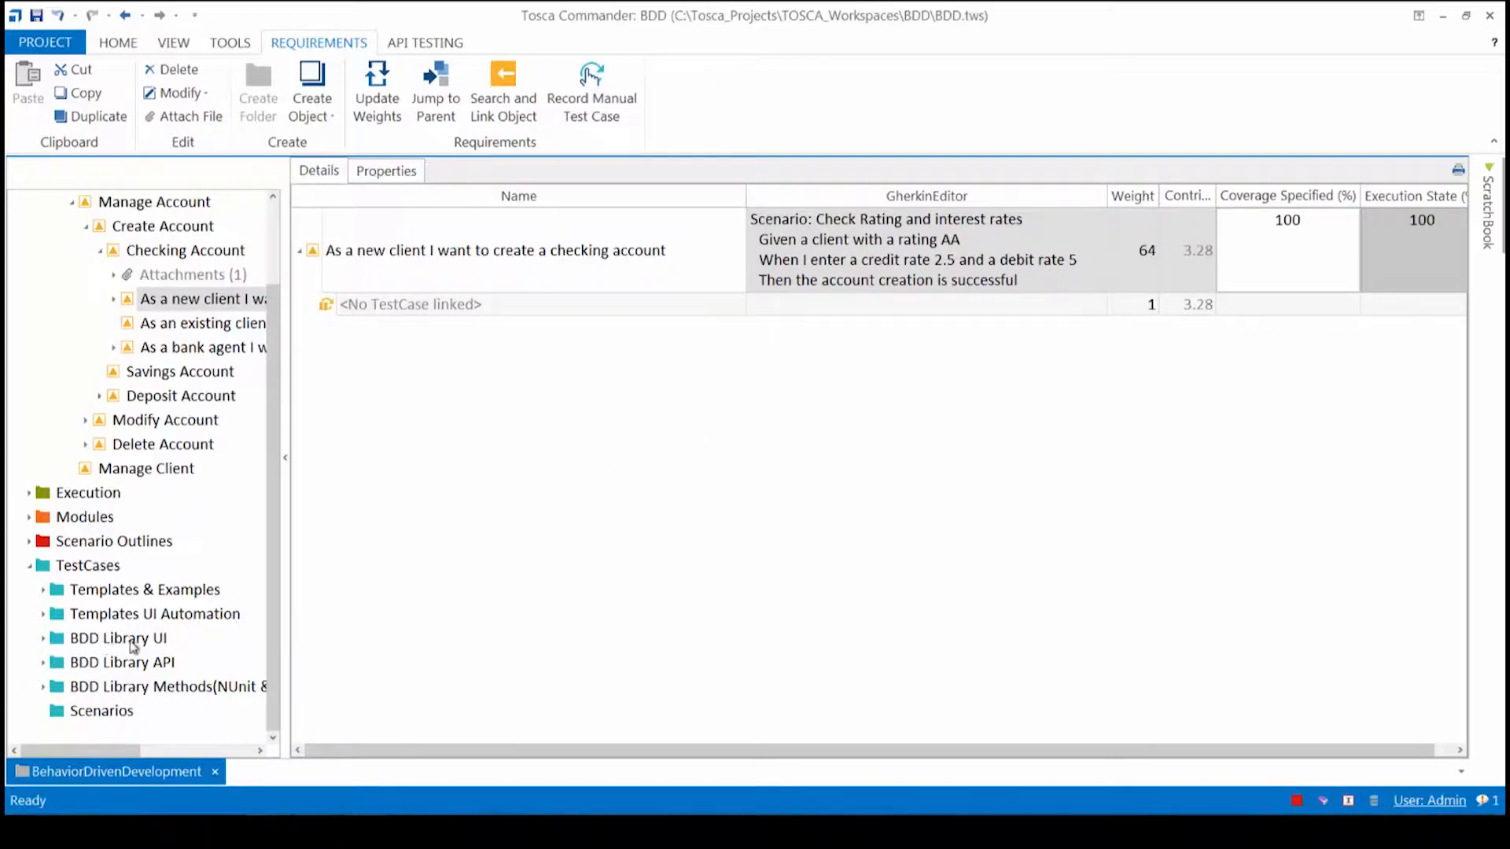
left_click(100, 711)
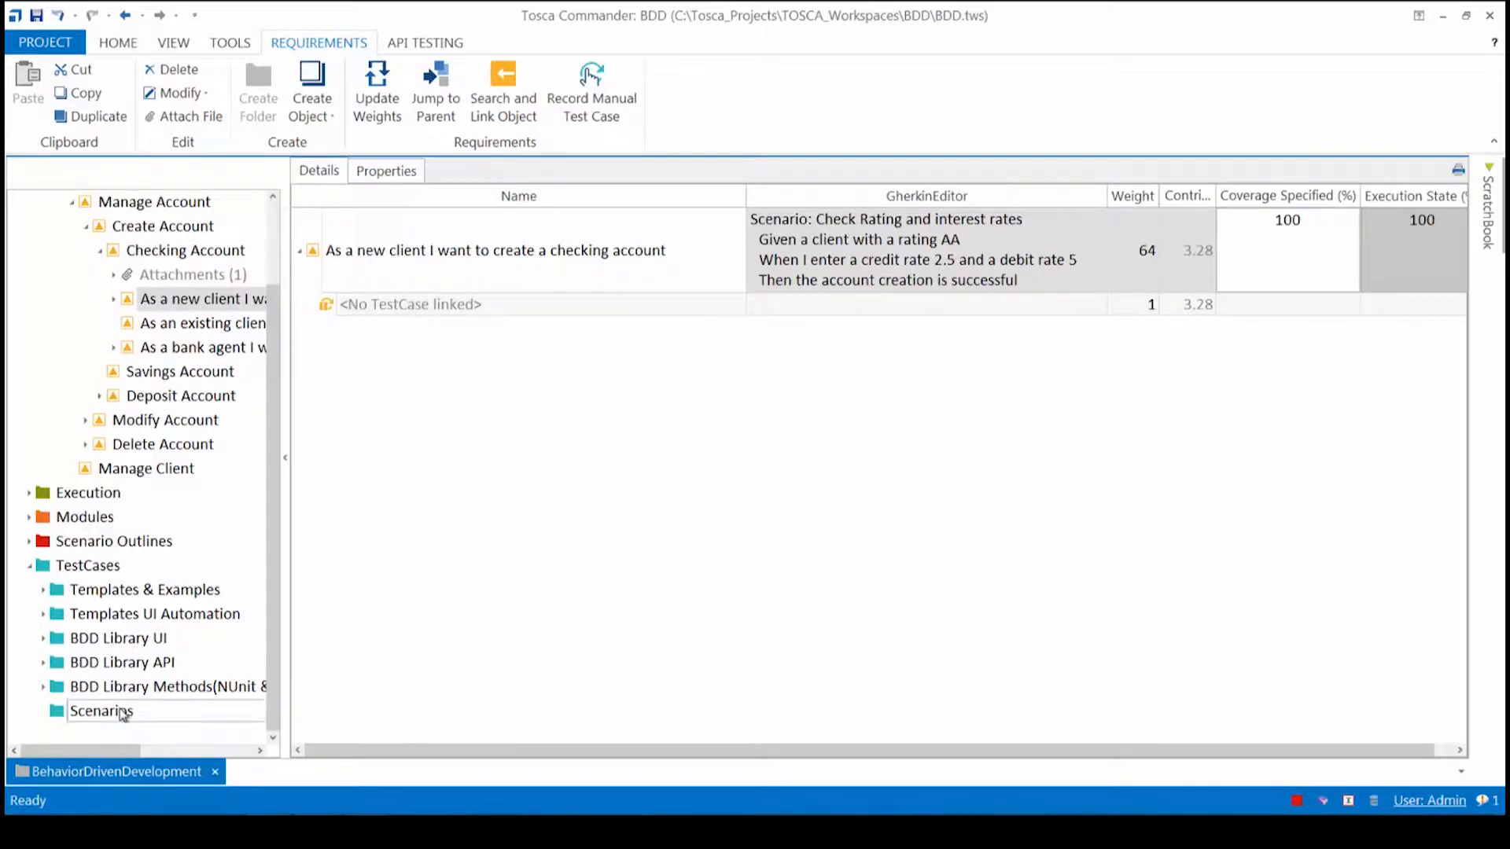
left_click(101, 710)
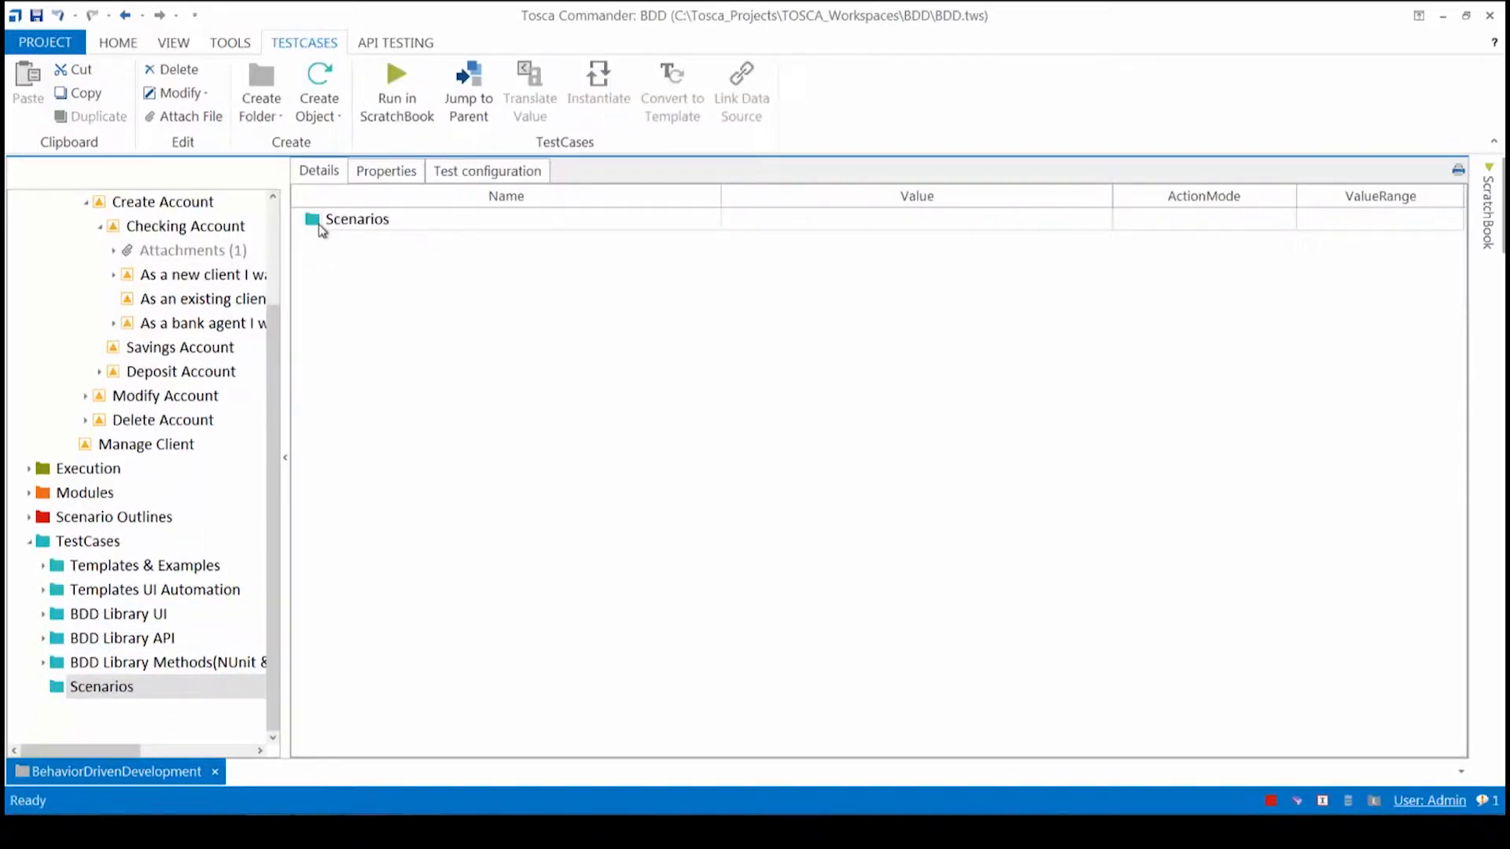
Create a test case in Scenarios named 'Create a new checking account for customer'.
left_click(319, 91)
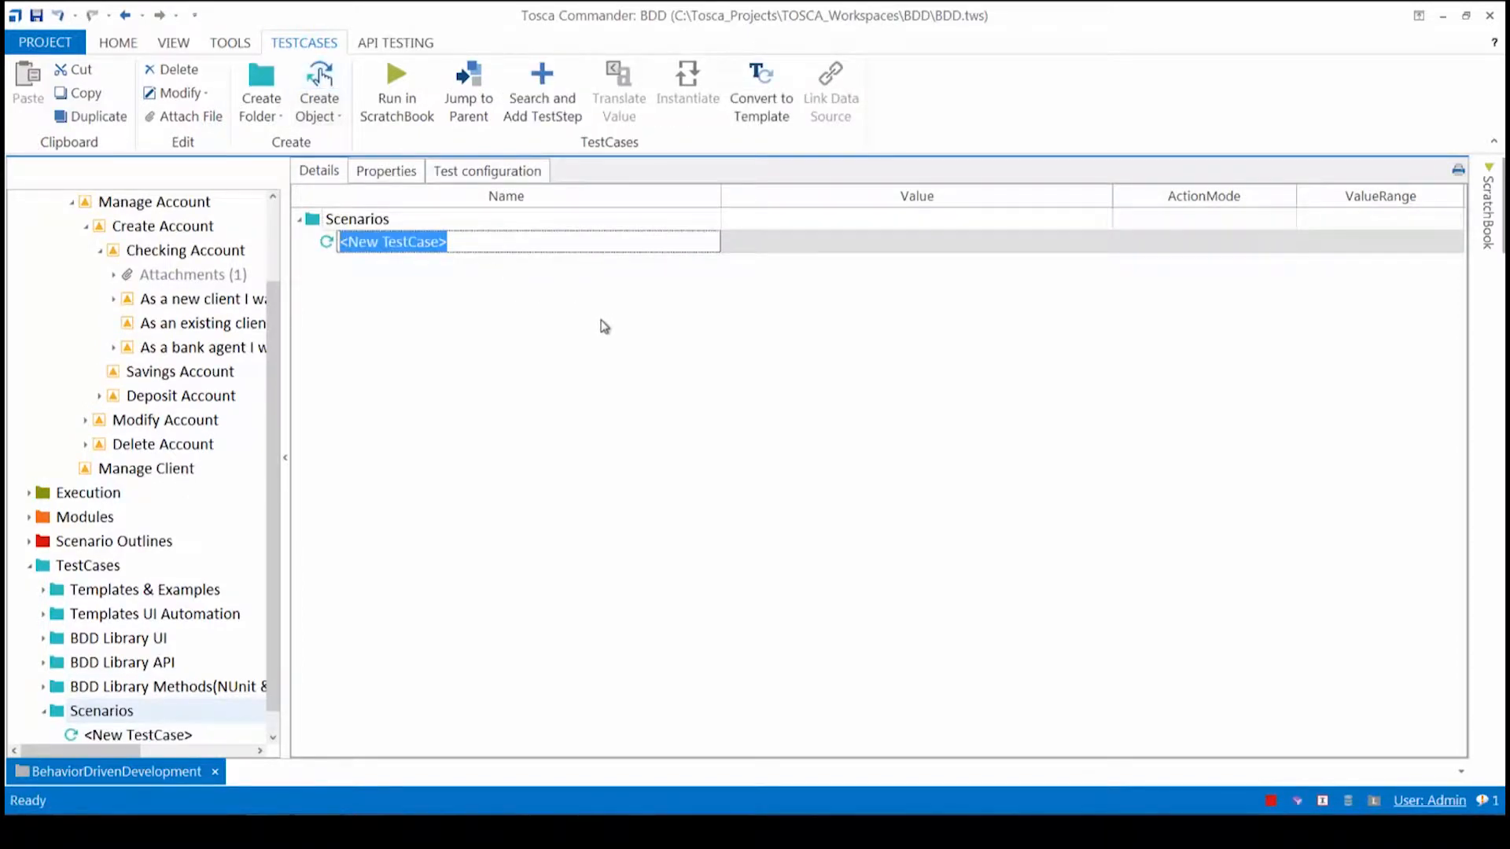
type("Create a new che")
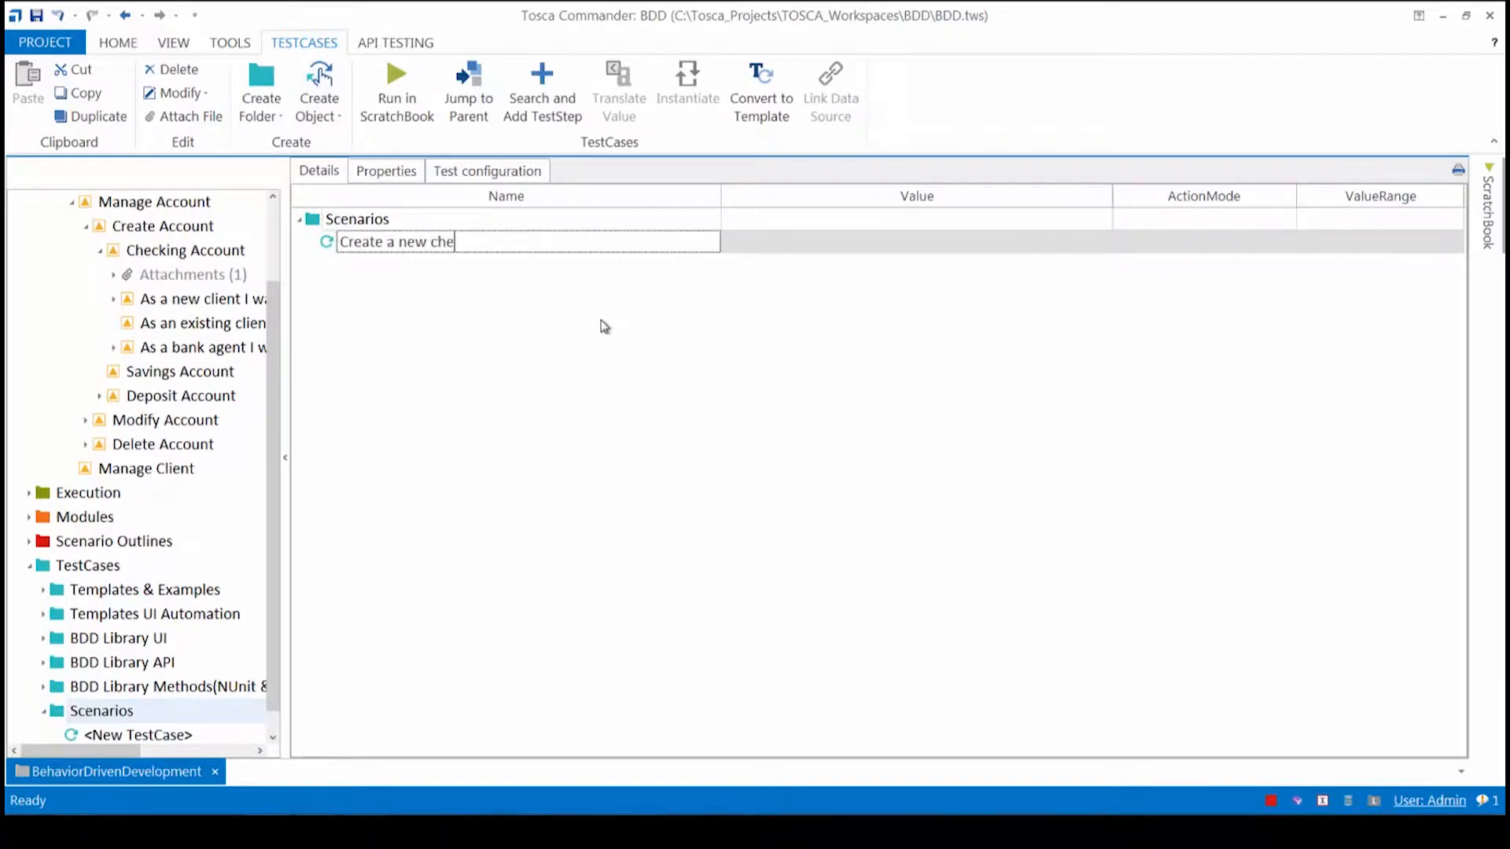
type("cking account")
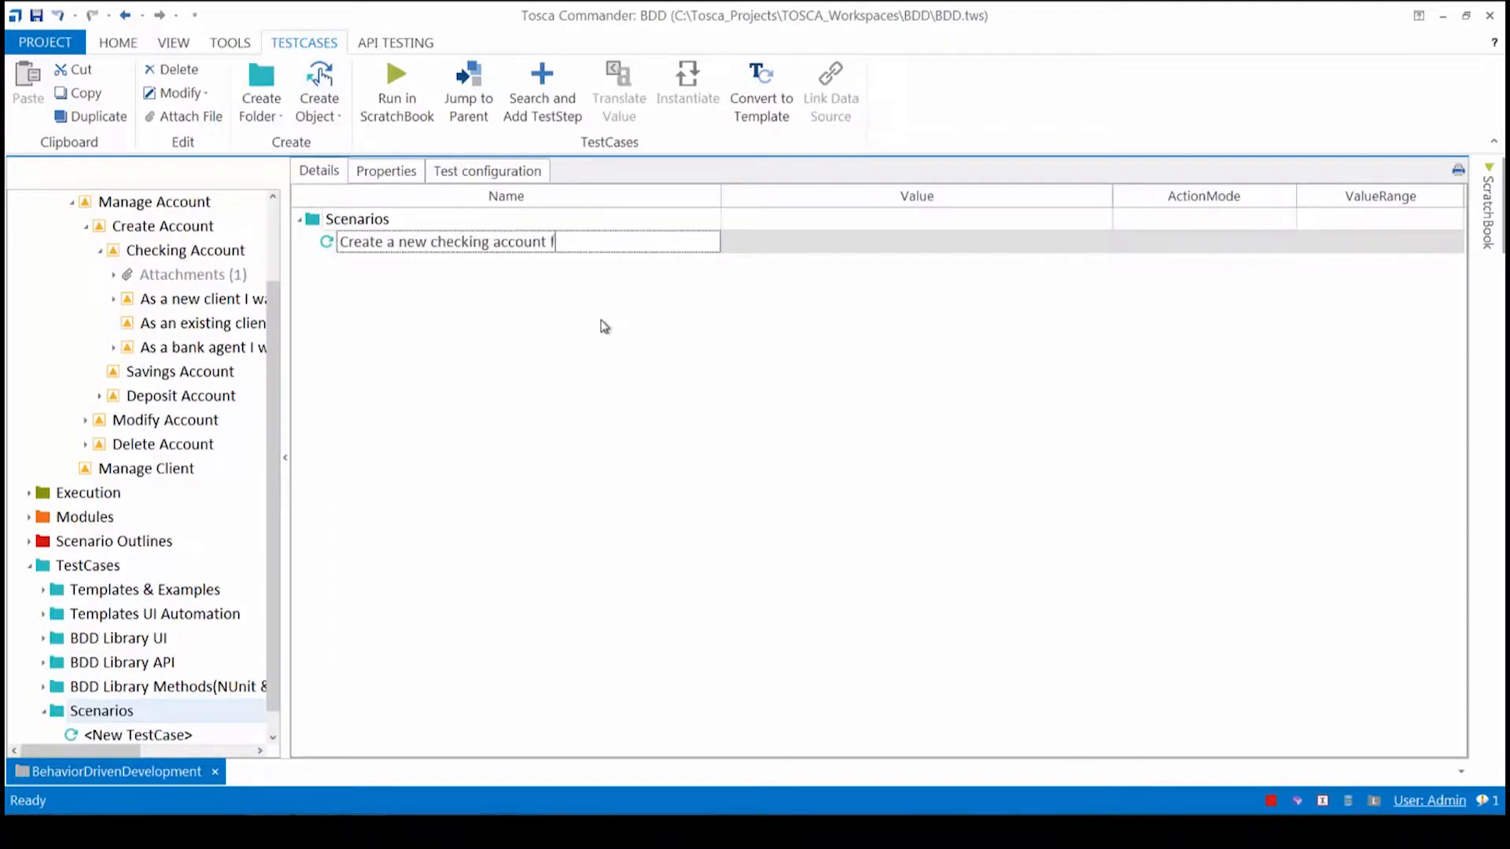
type("for customer")
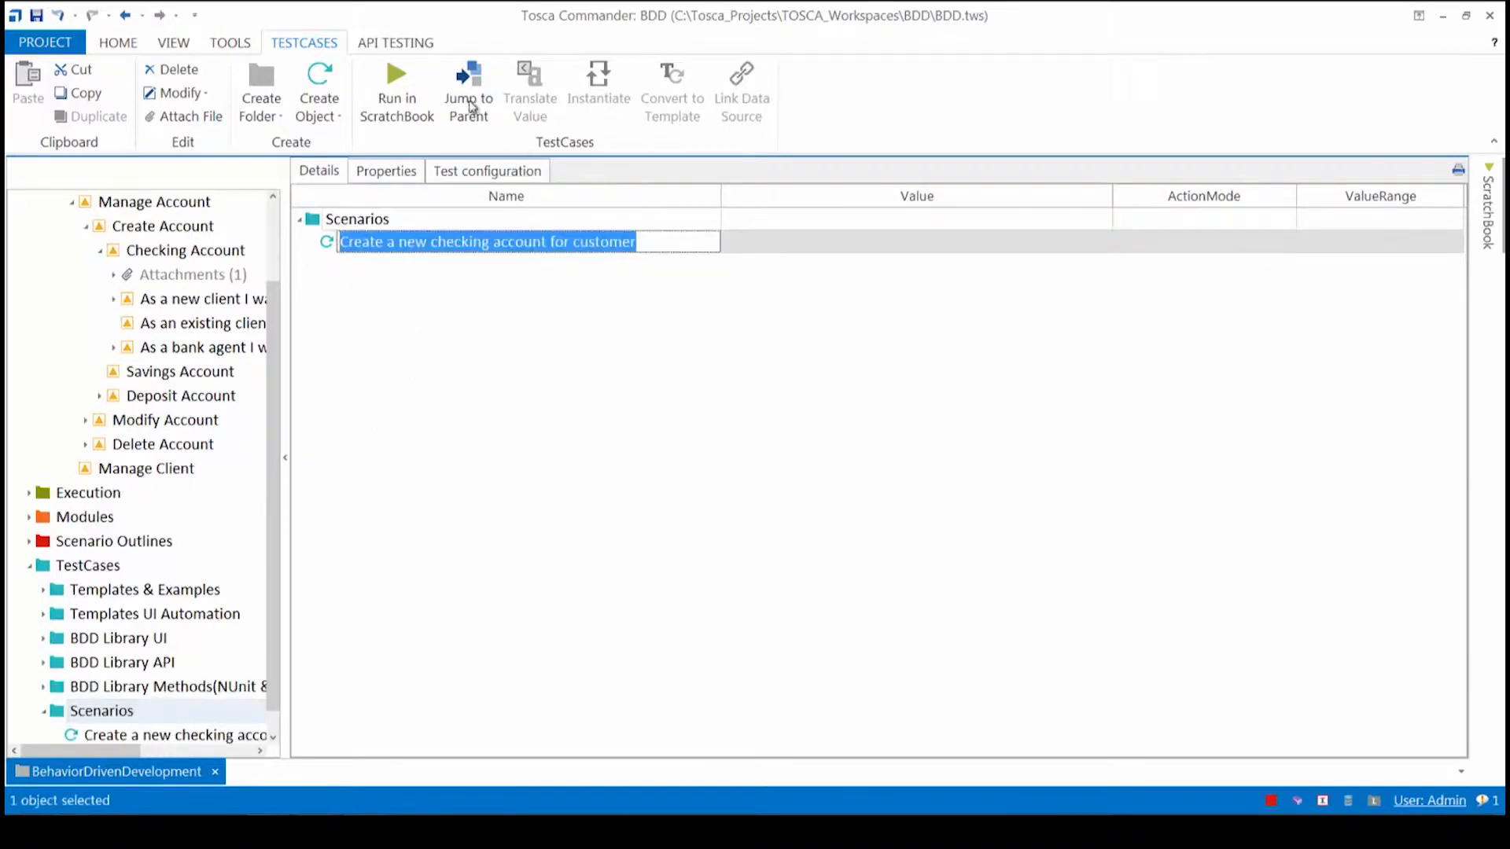
left_click(357, 218)
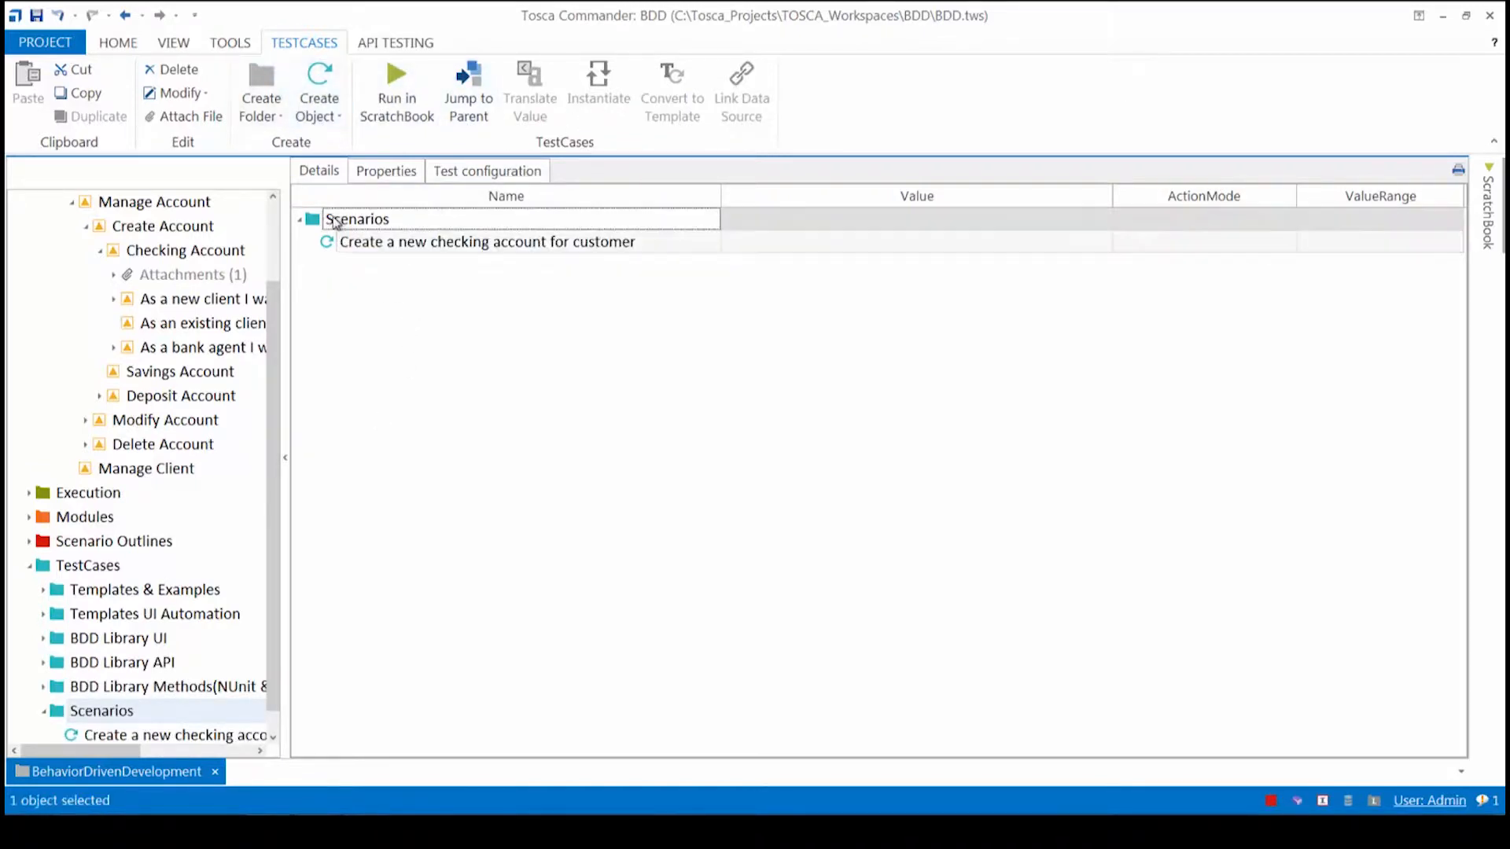
left_click(485, 242)
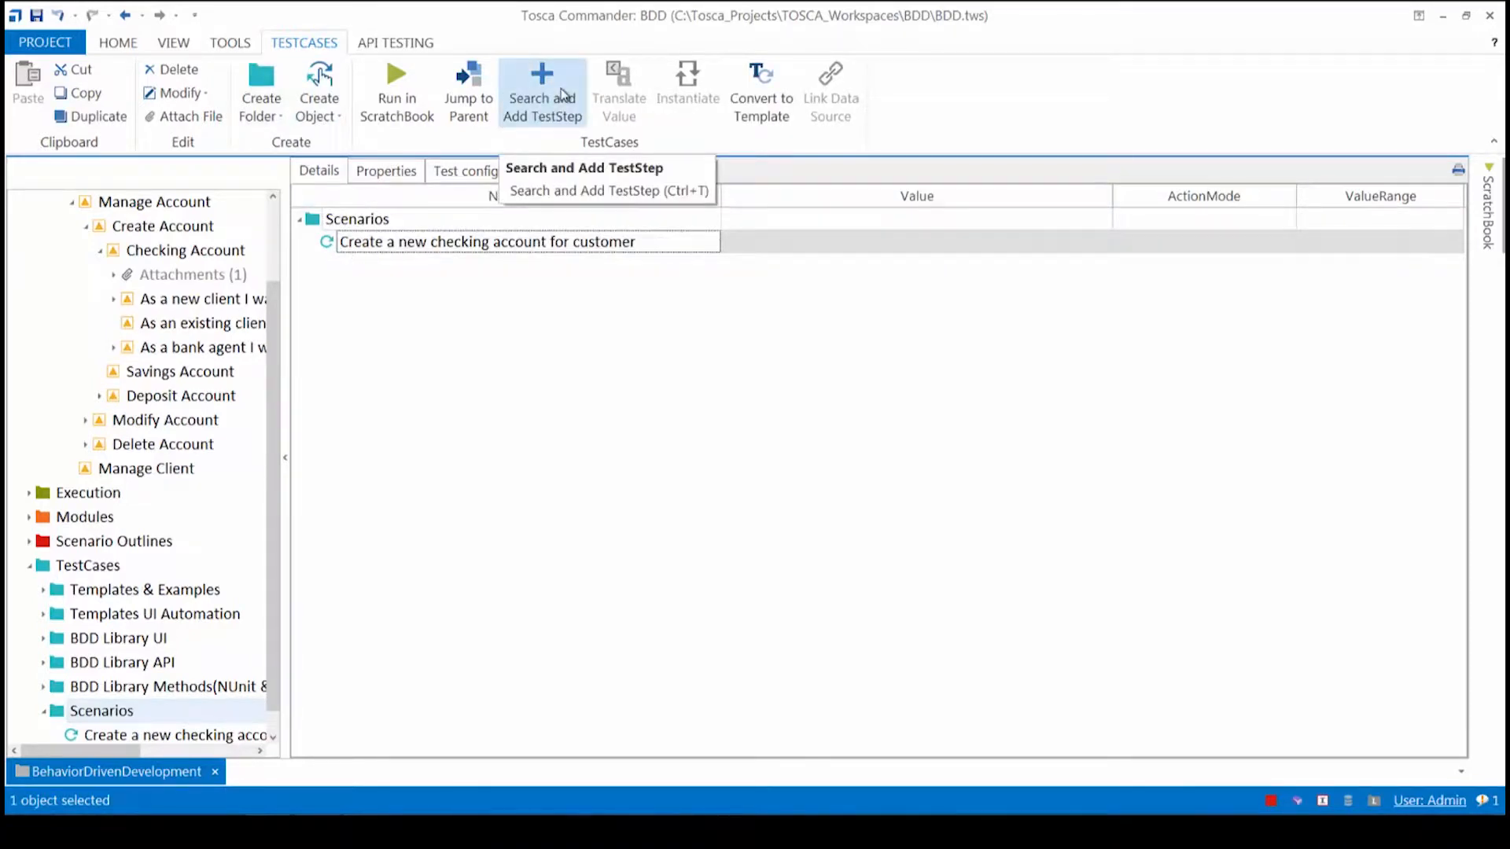
Add the Given client-rating, When account rates and Then account creation reference steps to the test case.
left_click(542, 91)
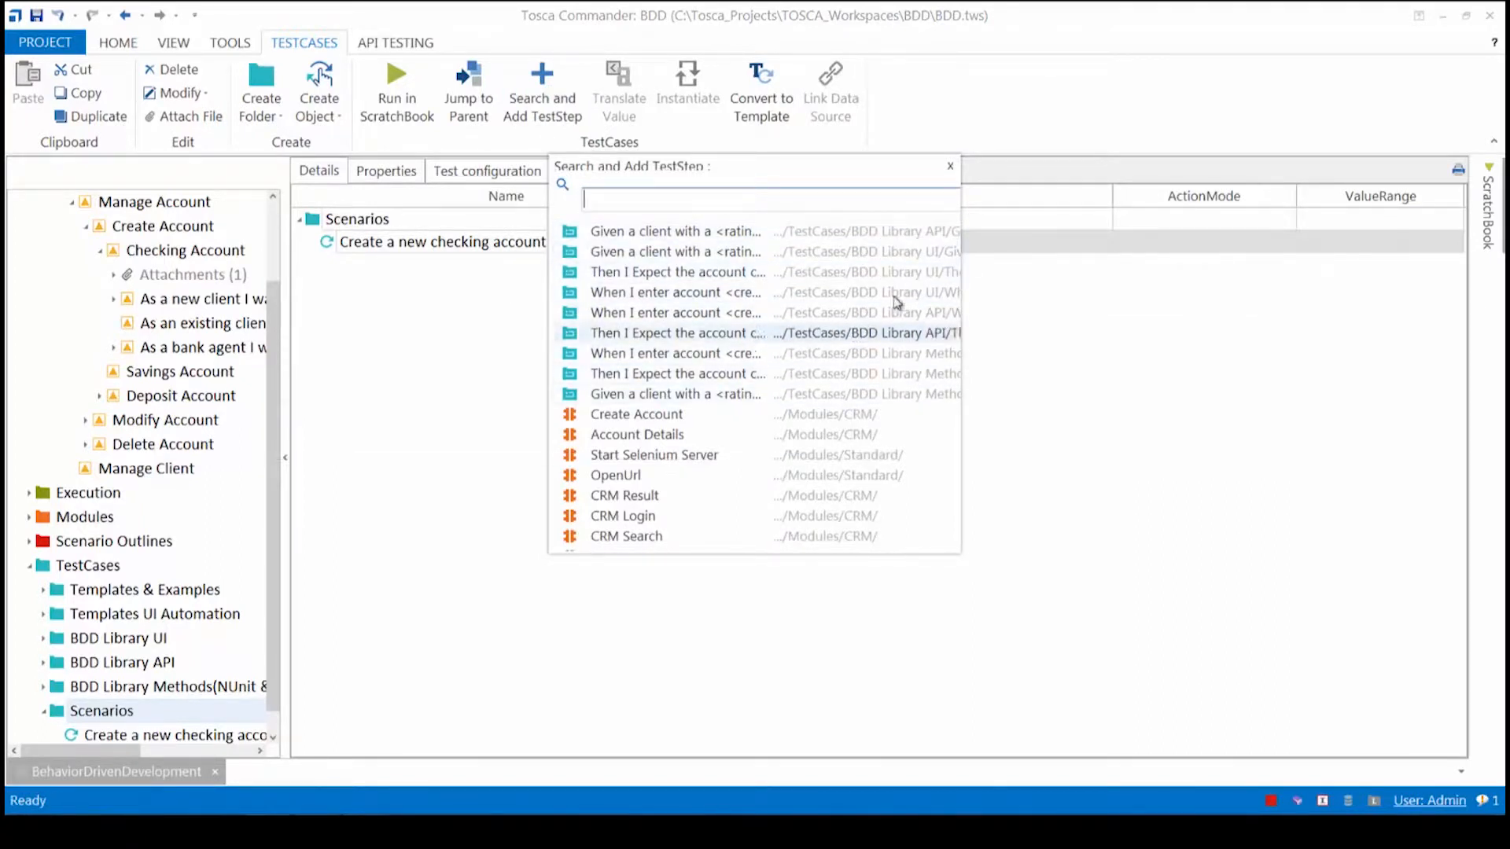
mouse_move(674, 251)
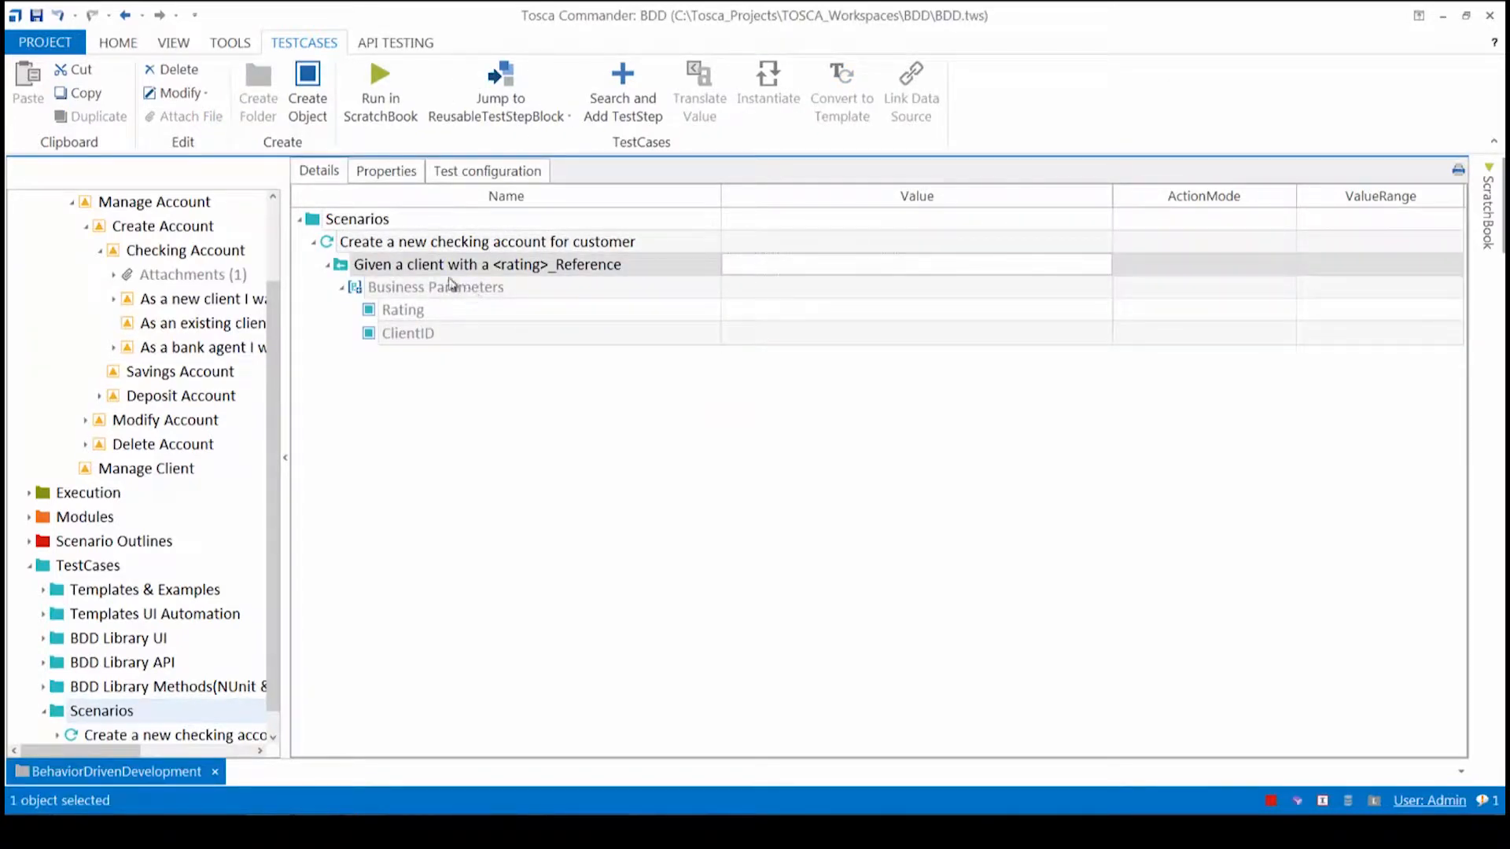
left_click(541, 91)
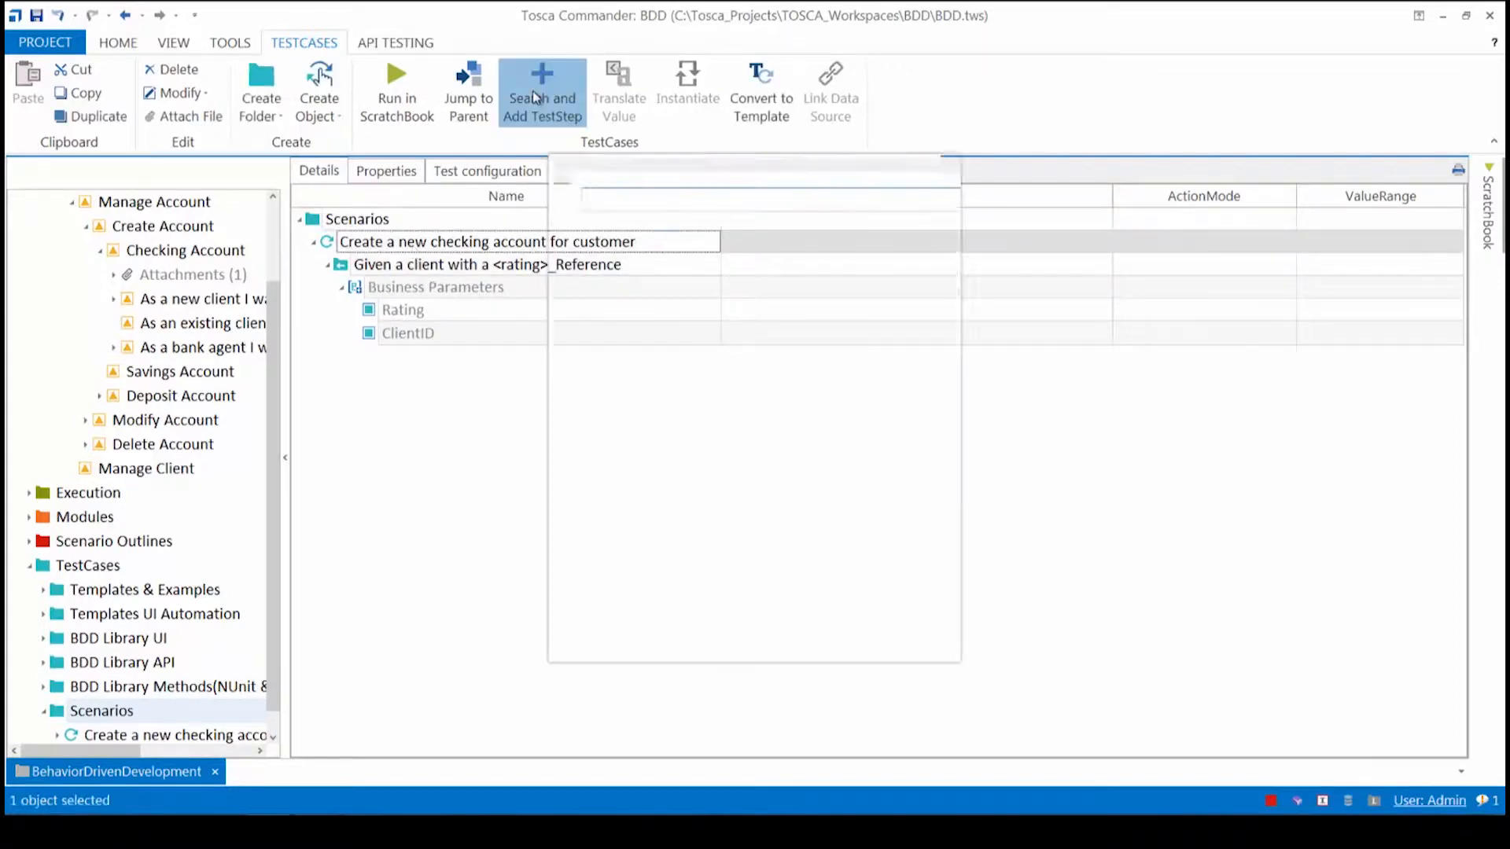
left_click(541, 91)
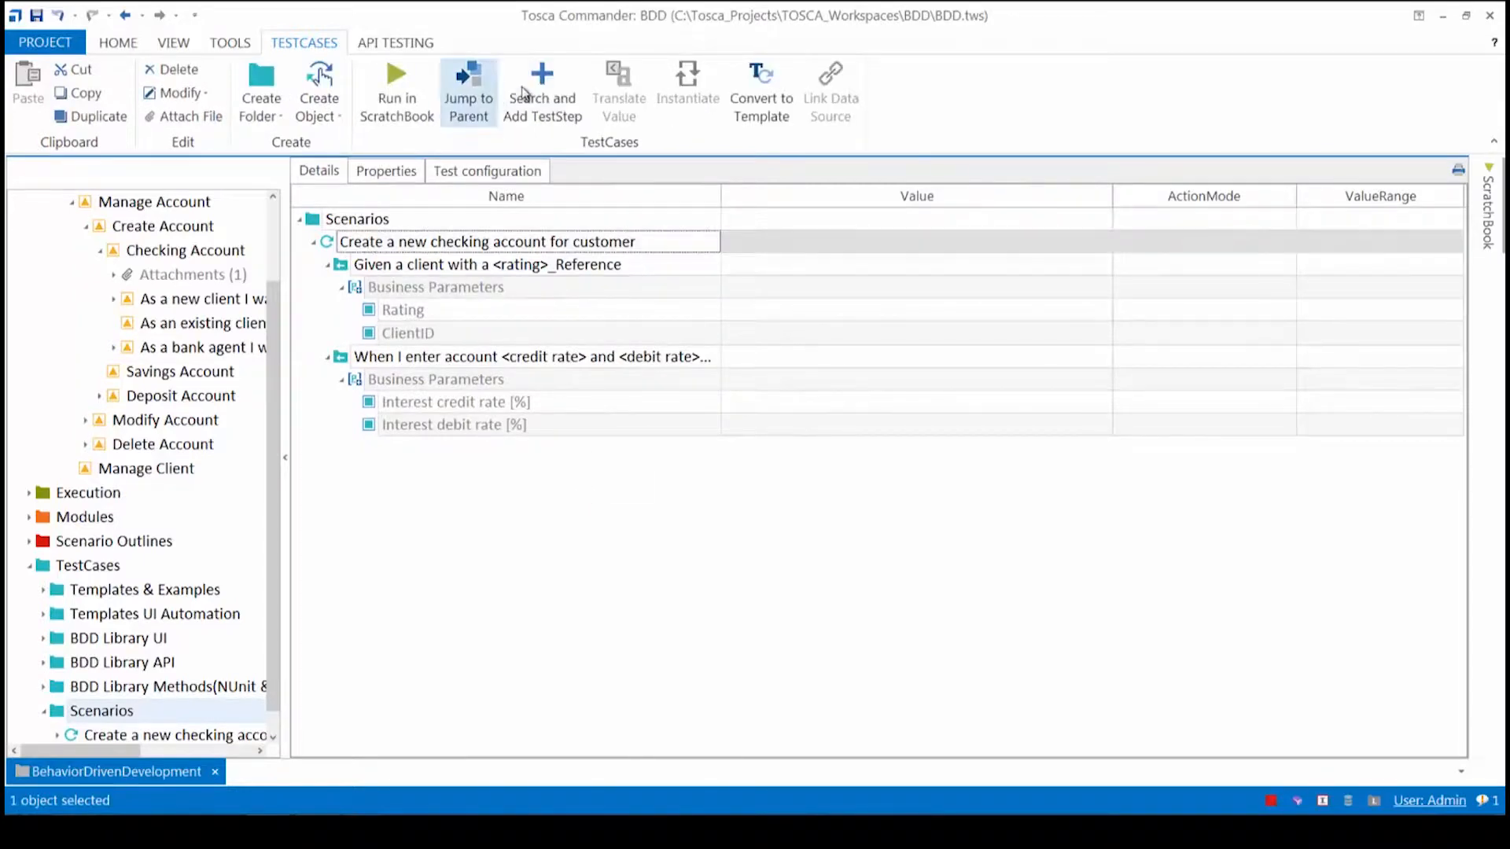
left_click(541, 92)
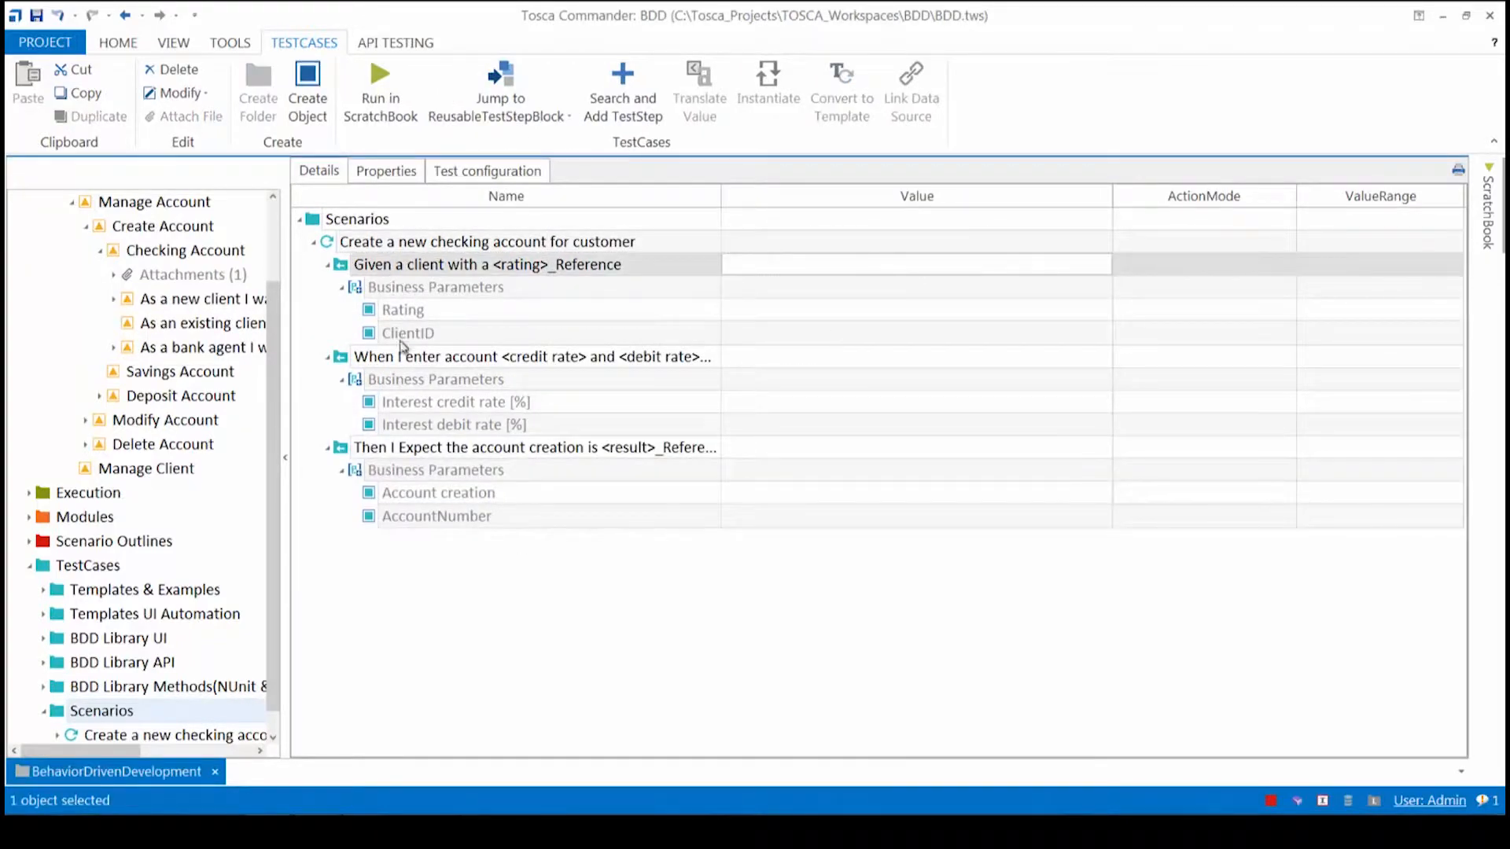
left_click(173, 42)
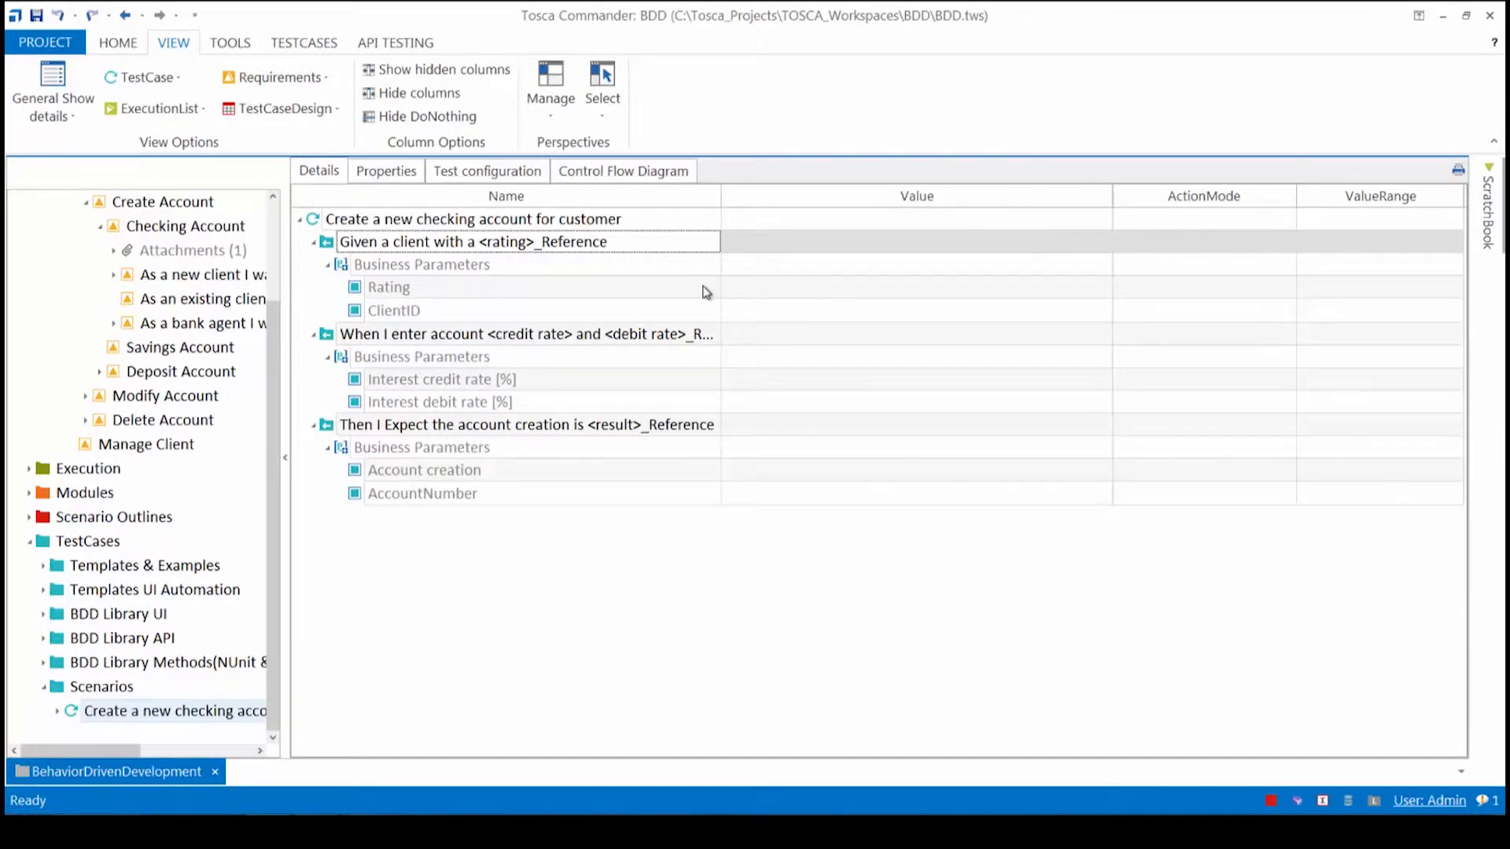
Set Rating AA, interest credit rate 2.5, debit rate 5 and expected Account creation Successful.
left_click(912, 287)
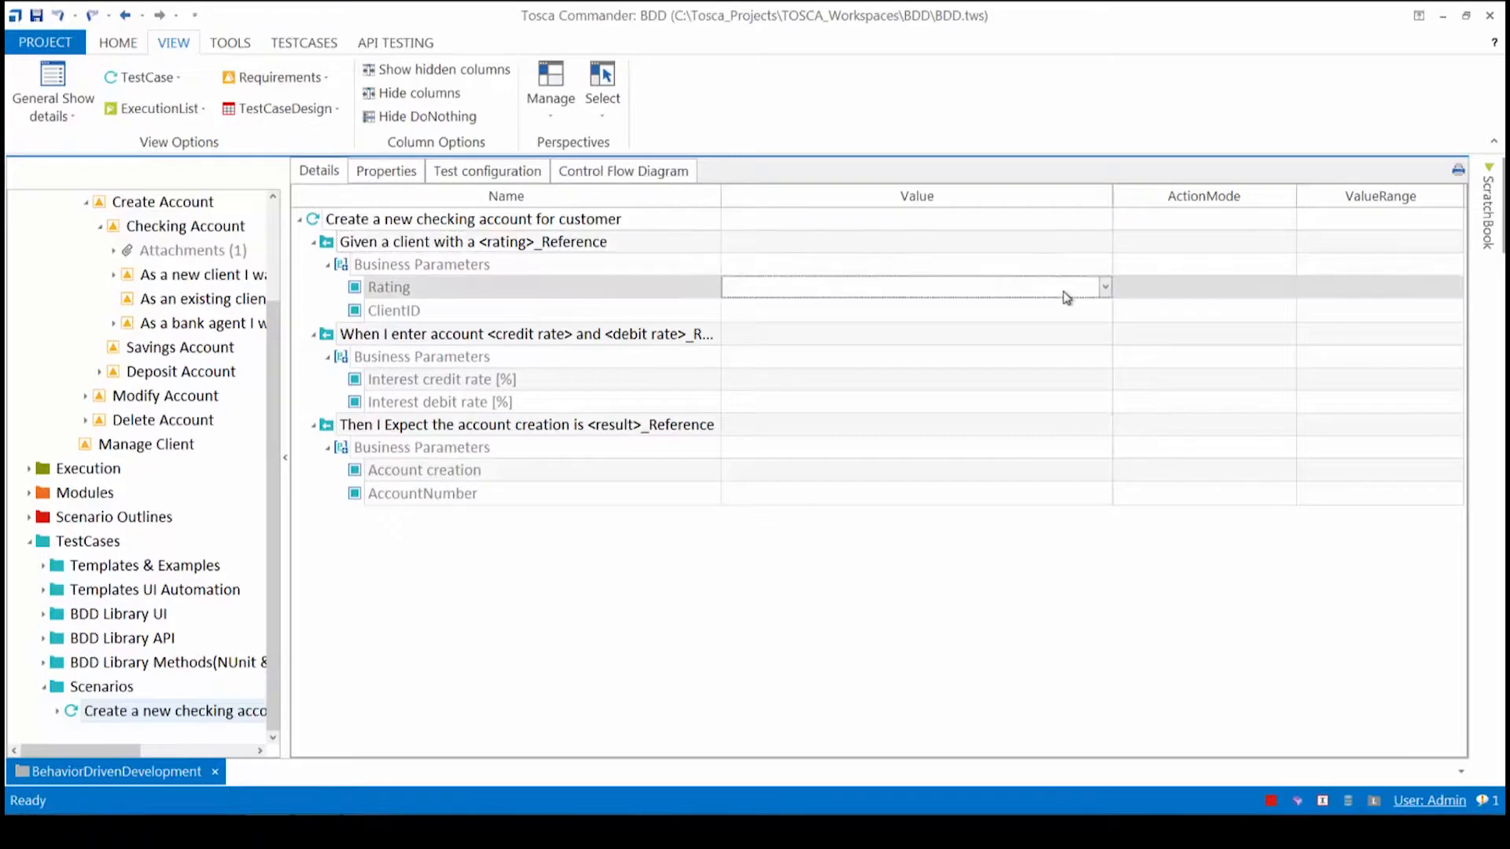
type("AA")
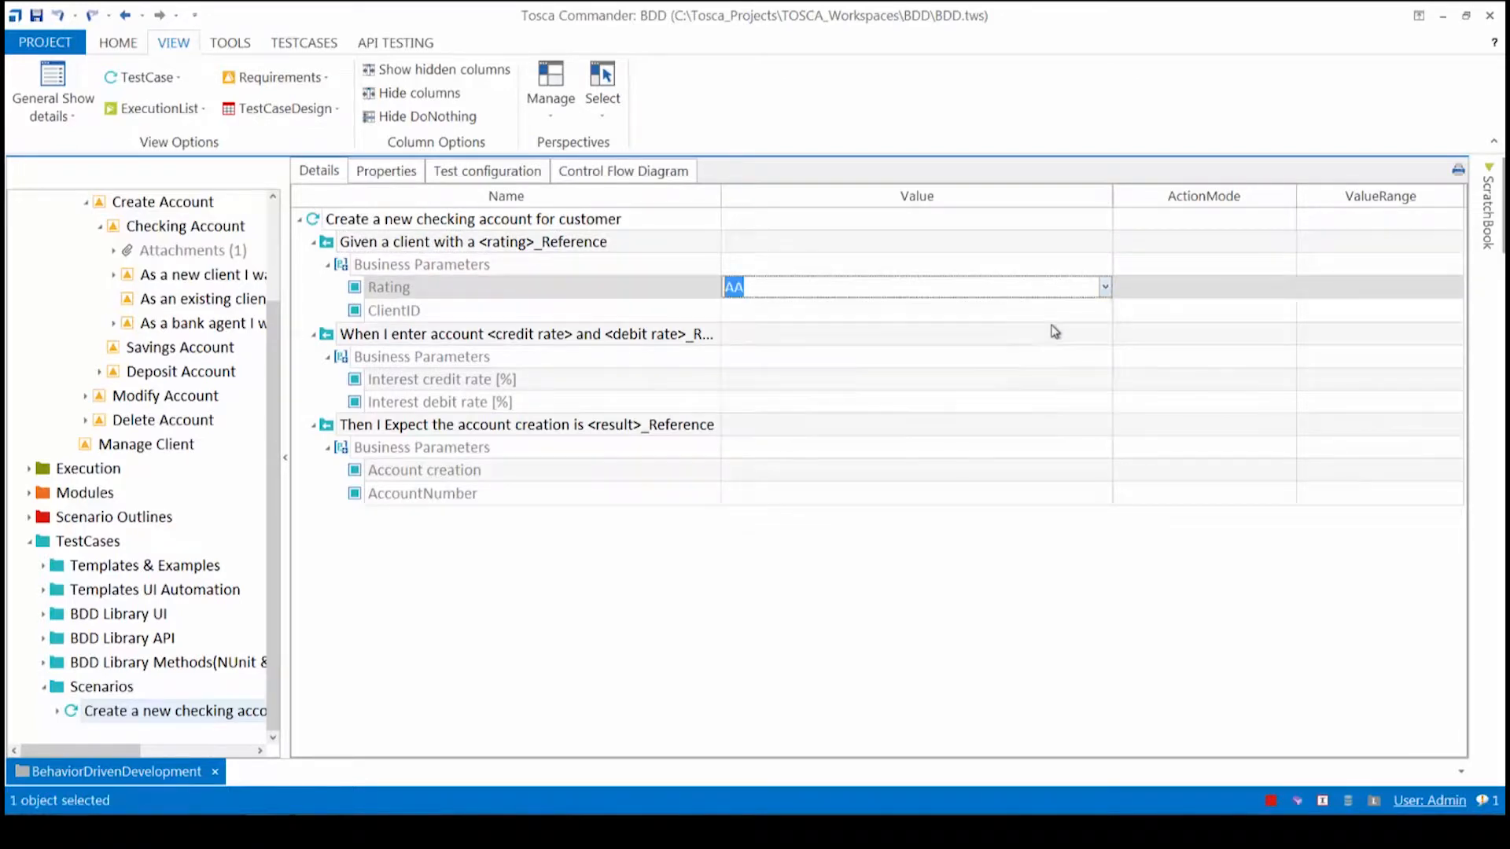
mouse_move(981, 384)
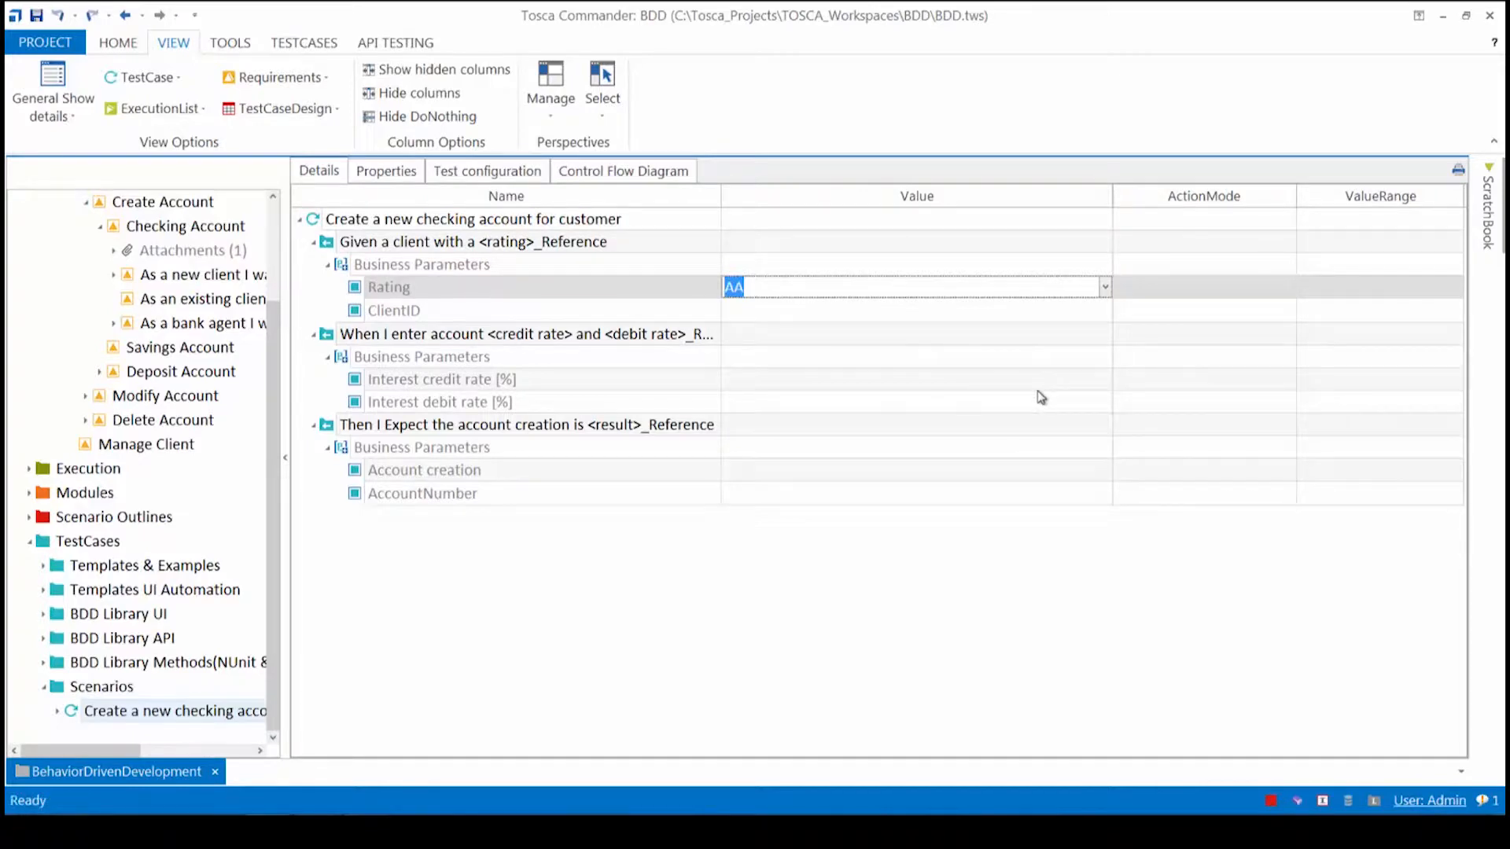
left_click(1104, 379)
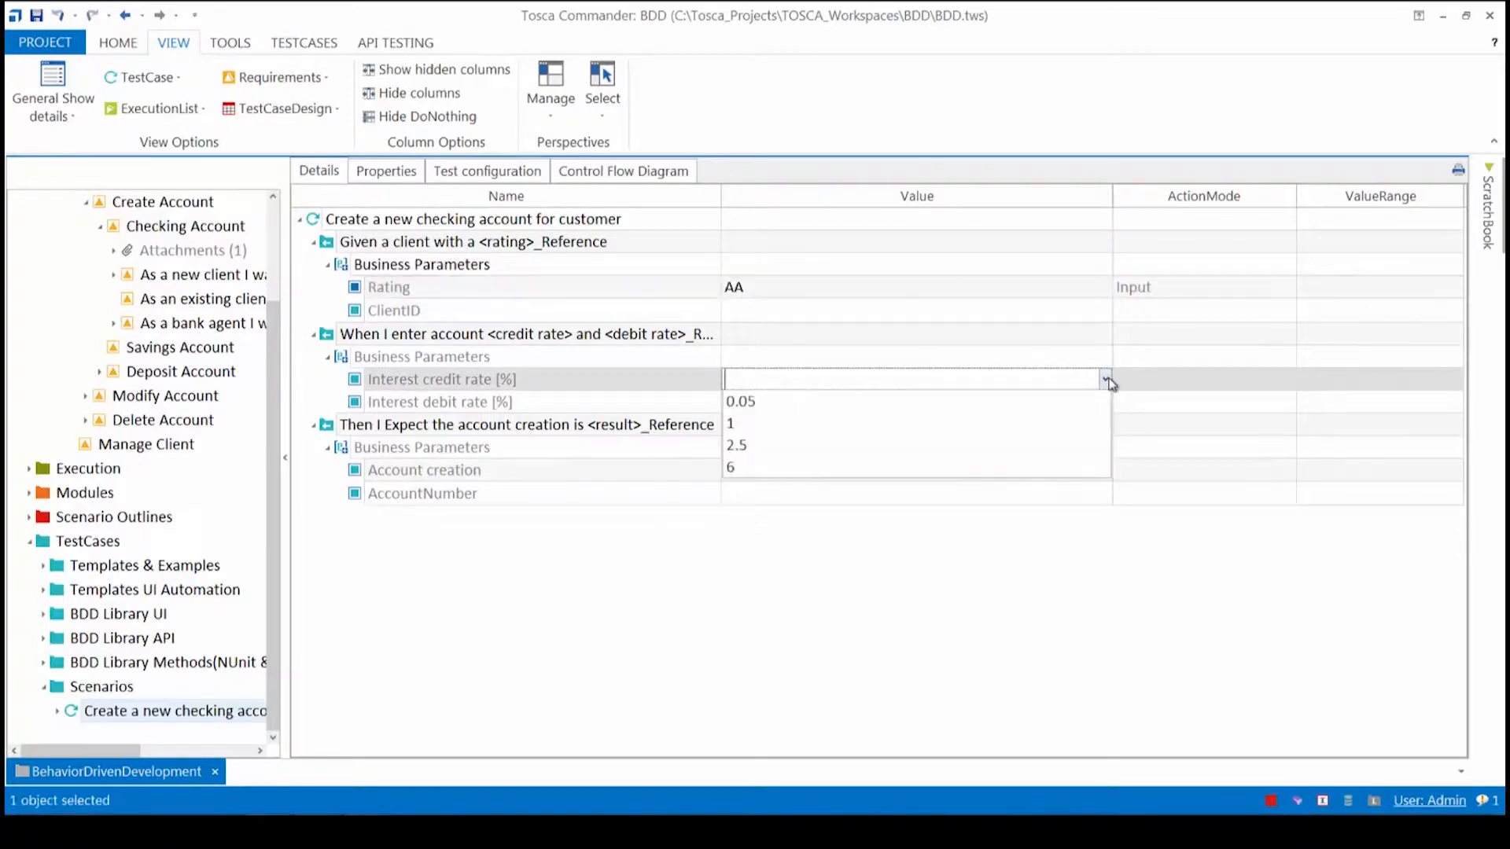
left_click(736, 445)
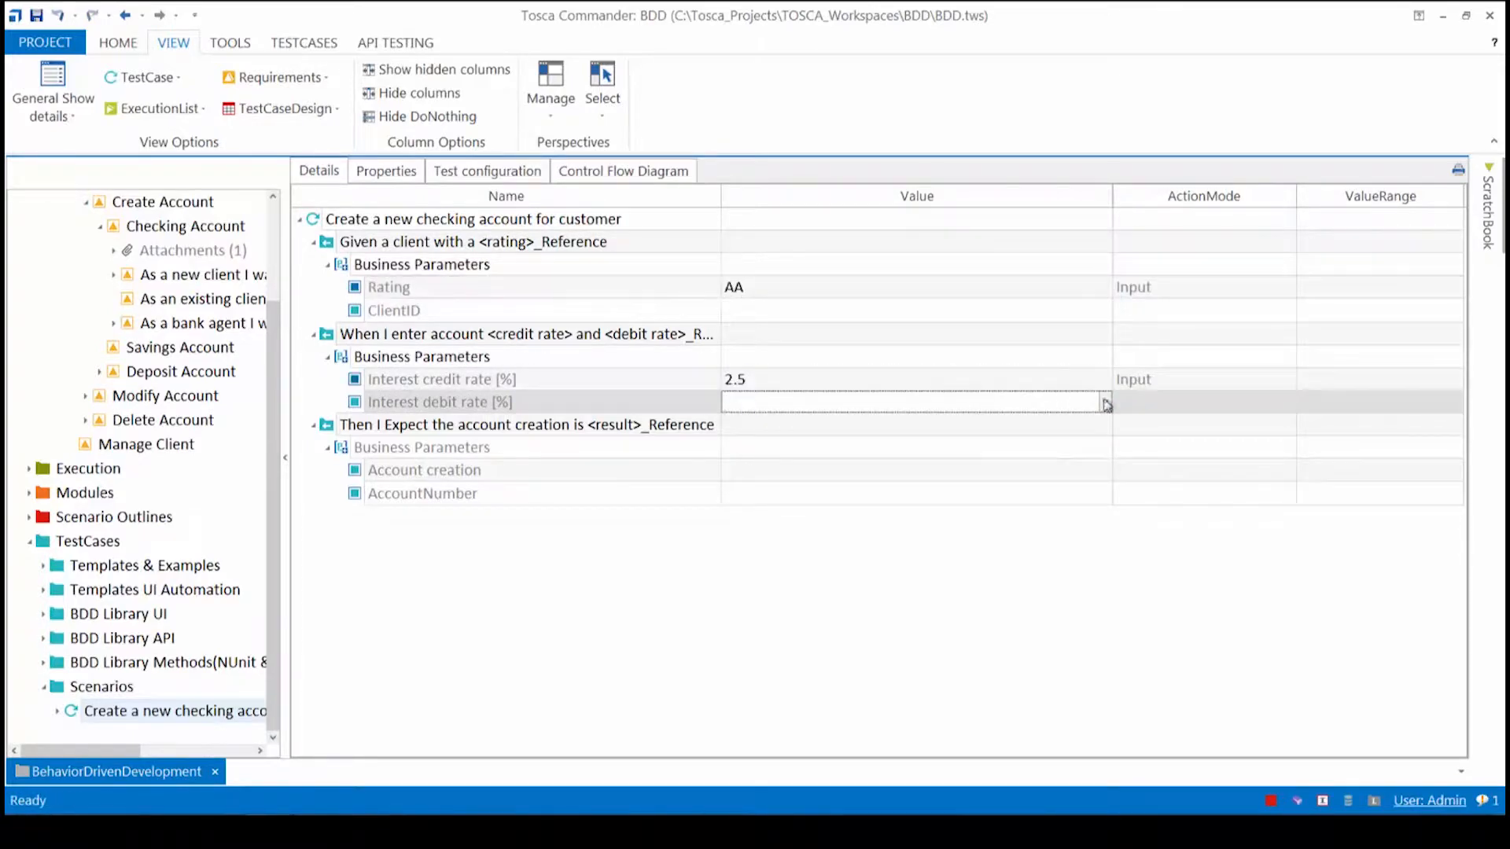
type("5")
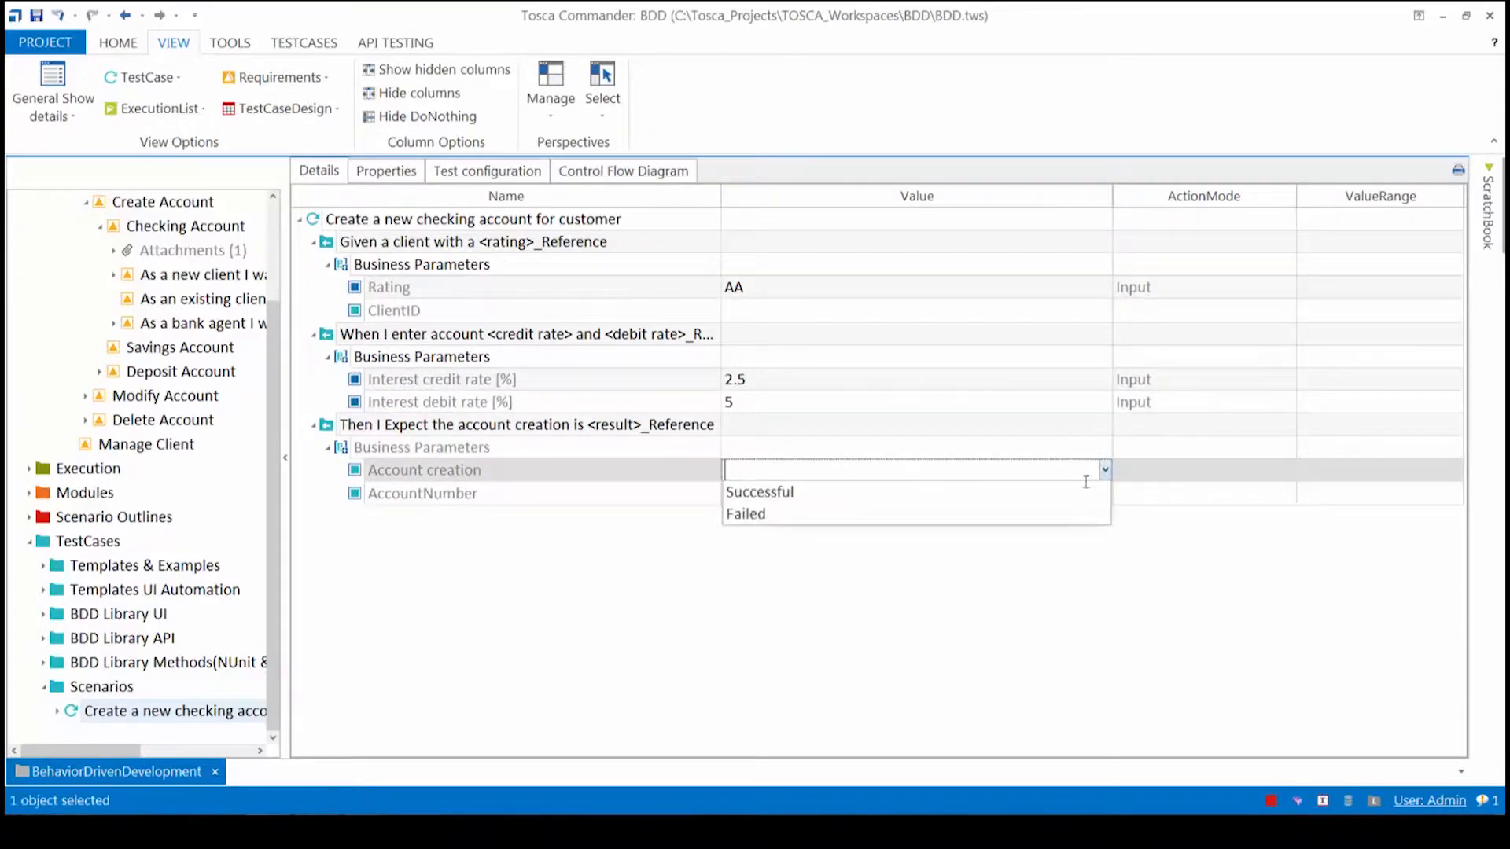
left_click(758, 491)
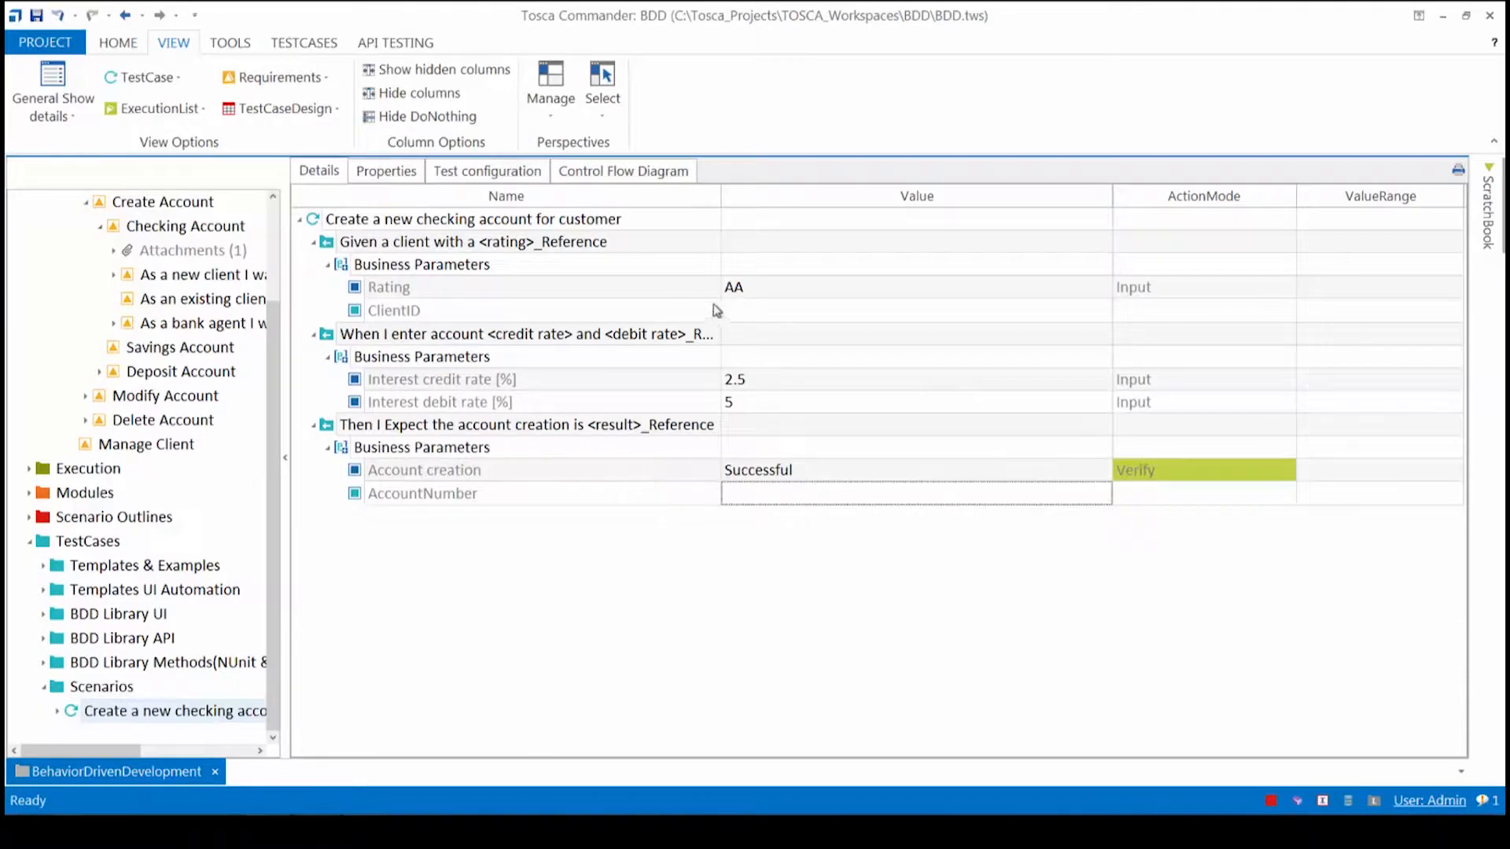
mouse_move(797, 511)
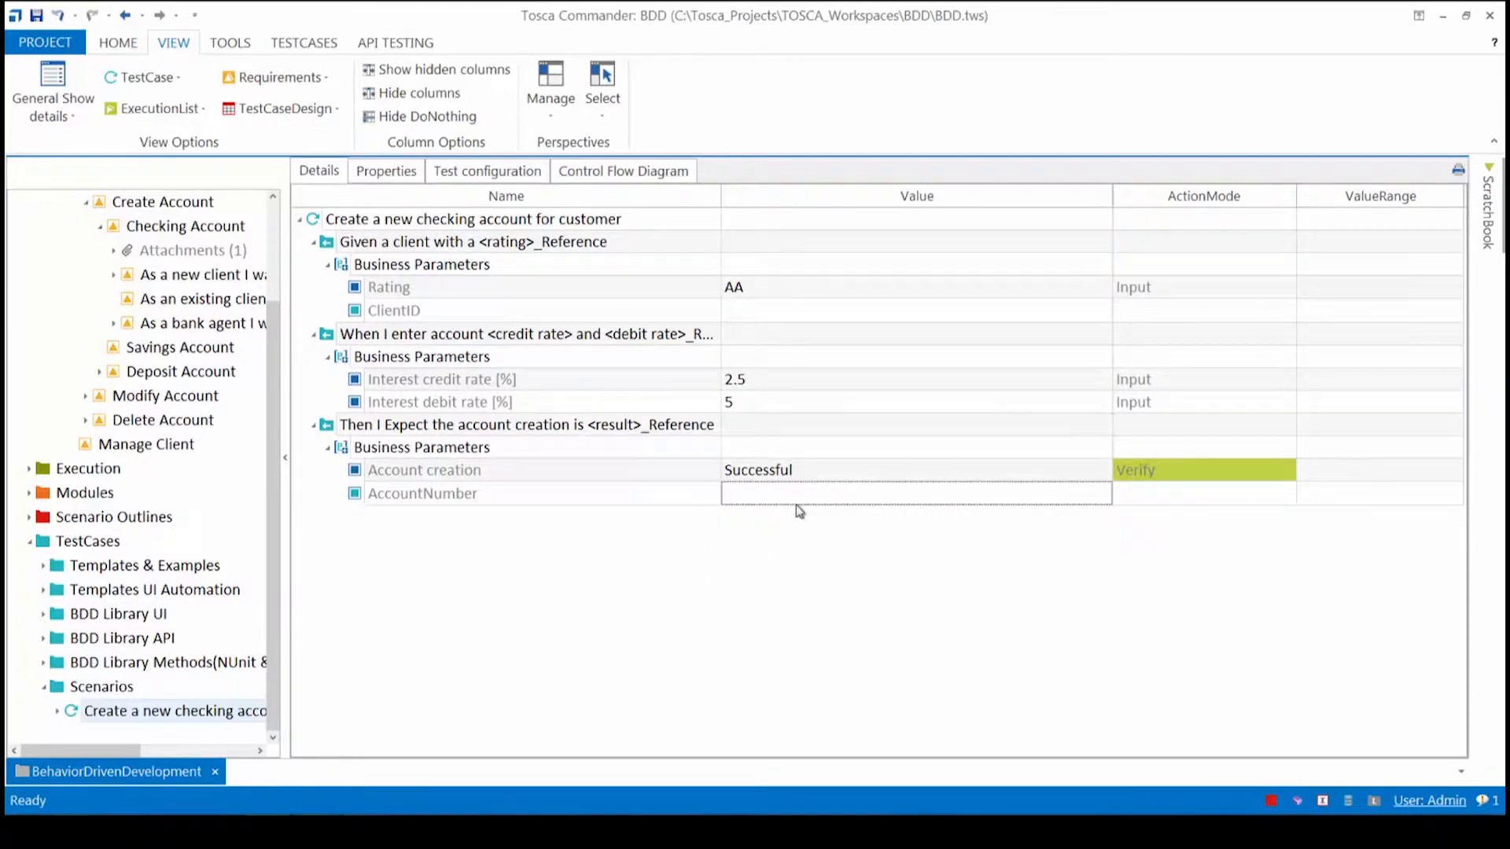
mouse_move(752, 470)
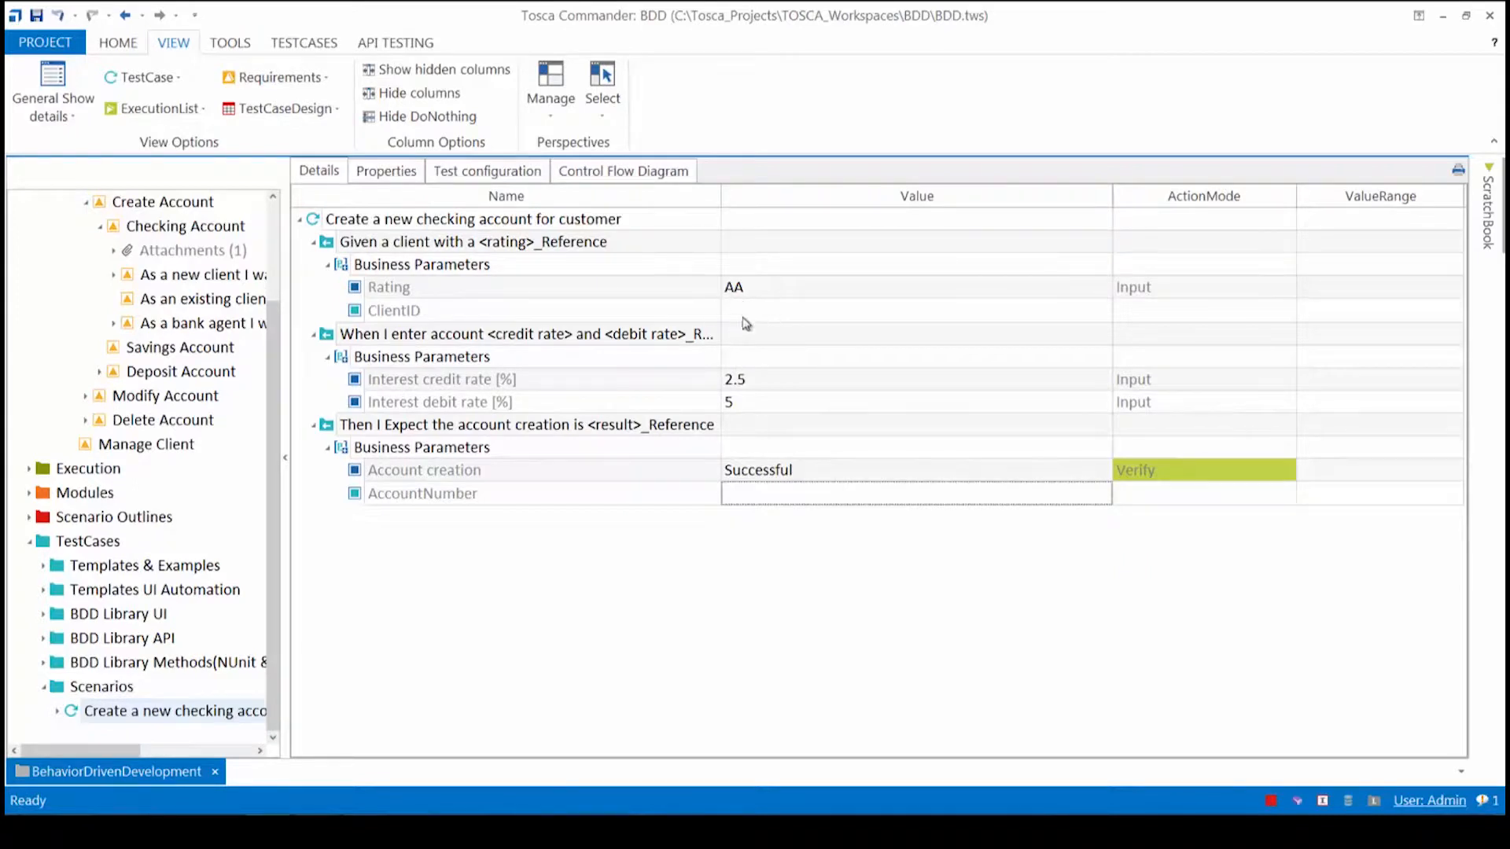
mouse_move(783, 319)
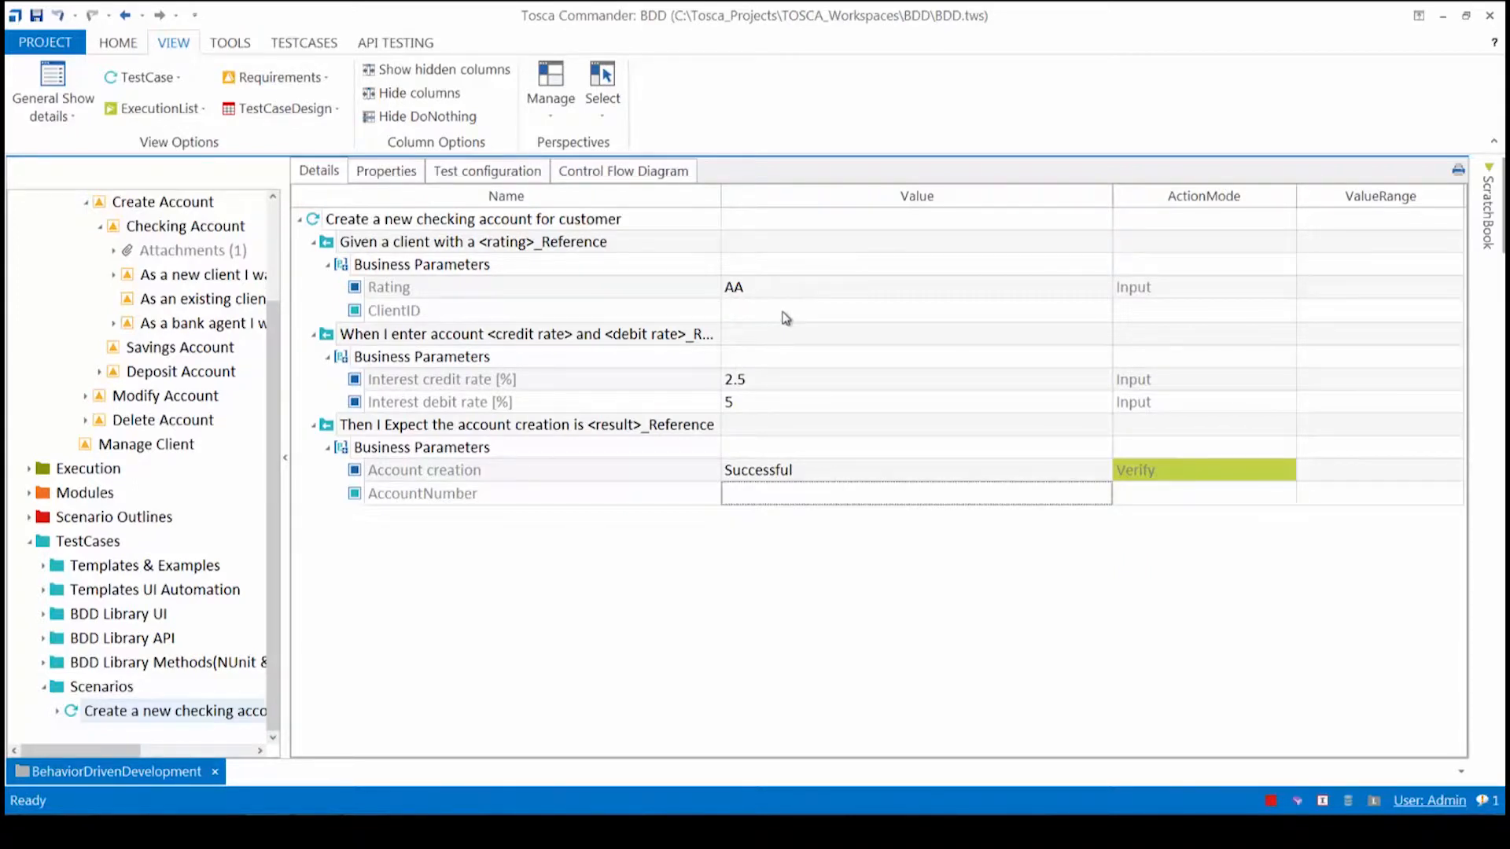
mouse_move(813, 321)
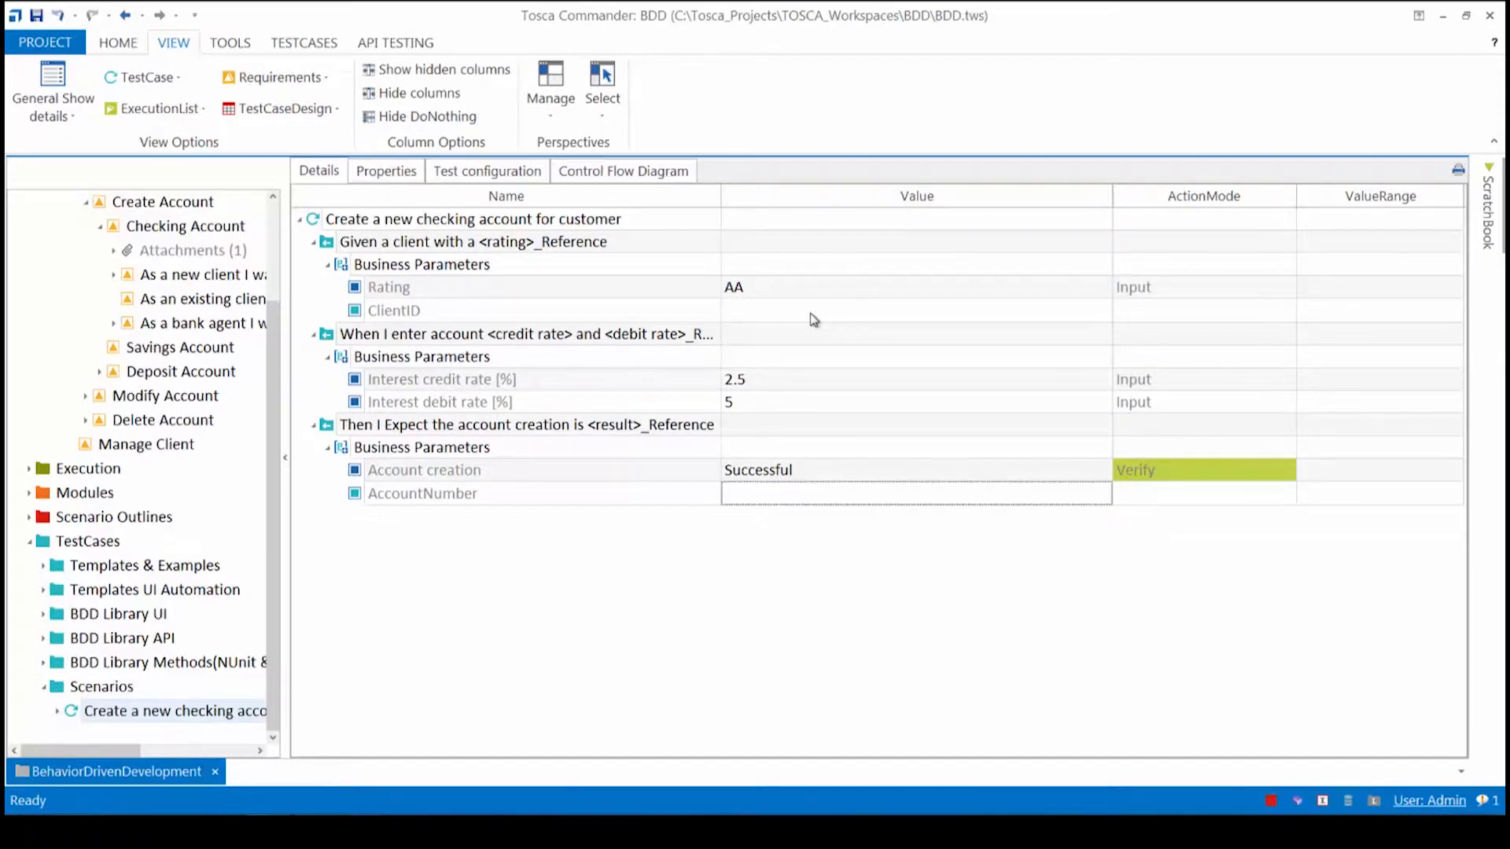
mouse_move(599, 544)
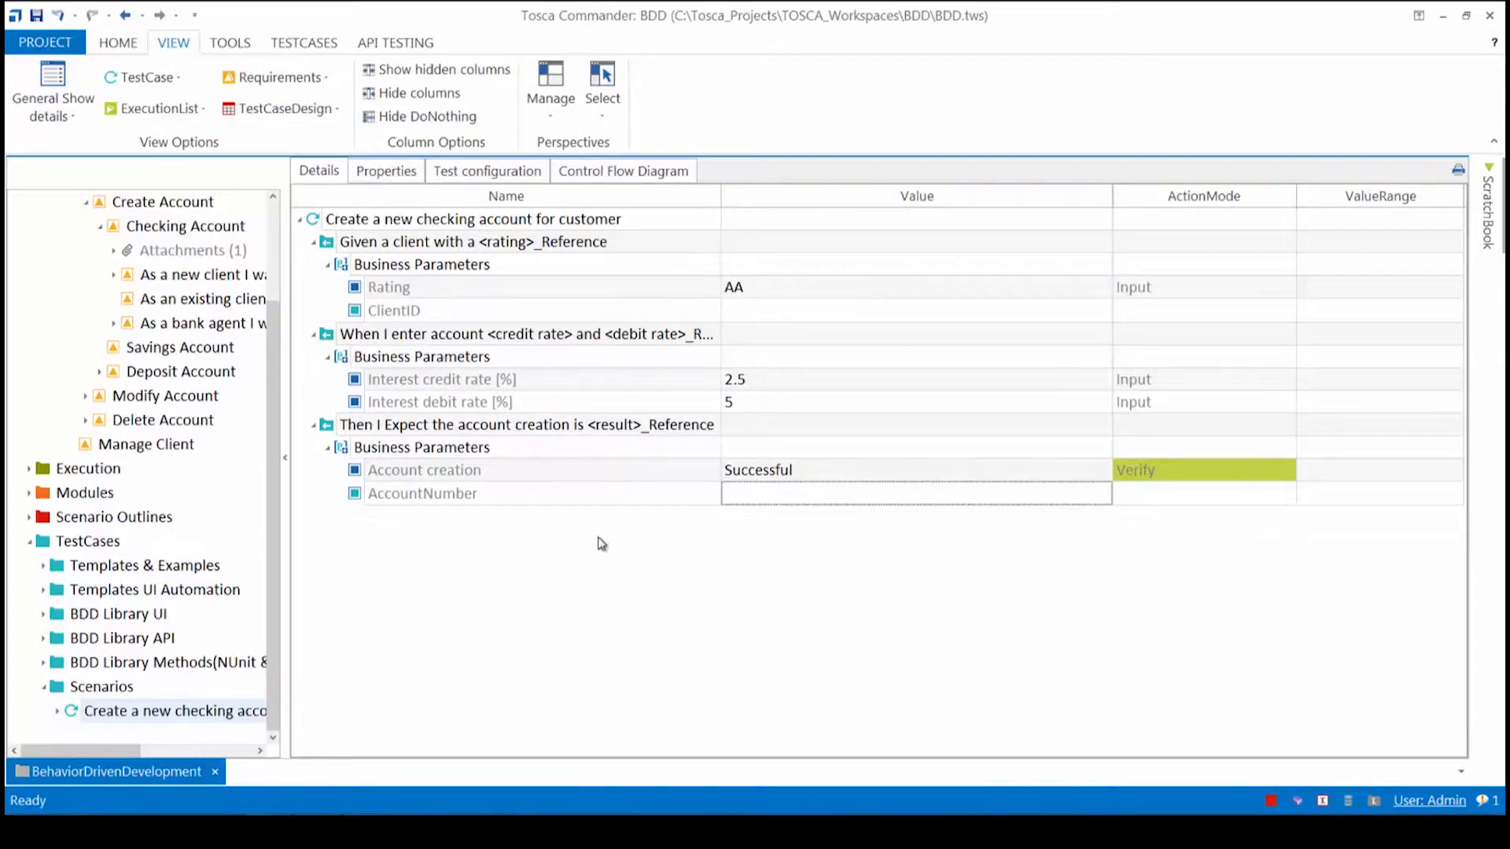
mouse_move(664, 579)
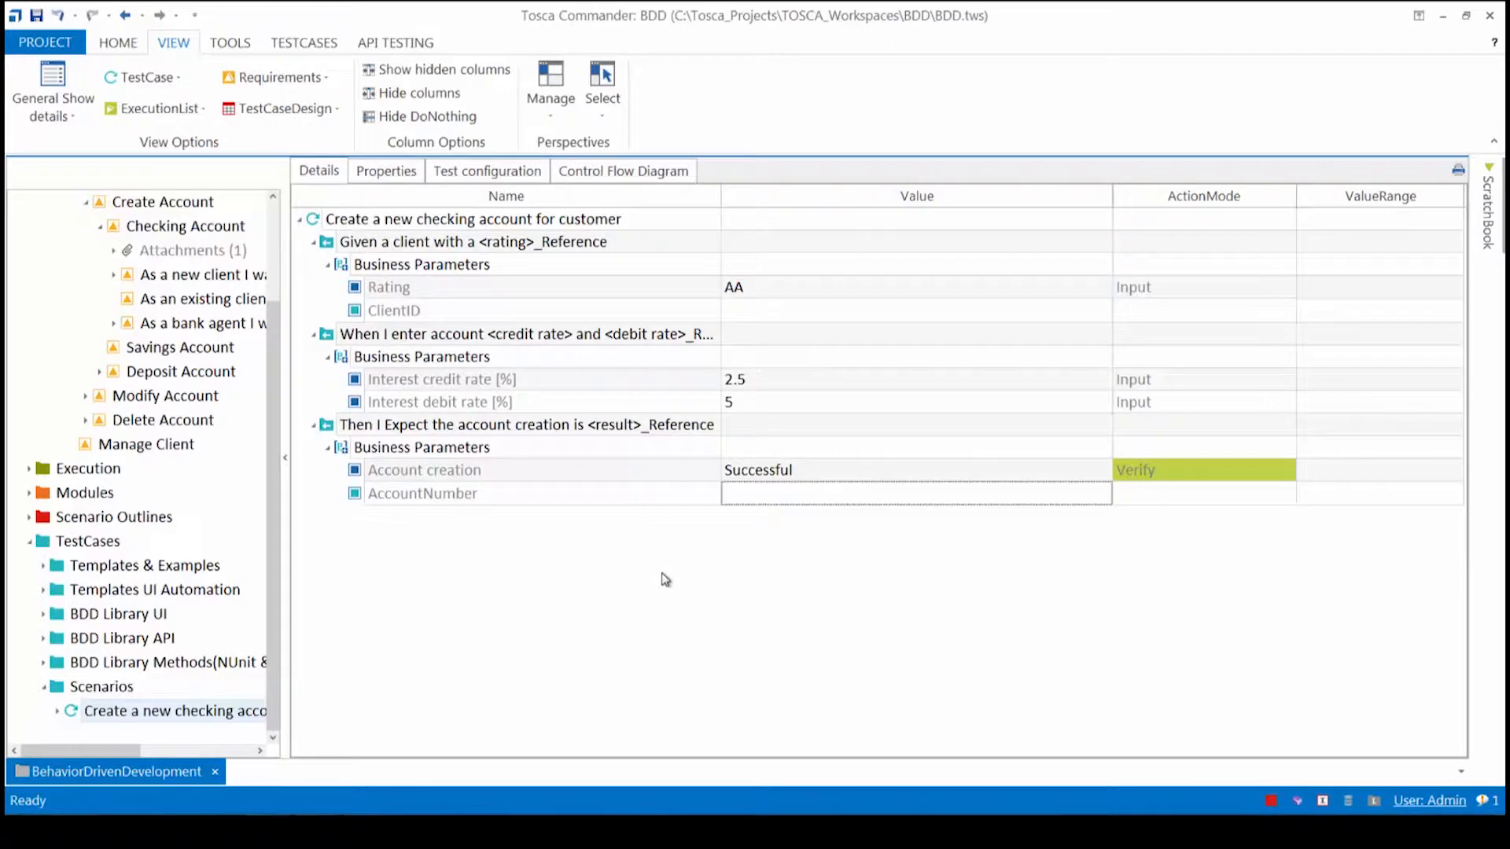
mouse_move(568, 363)
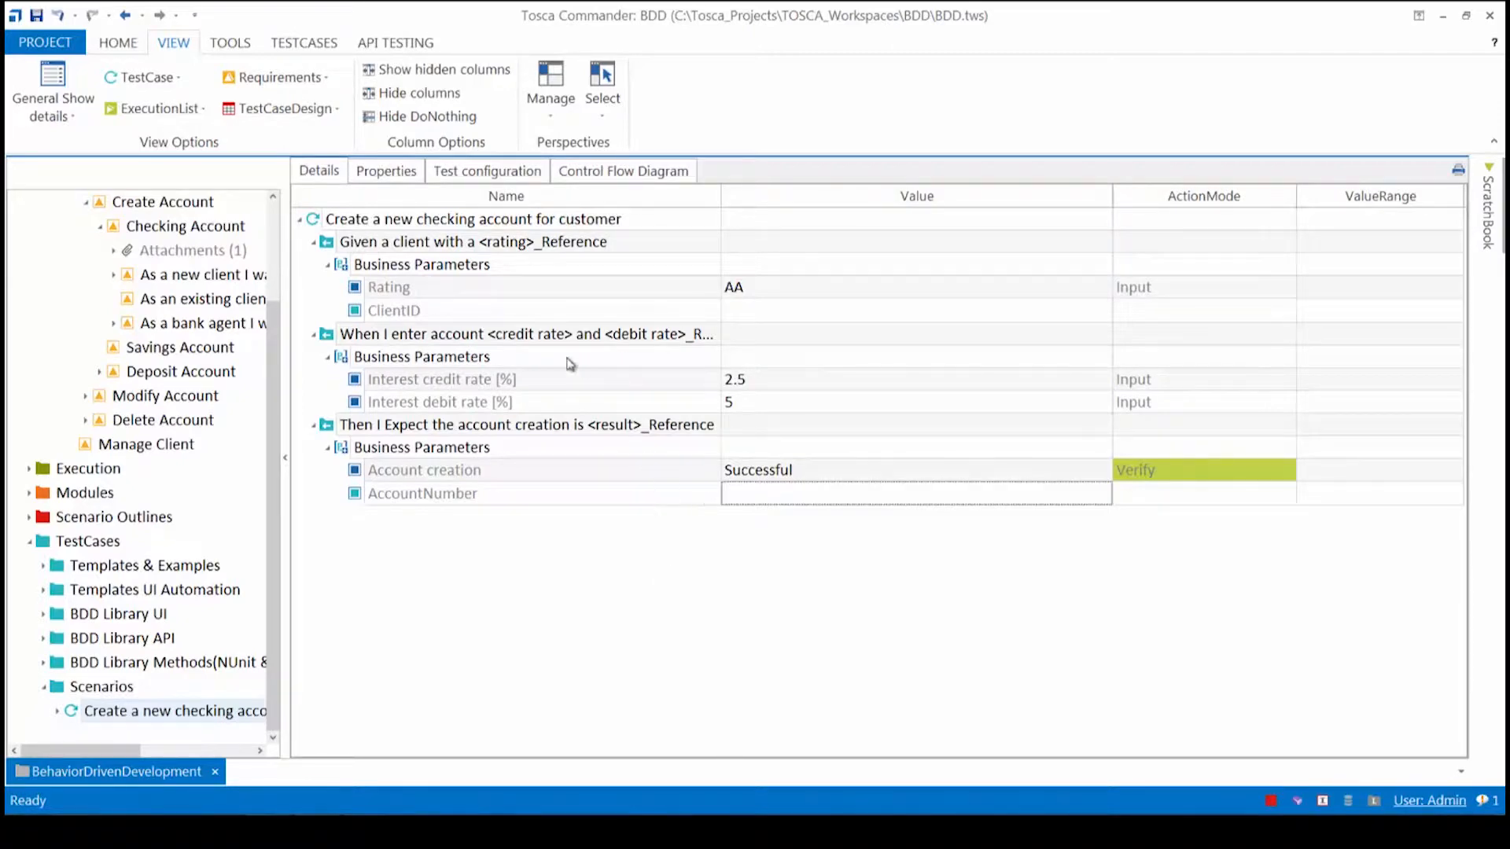
mouse_move(345, 257)
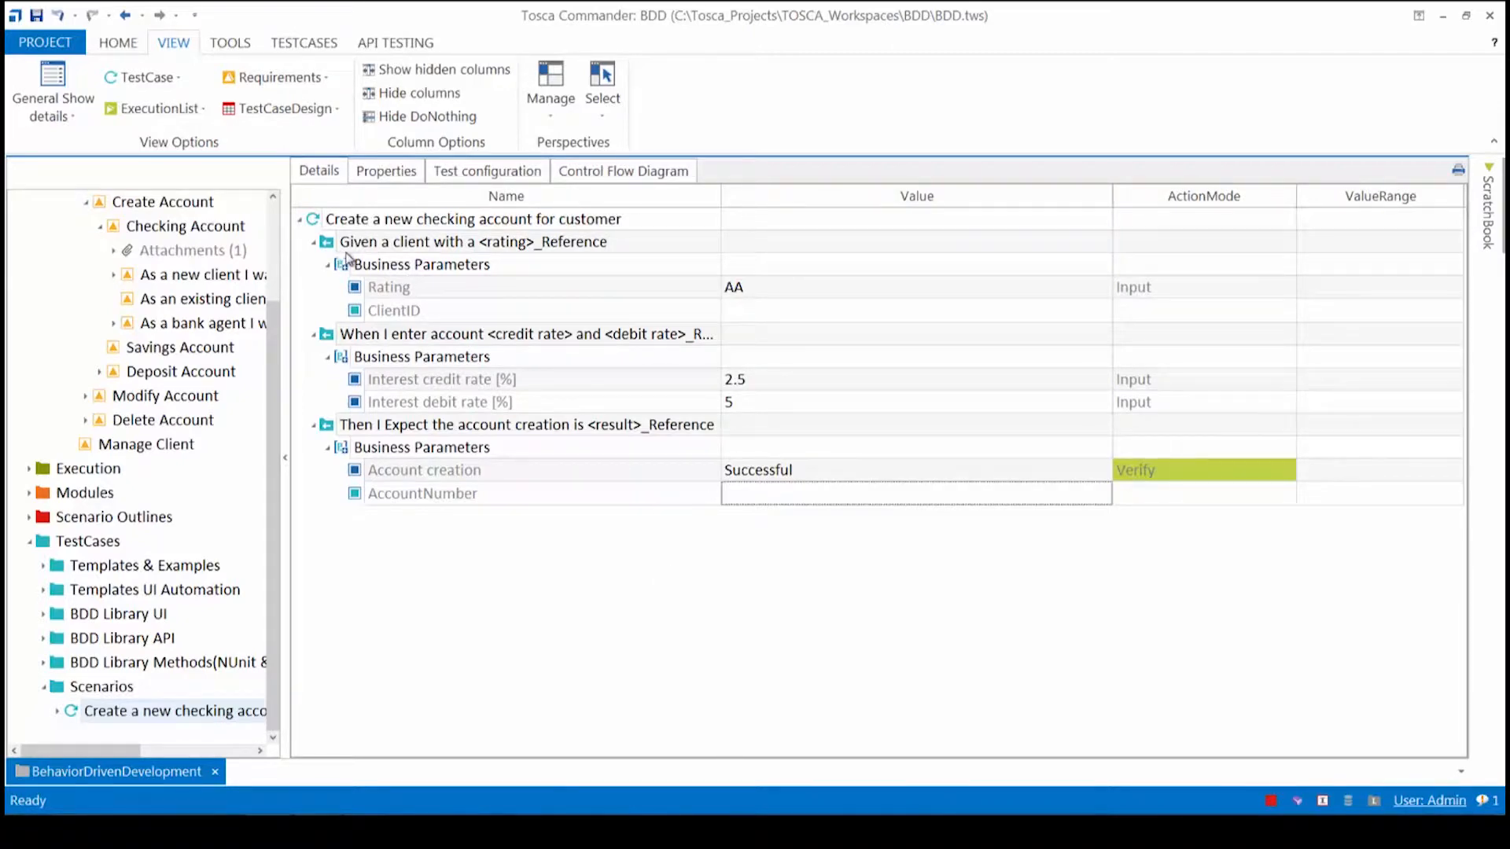
mouse_move(494, 483)
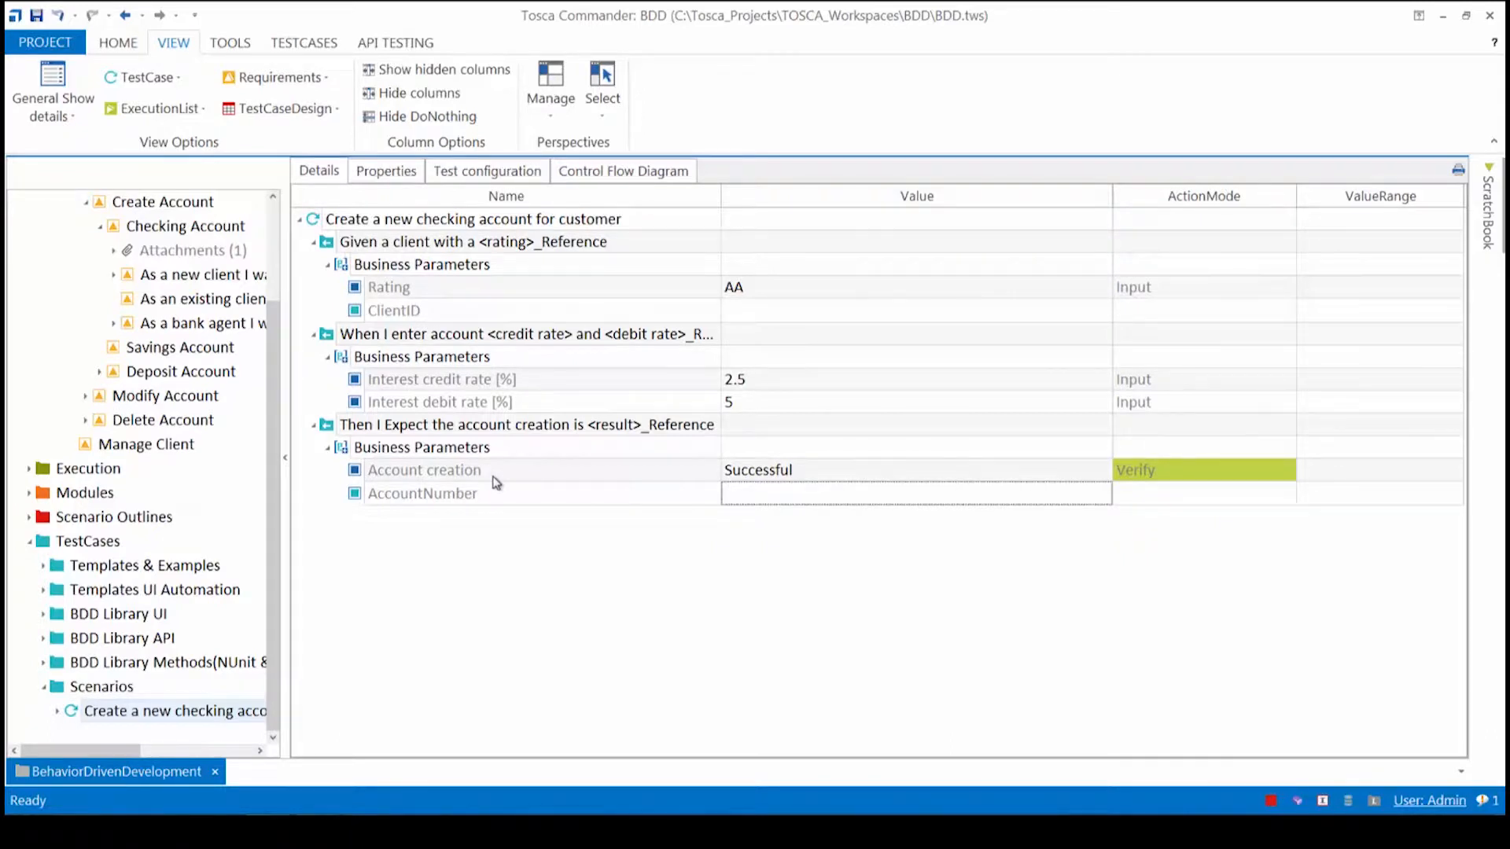
mouse_move(456, 529)
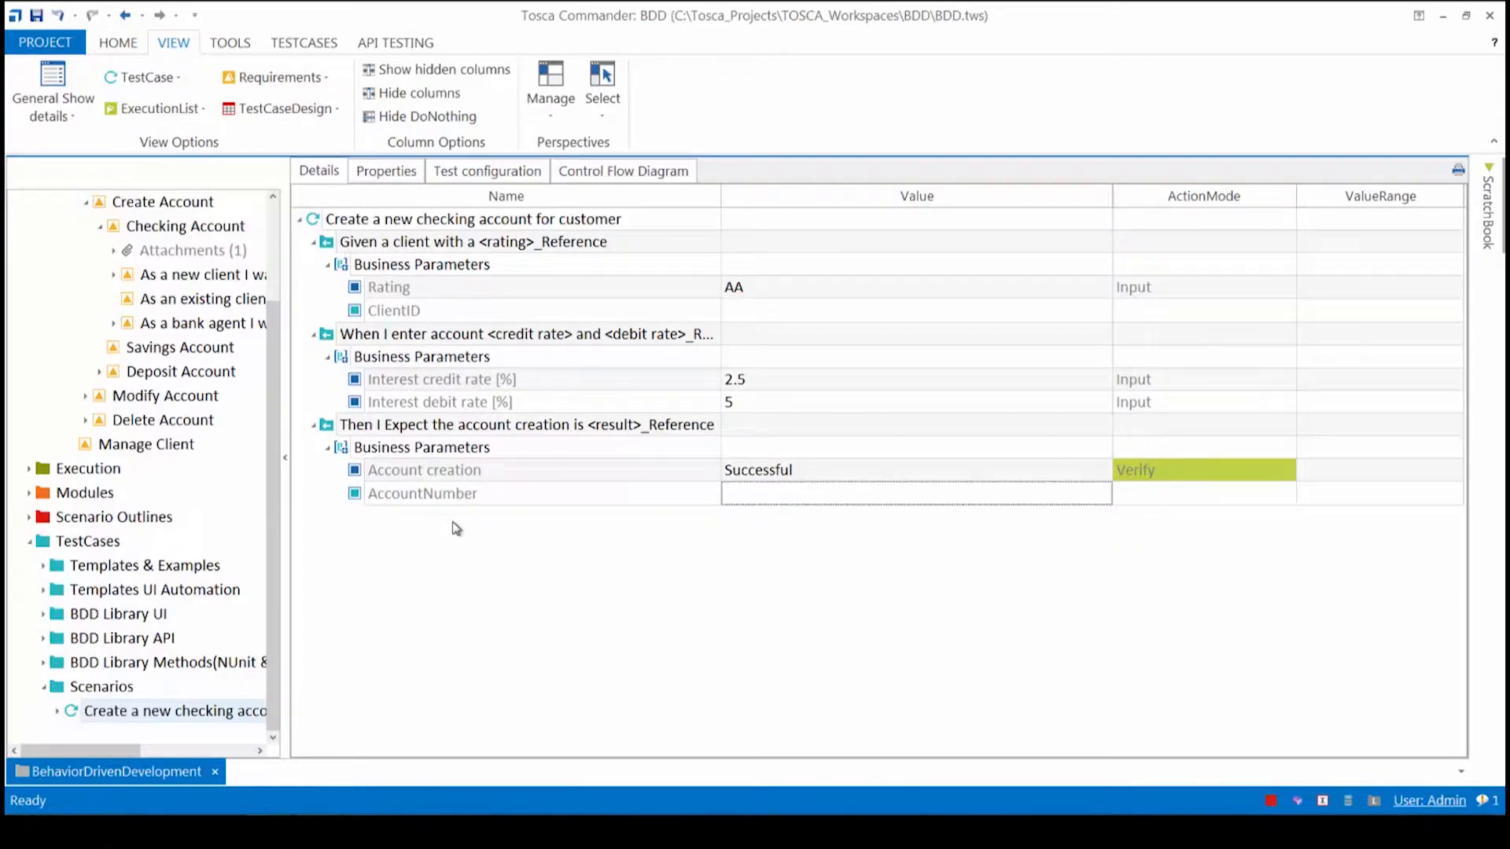
mouse_move(882, 621)
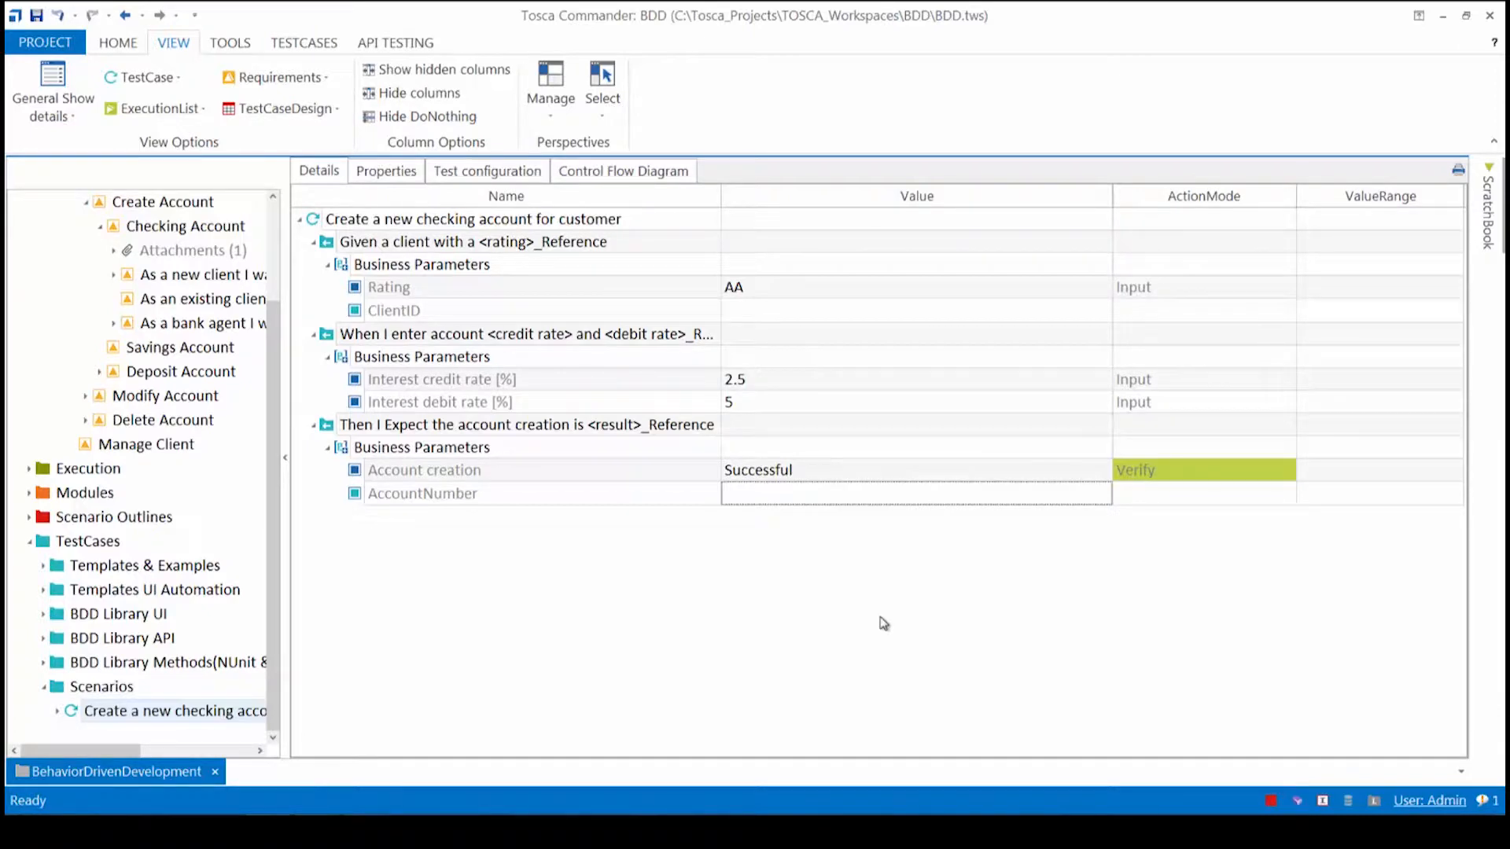
mouse_move(1341, 769)
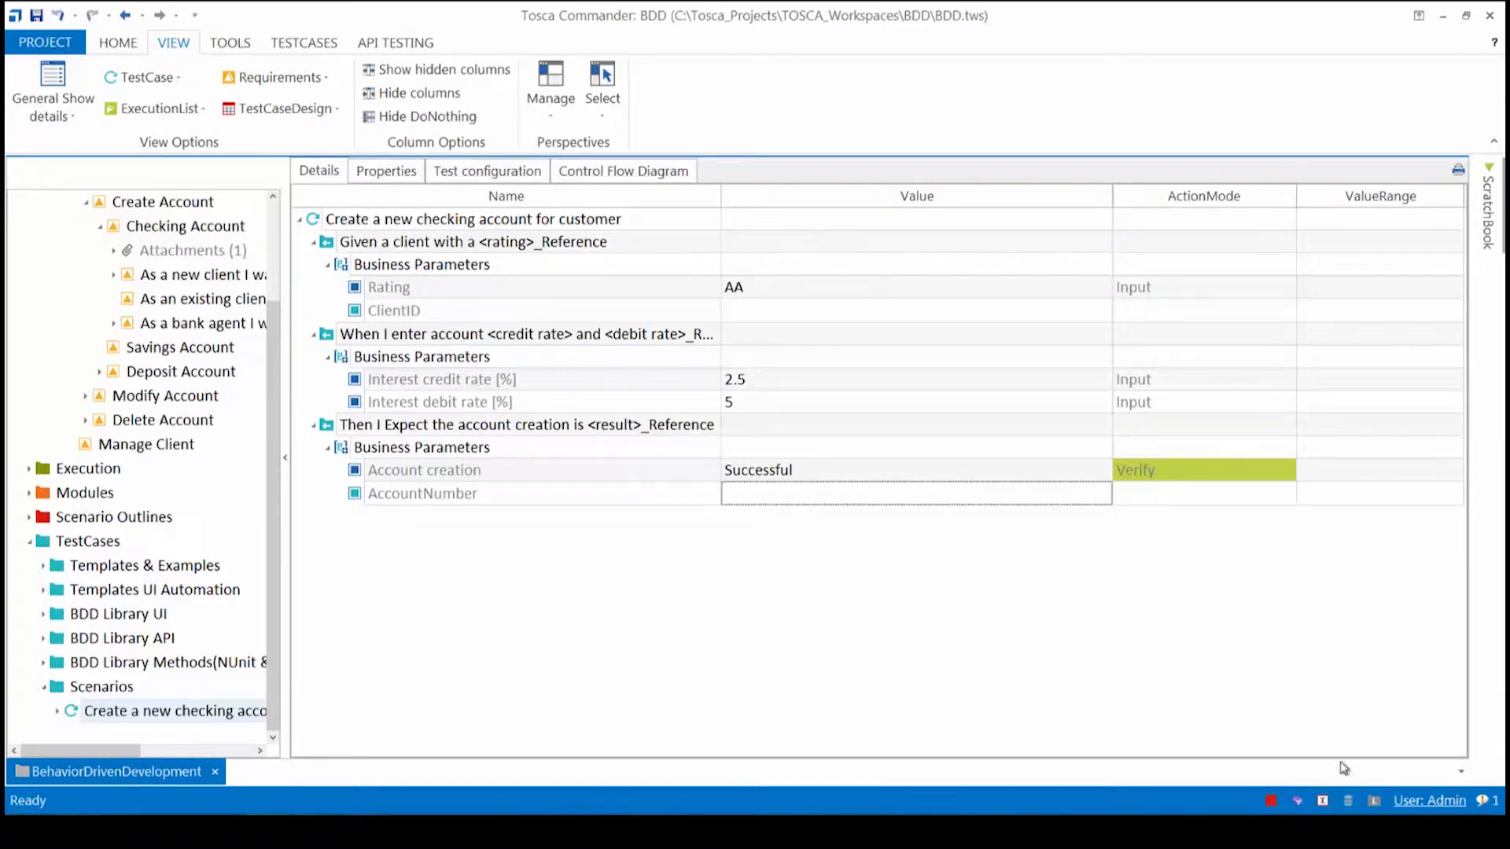
mouse_move(1377, 801)
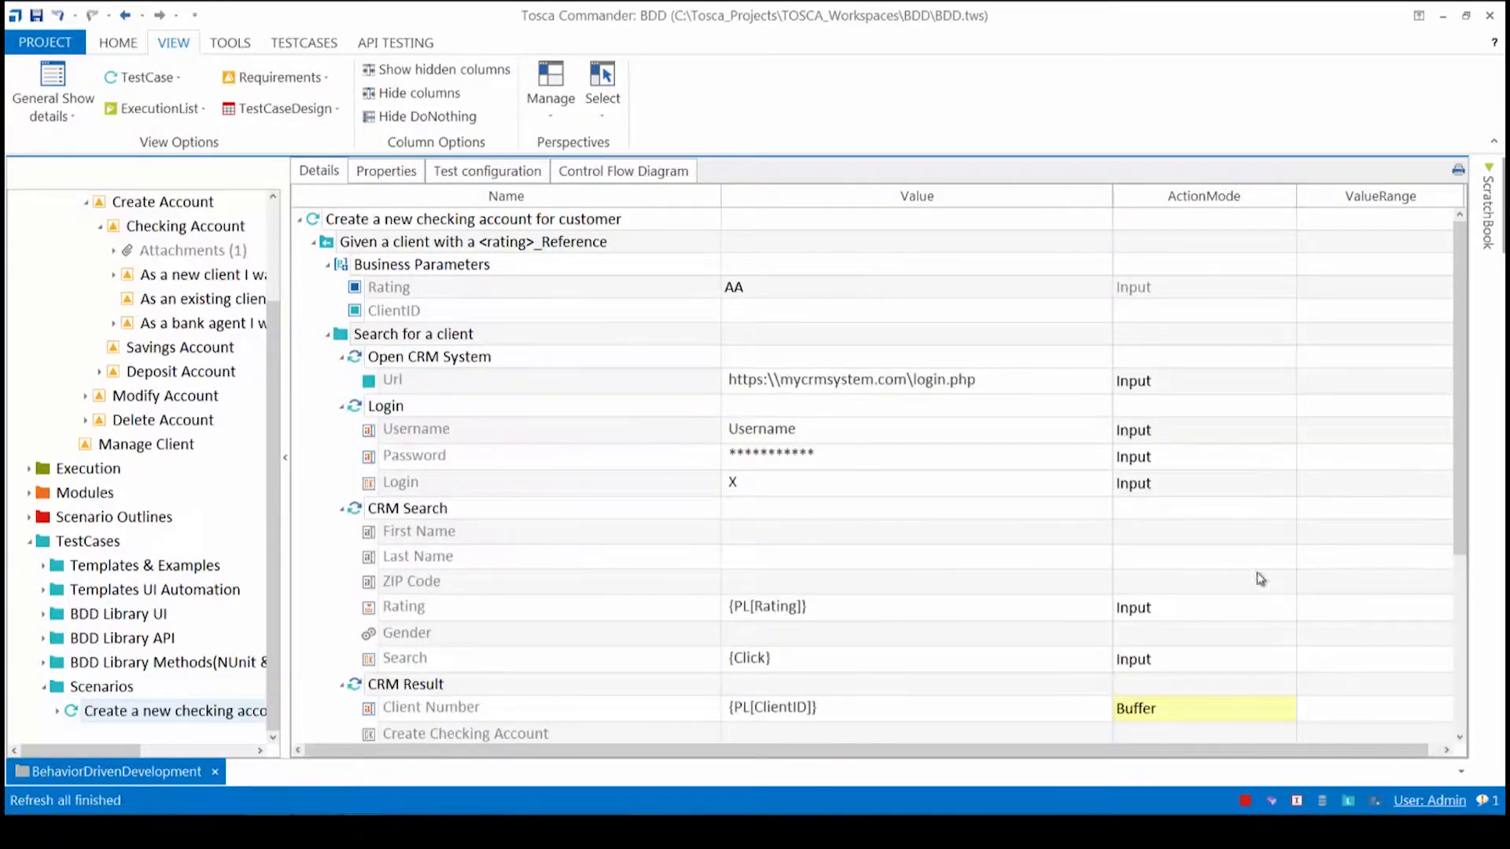
mouse_move(582, 607)
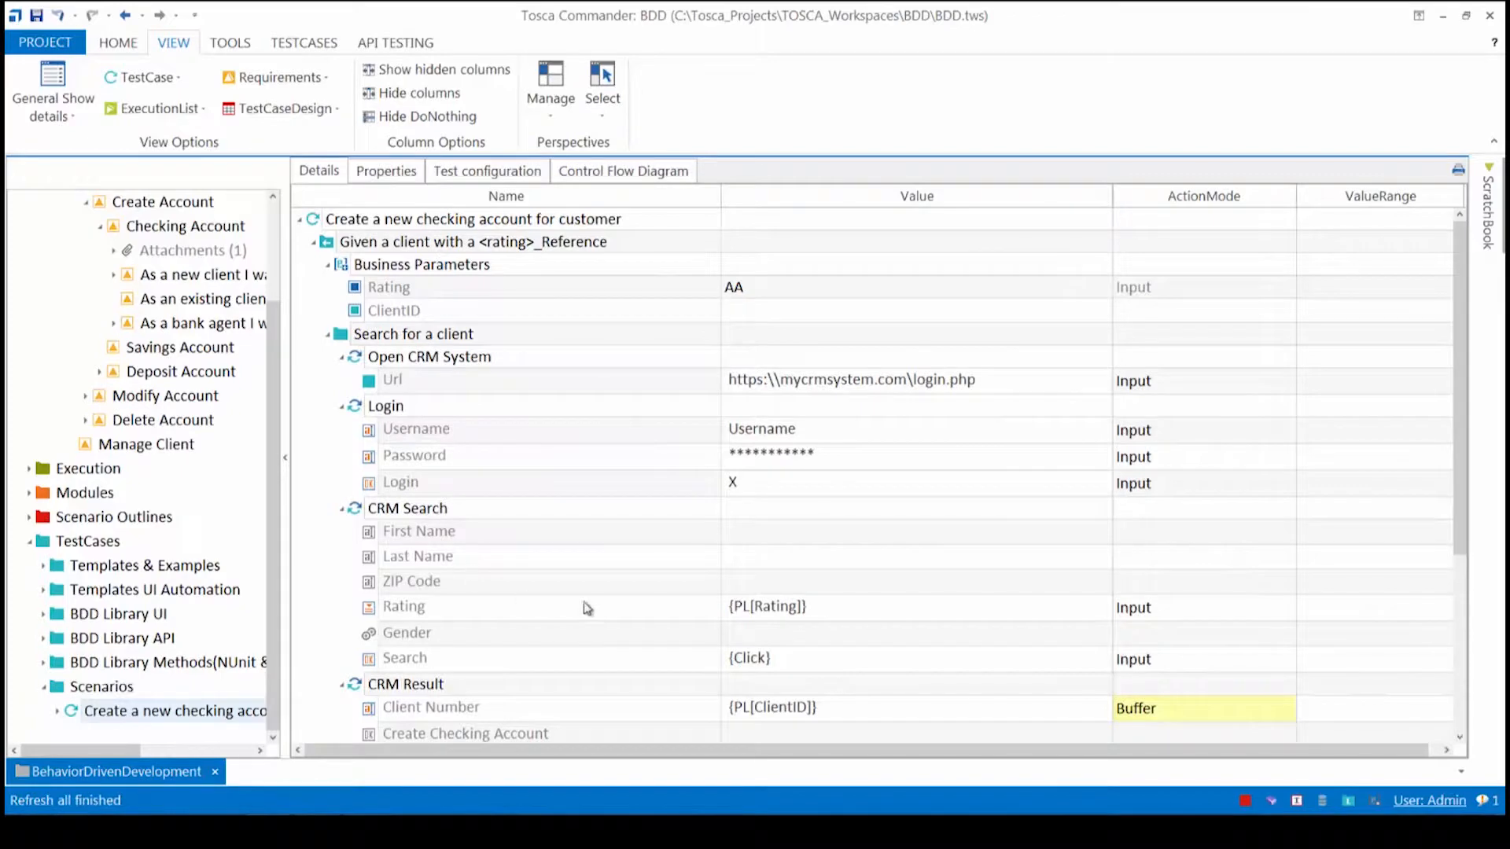
mouse_move(464, 414)
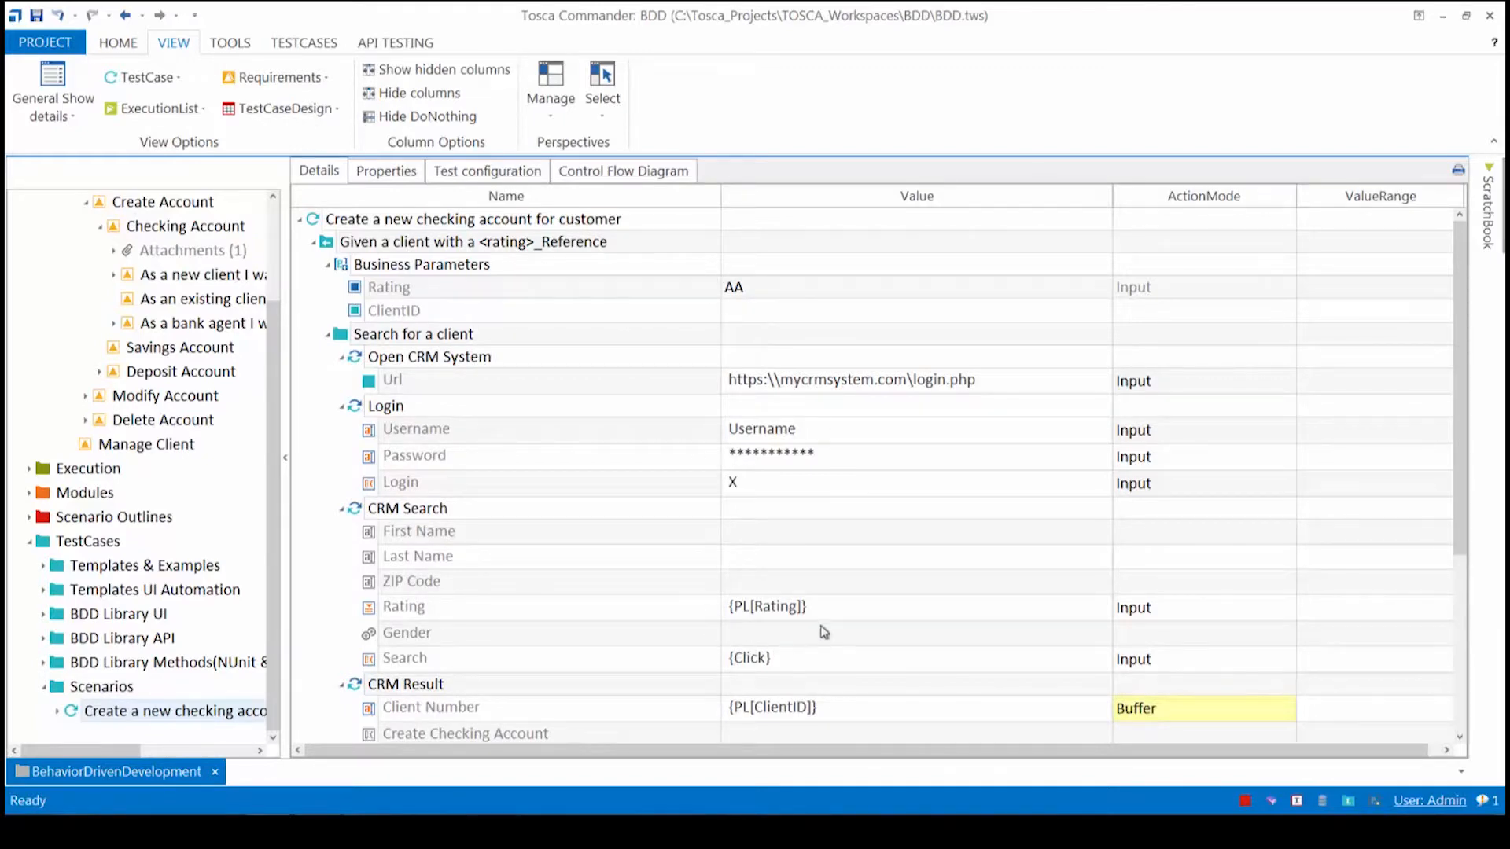
mouse_move(761, 347)
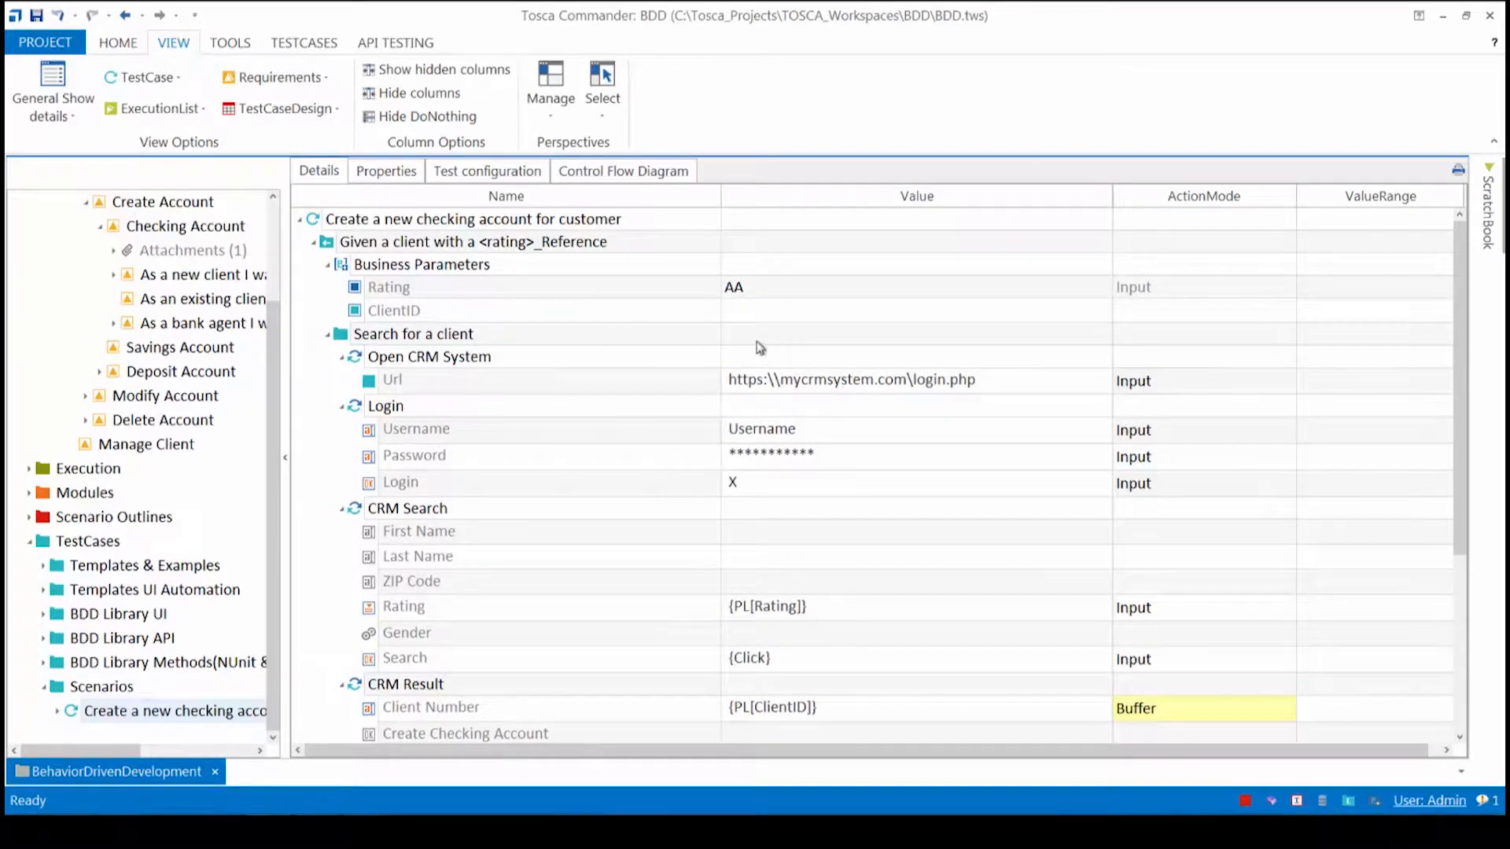
mouse_move(717, 649)
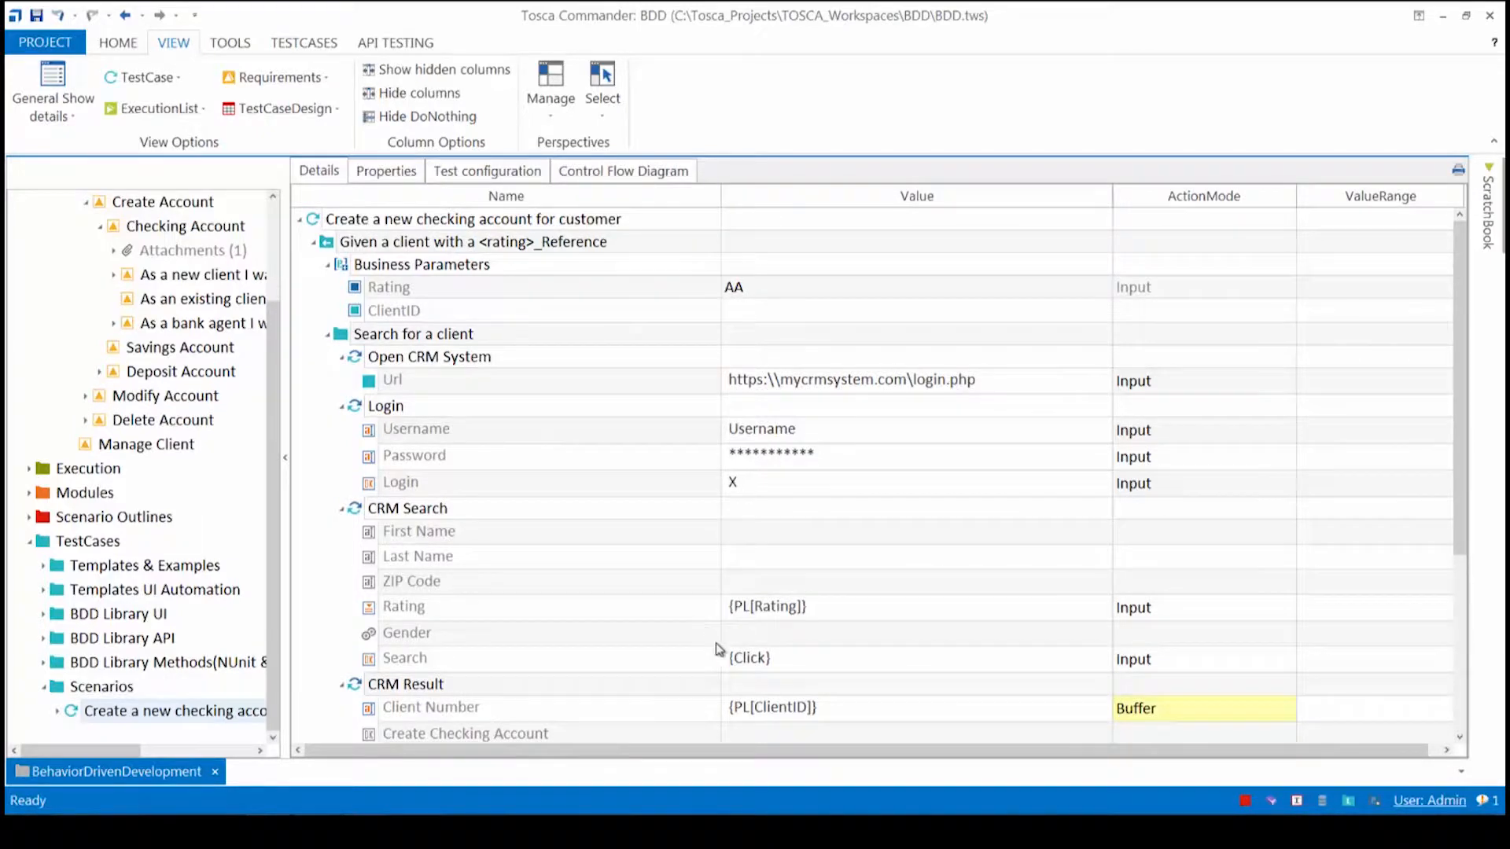
mouse_move(735, 614)
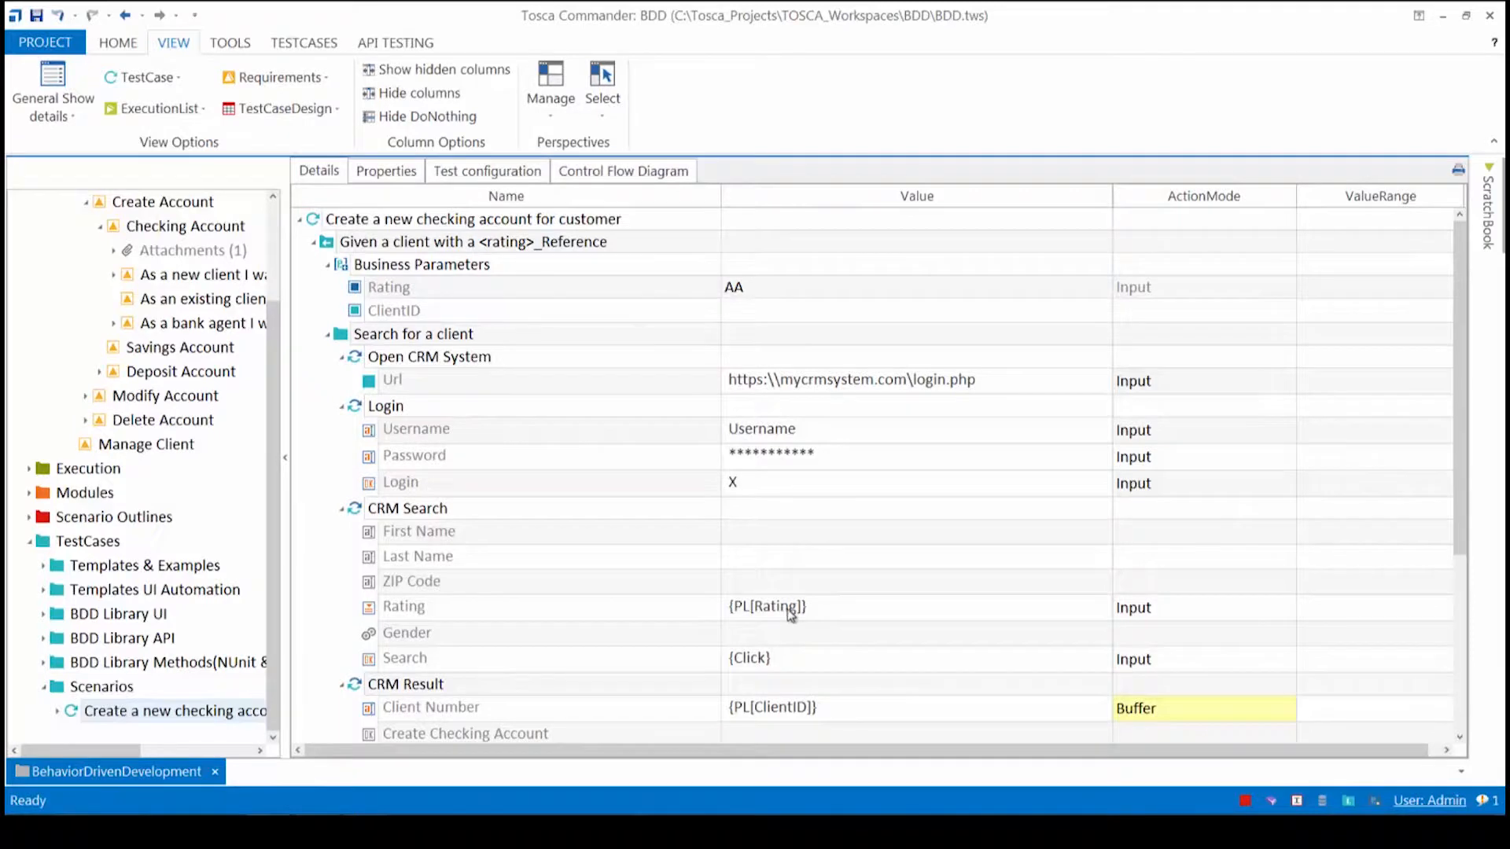
mouse_move(679, 486)
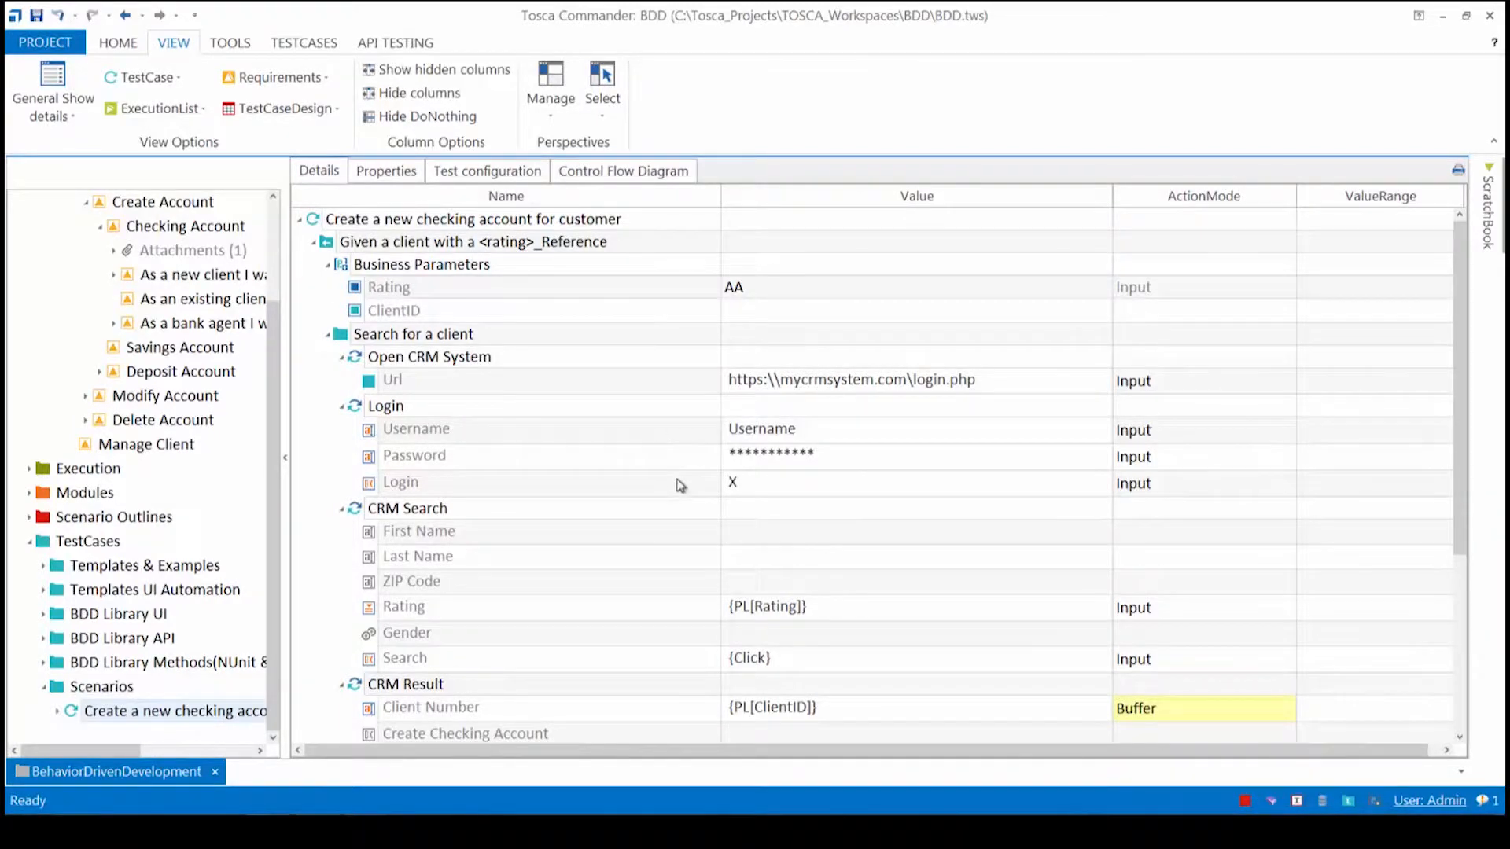
Expand Create an Account and Verify Account Details to see their Rating, ClientID, rate and AccountNumber parameter links.
scroll("down", 3)
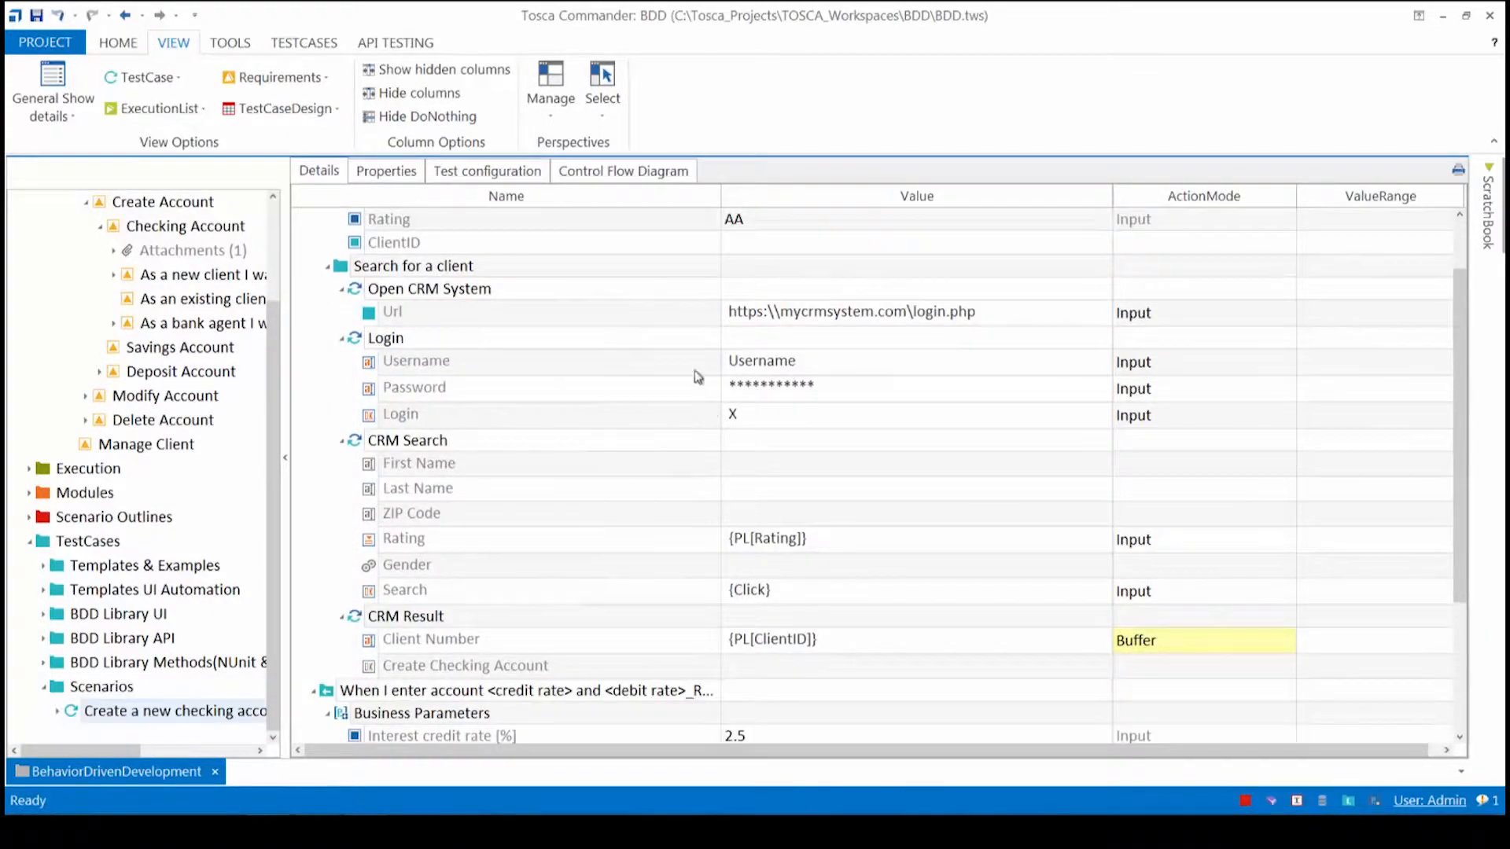
scroll("down", 3)
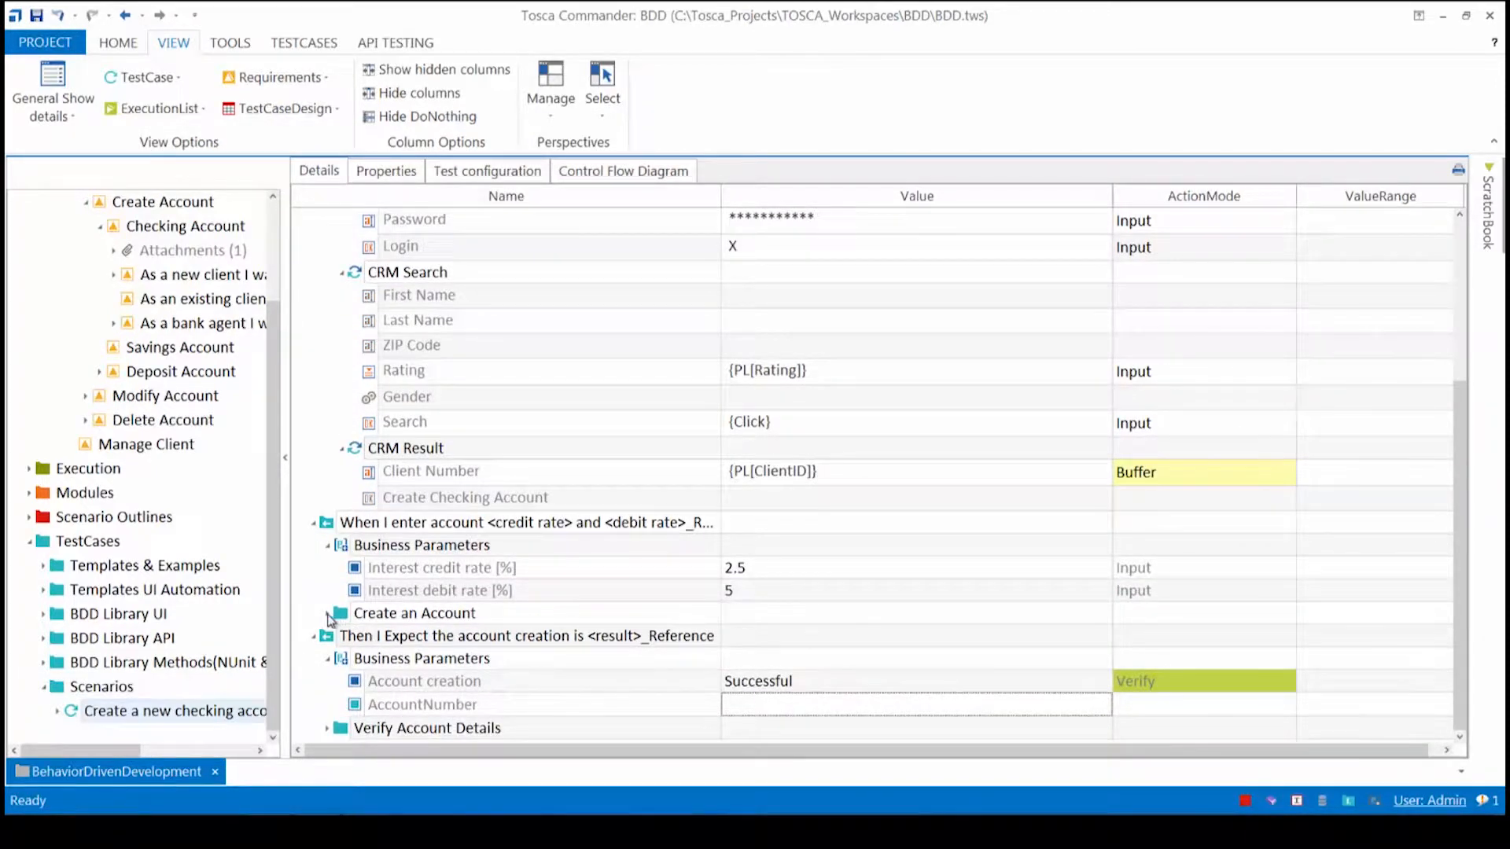
left_click(340, 614)
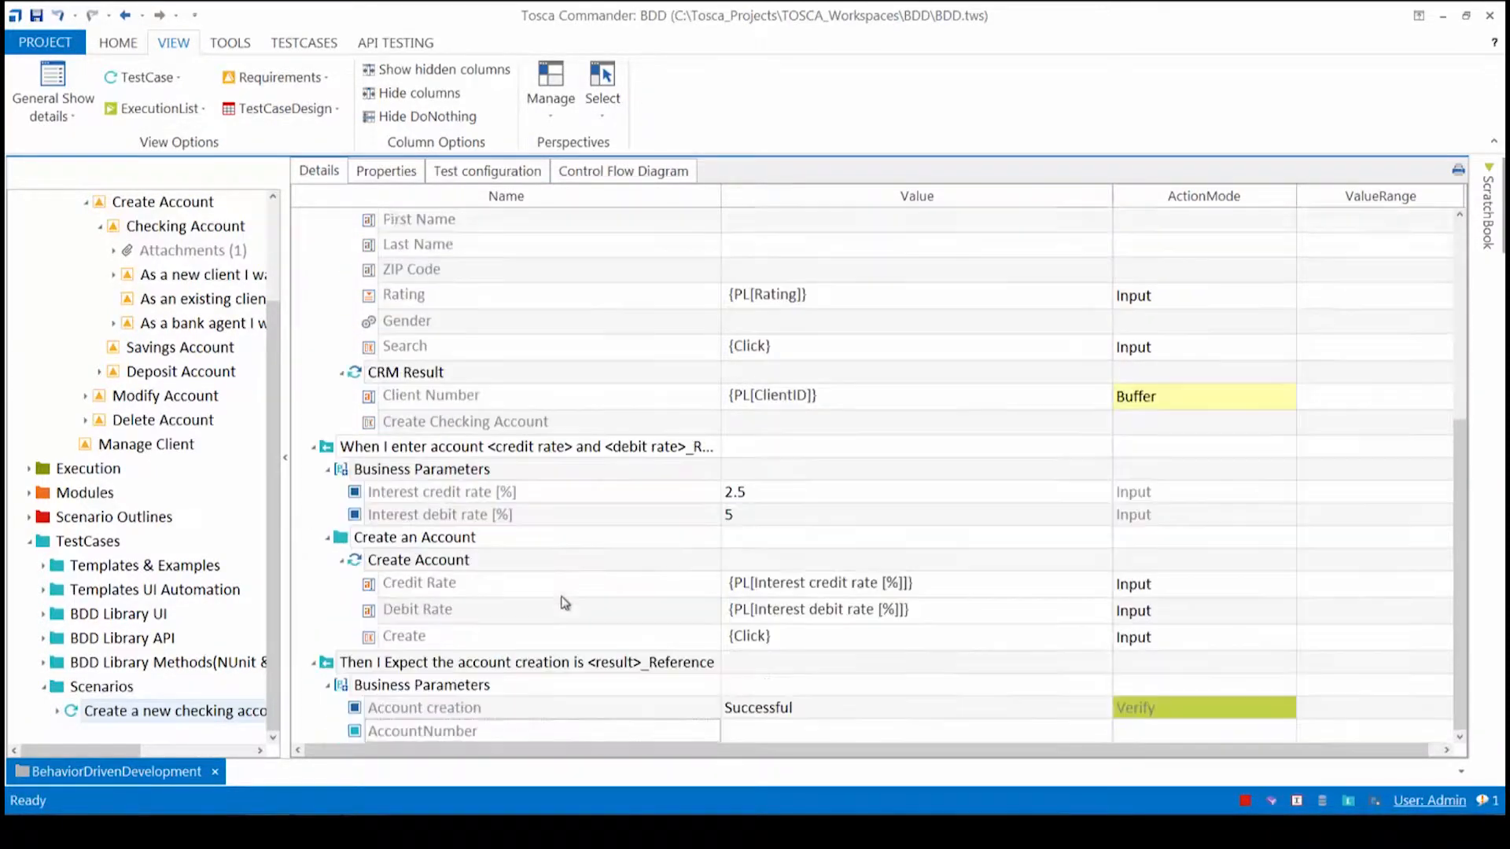
scroll("down", 3)
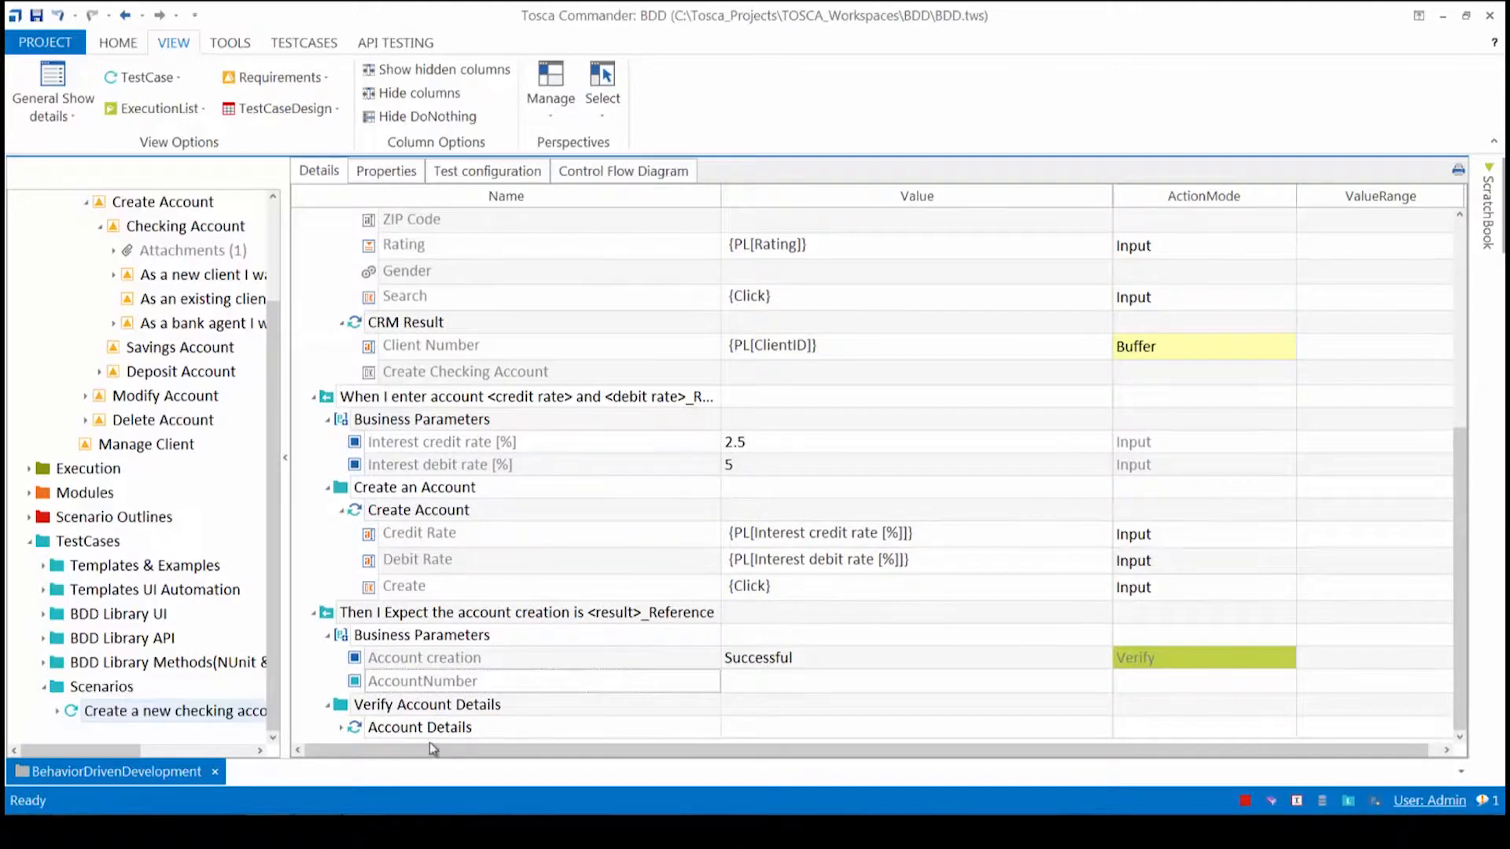
scroll("down", 3)
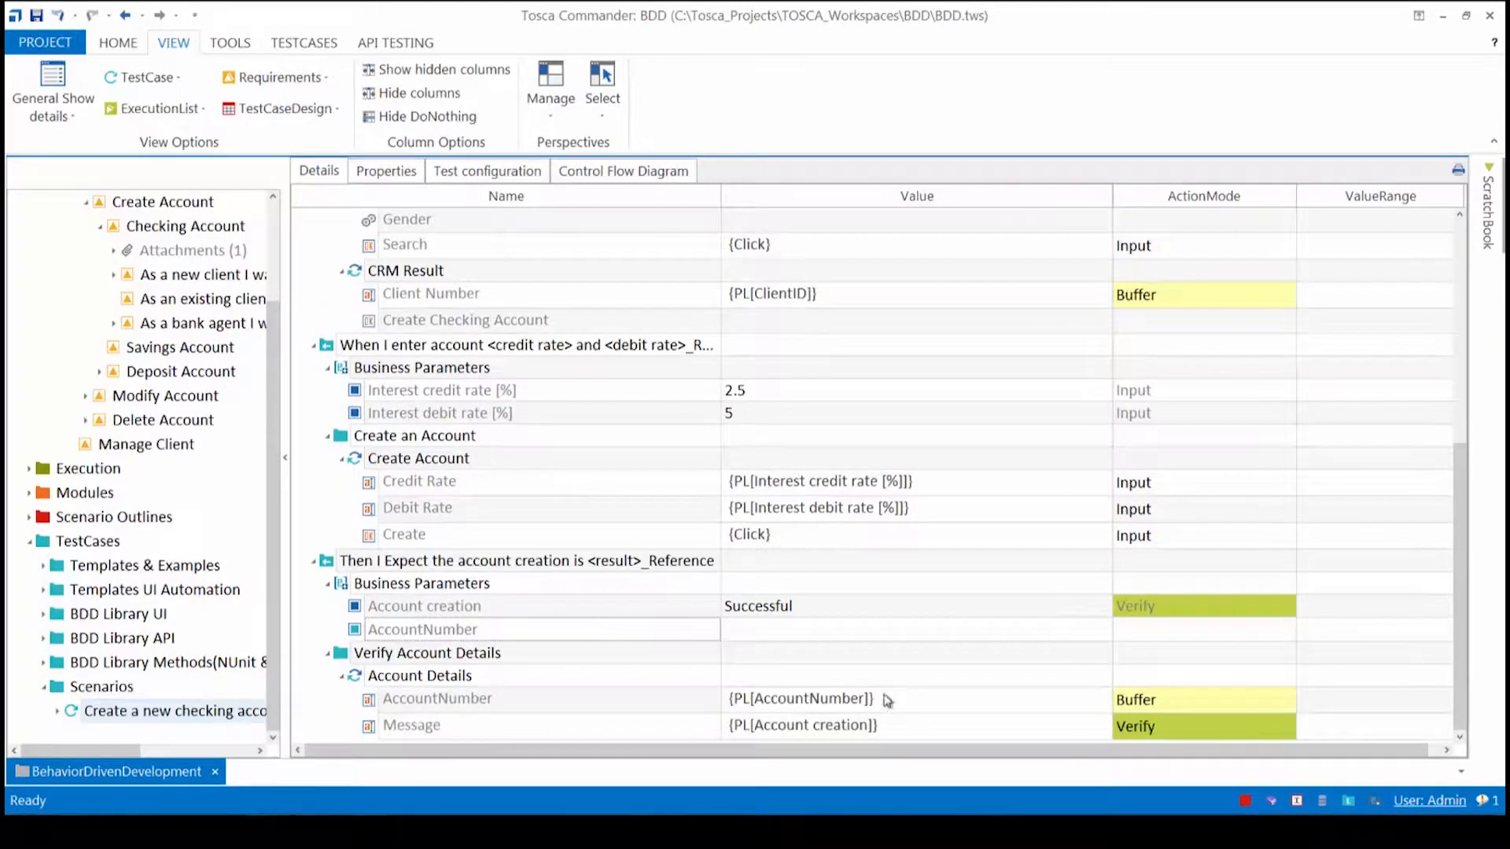
mouse_move(1332, 782)
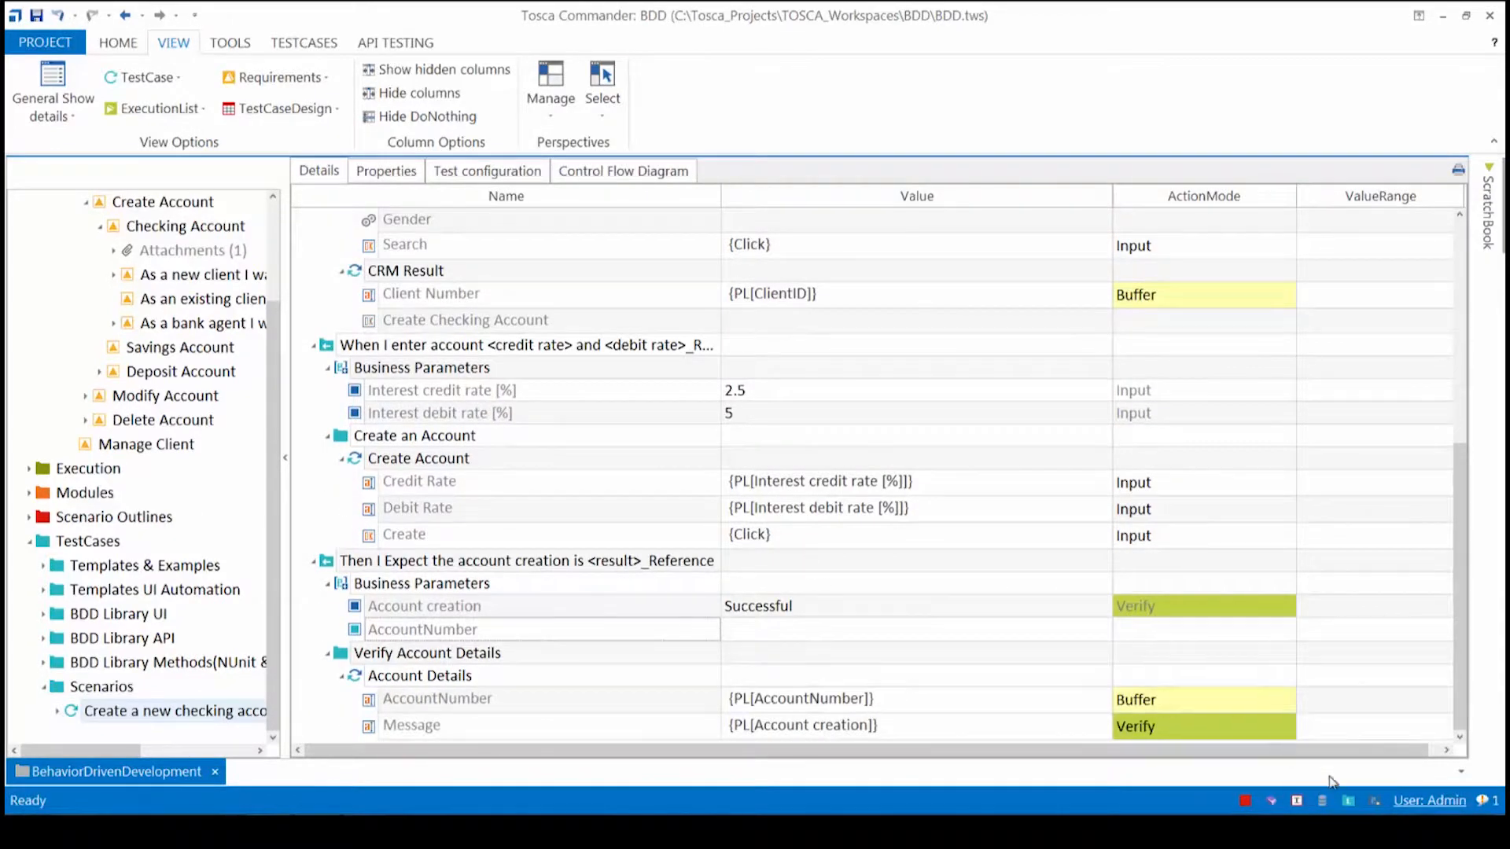
mouse_move(981, 786)
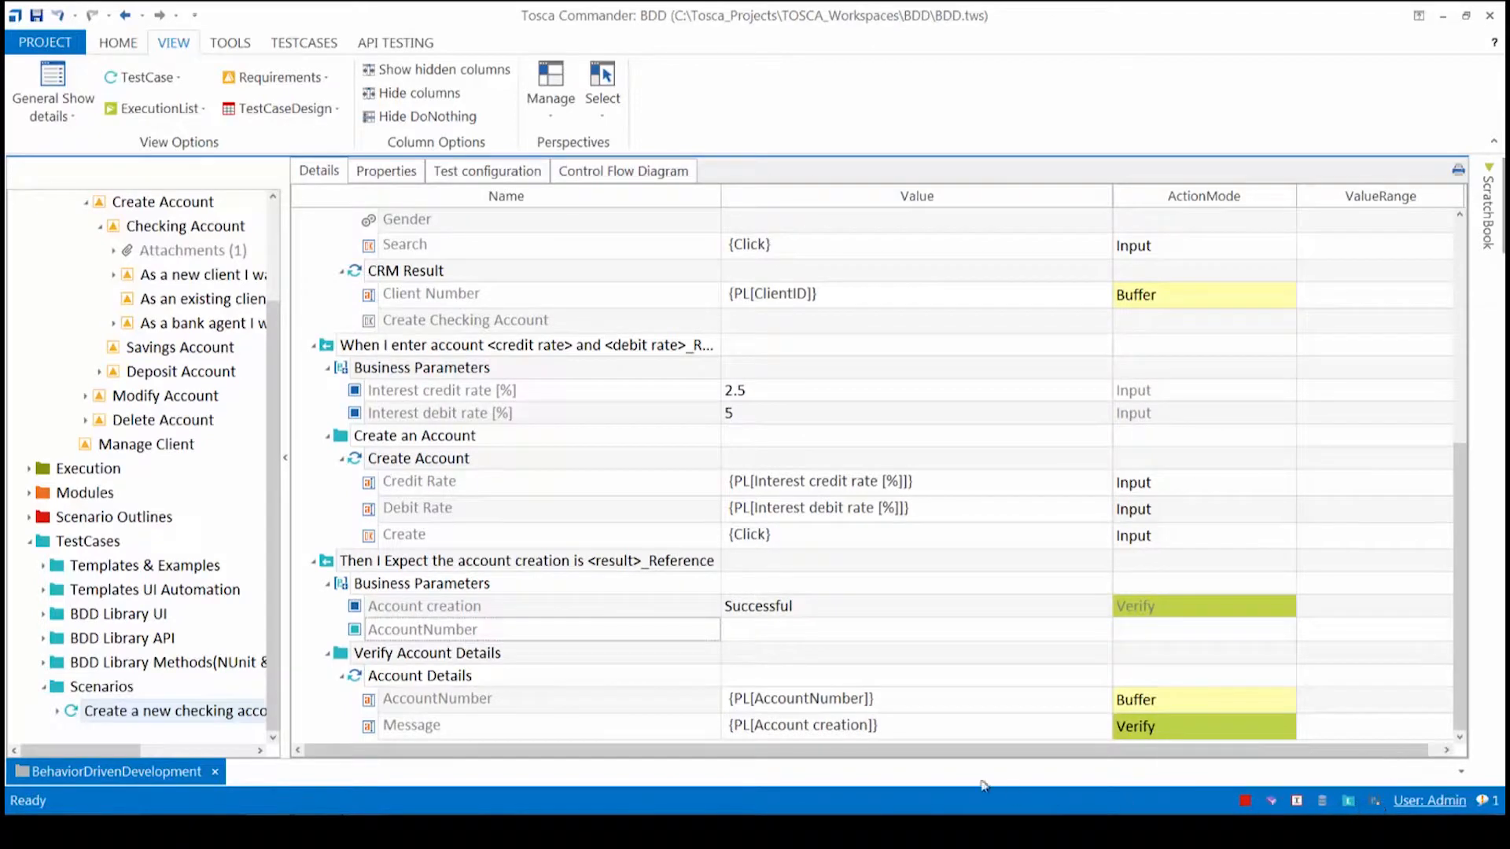
mouse_move(1370, 808)
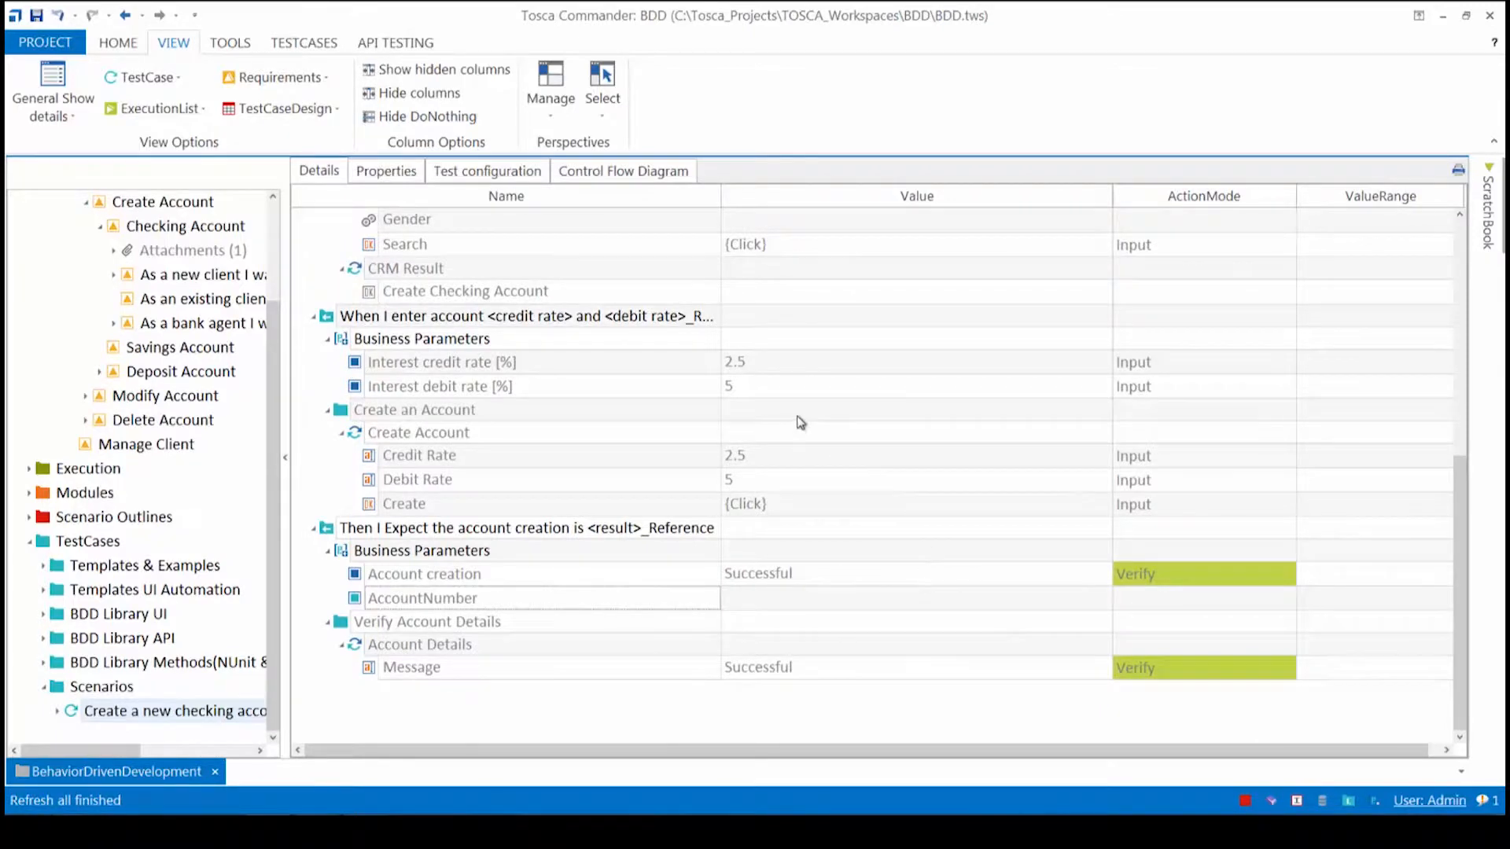
mouse_move(689, 423)
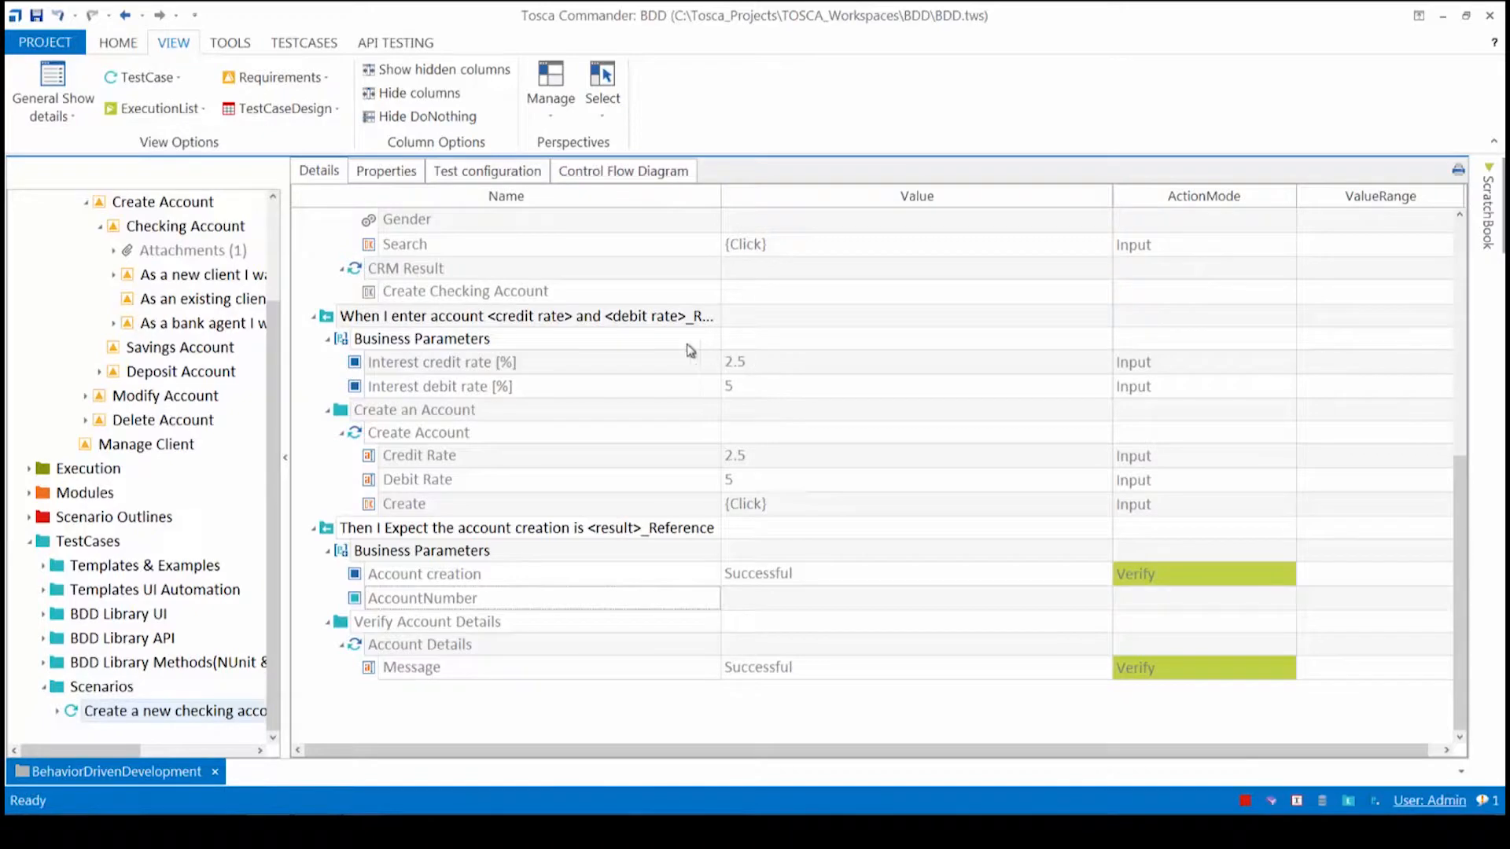
mouse_move(715, 495)
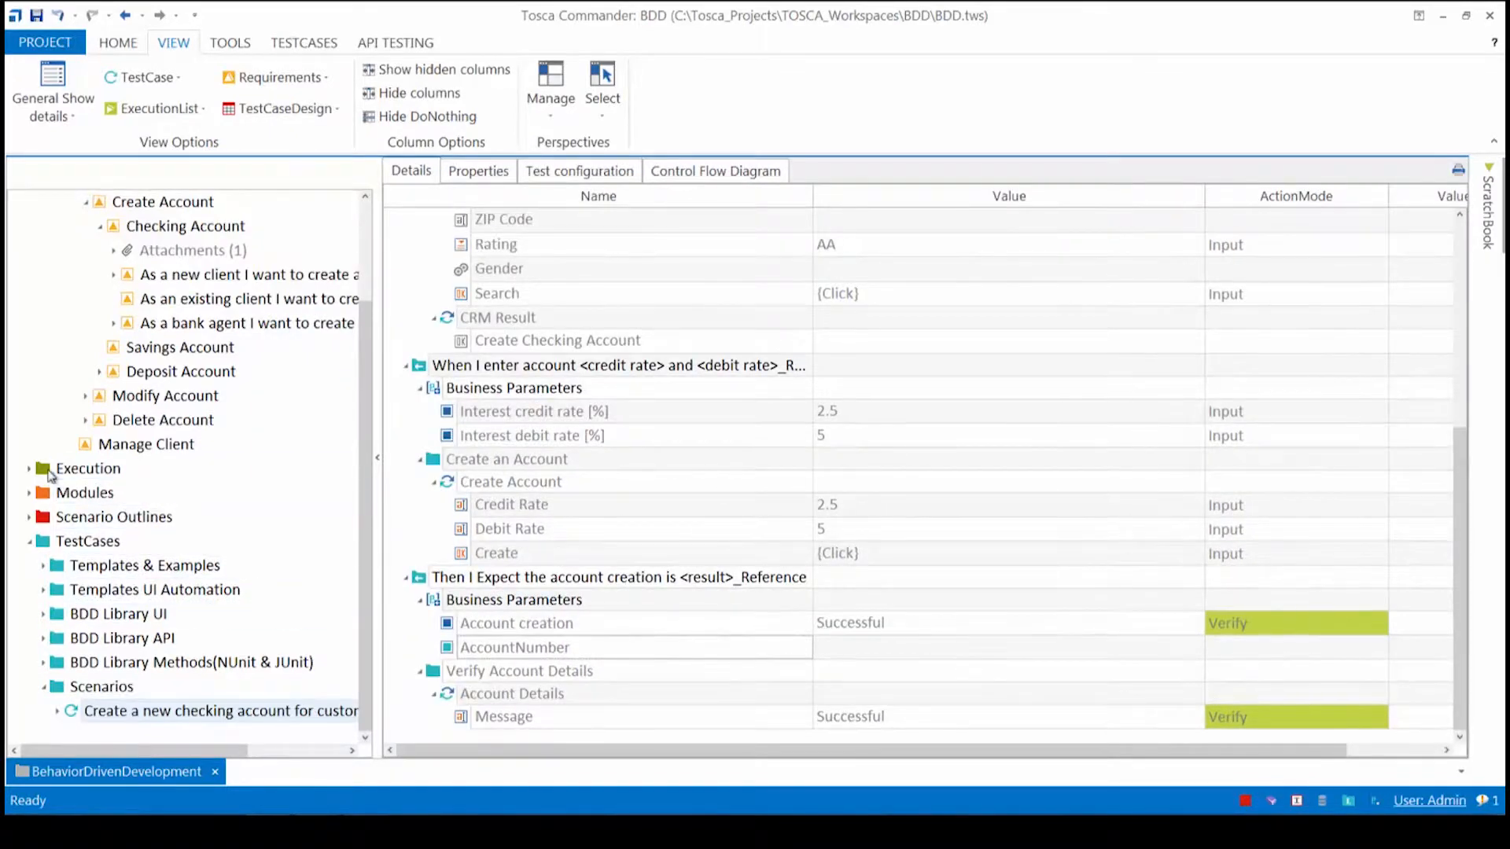
Check the Create a checking account execution list results, then return to the Scenarios folder.
left_click(30, 468)
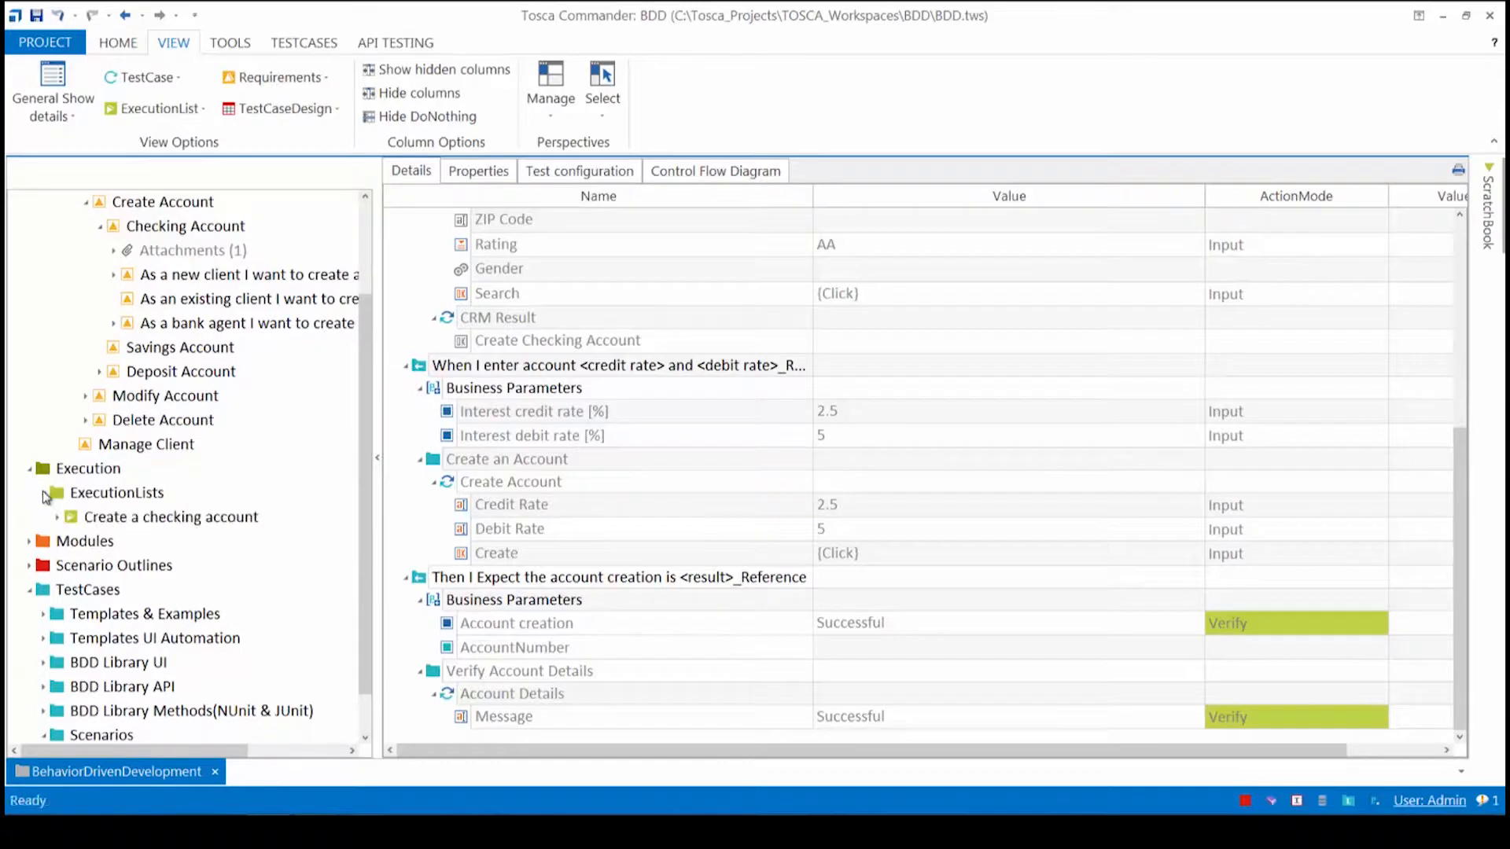
left_click(170, 517)
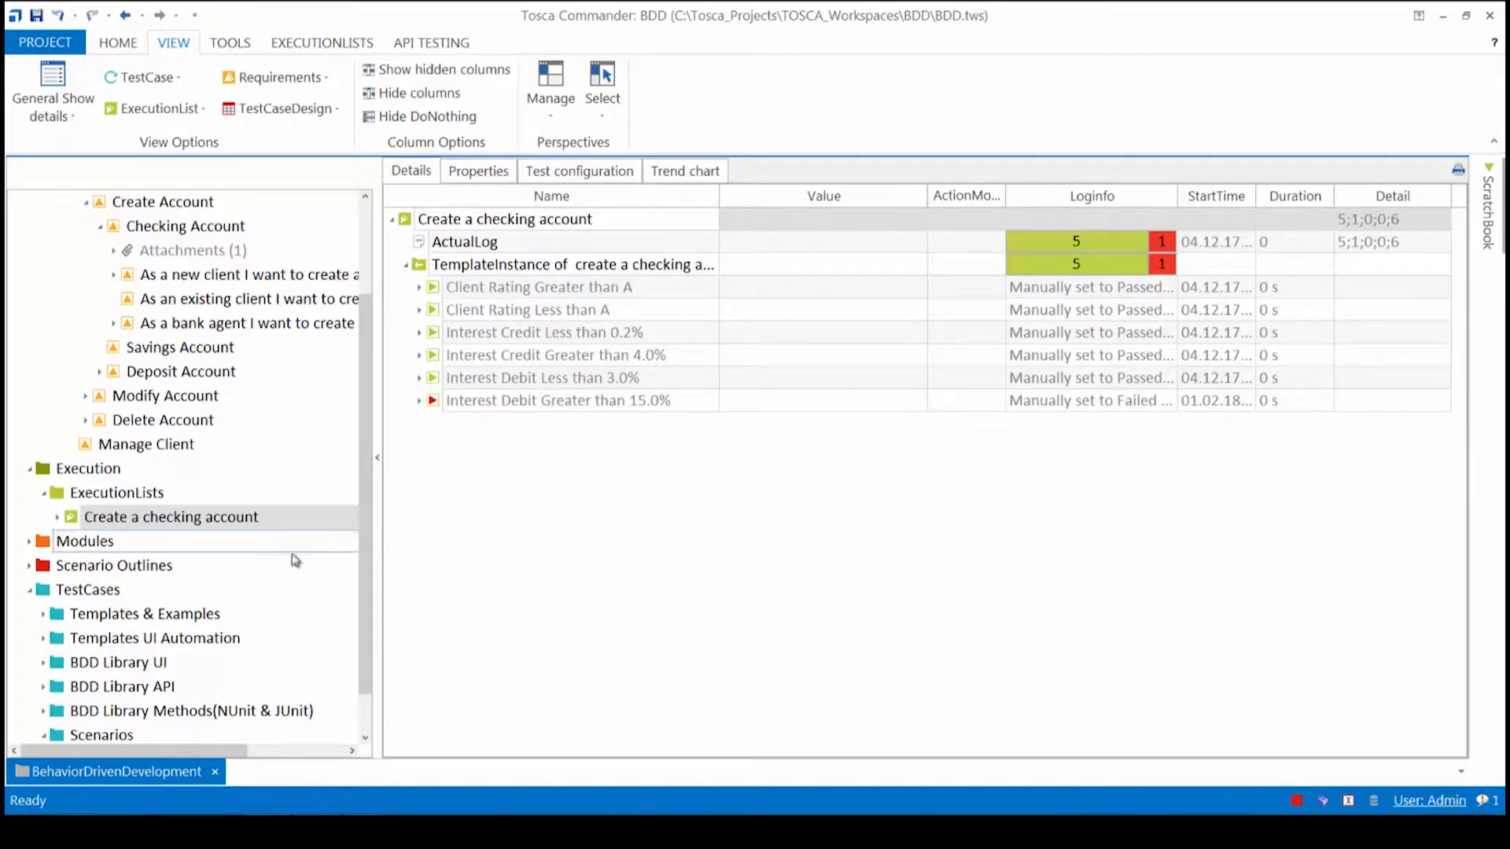
left_click(162, 201)
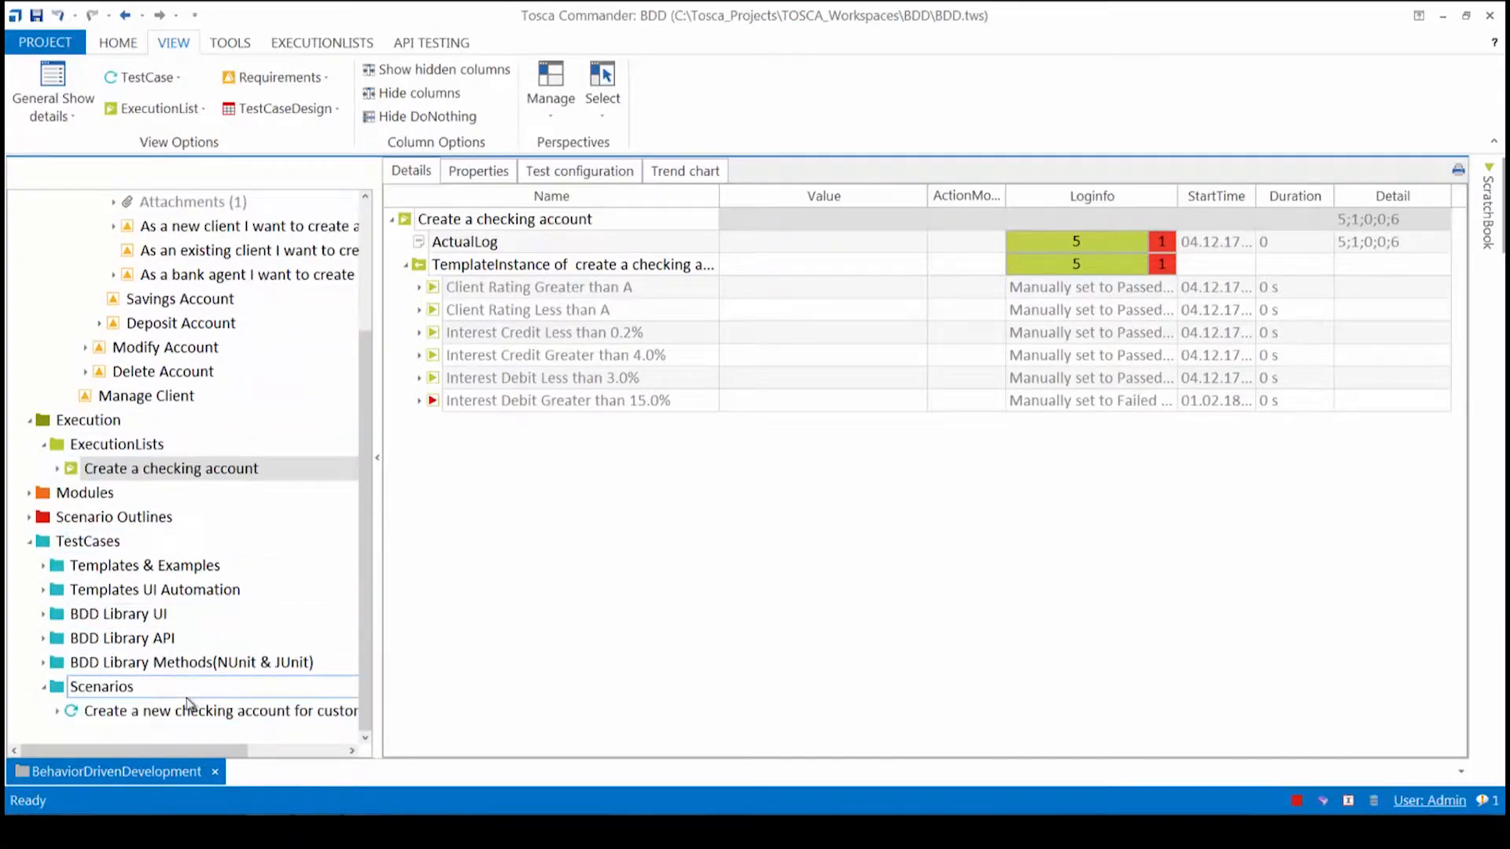
left_click(100, 687)
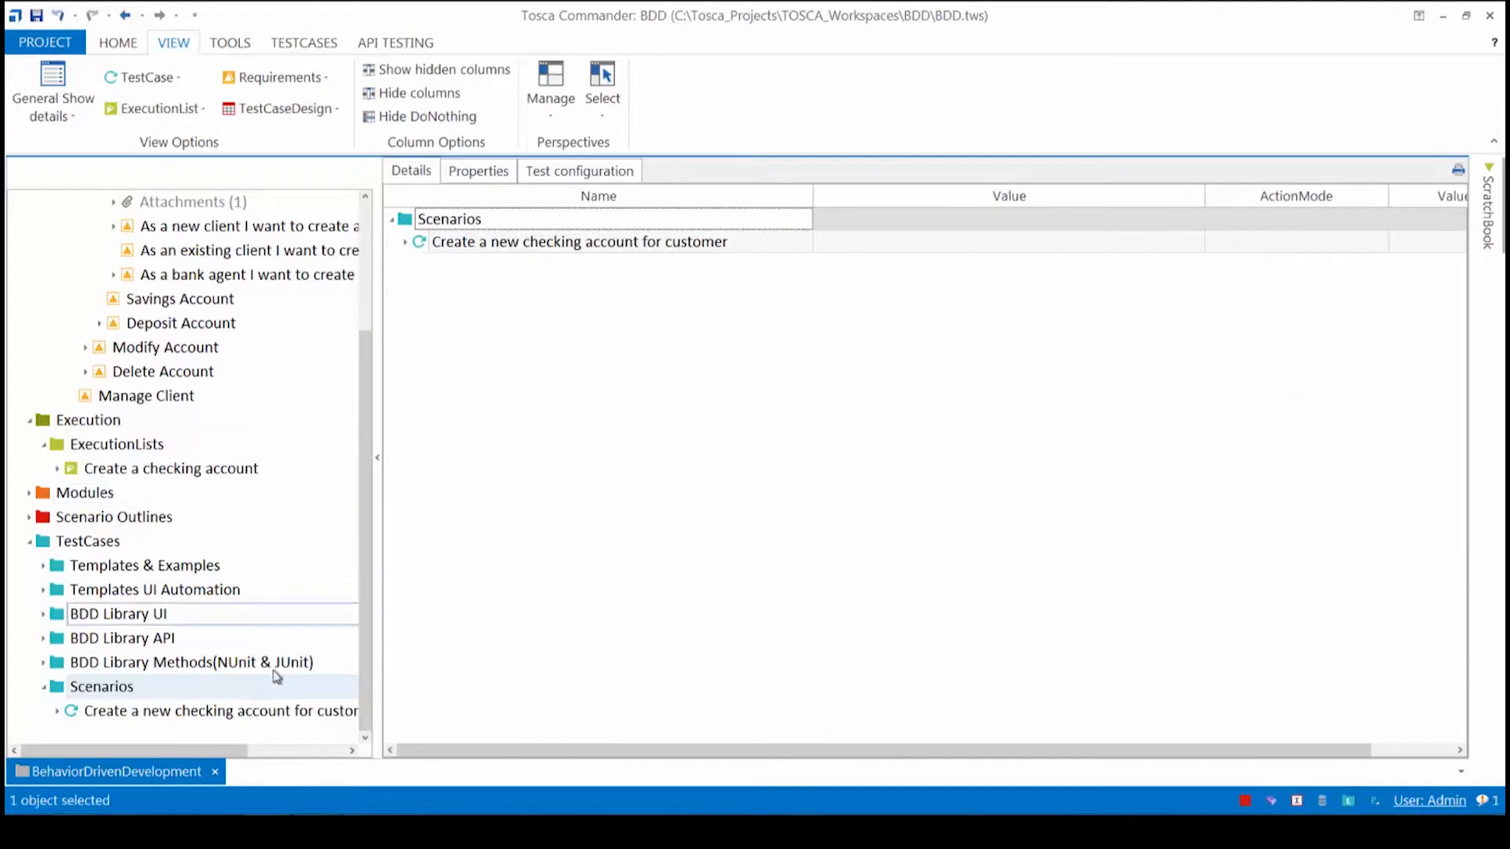
Create a second test case named 'Create a new checking account for customer - Webservices'.
left_click(303, 43)
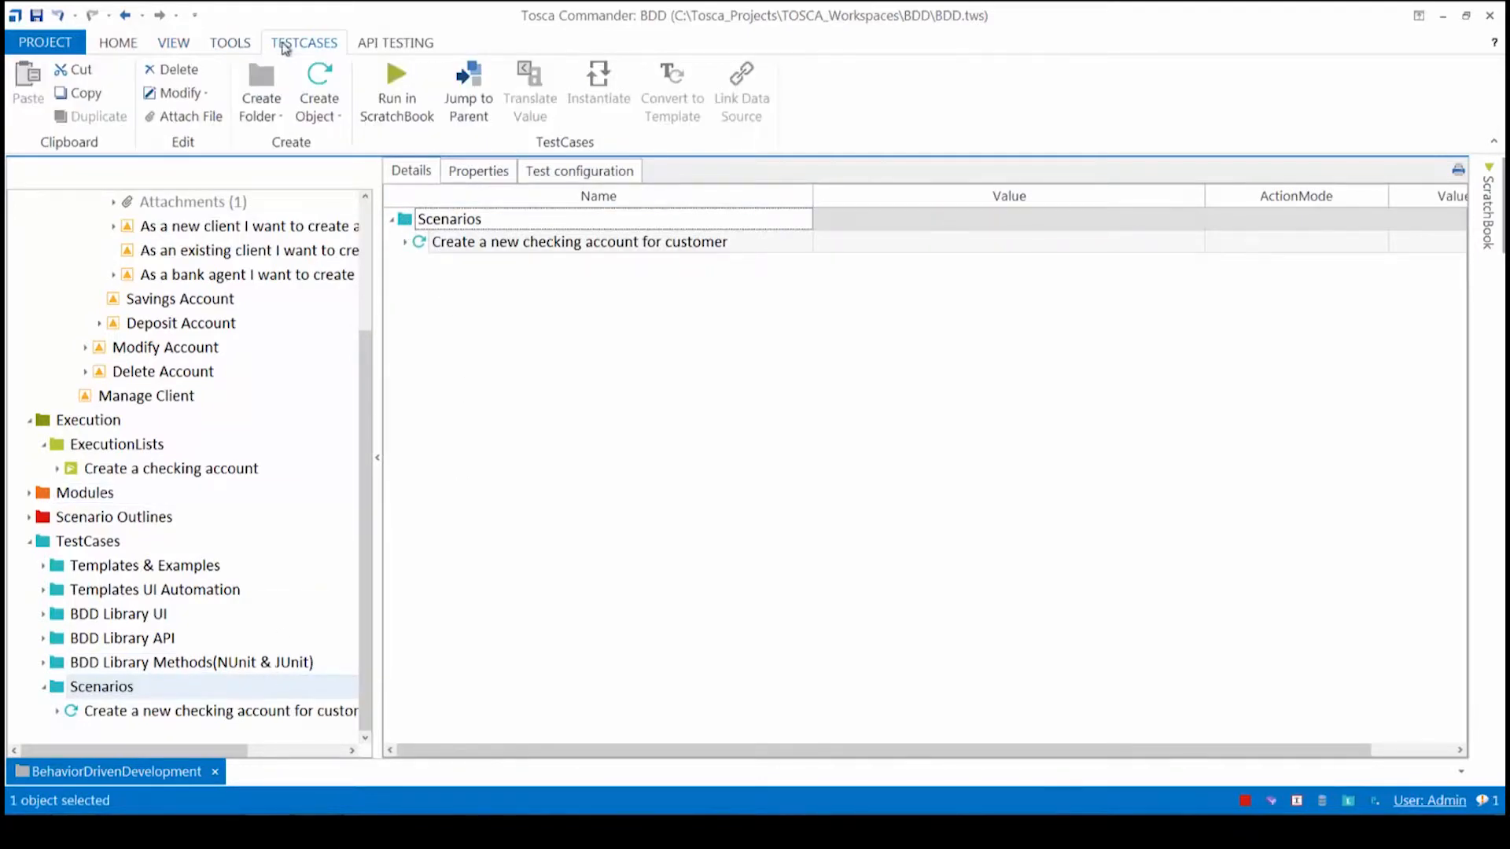
left_click(318, 91)
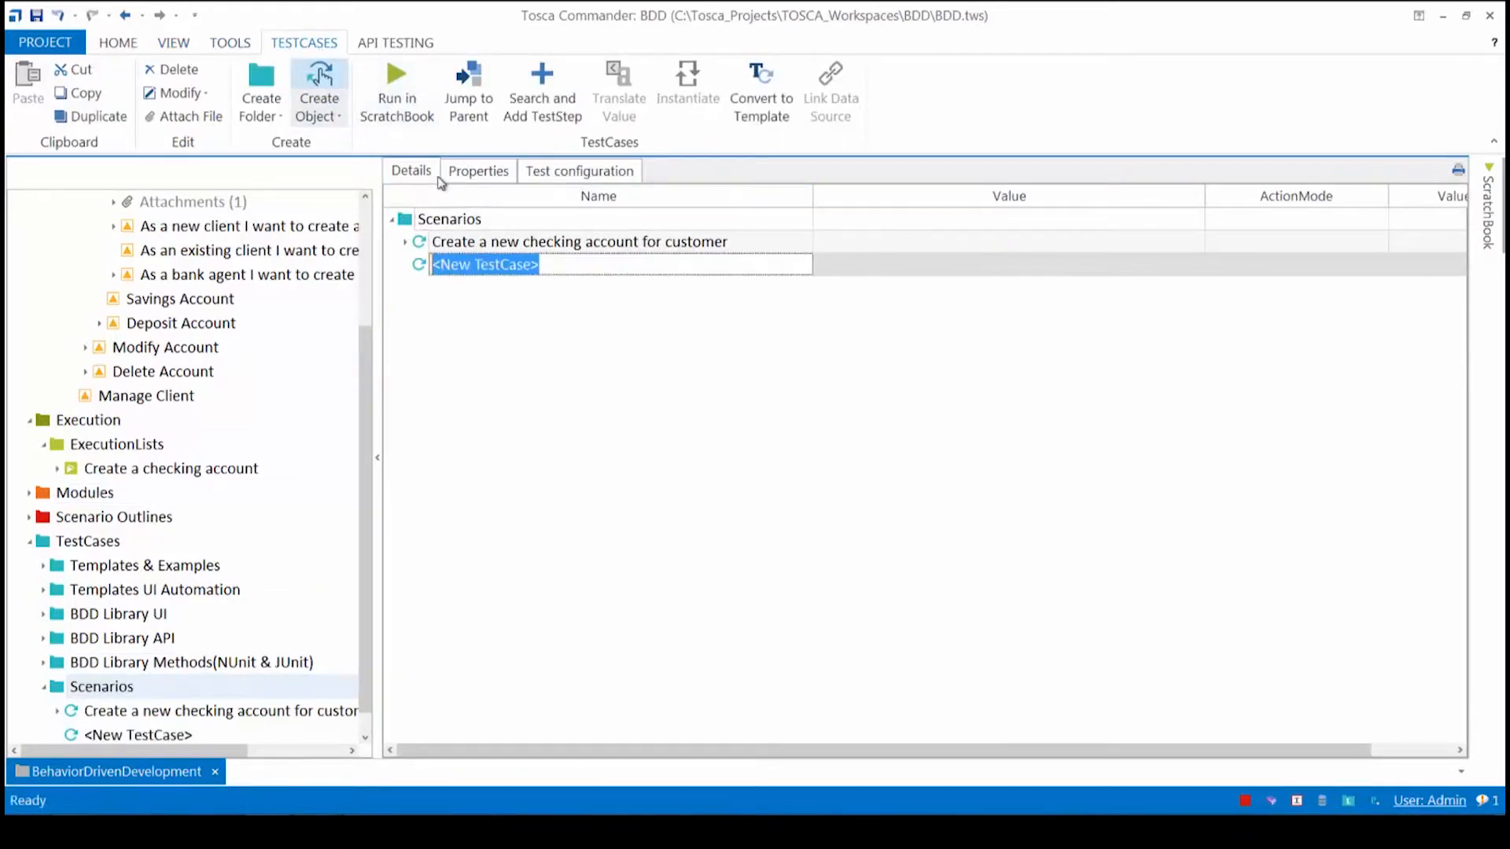
mouse_move(558, 332)
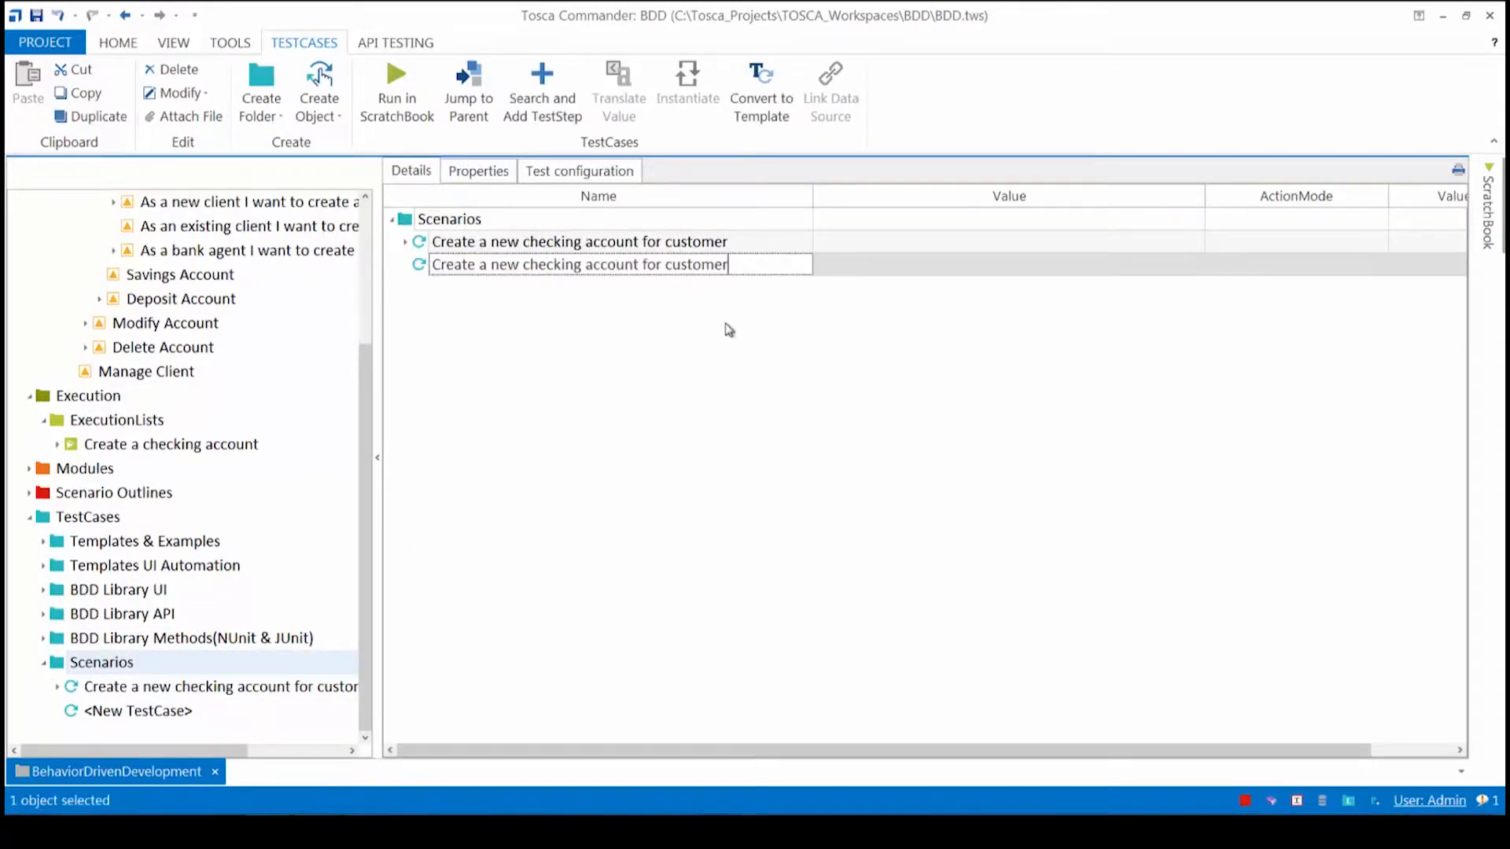
type("-")
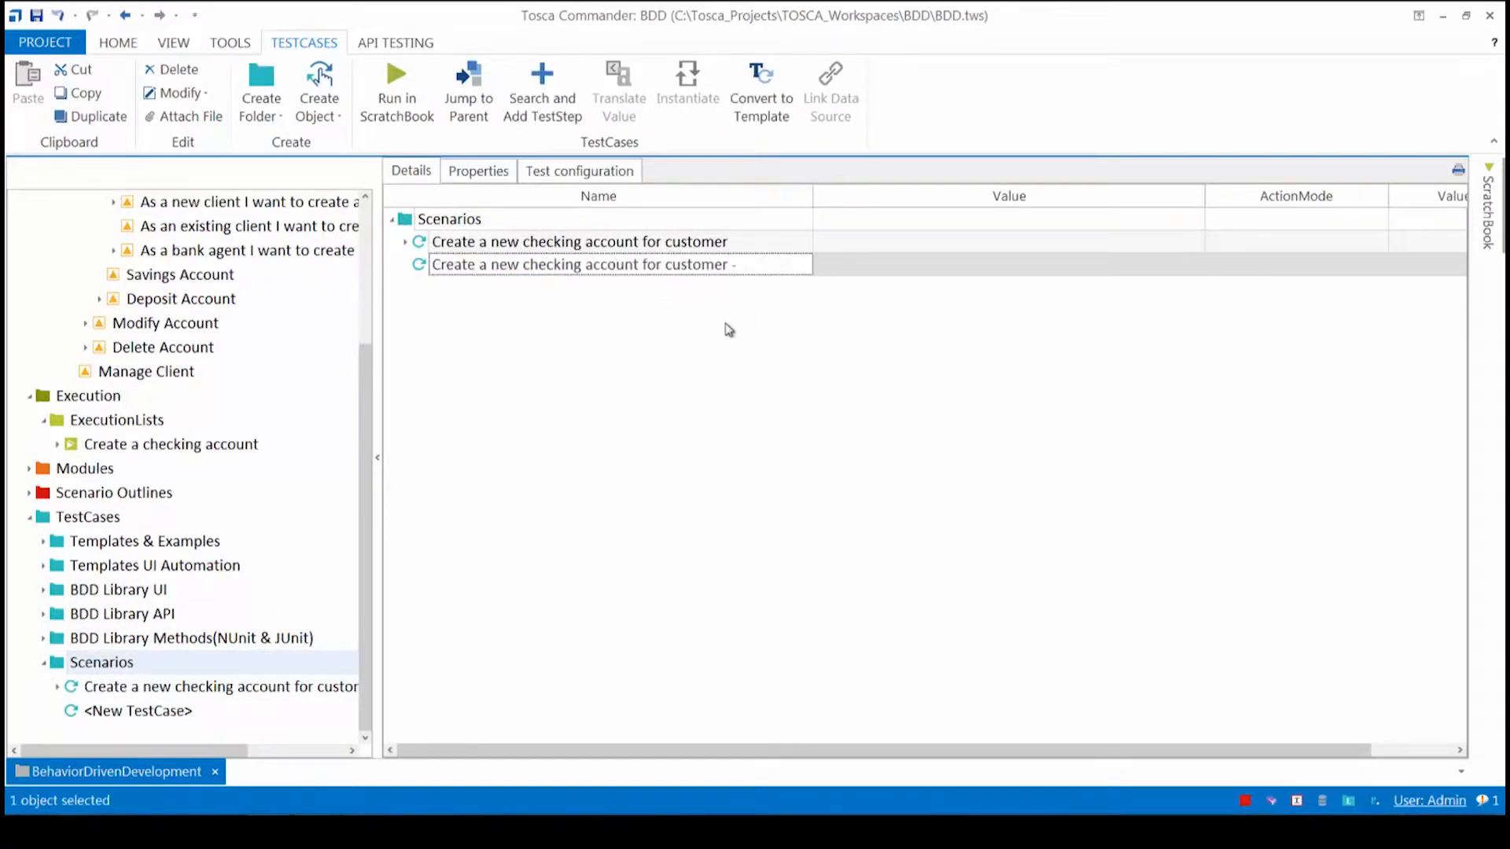
type("Webservices")
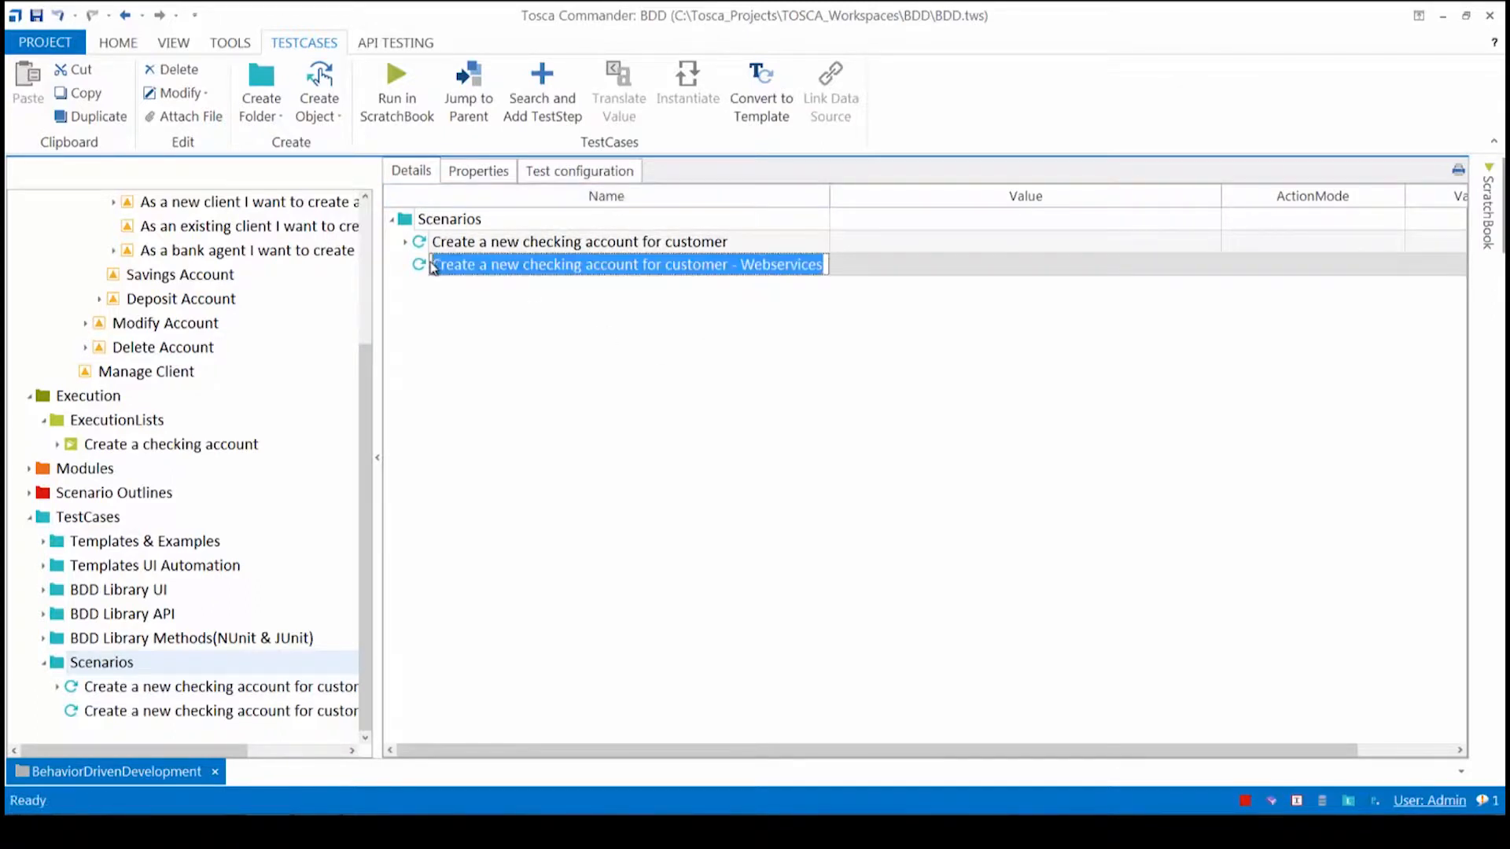
mouse_move(541, 91)
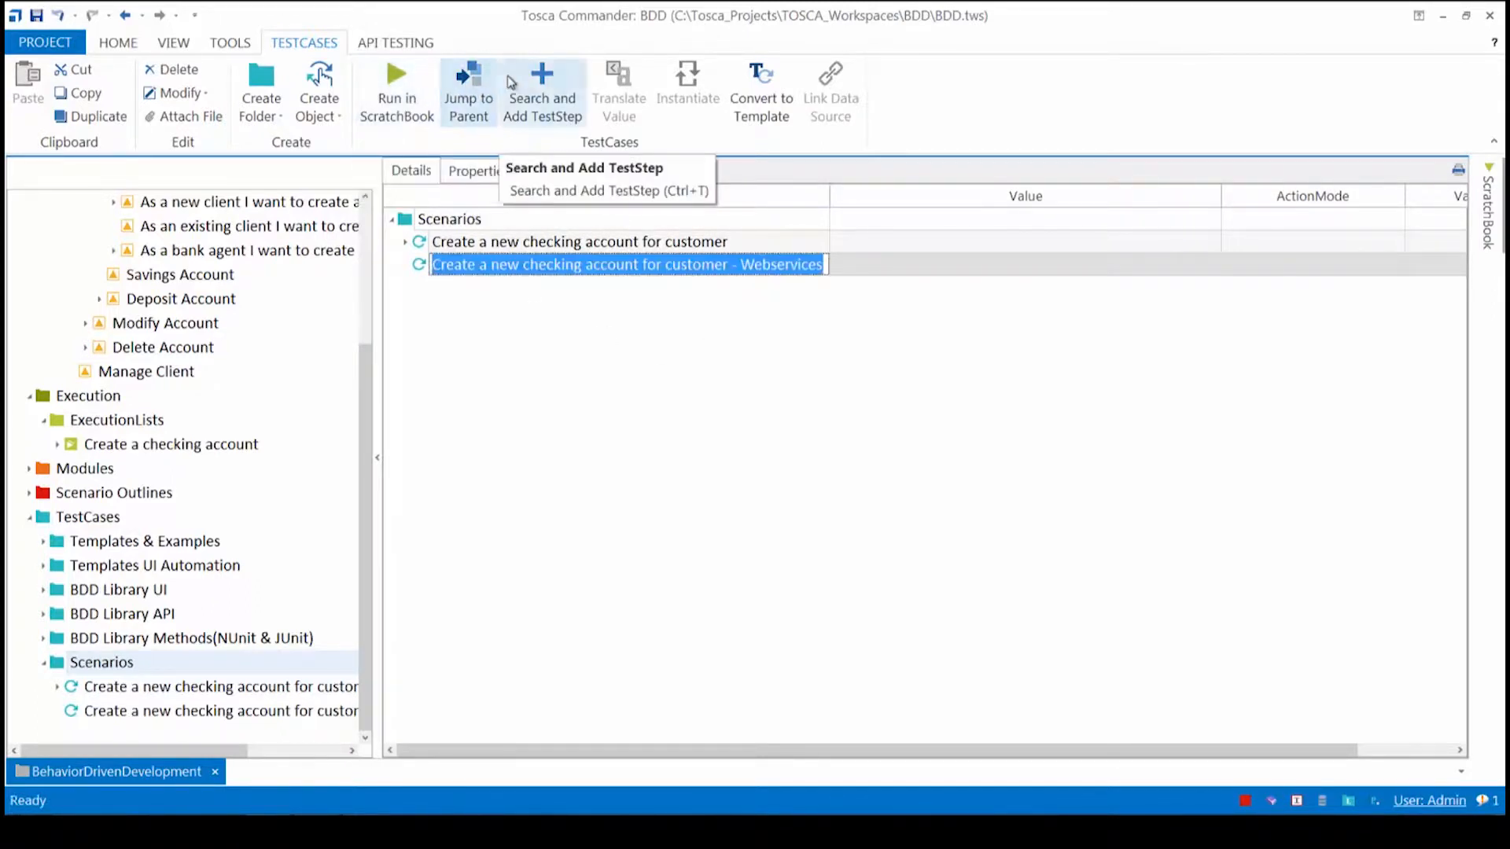
Add the Given, When and Then reusable blocks to the Webservices test case and expand its Rating and ClientID parameters.
left_click(541, 92)
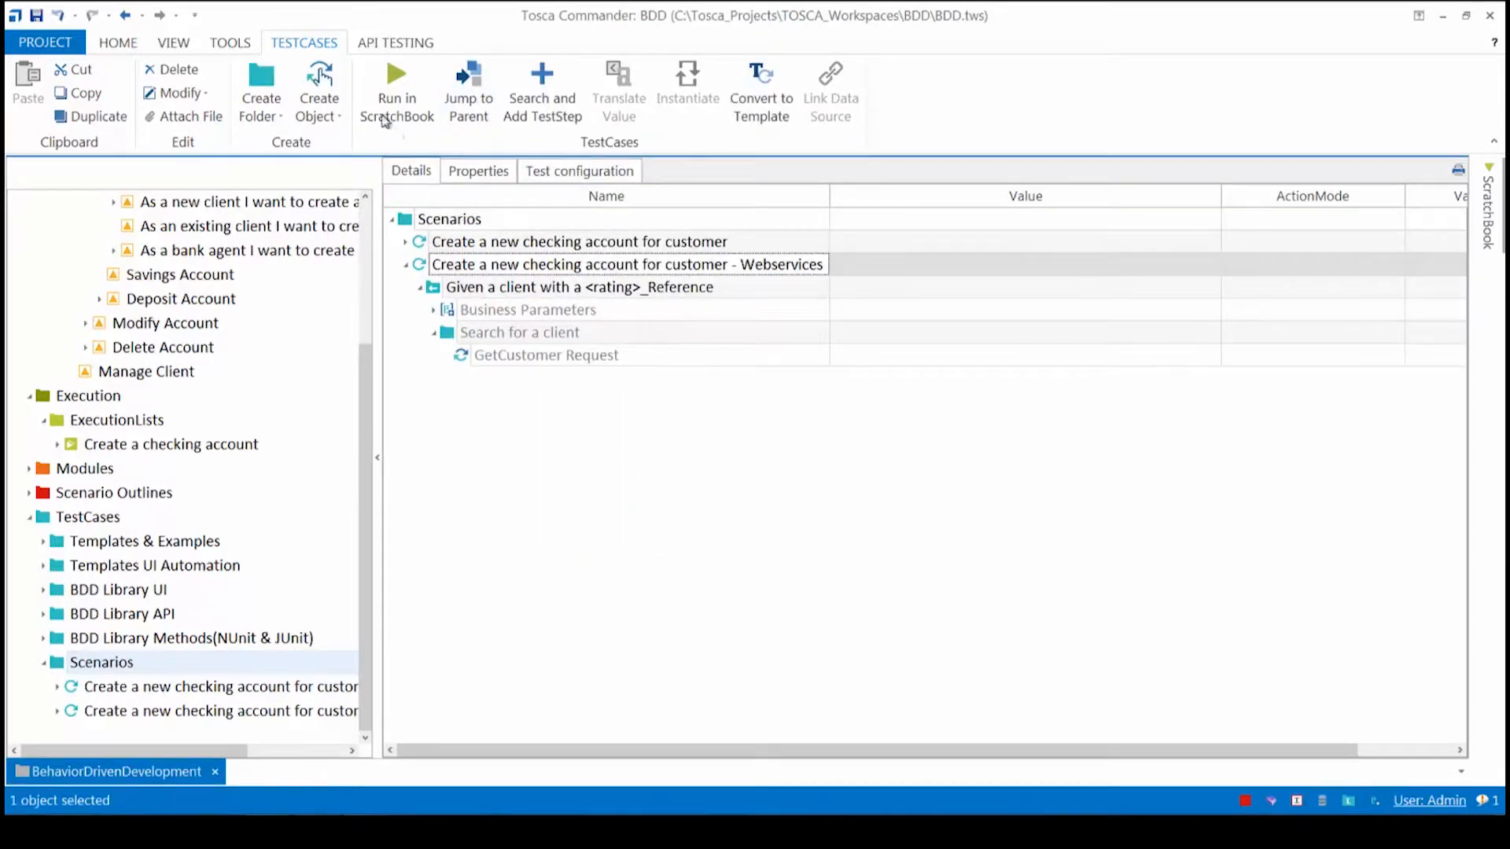
left_click(541, 91)
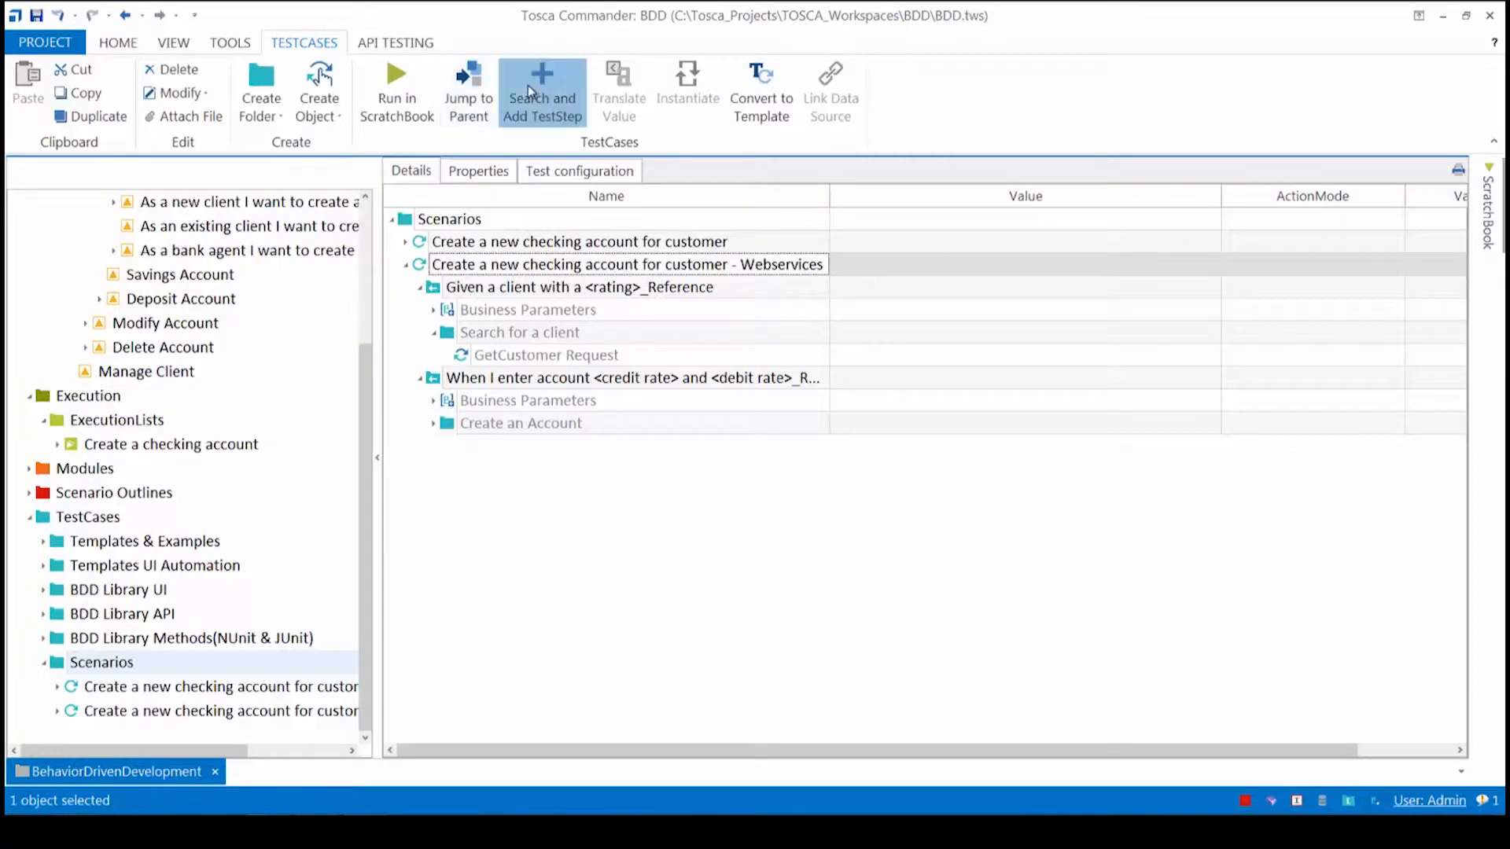
left_click(541, 91)
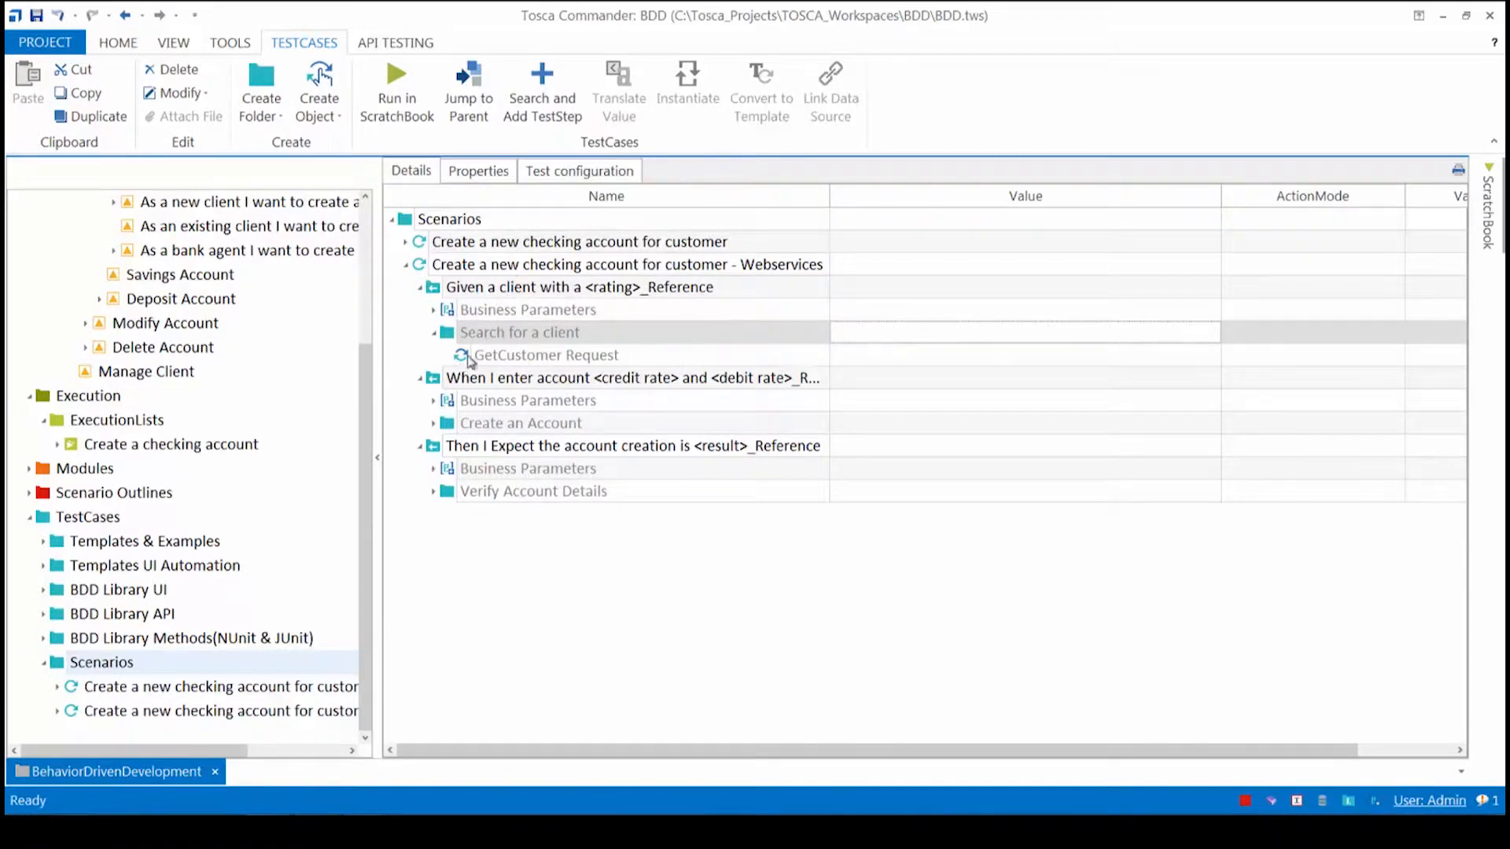
left_click(434, 310)
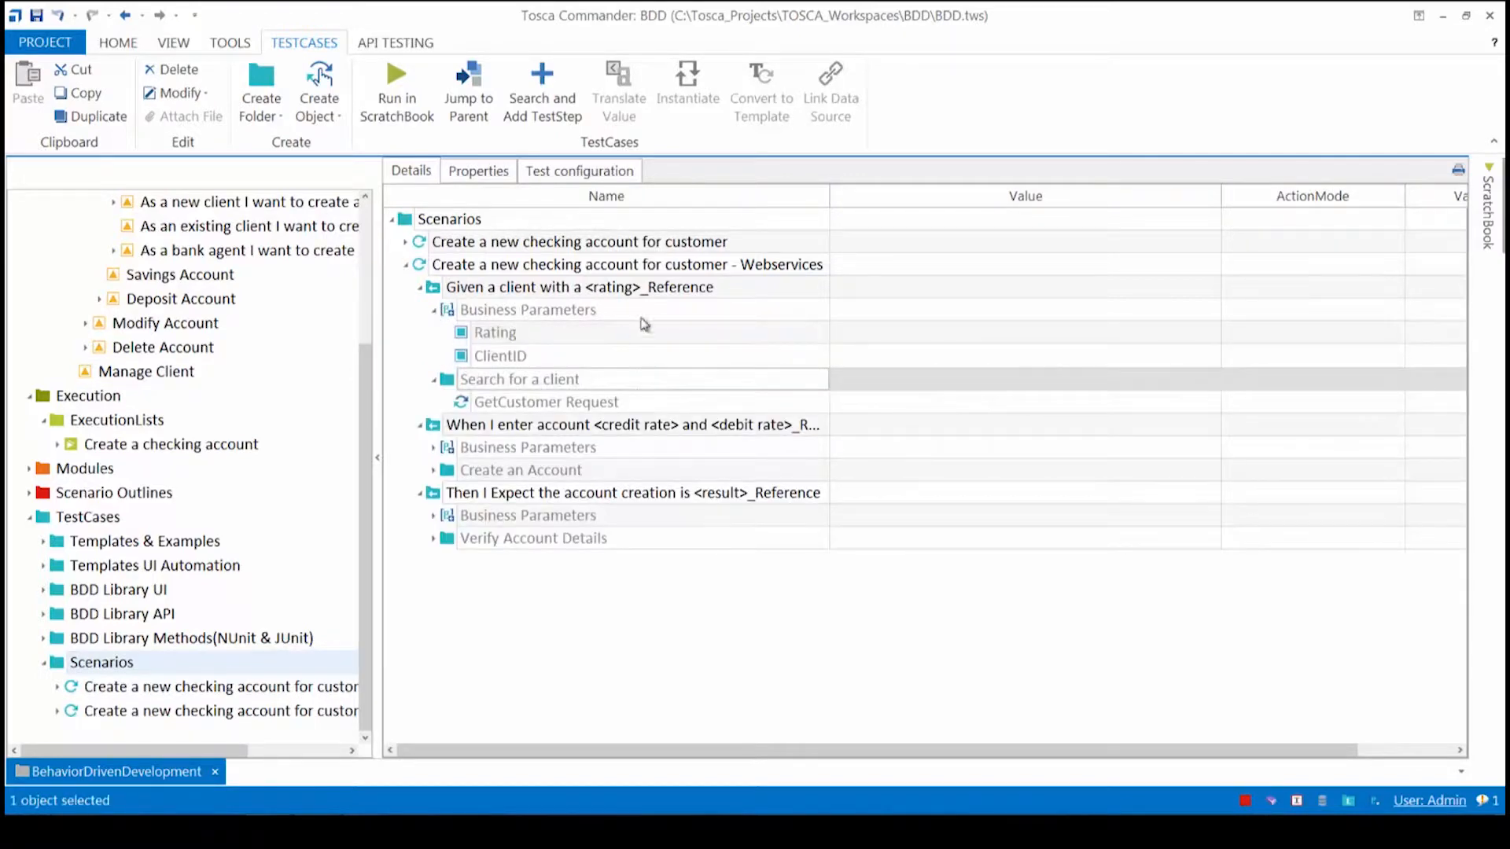
mouse_move(591, 354)
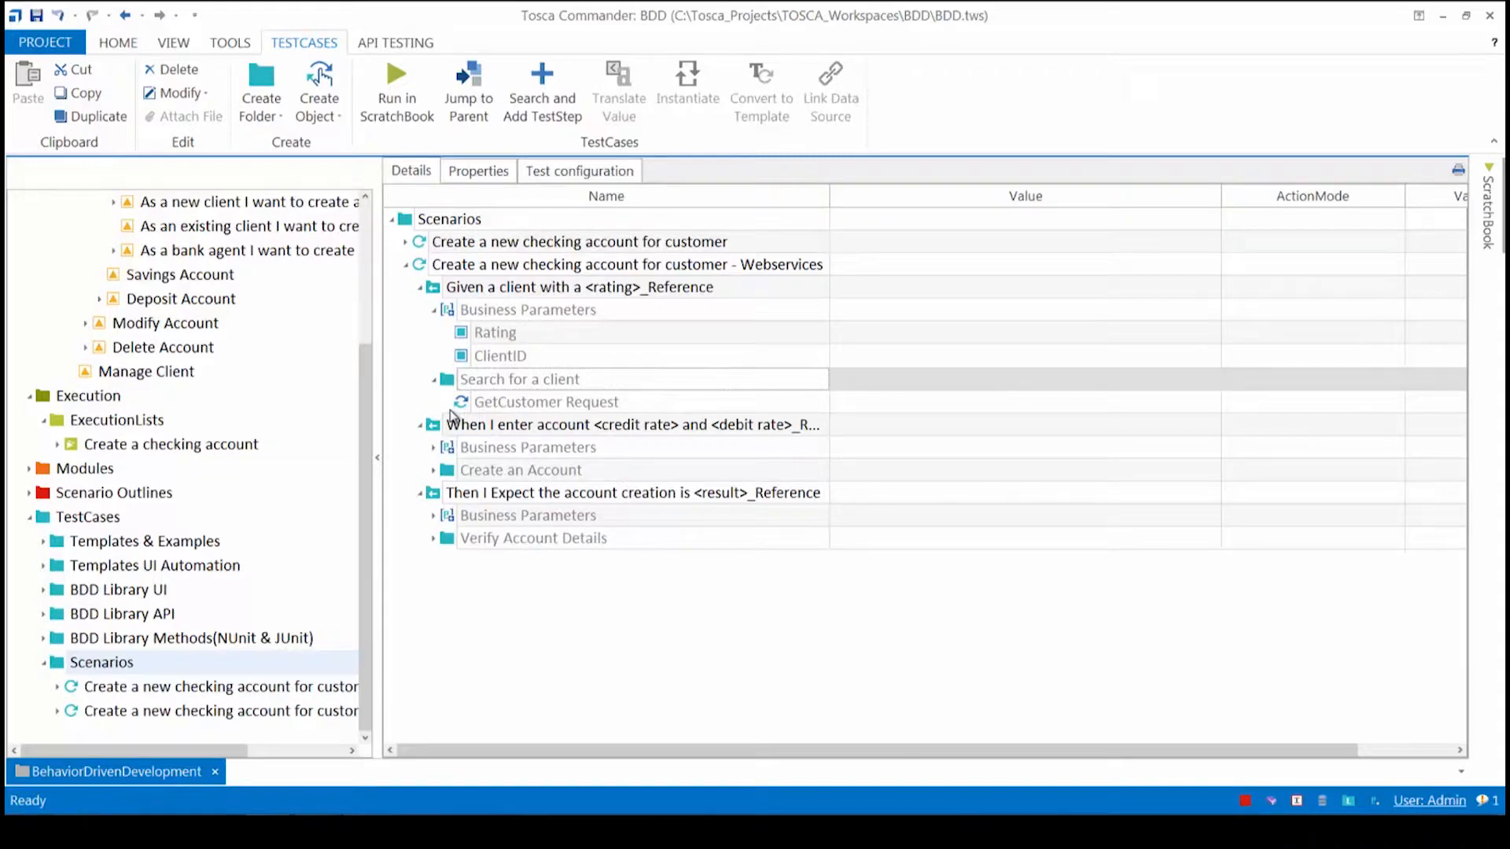
mouse_move(428, 267)
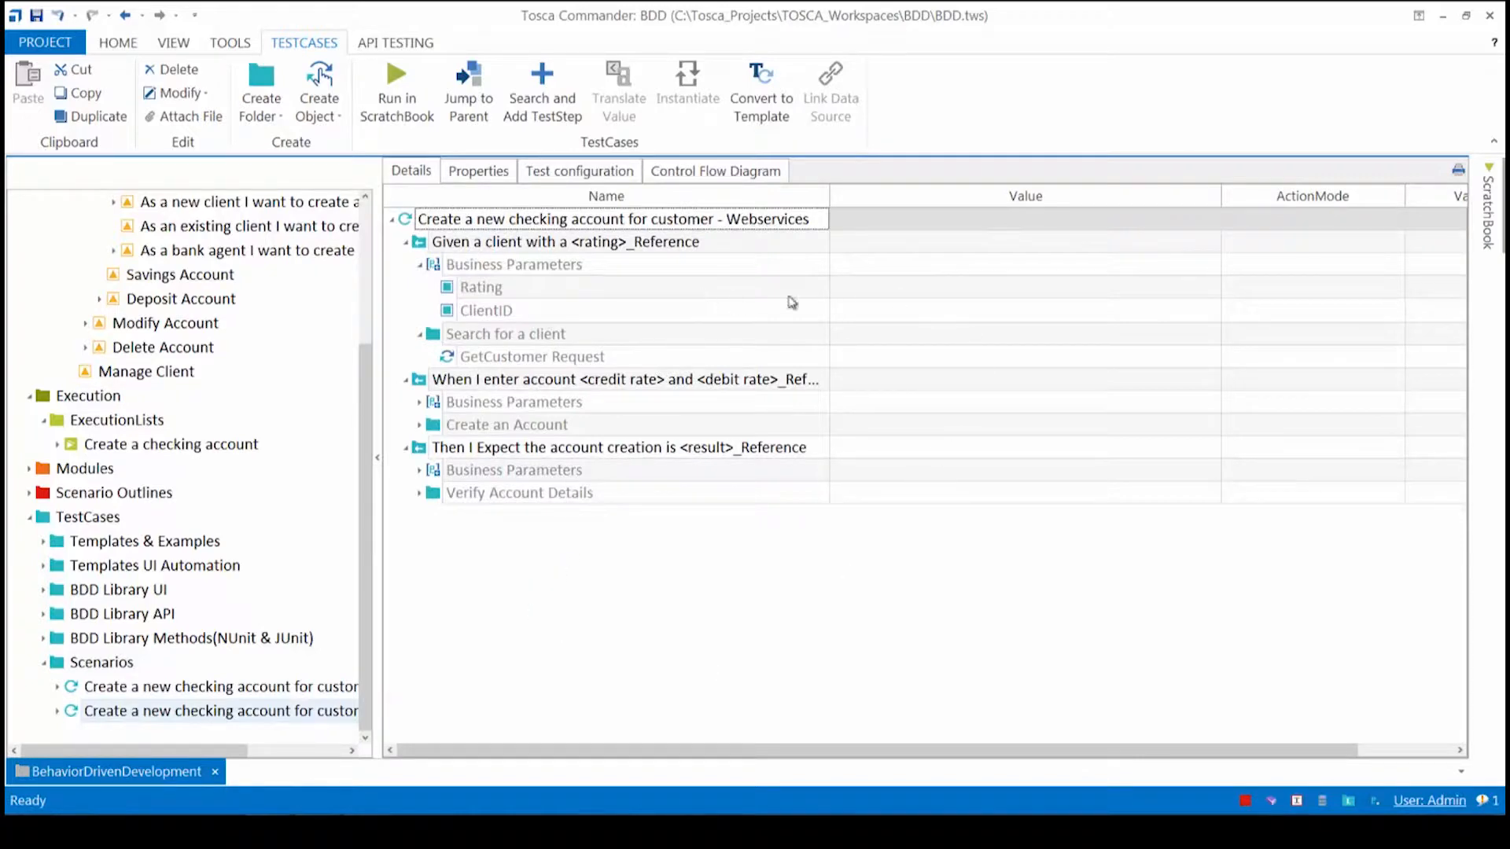
Set the client rating to AA, interest credit rate 2.5 and interest debit rate 5.
left_click(1024, 286)
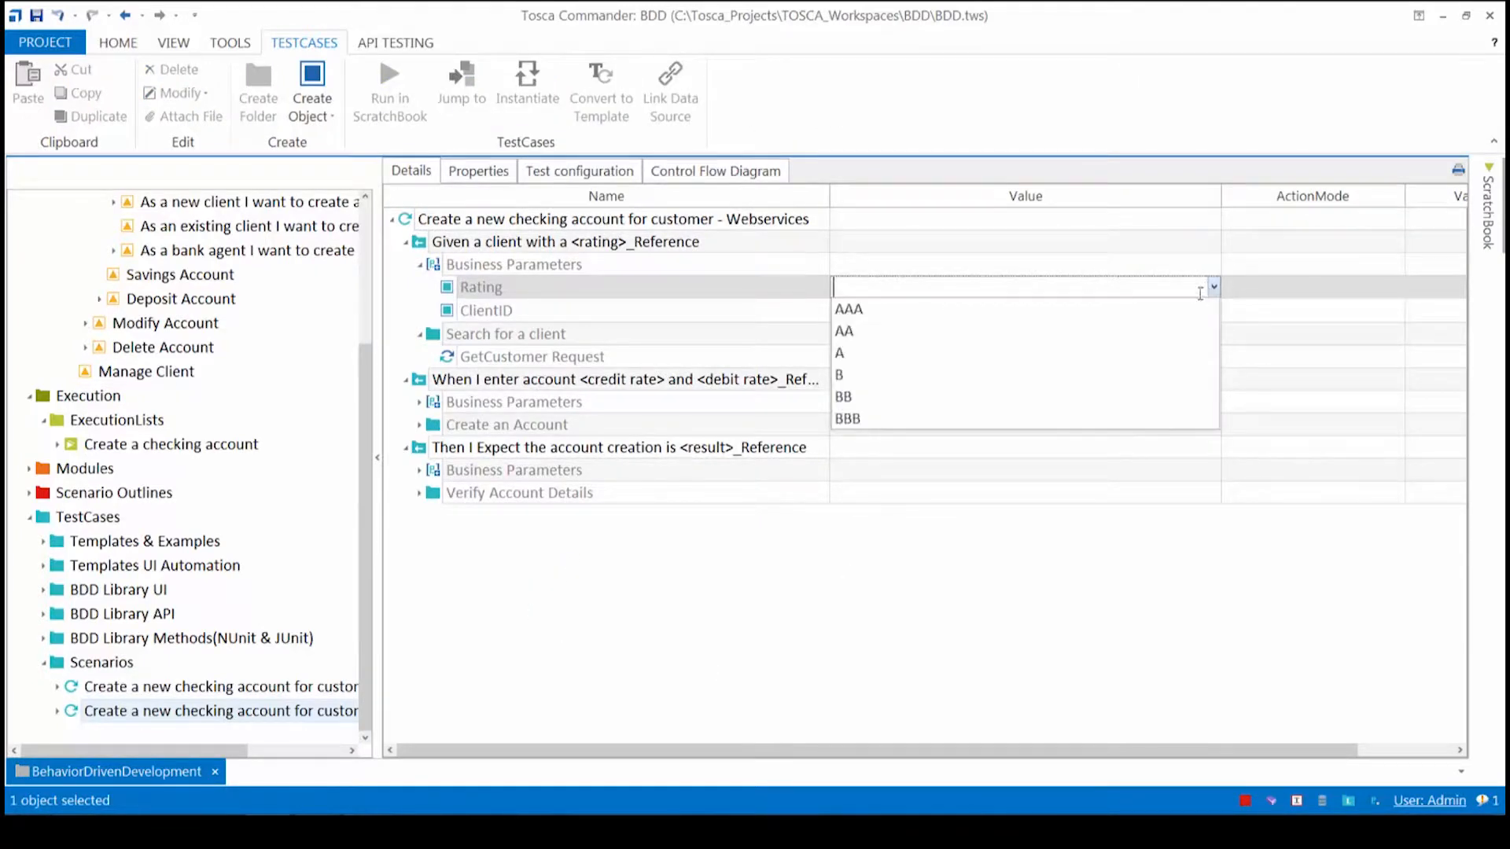
left_click(843, 331)
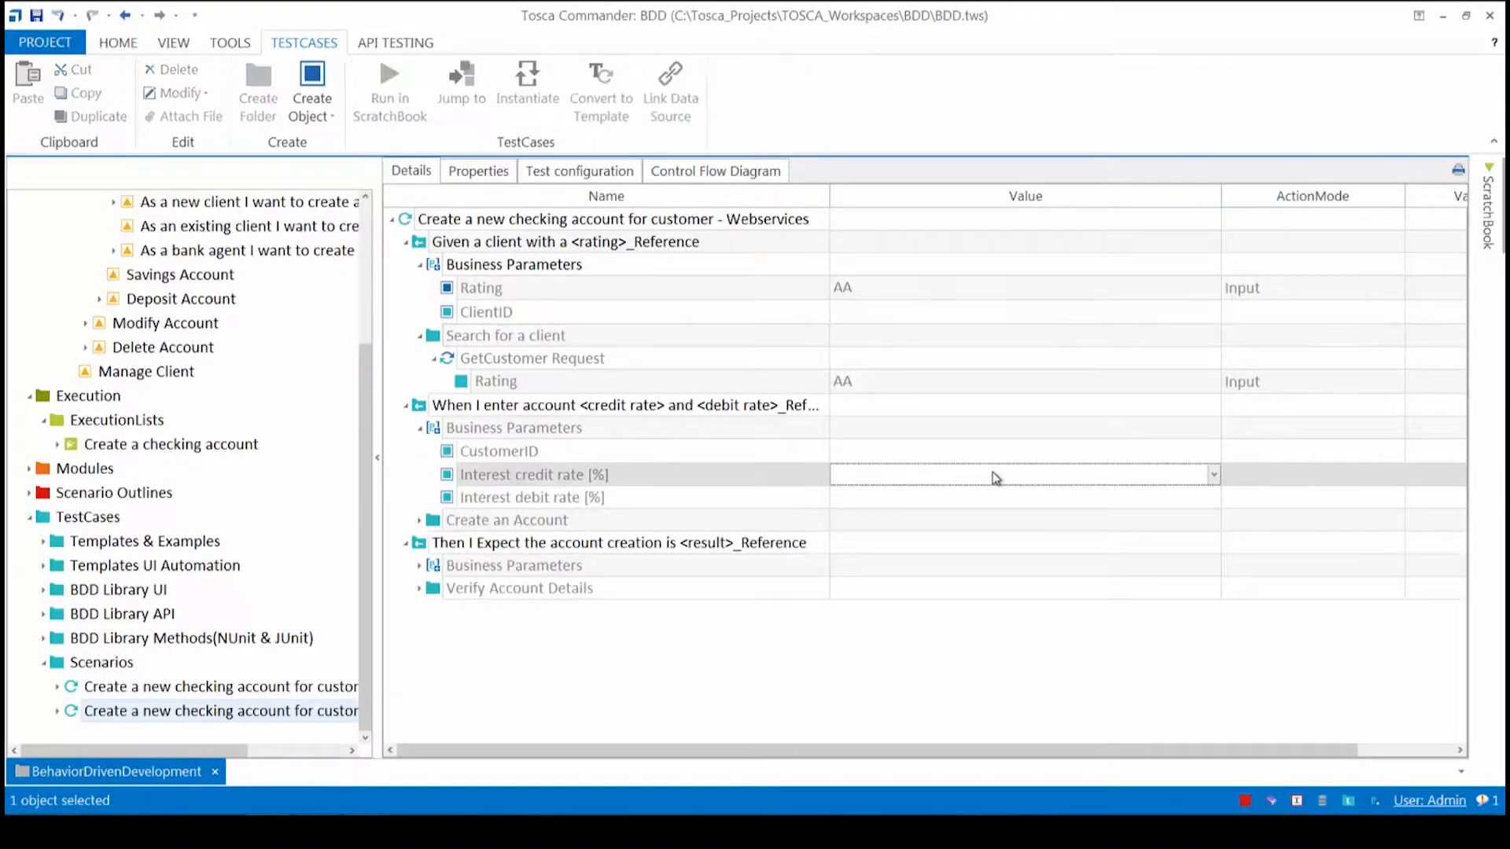
left_click(1212, 475)
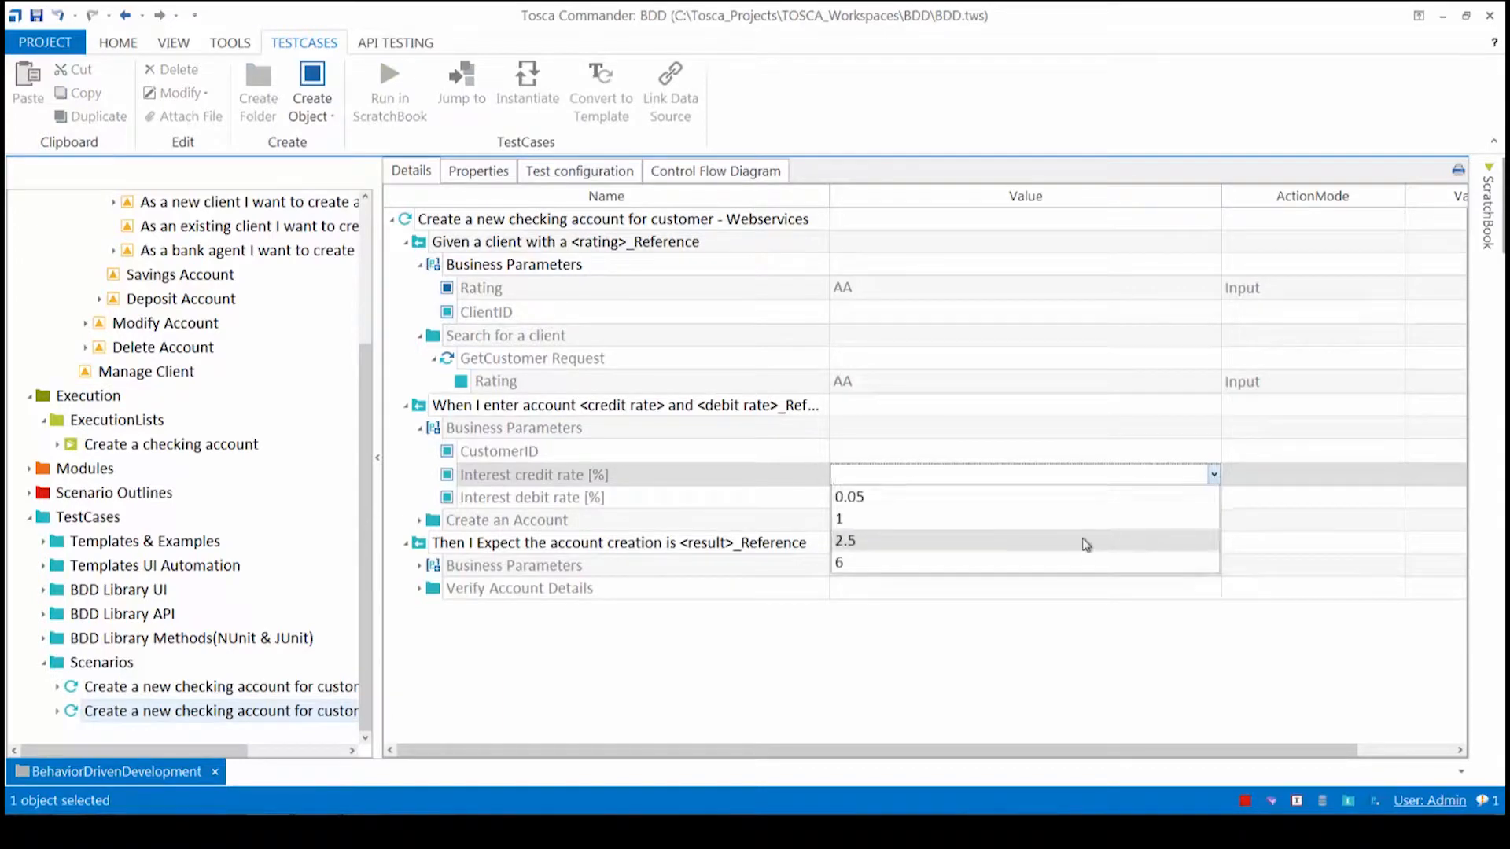
left_click(844, 539)
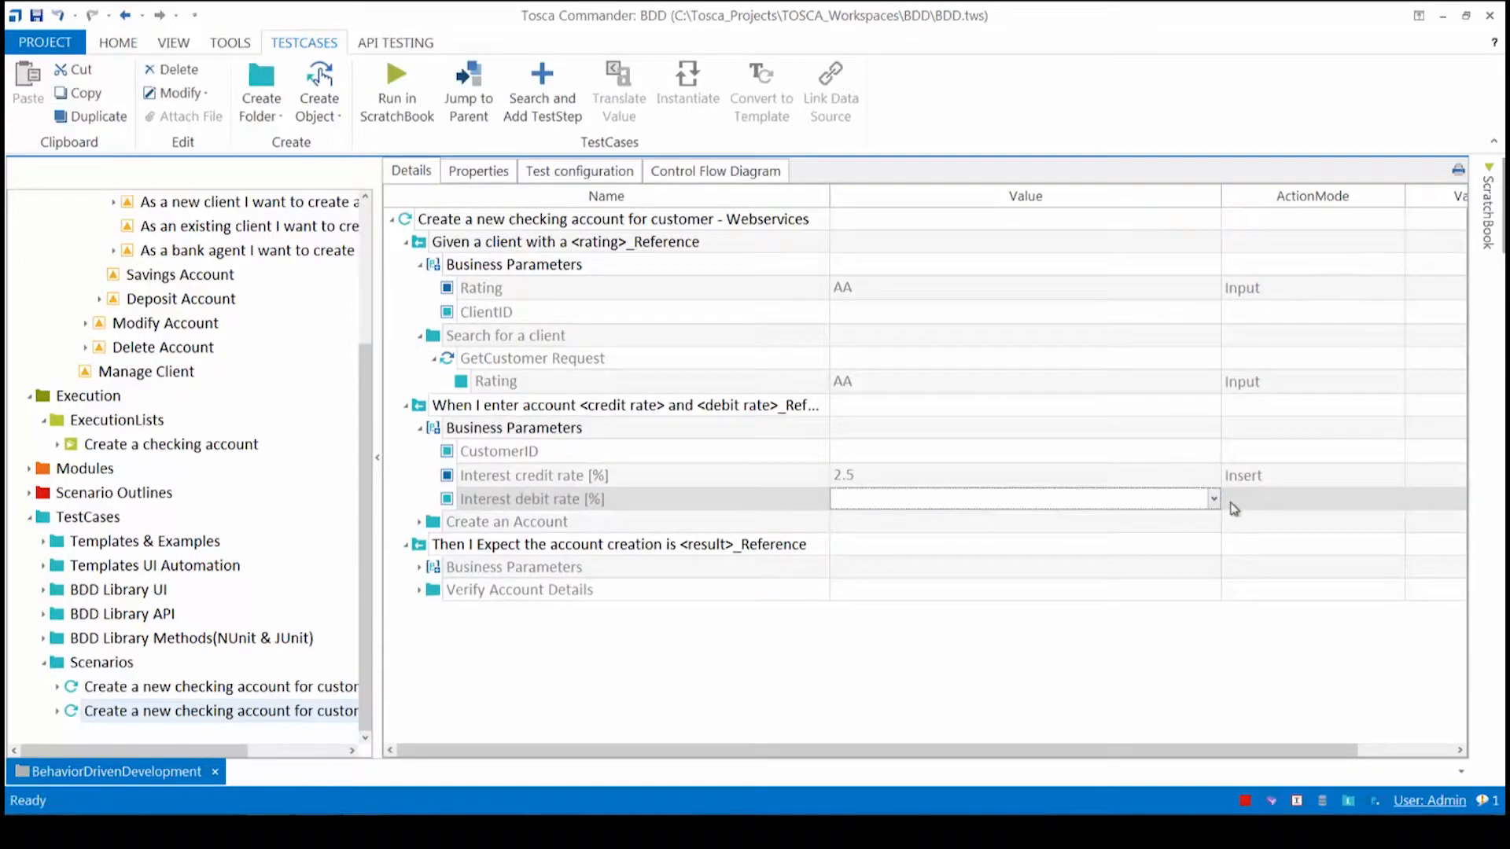
type("5")
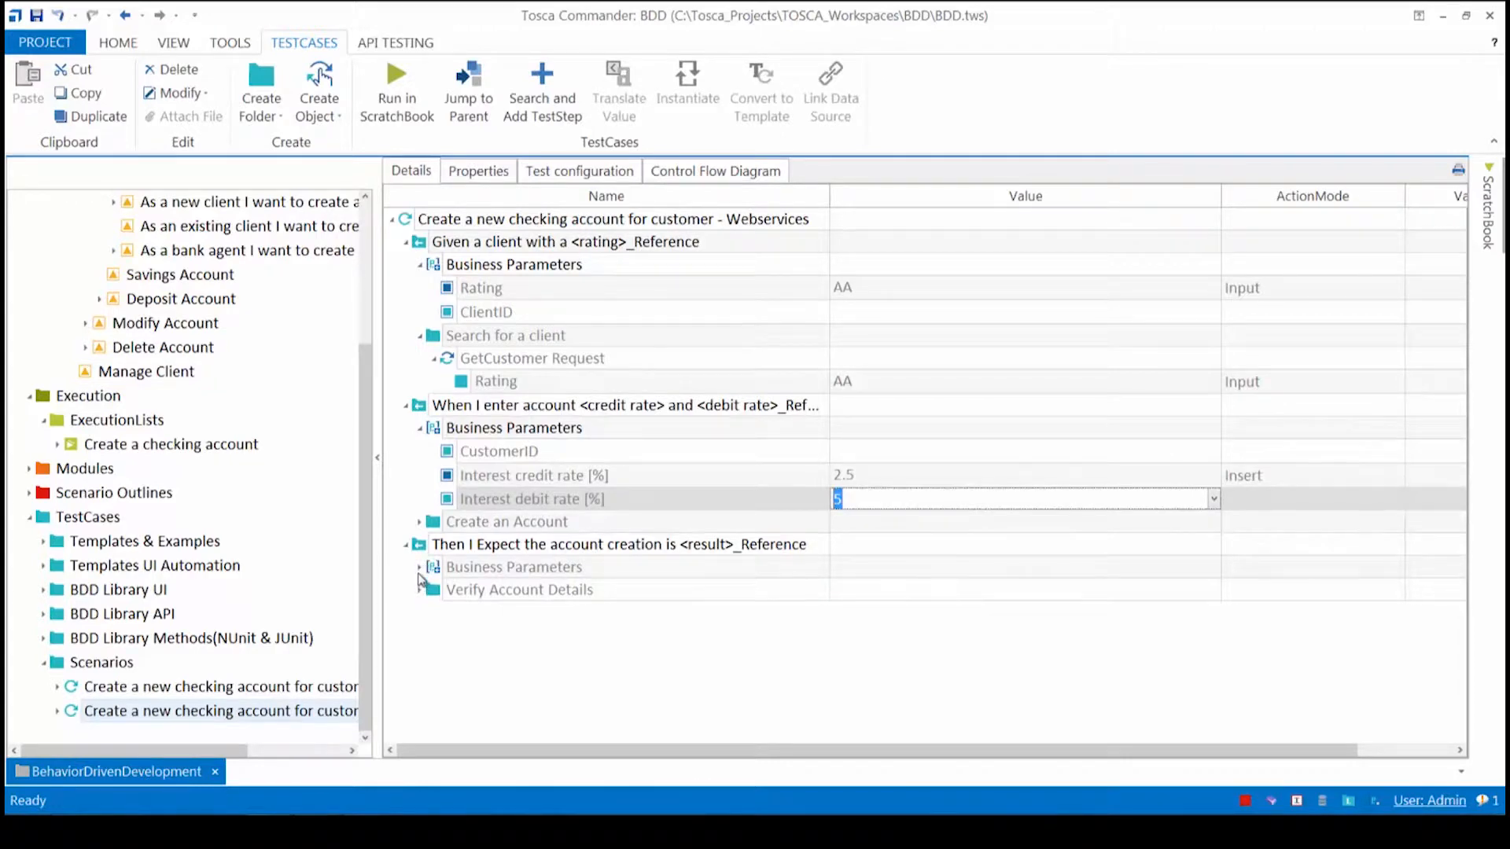
Enter Successfully as the expected account creation result in the Then step.
left_click(418, 567)
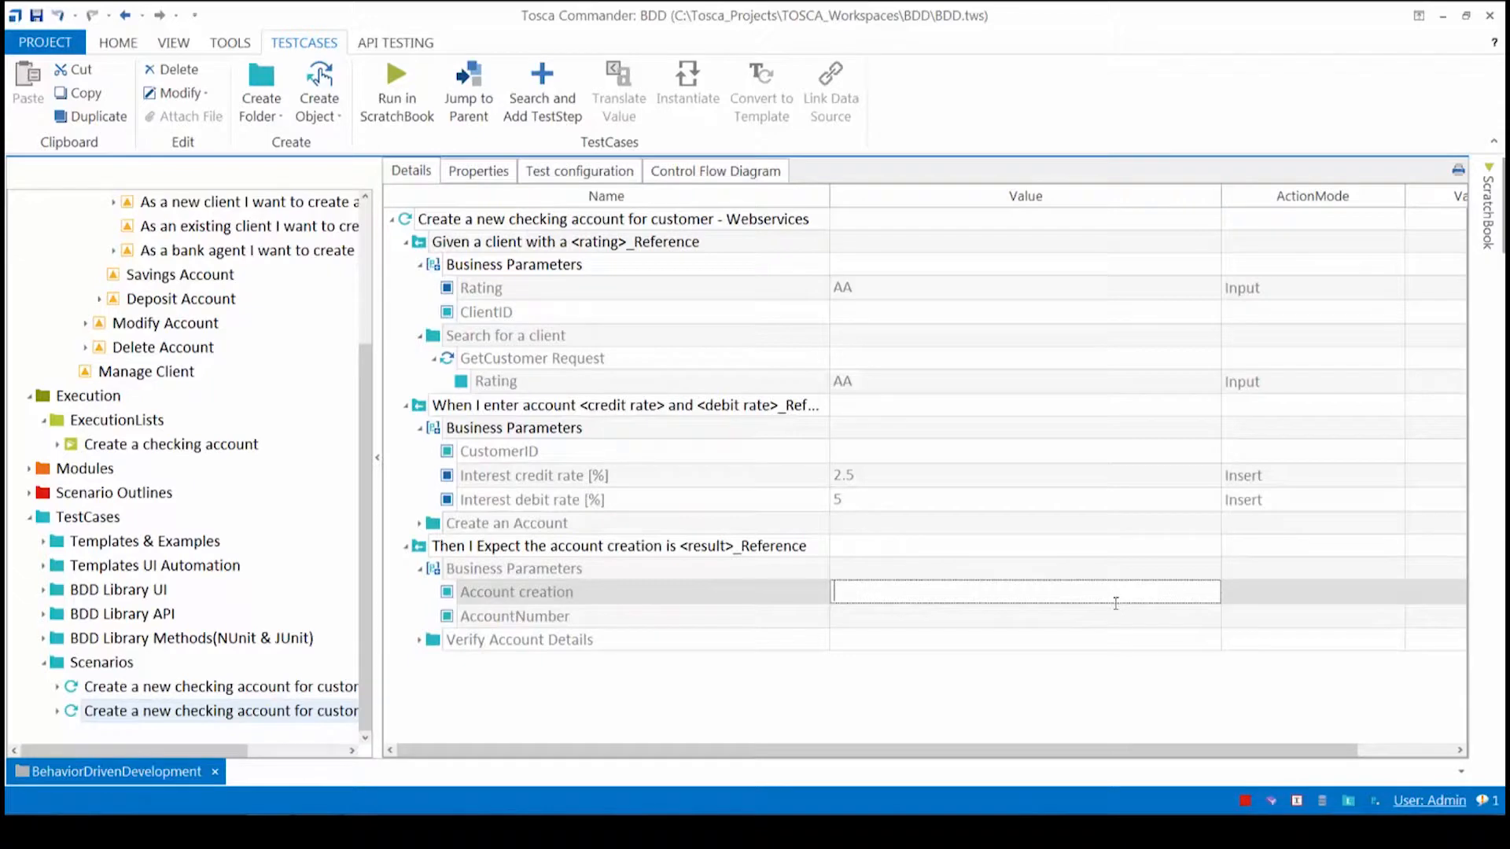
type("Successfully")
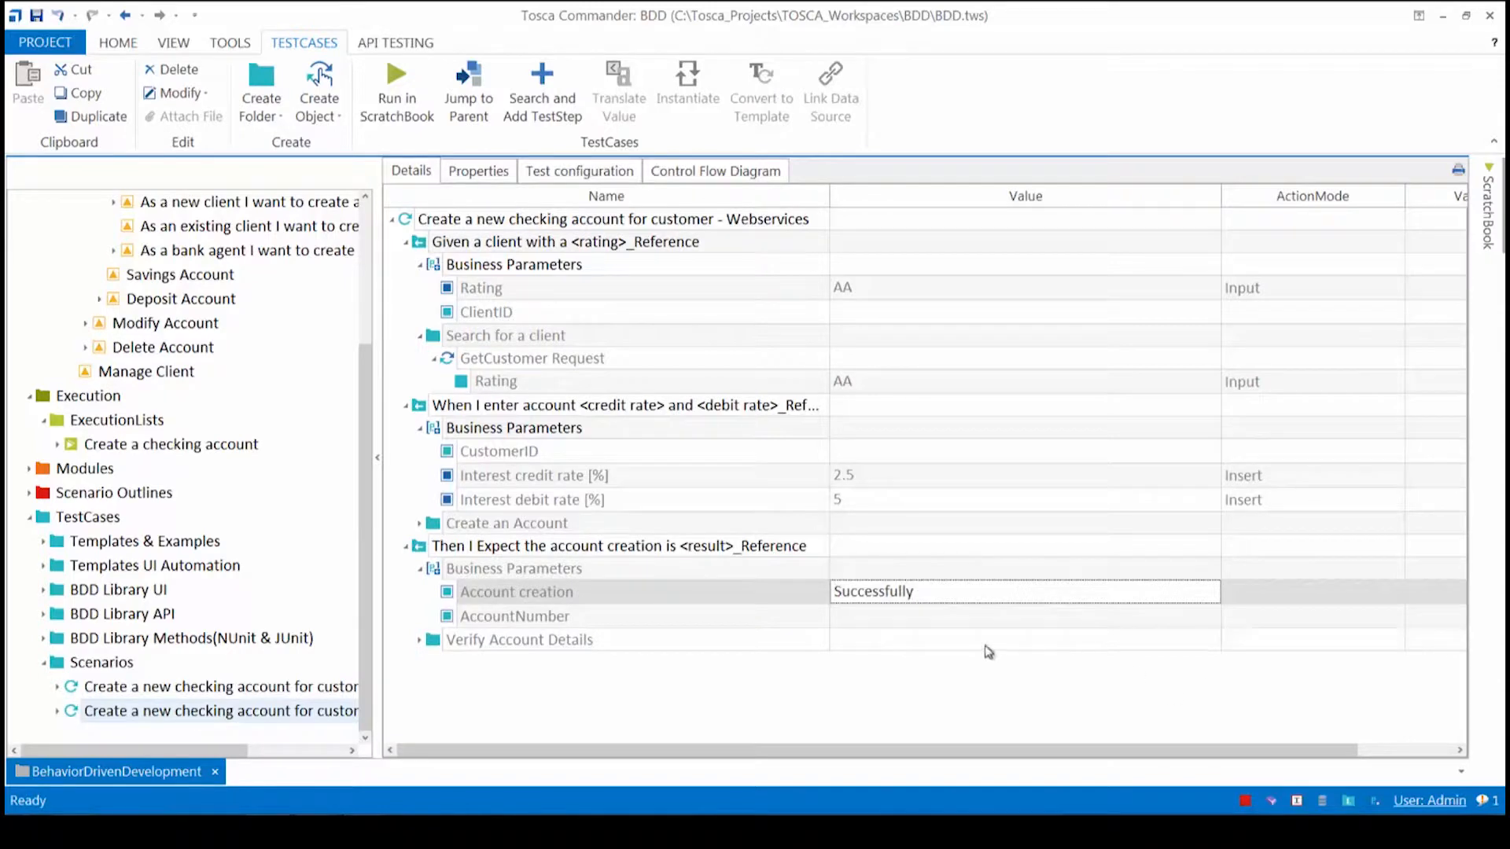
left_click(516, 592)
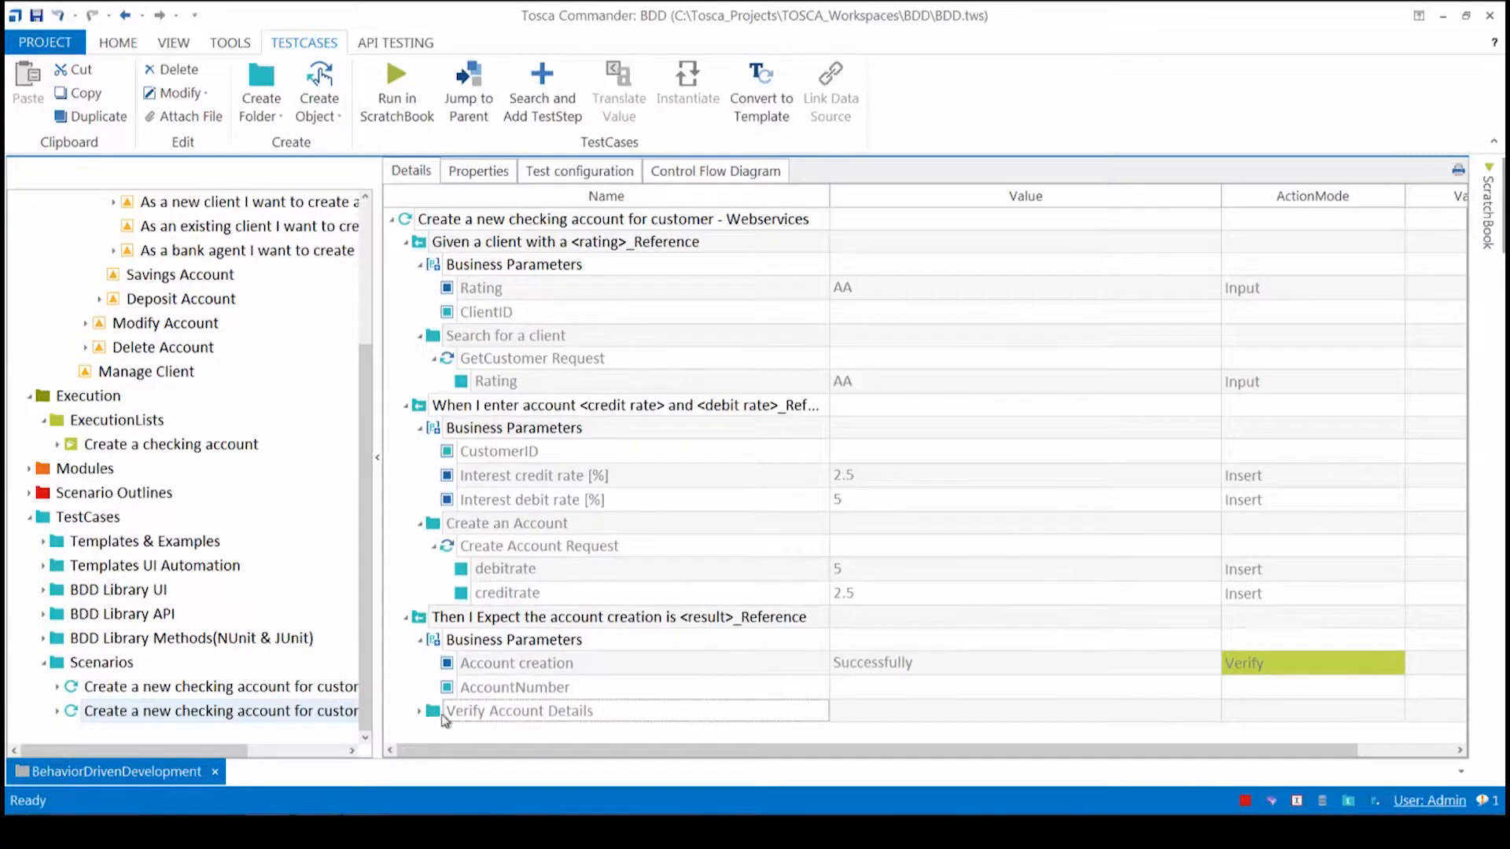
left_click(420, 711)
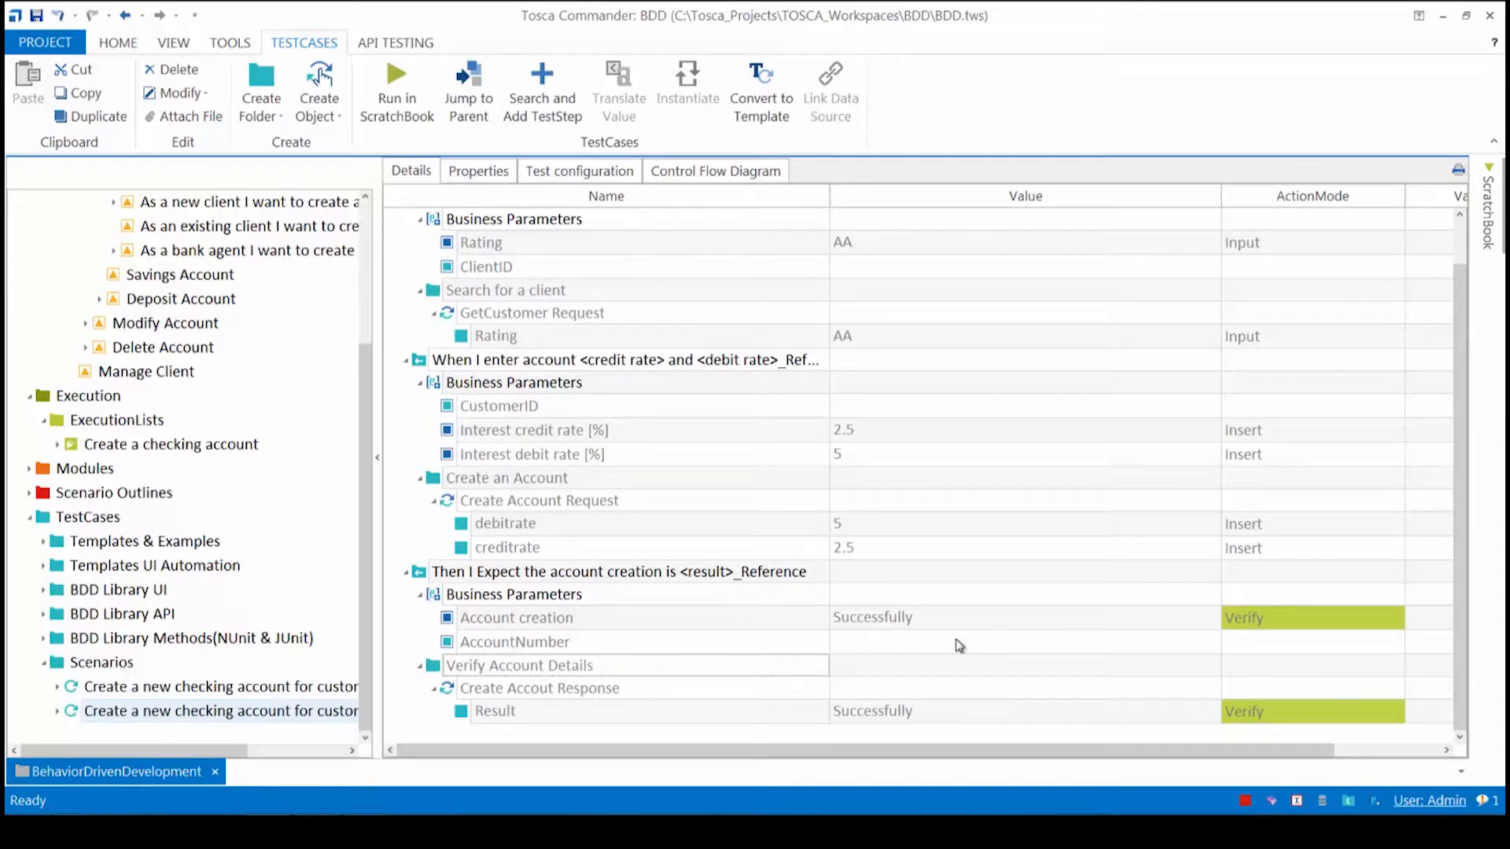
mouse_move(903, 443)
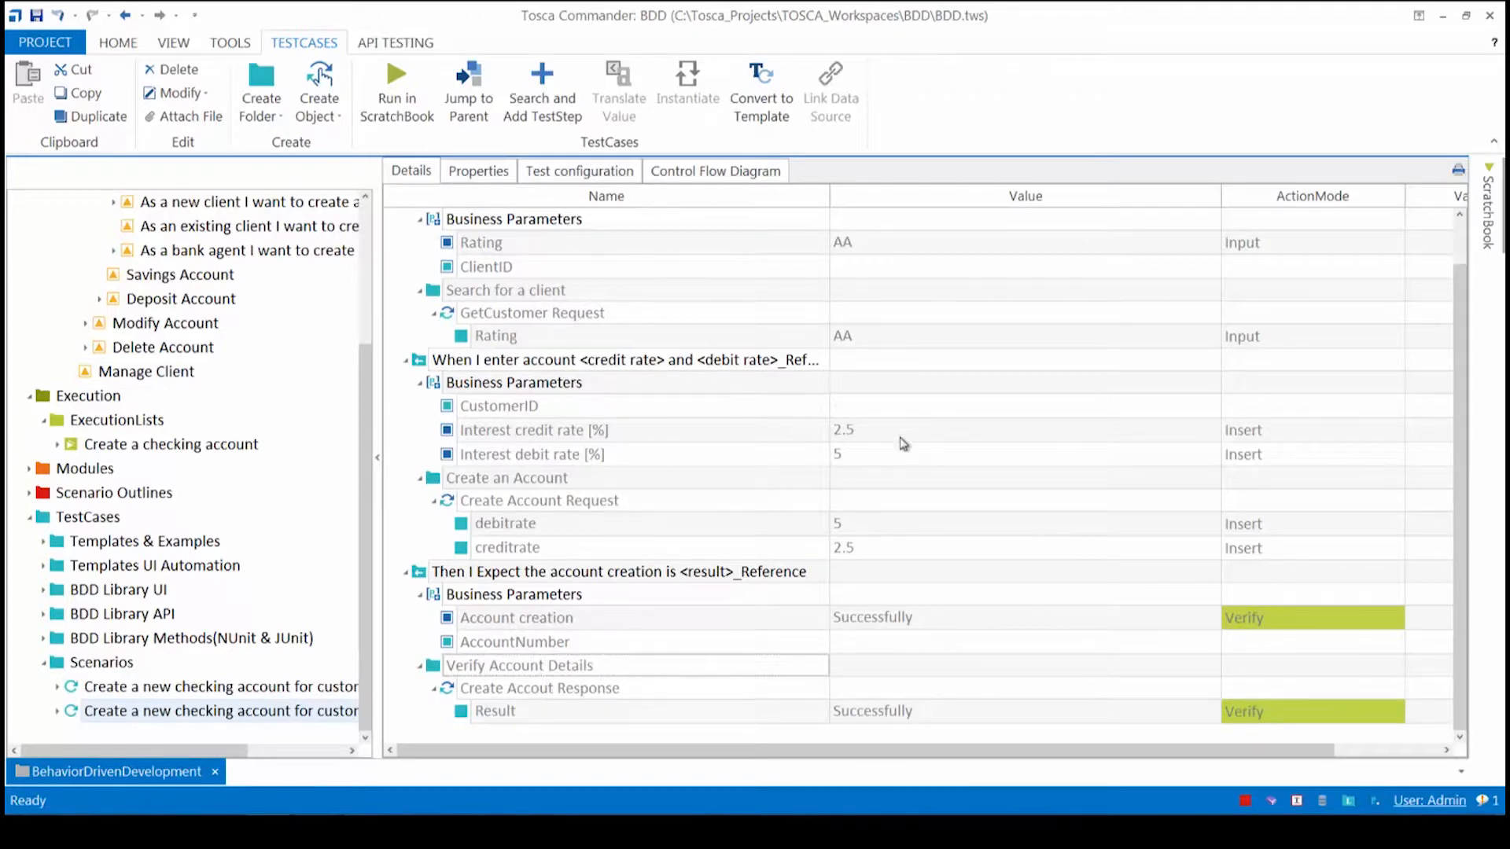
mouse_move(1374, 806)
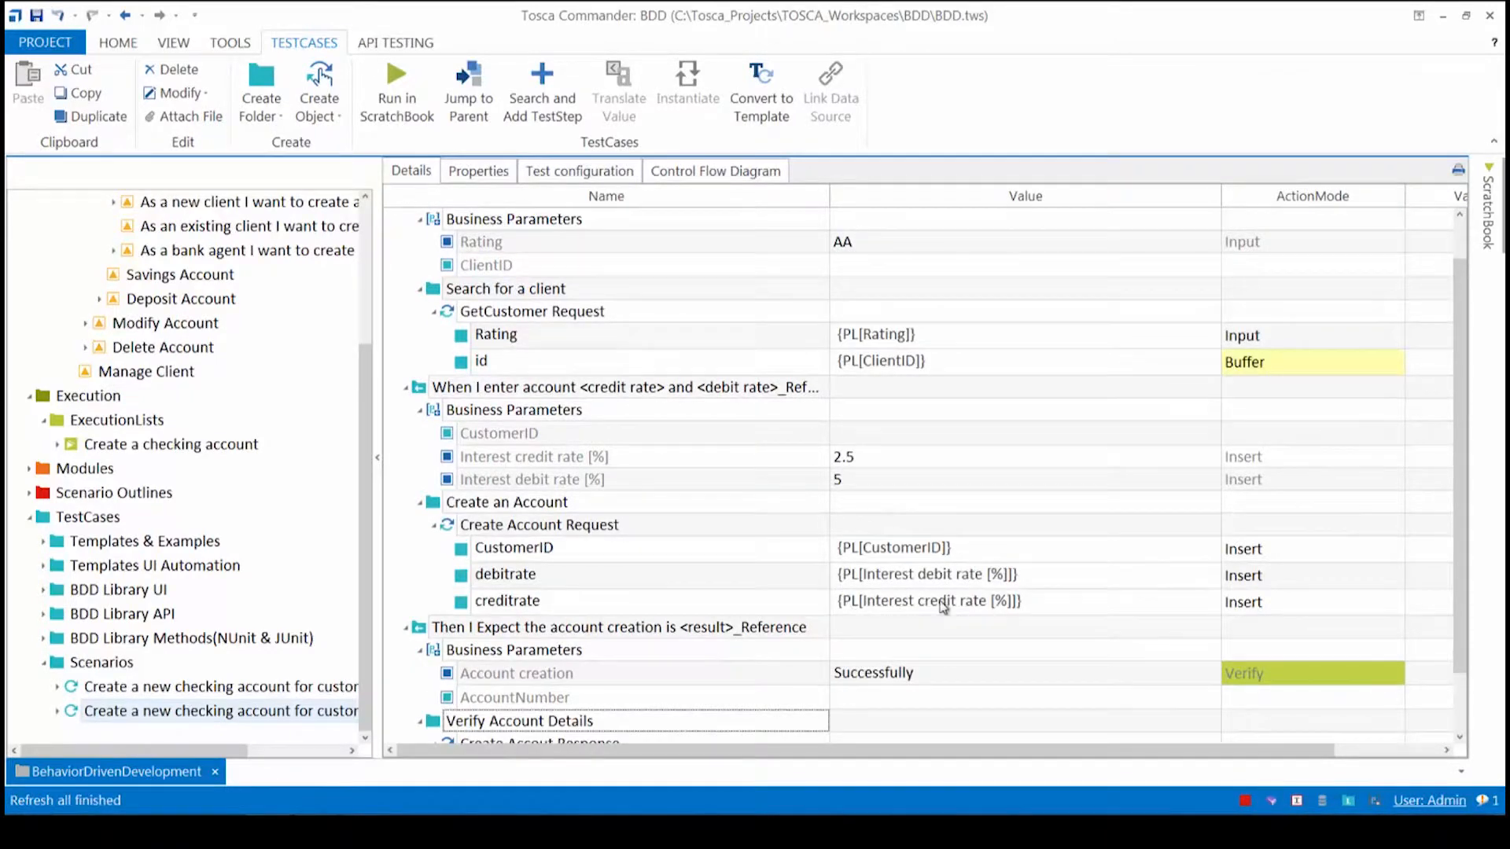
mouse_move(945, 585)
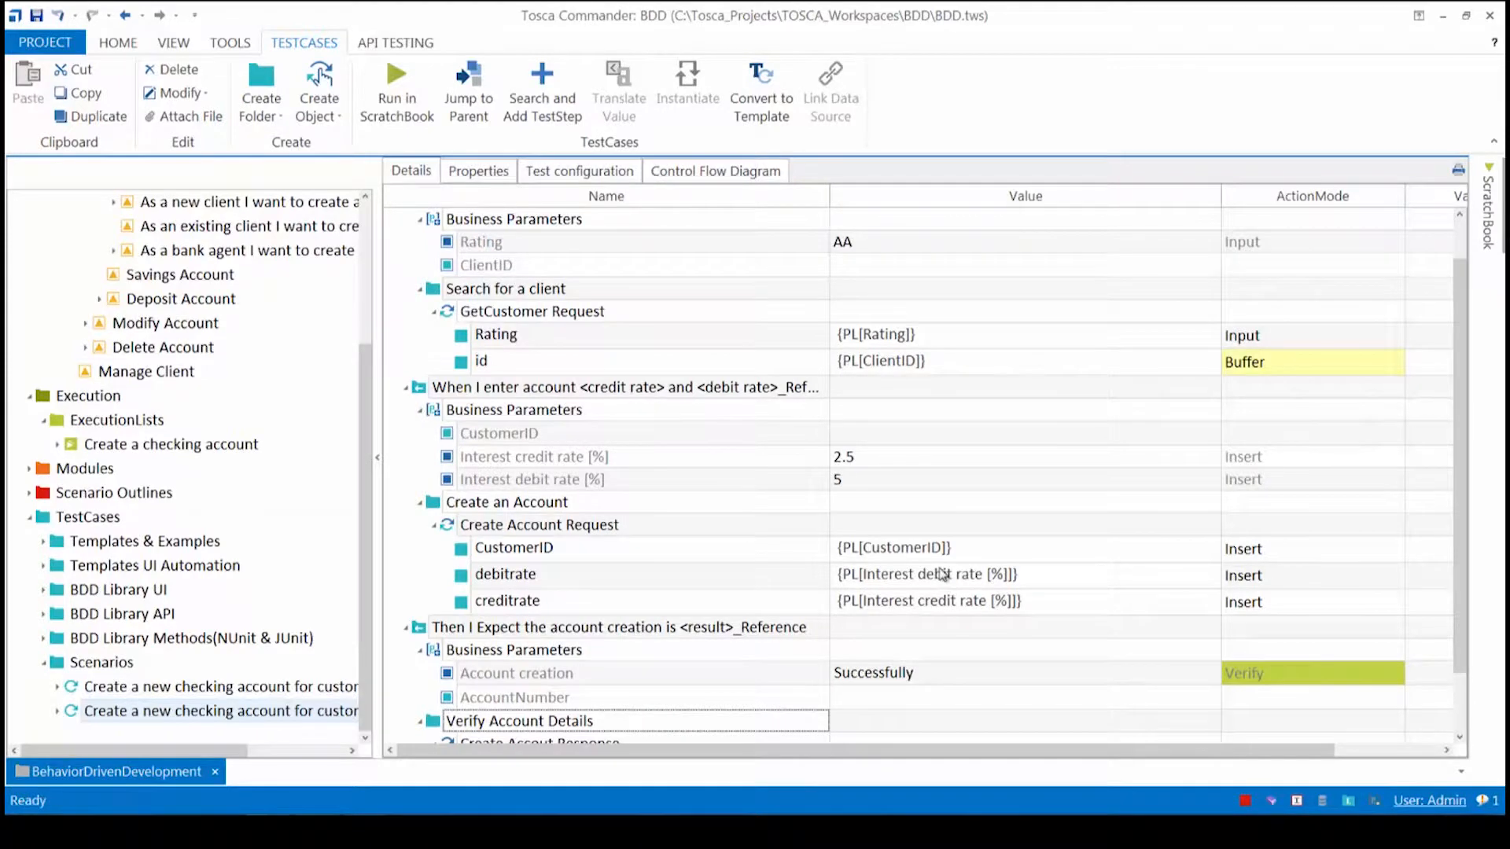
mouse_move(886, 568)
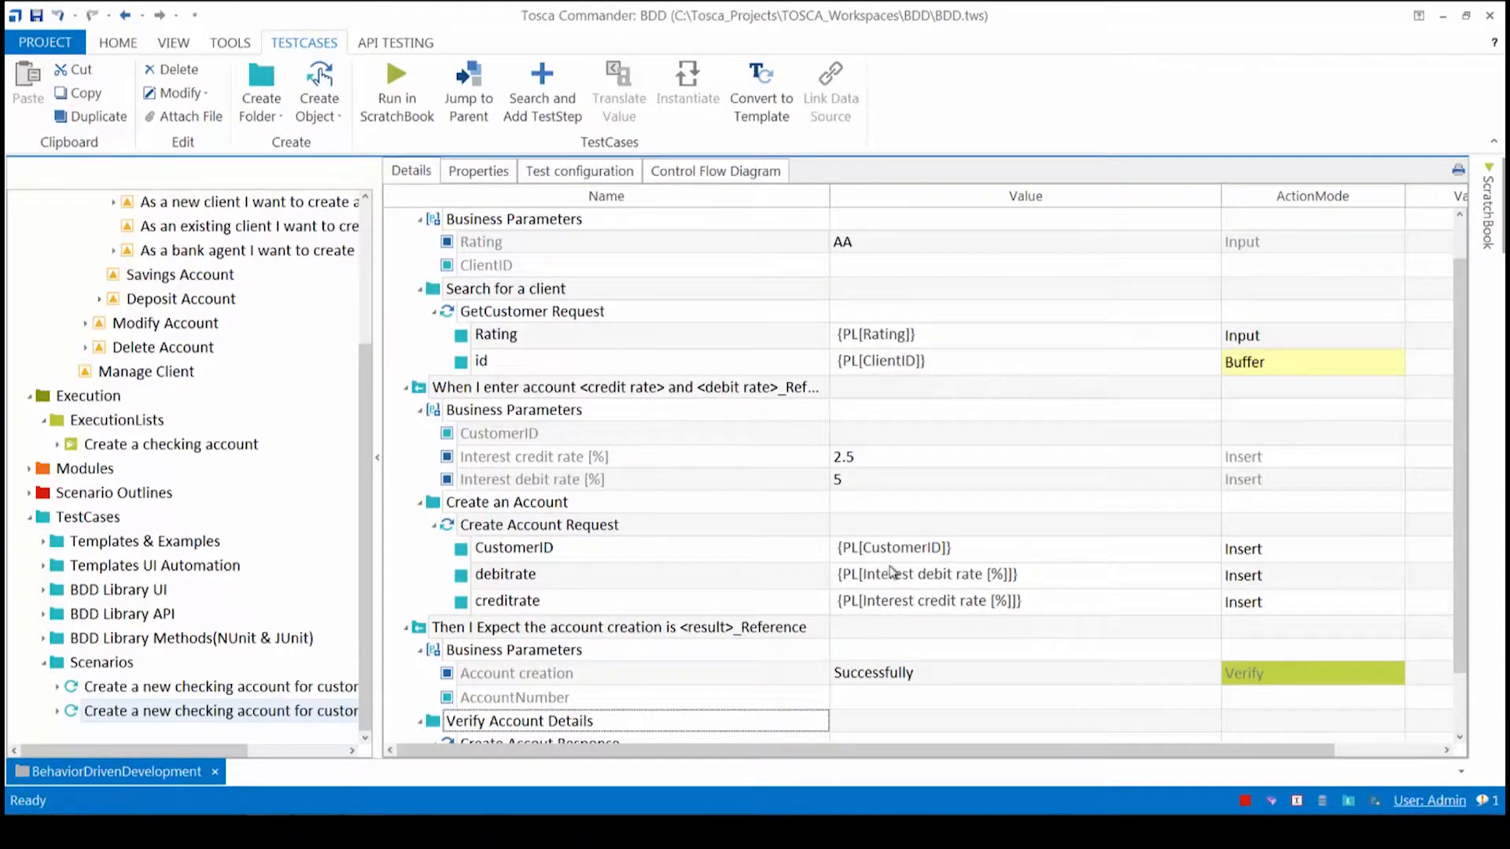
mouse_move(976, 499)
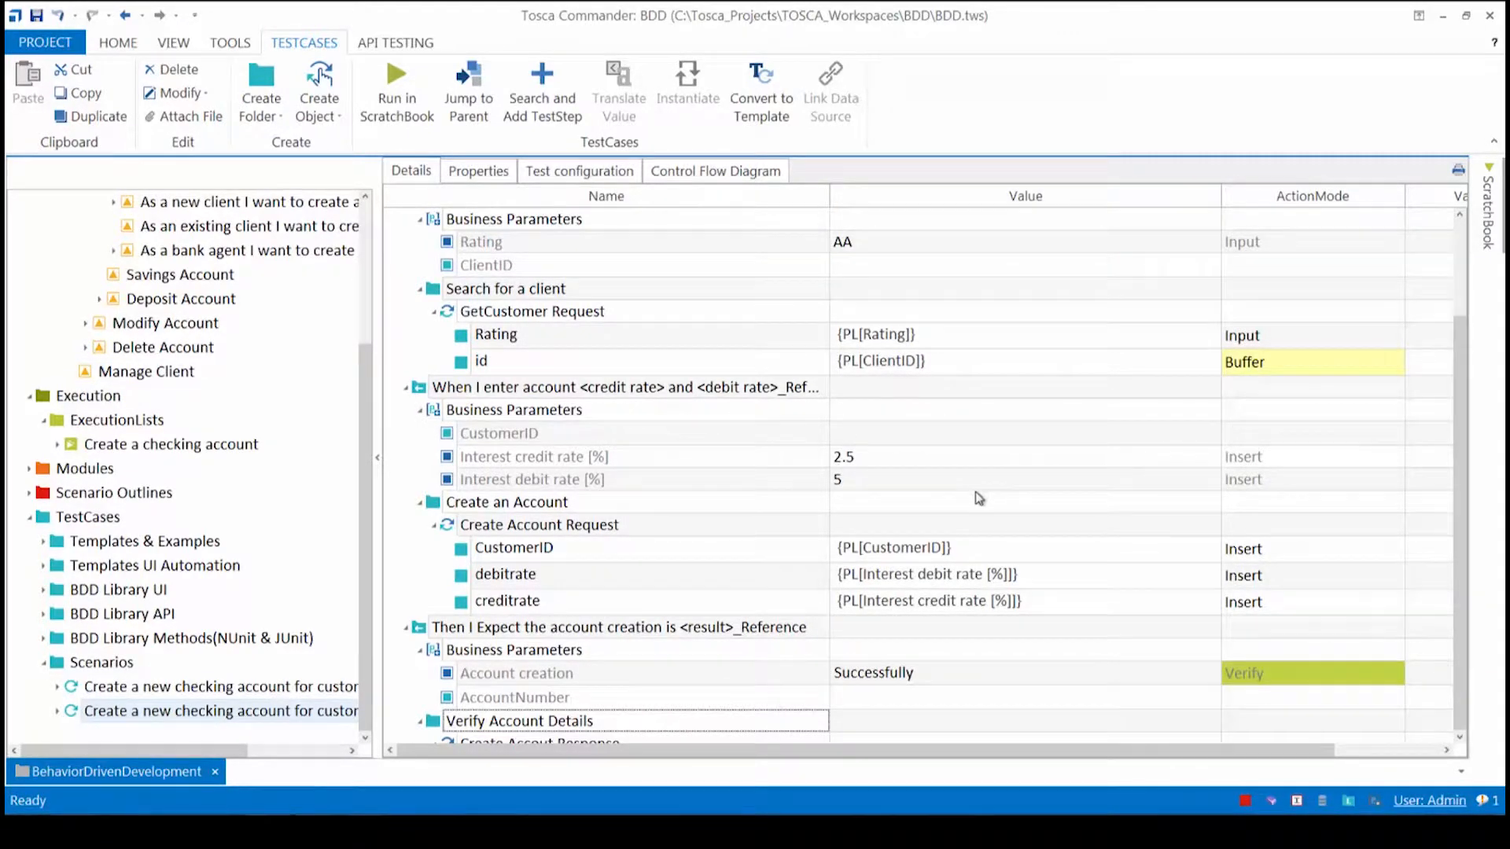
scroll("down", 3)
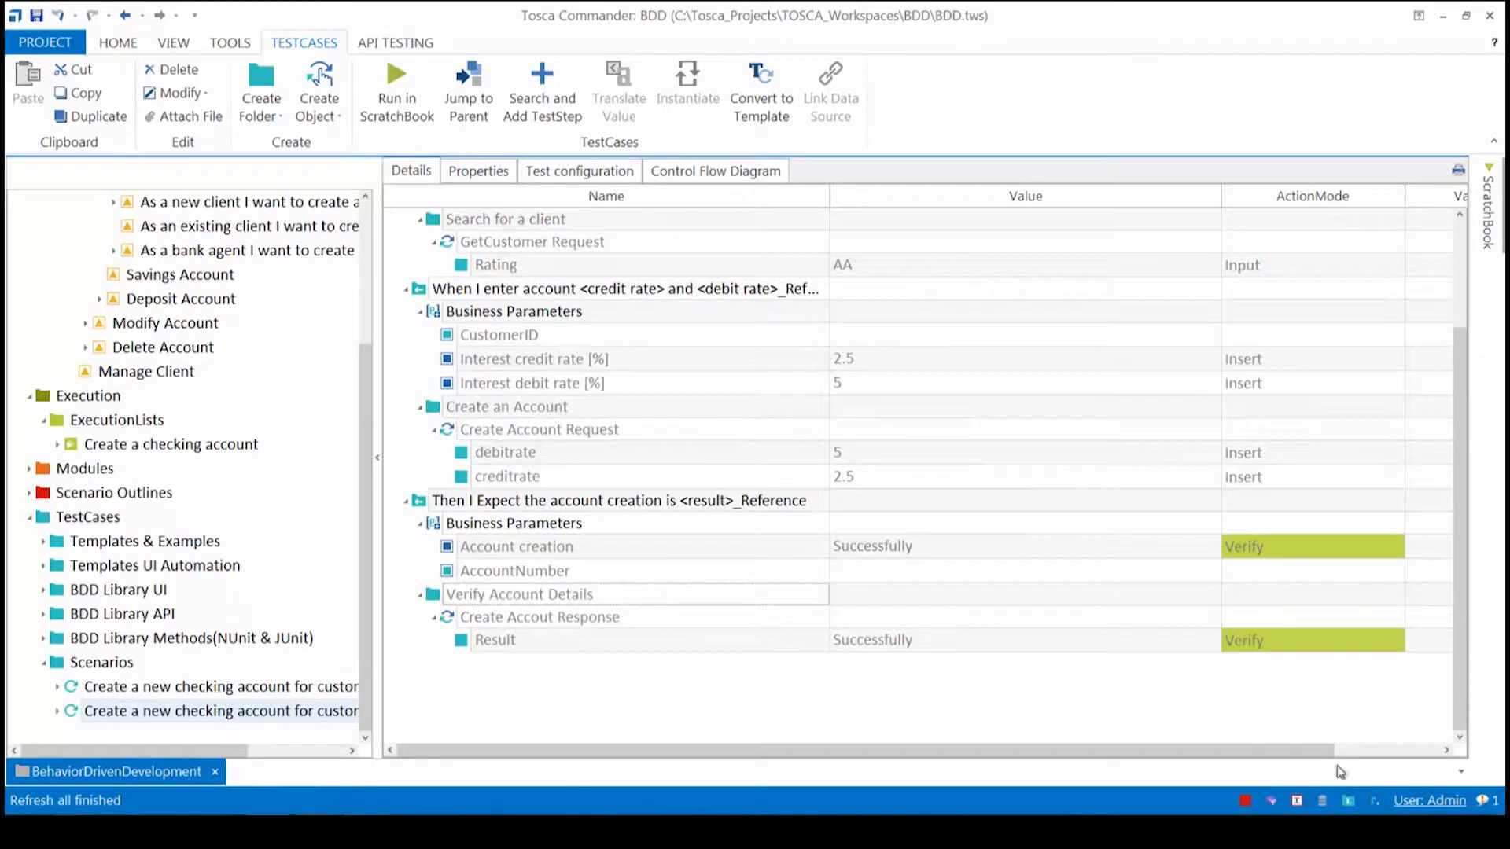
mouse_move(781, 549)
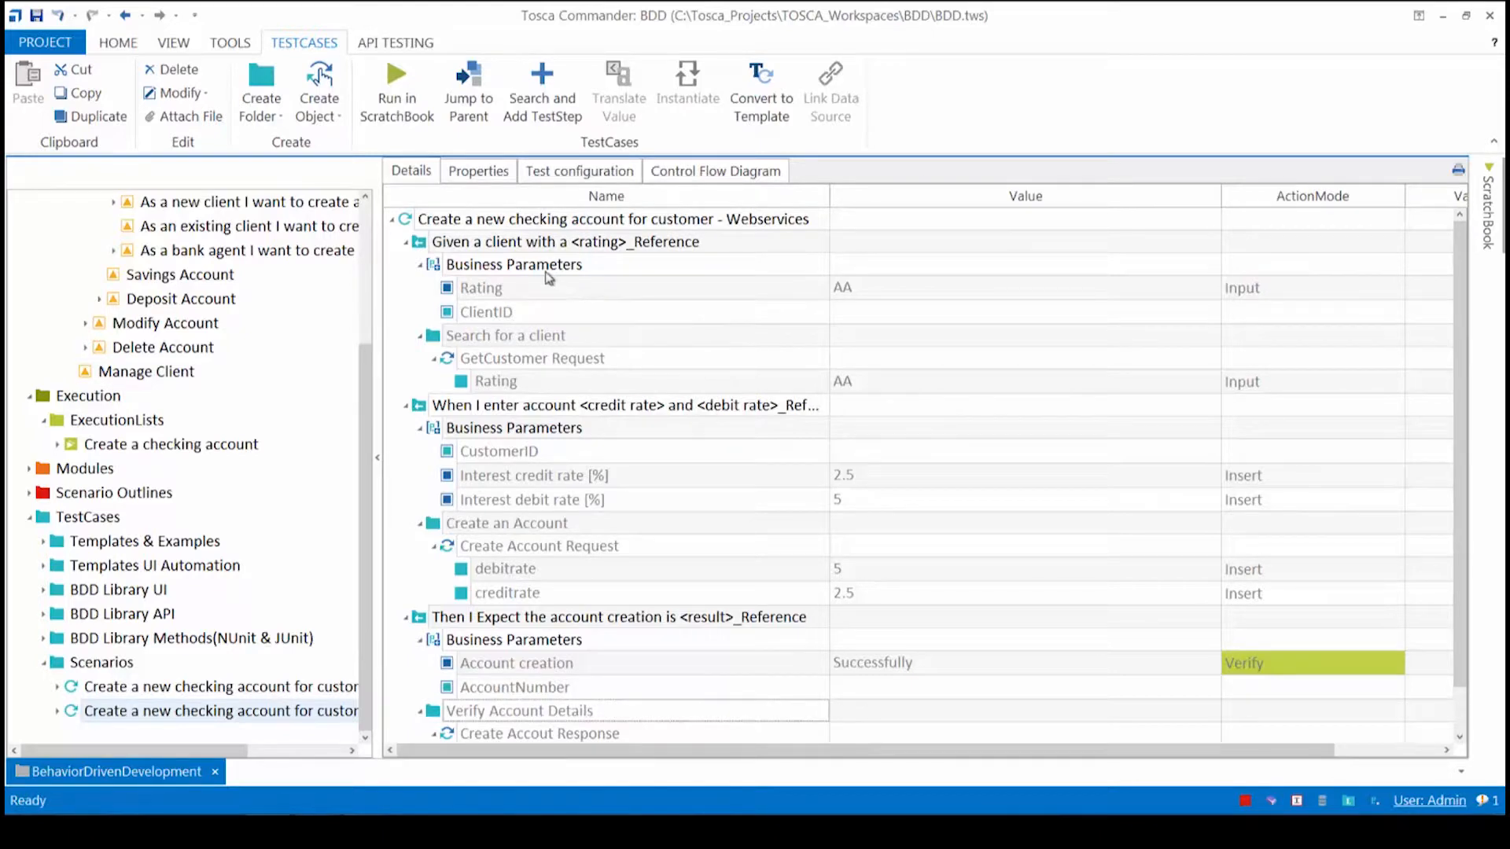
mouse_move(467, 292)
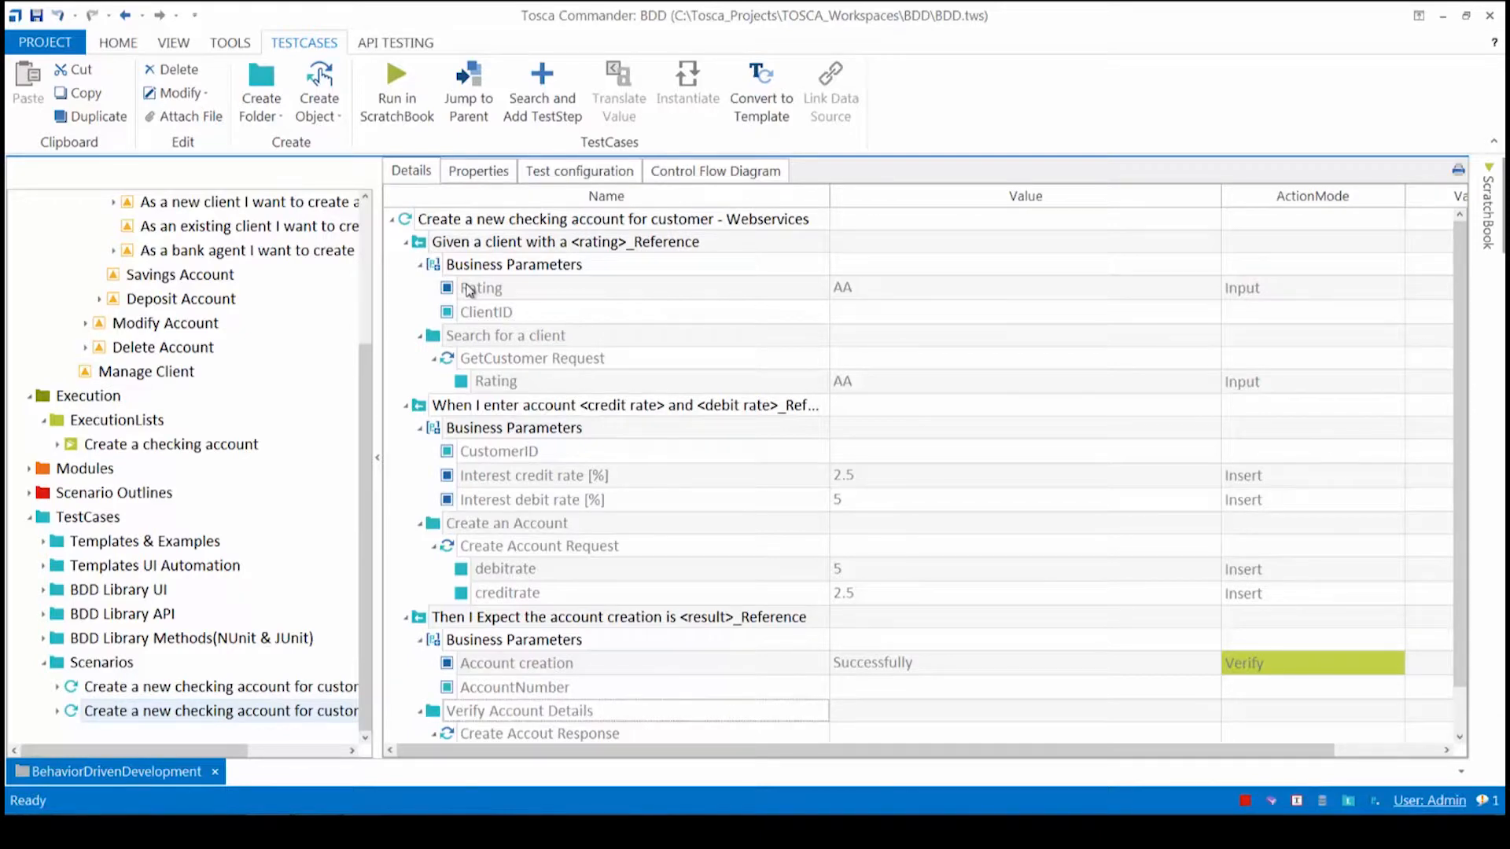
Open BDD Library Methods (NUnit & JUnit) from Scenarios, showing Given's Rating and ClientID parameters and SearchCustomer.
left_click(101, 662)
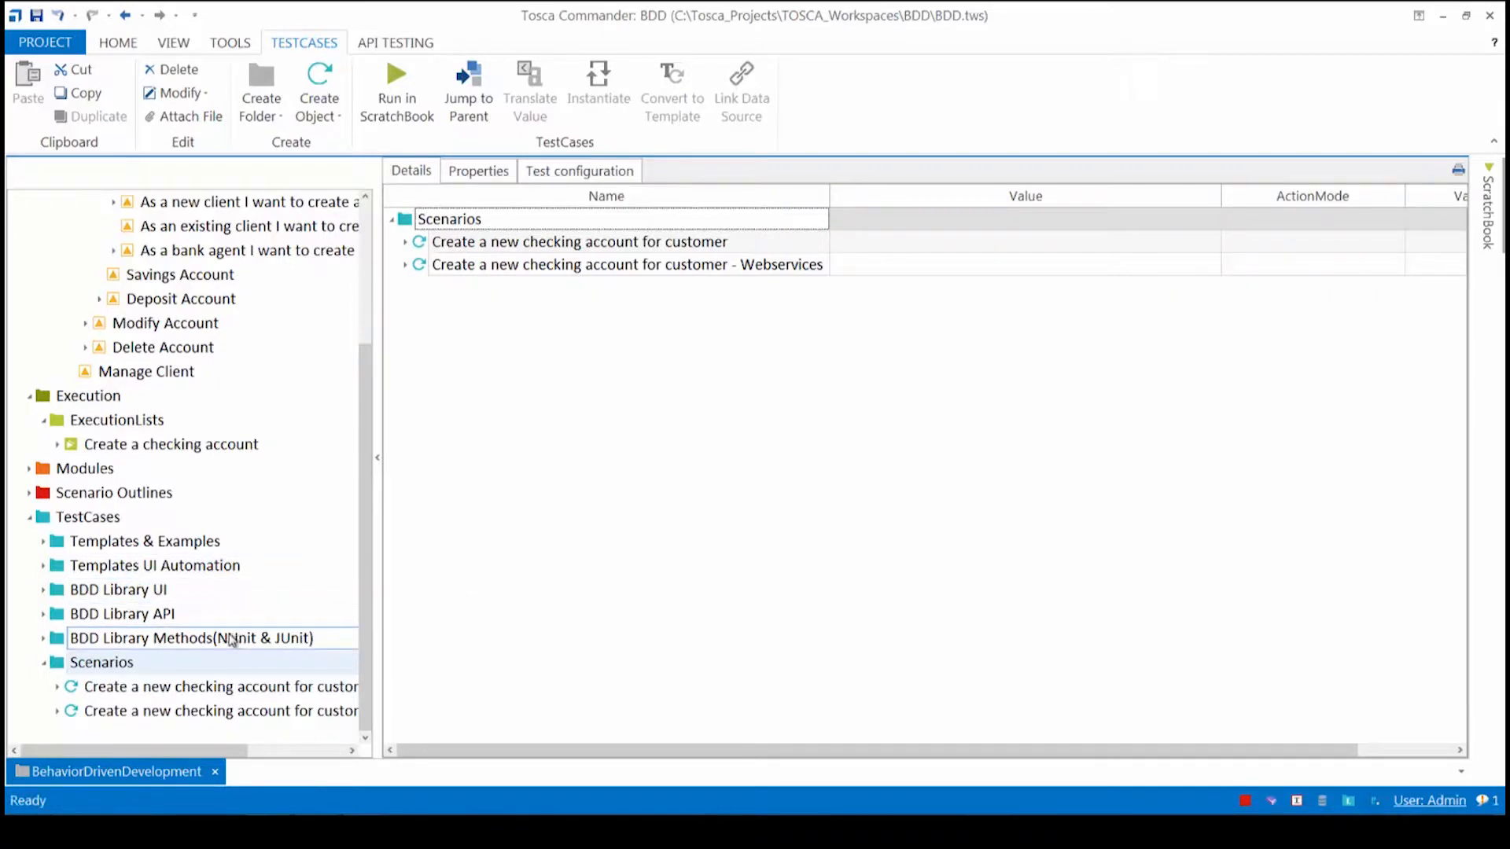
mouse_move(168, 637)
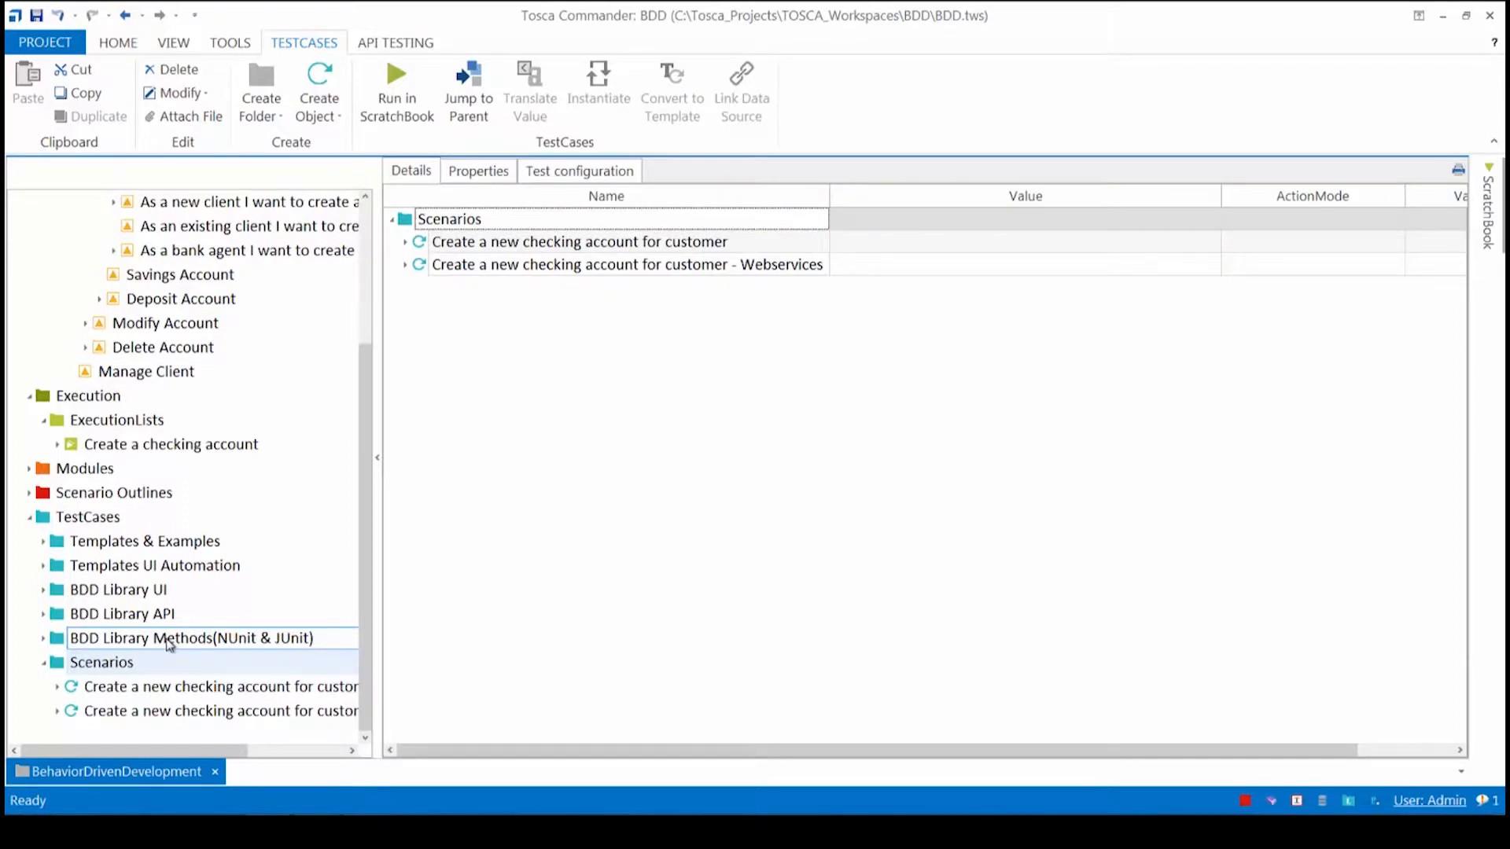
mouse_move(140, 643)
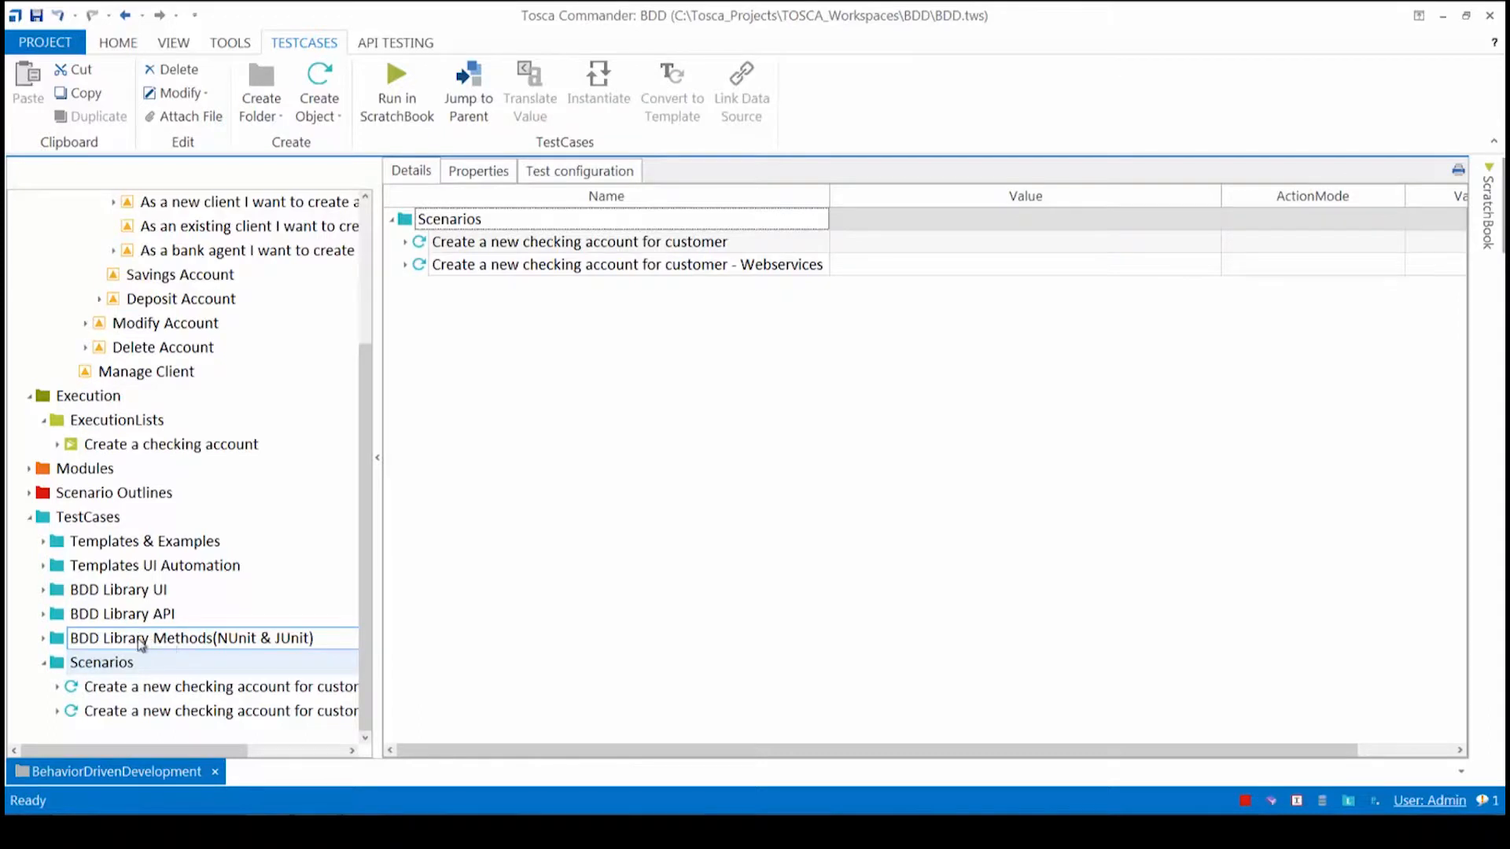
left_click(192, 636)
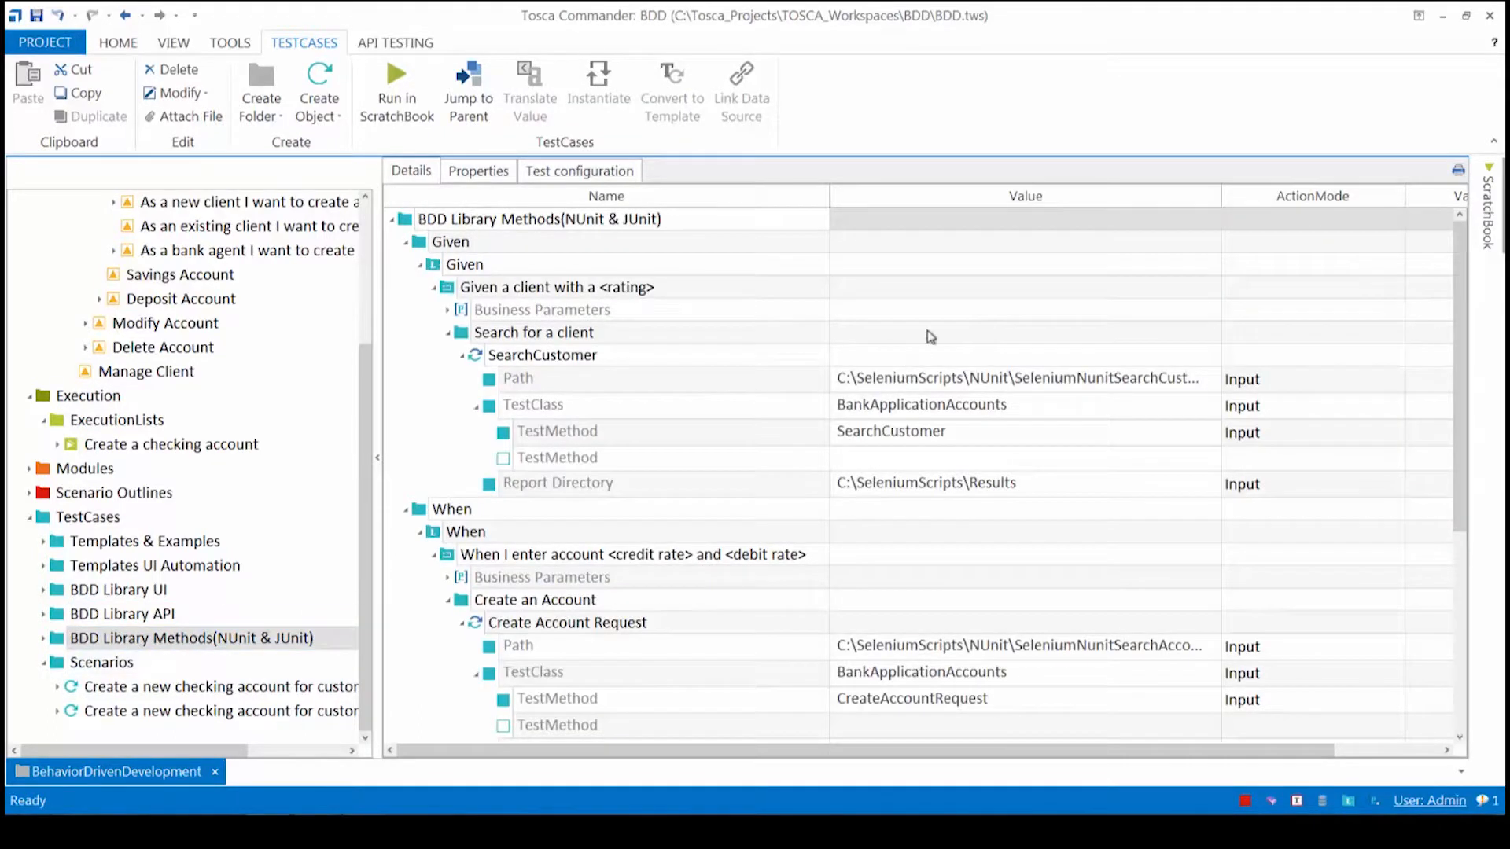
left_click(448, 314)
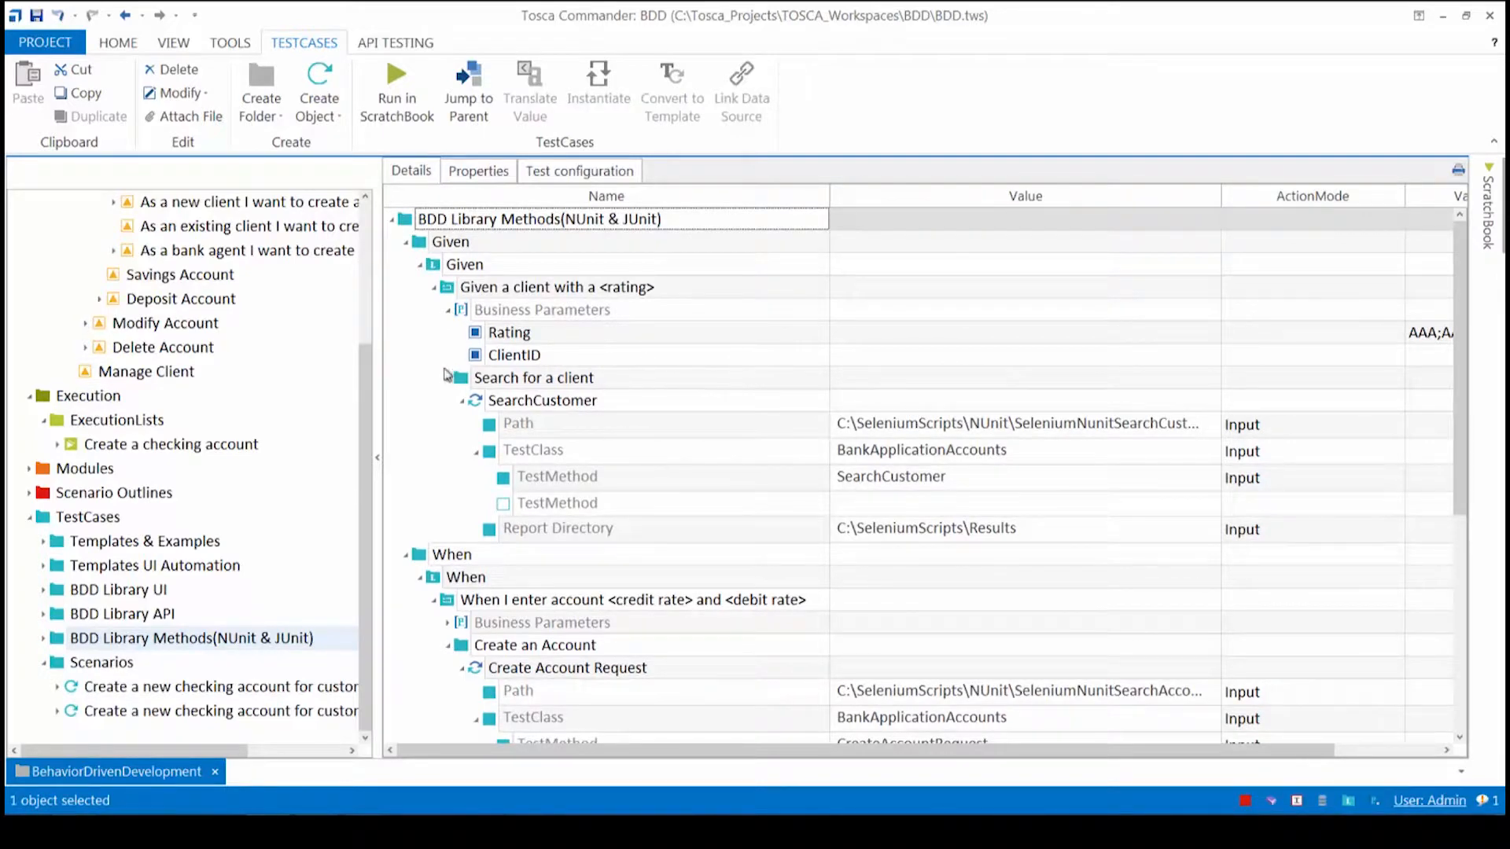
mouse_move(544, 405)
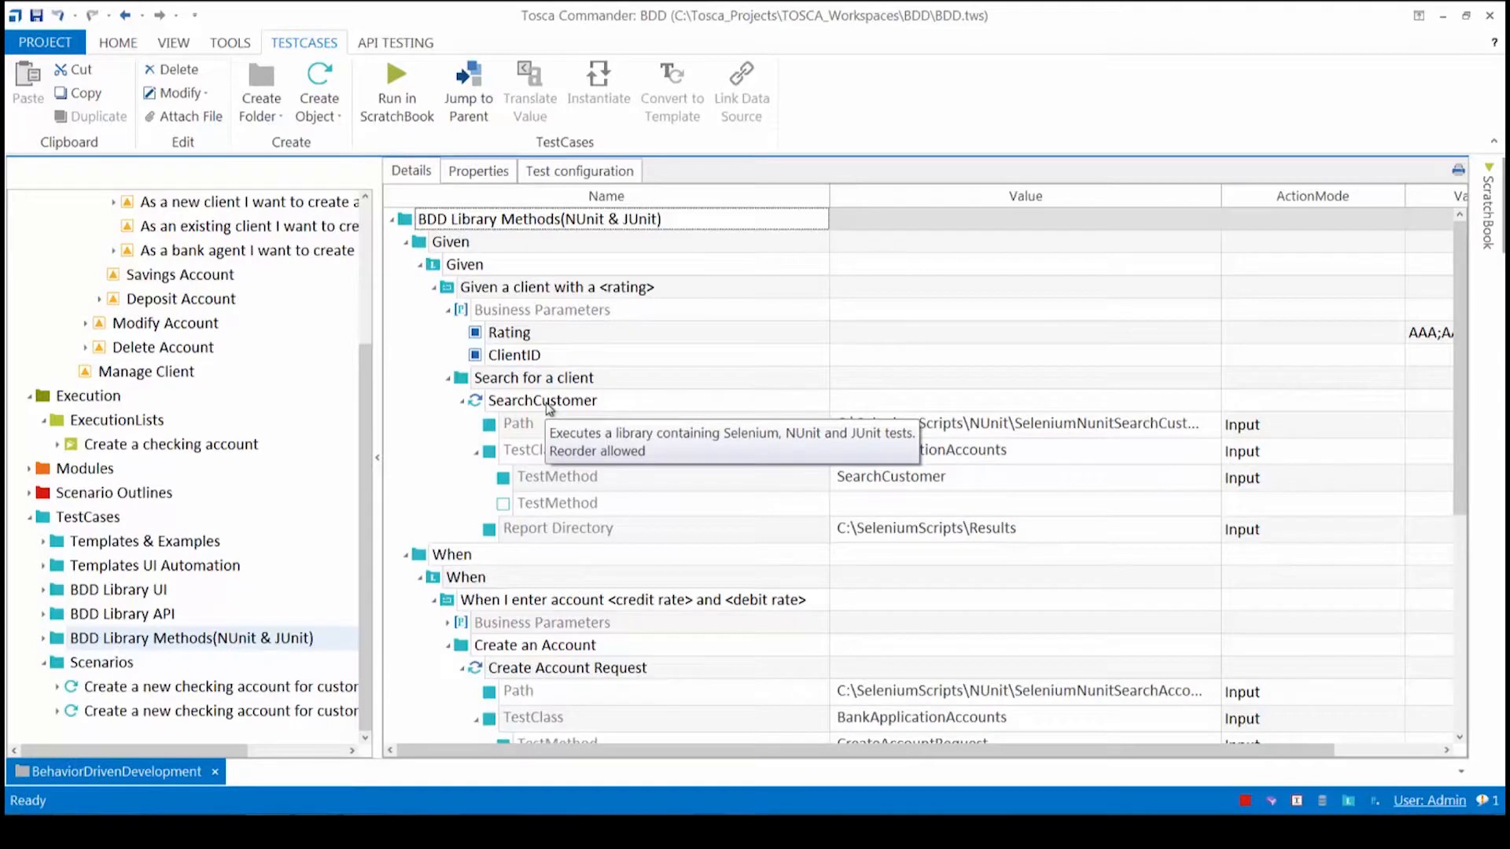
mouse_move(880, 566)
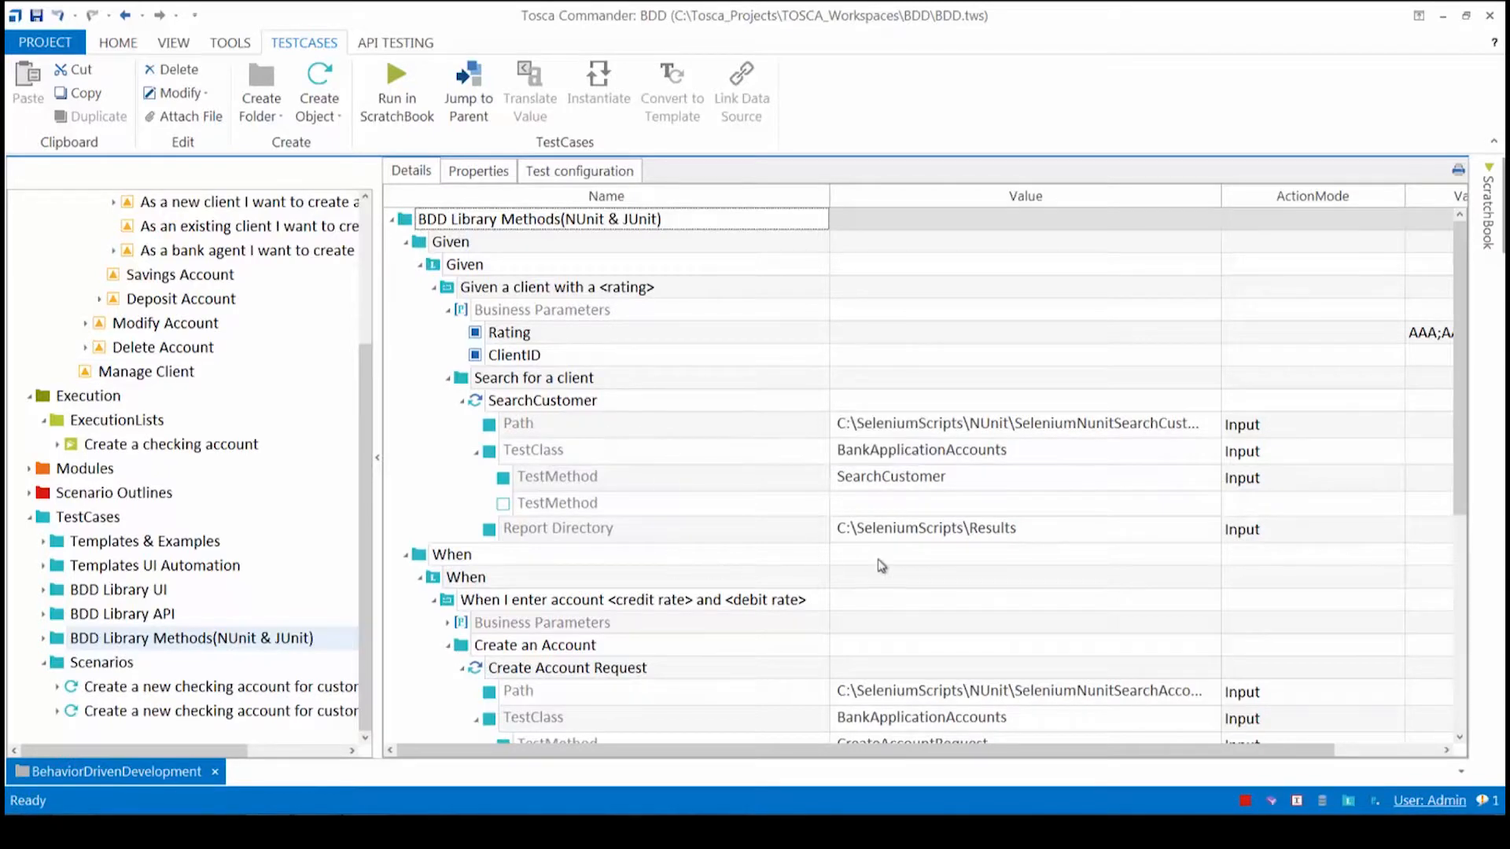
mouse_move(717, 513)
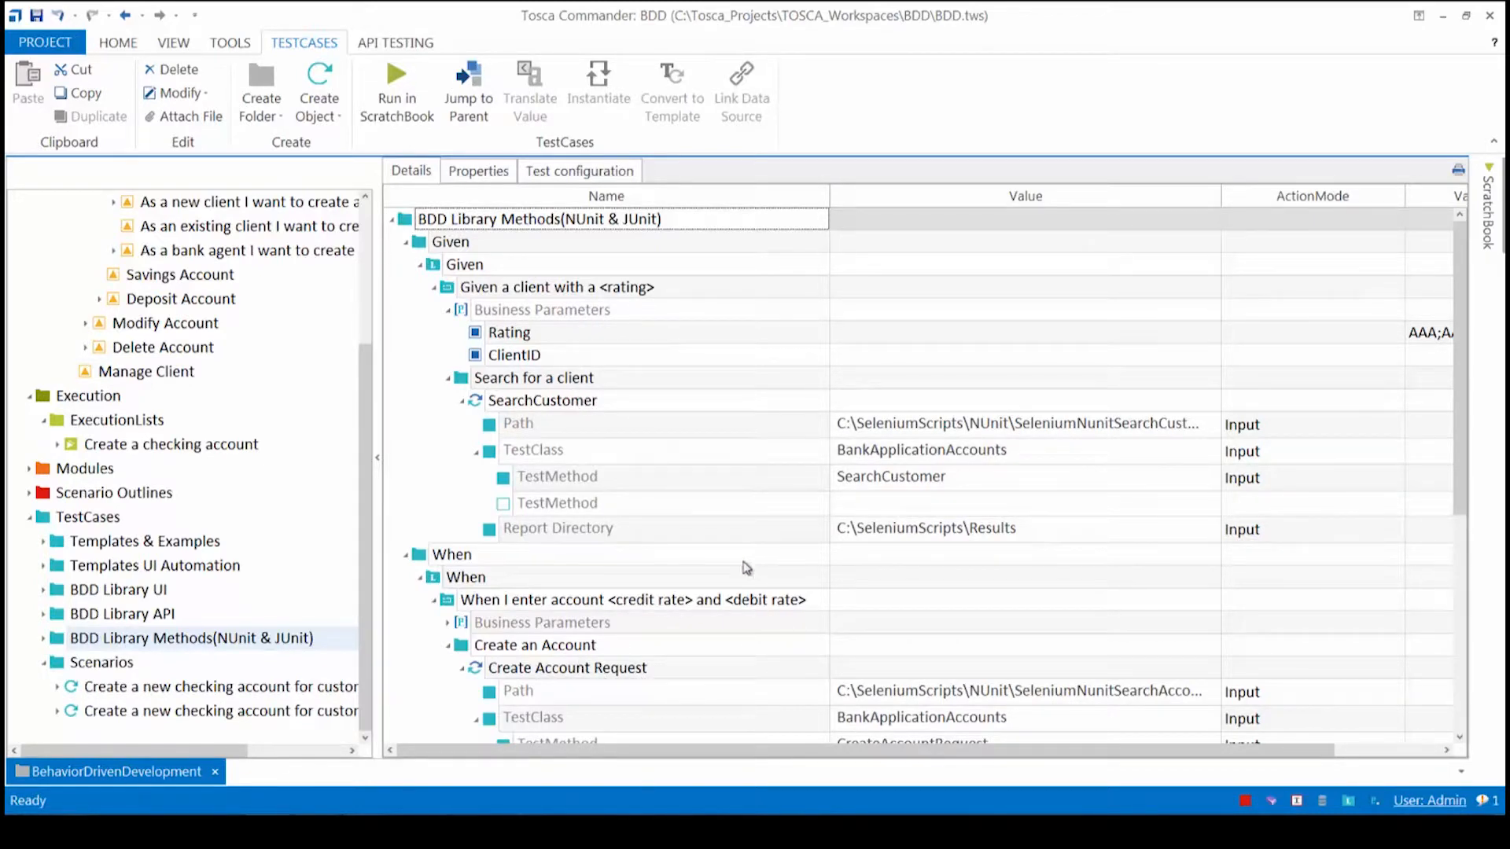
scroll("down", 3)
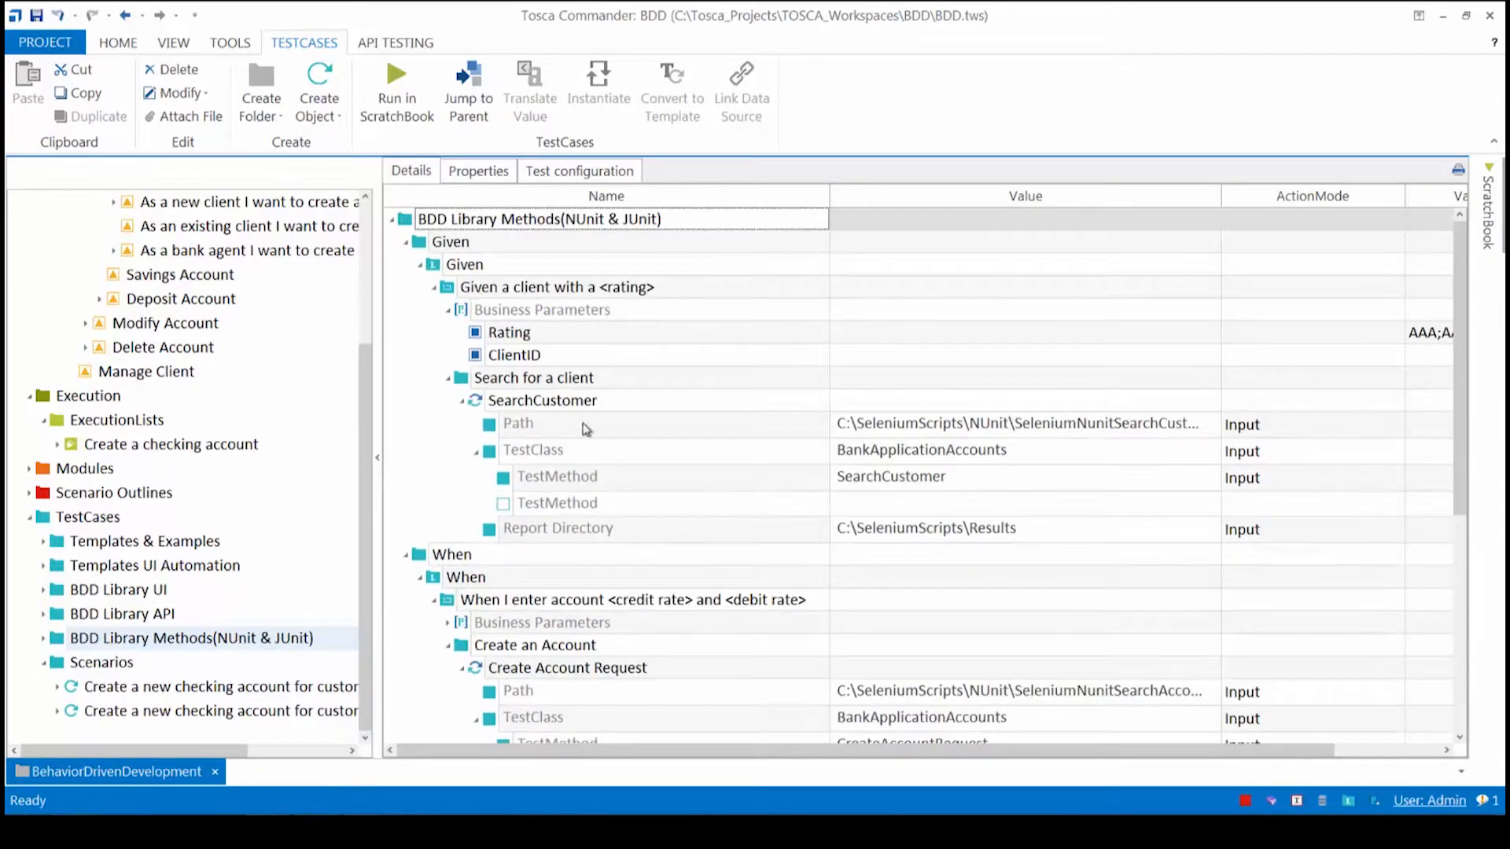
right_click(543, 401)
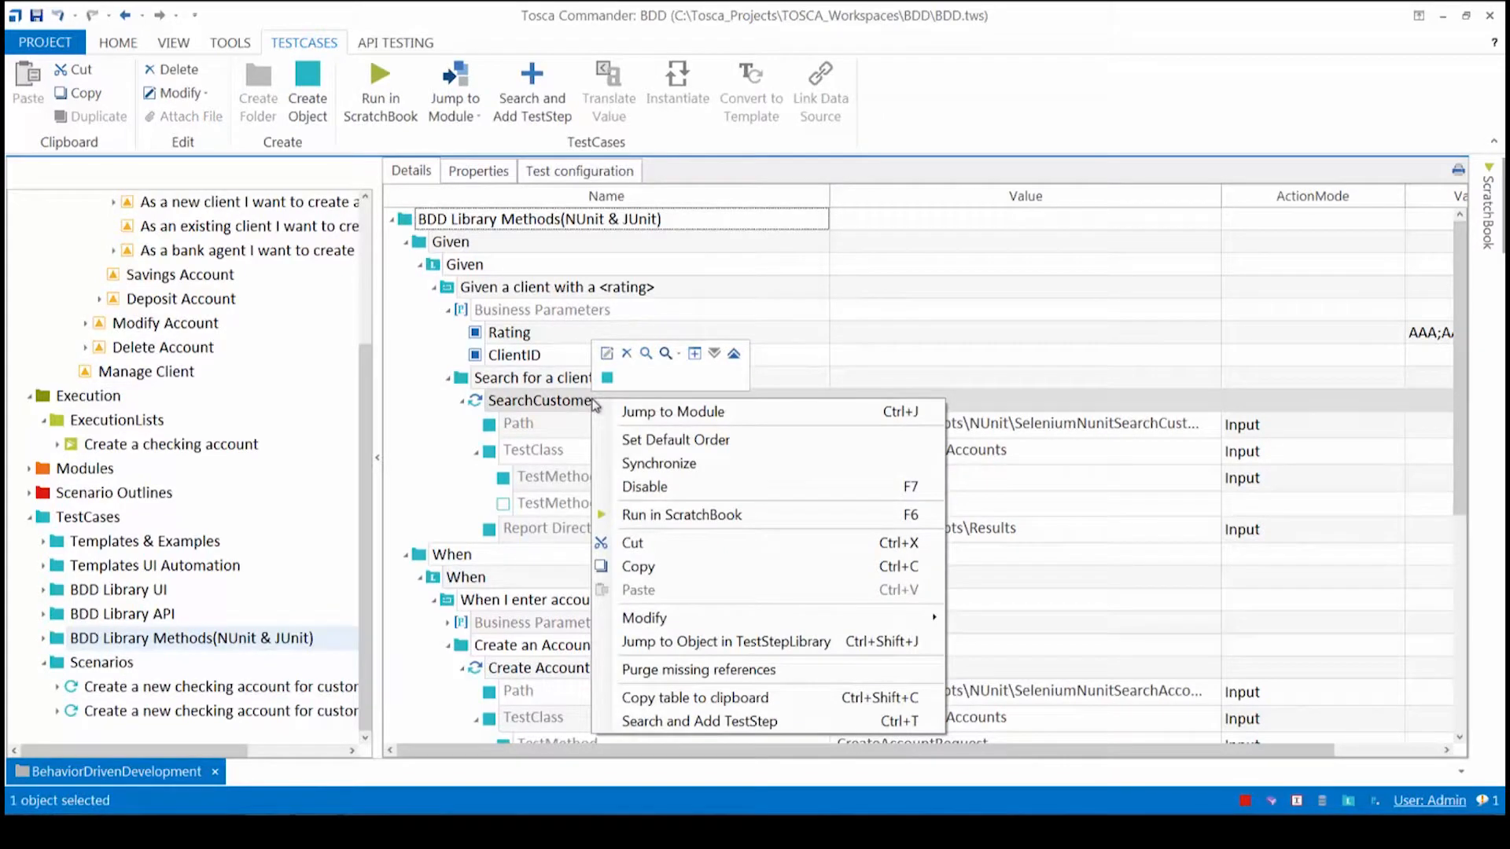
mouse_move(692, 410)
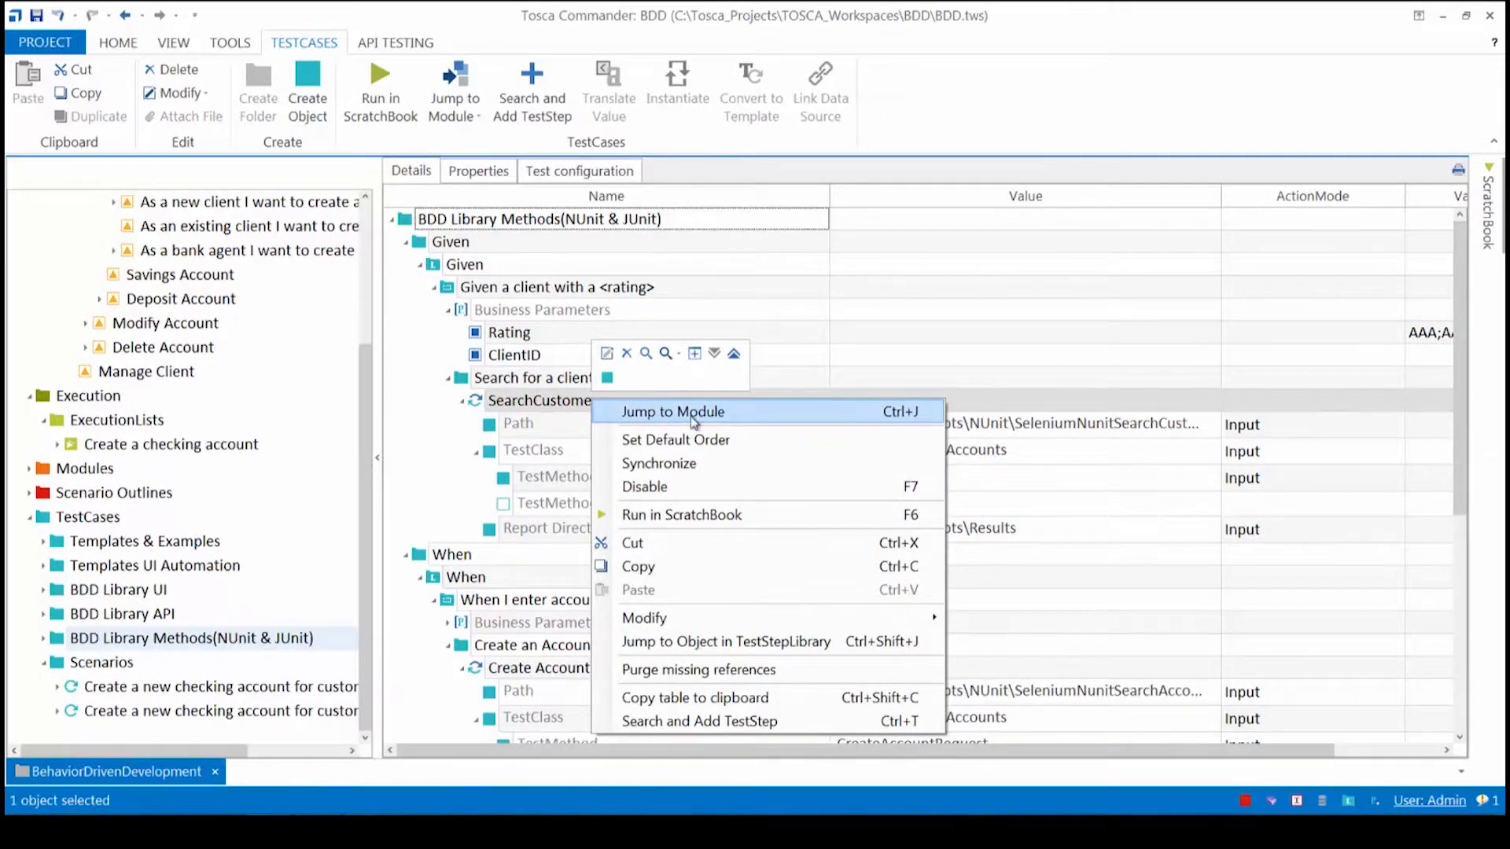
Jump to the Execute NUnit & JUnit Methods module behind the SearchCustomer step.
left_click(673, 410)
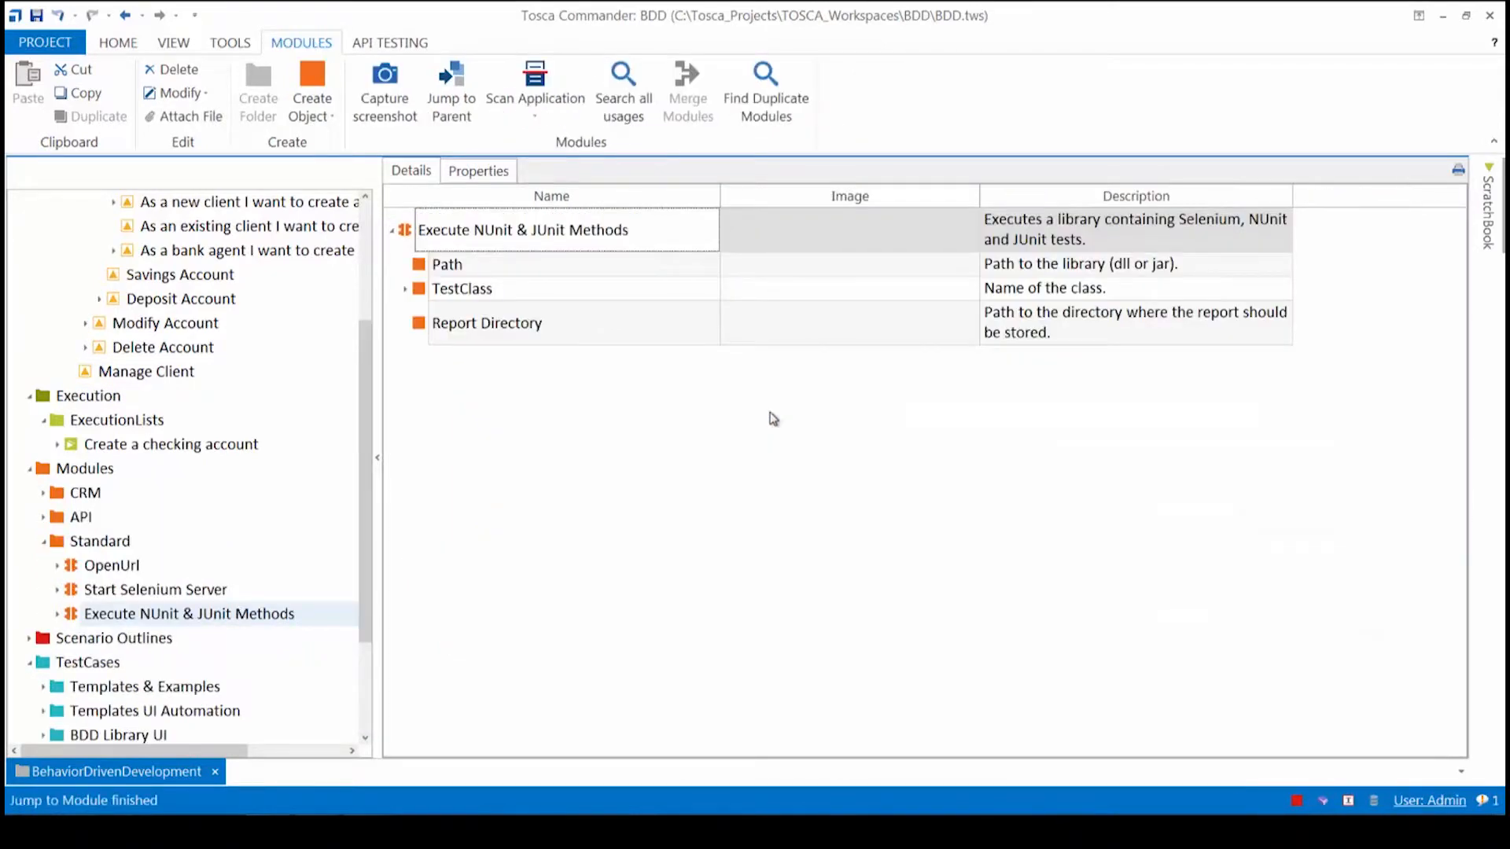
mouse_move(364, 632)
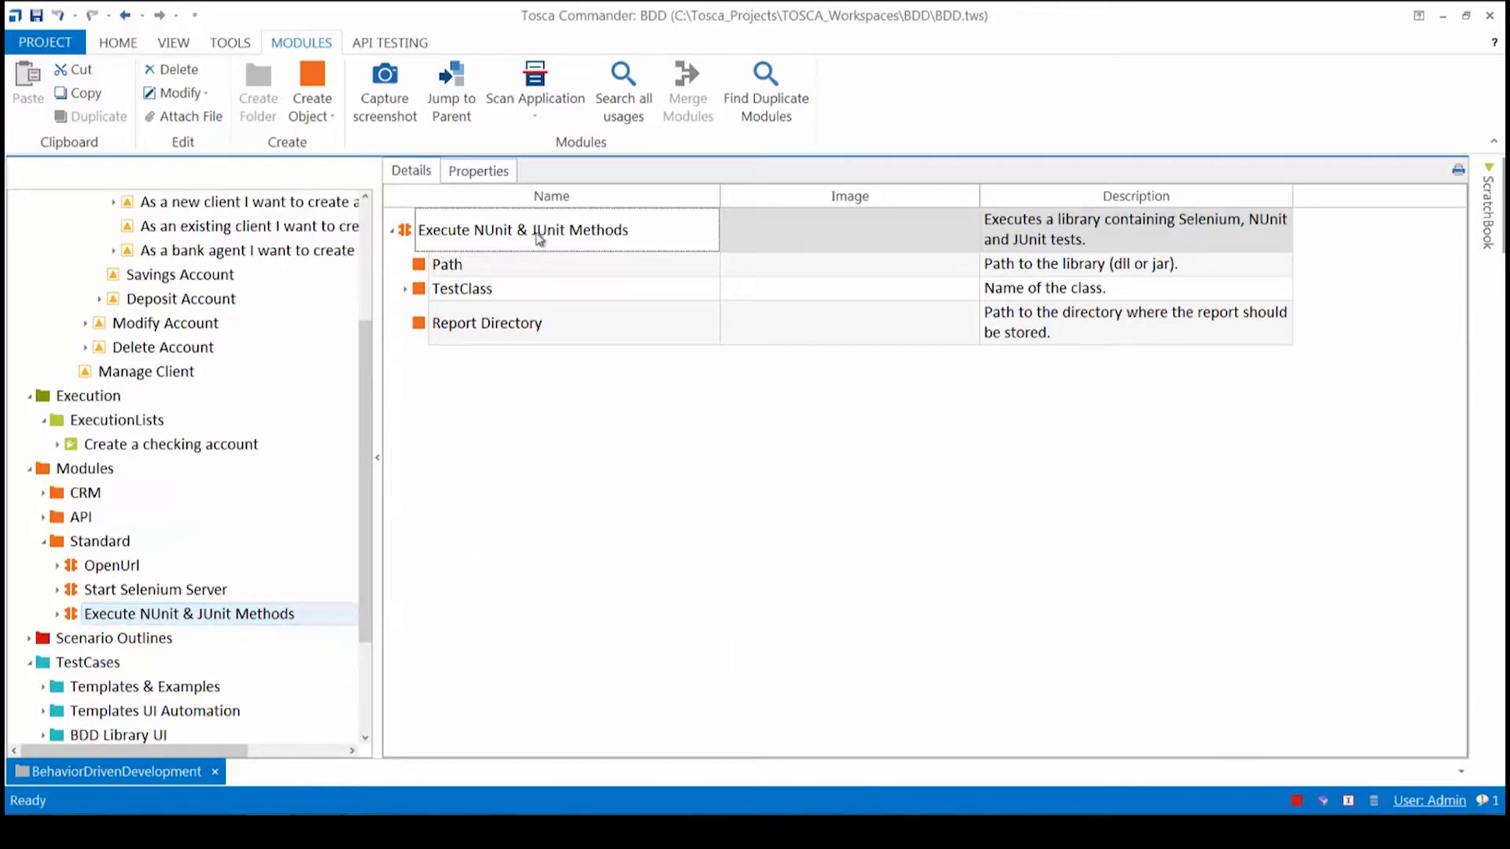
mouse_move(623, 258)
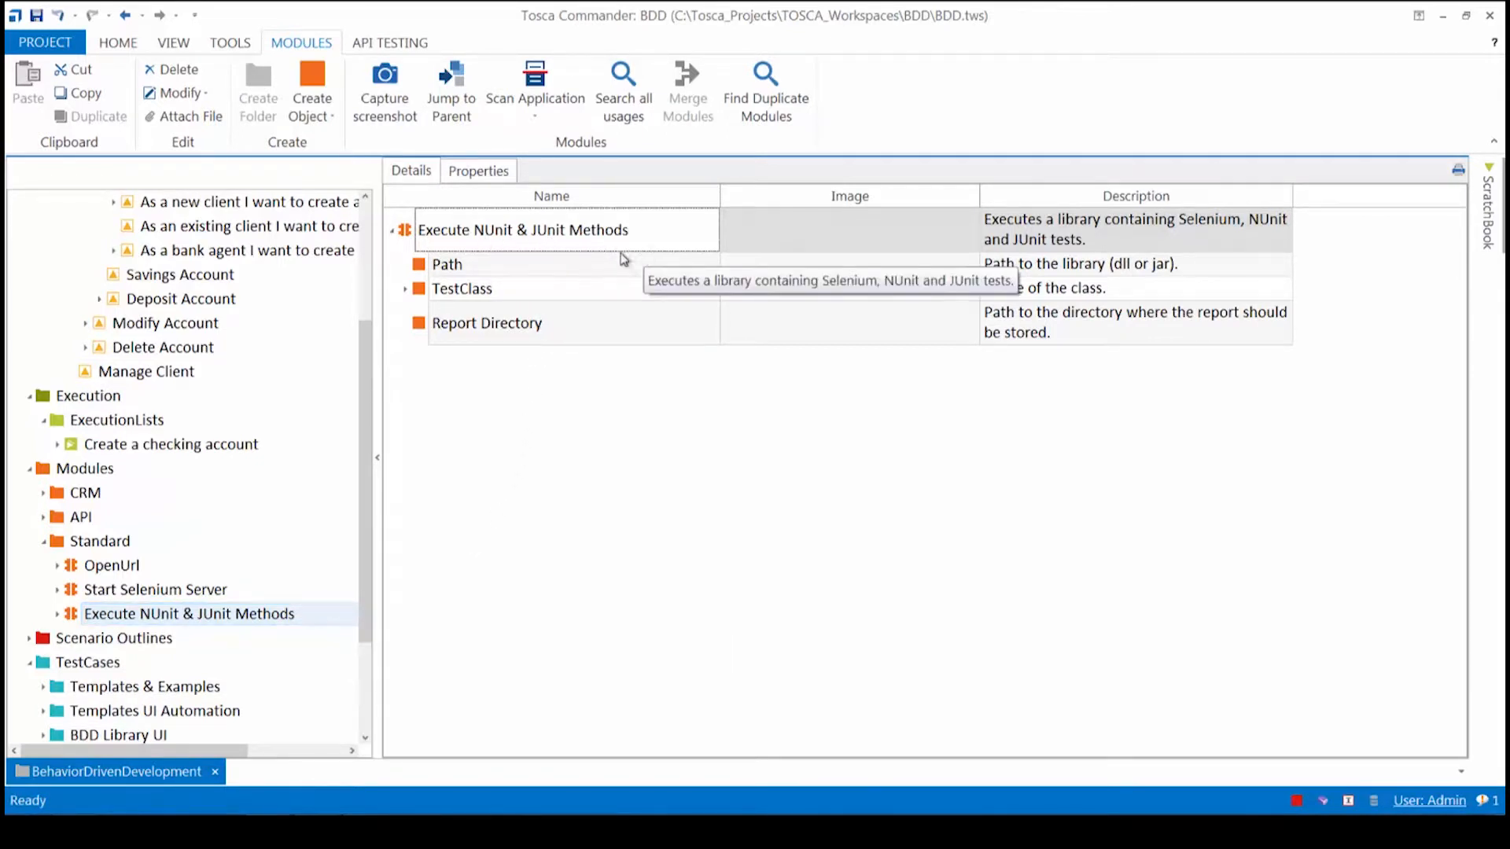
mouse_move(774, 382)
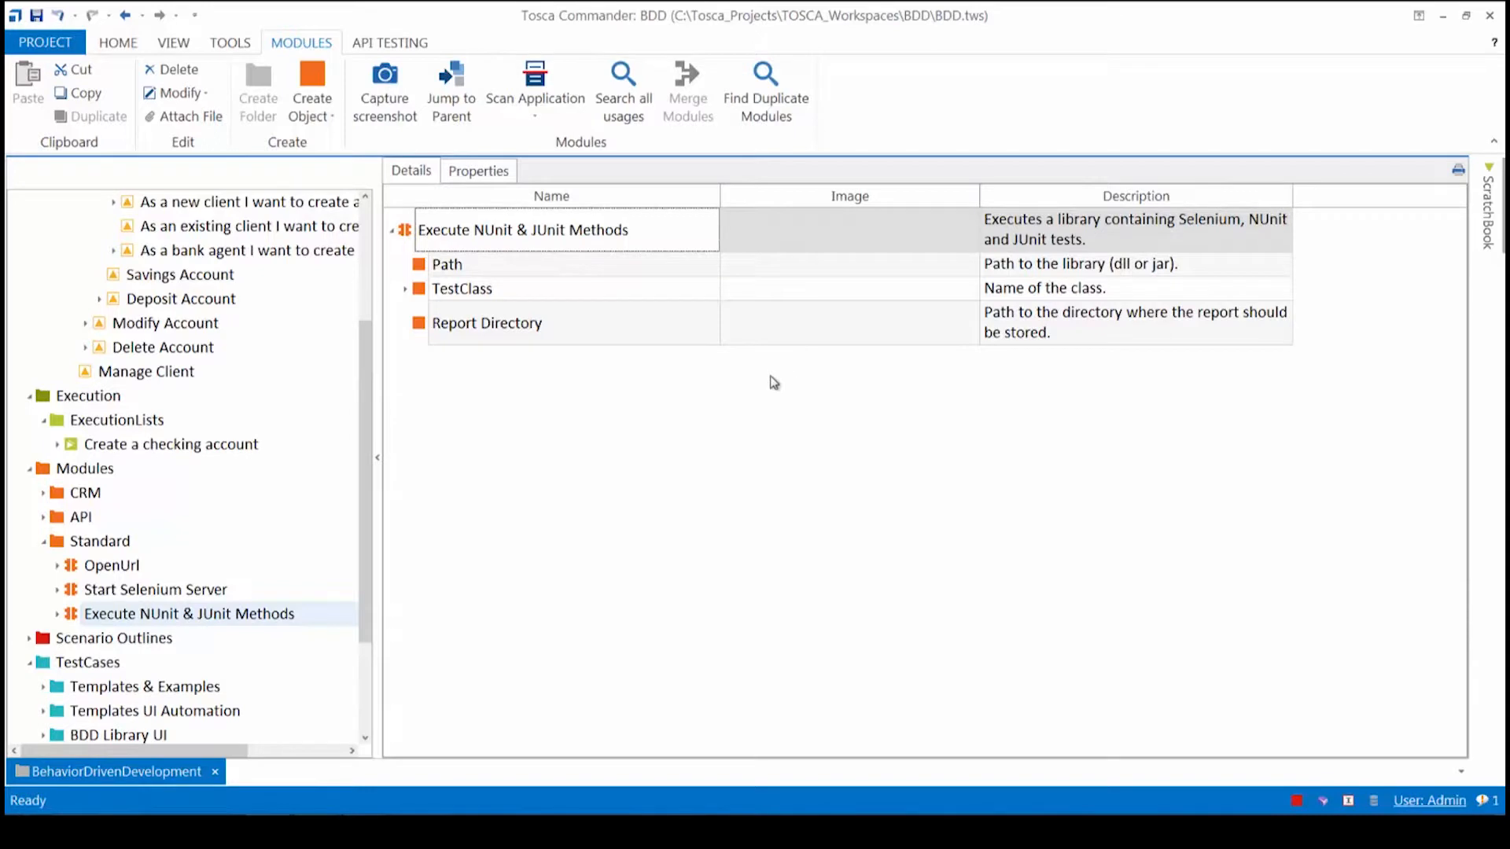
mouse_move(986, 282)
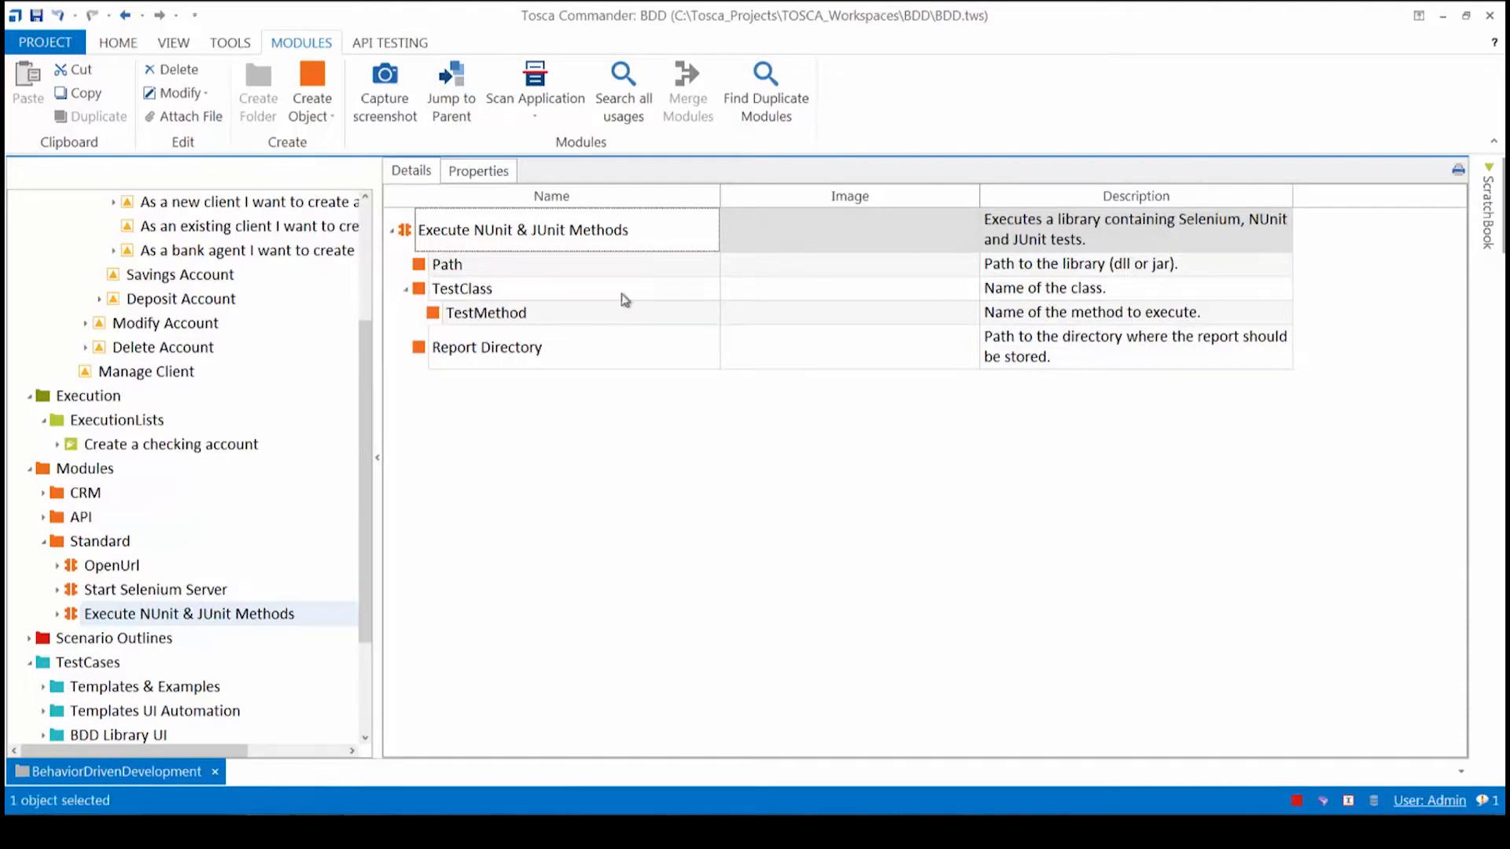
mouse_move(1133, 330)
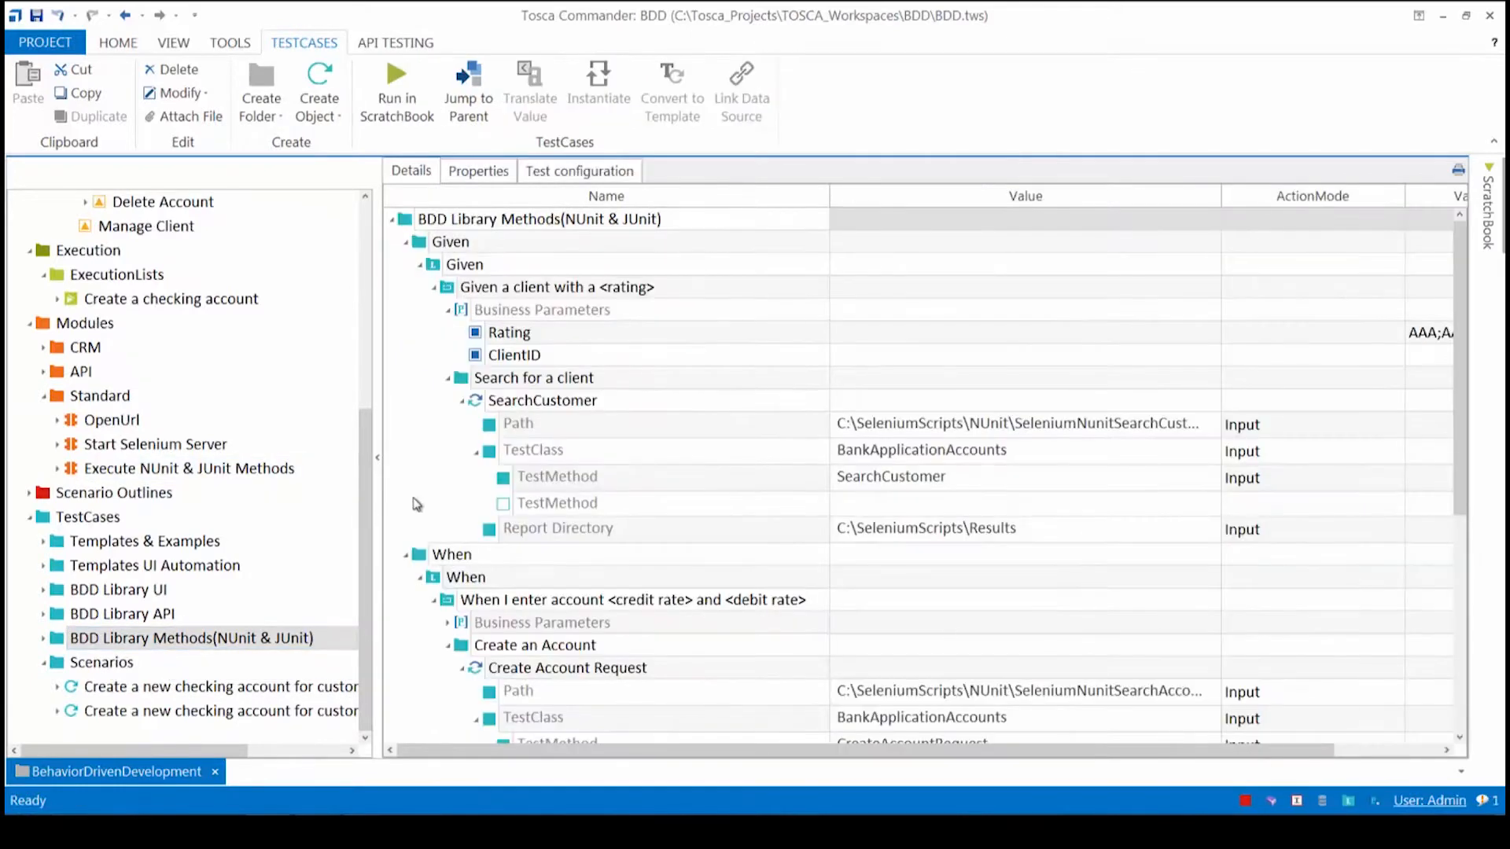
Collapse the Modules folder and navigate back to the Checking Account user story requirements.
left_click(539, 219)
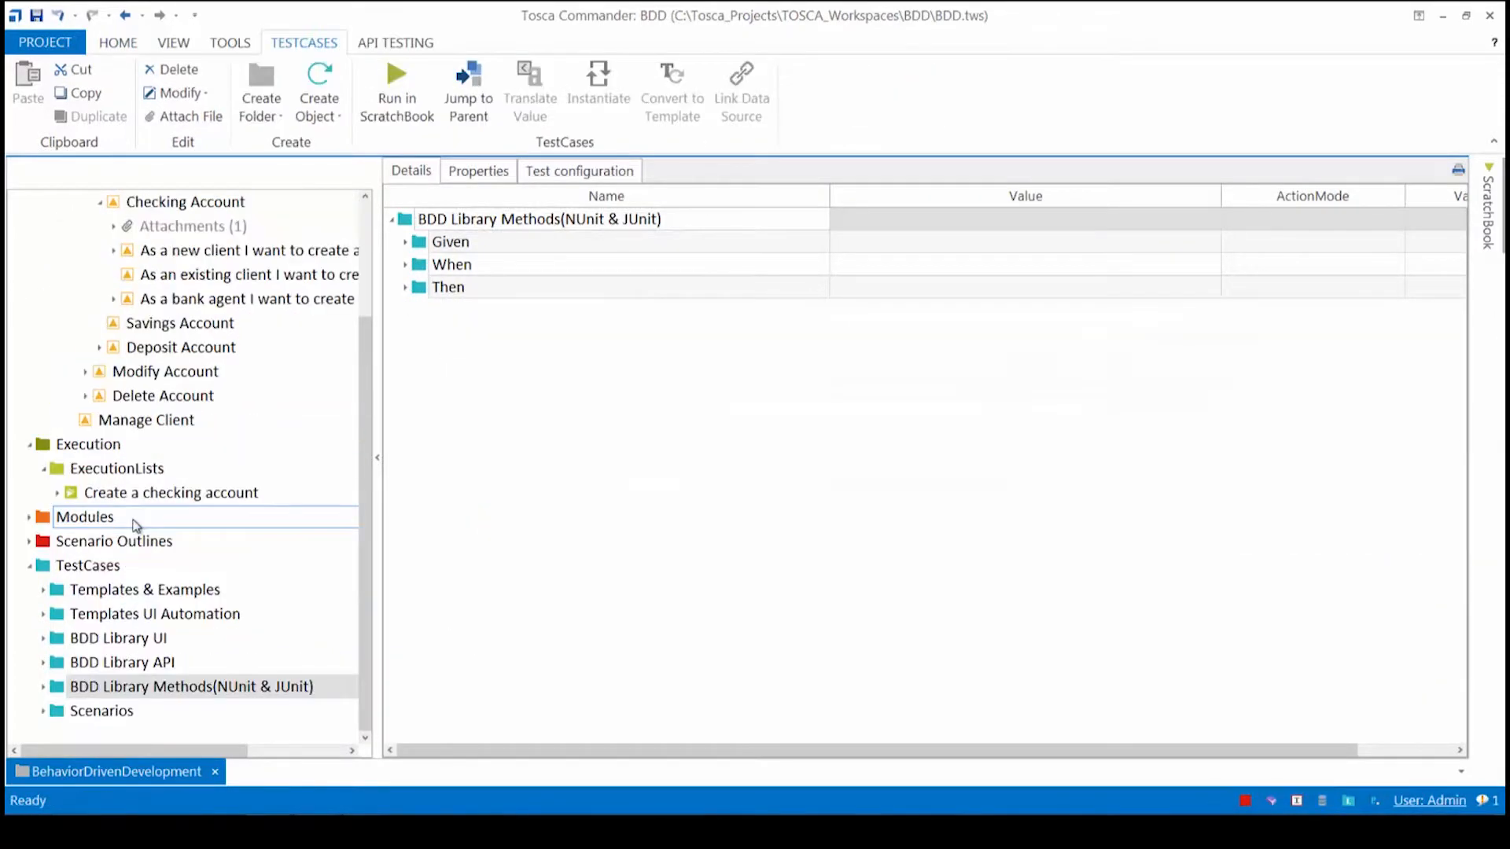
mouse_move(134, 525)
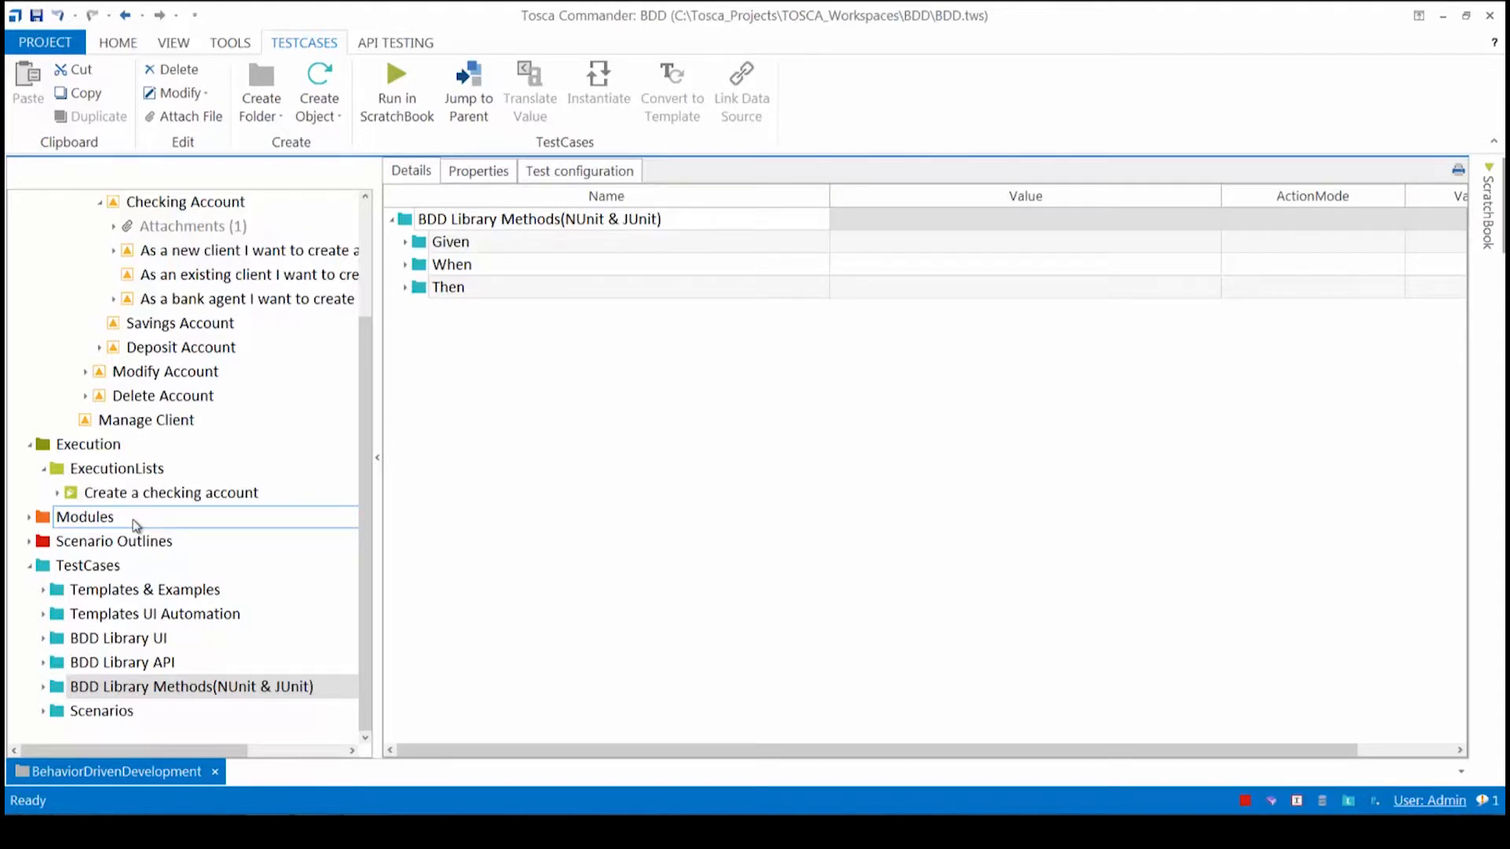
mouse_move(135, 524)
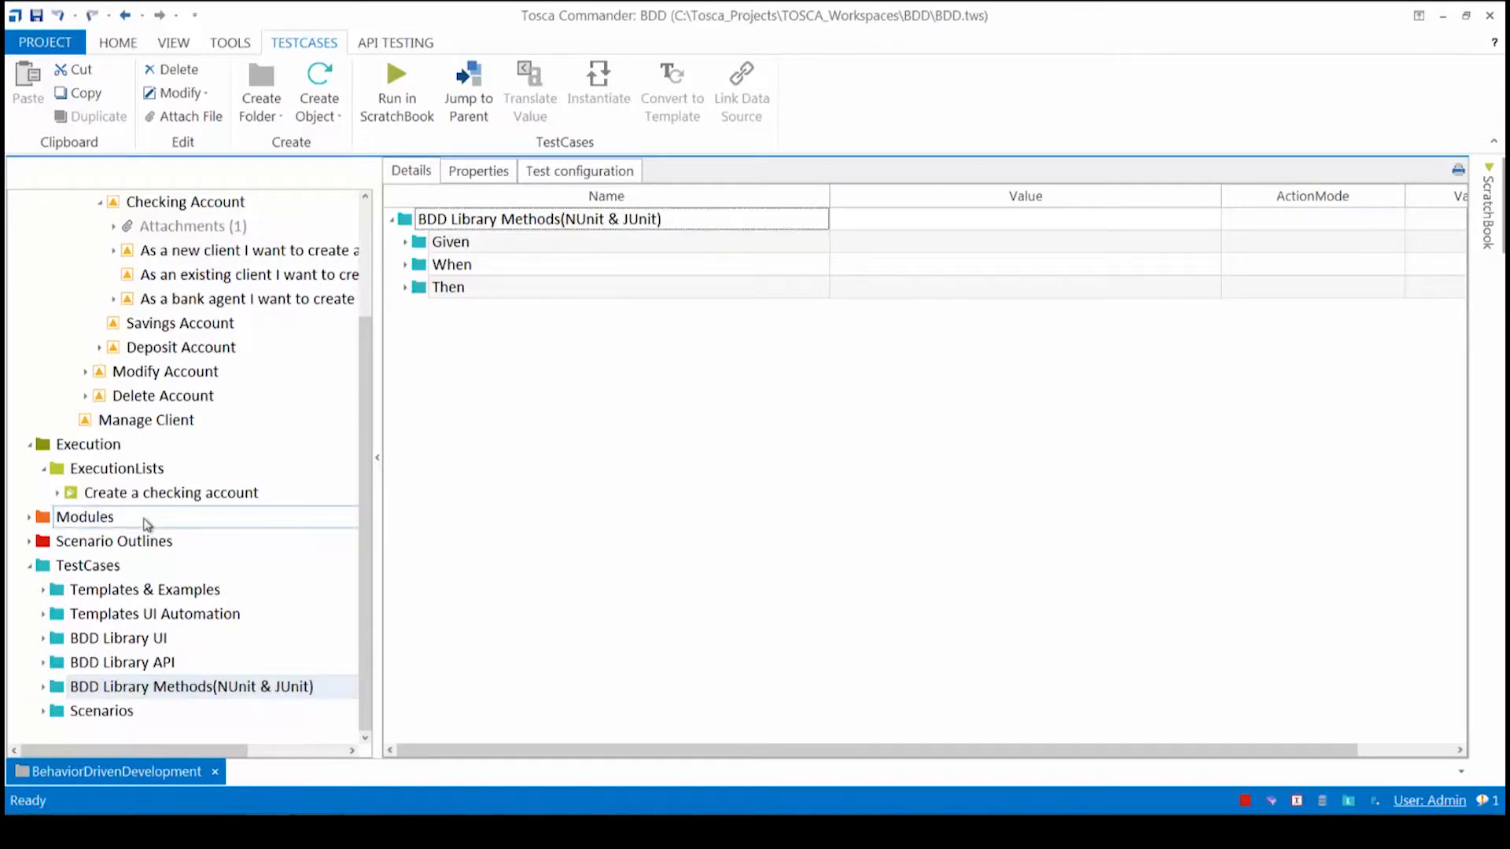
mouse_move(144, 525)
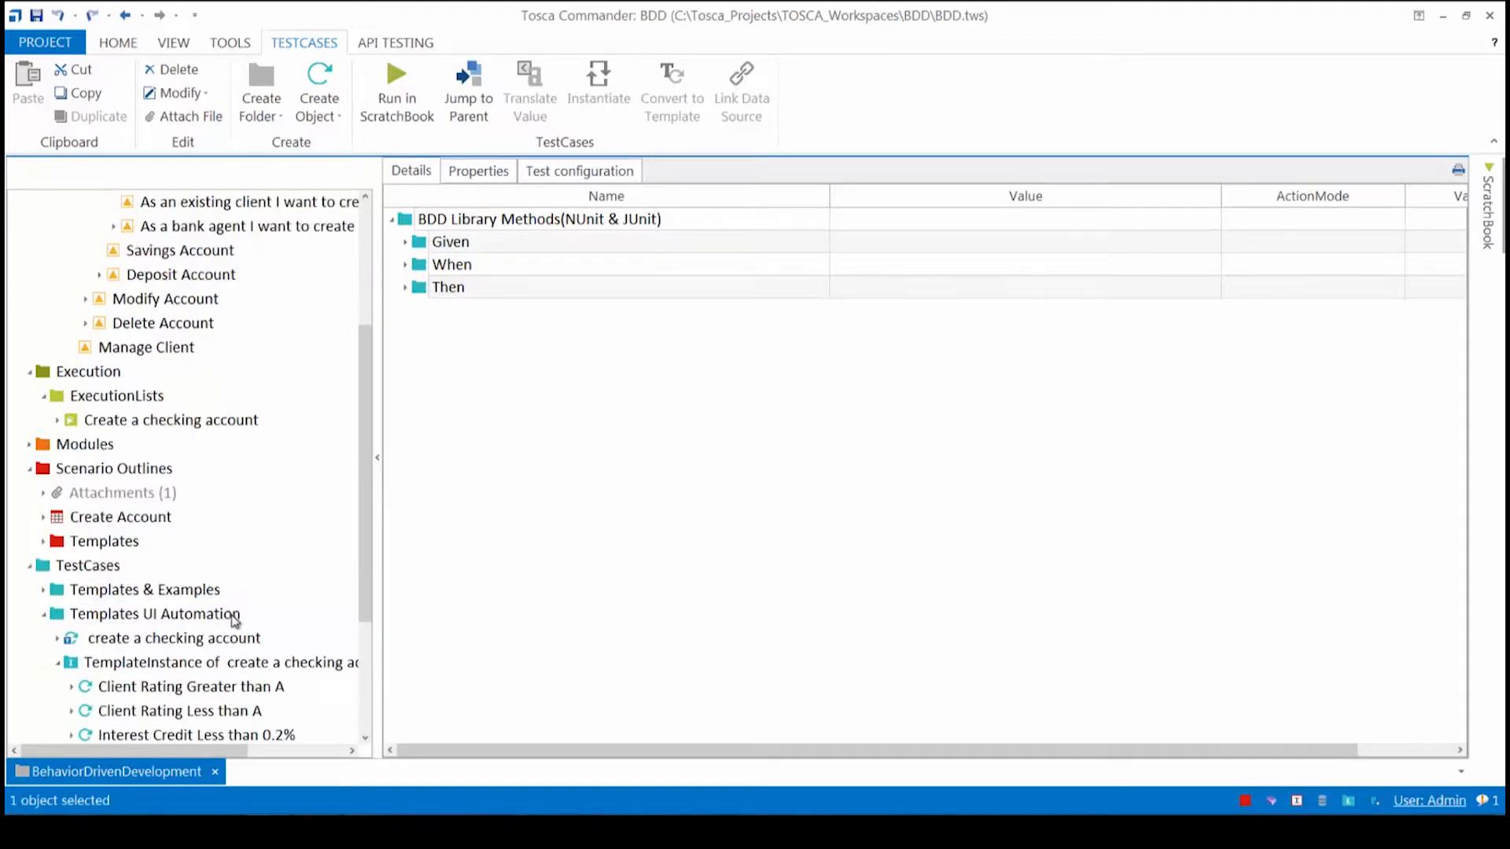
double_click(173, 637)
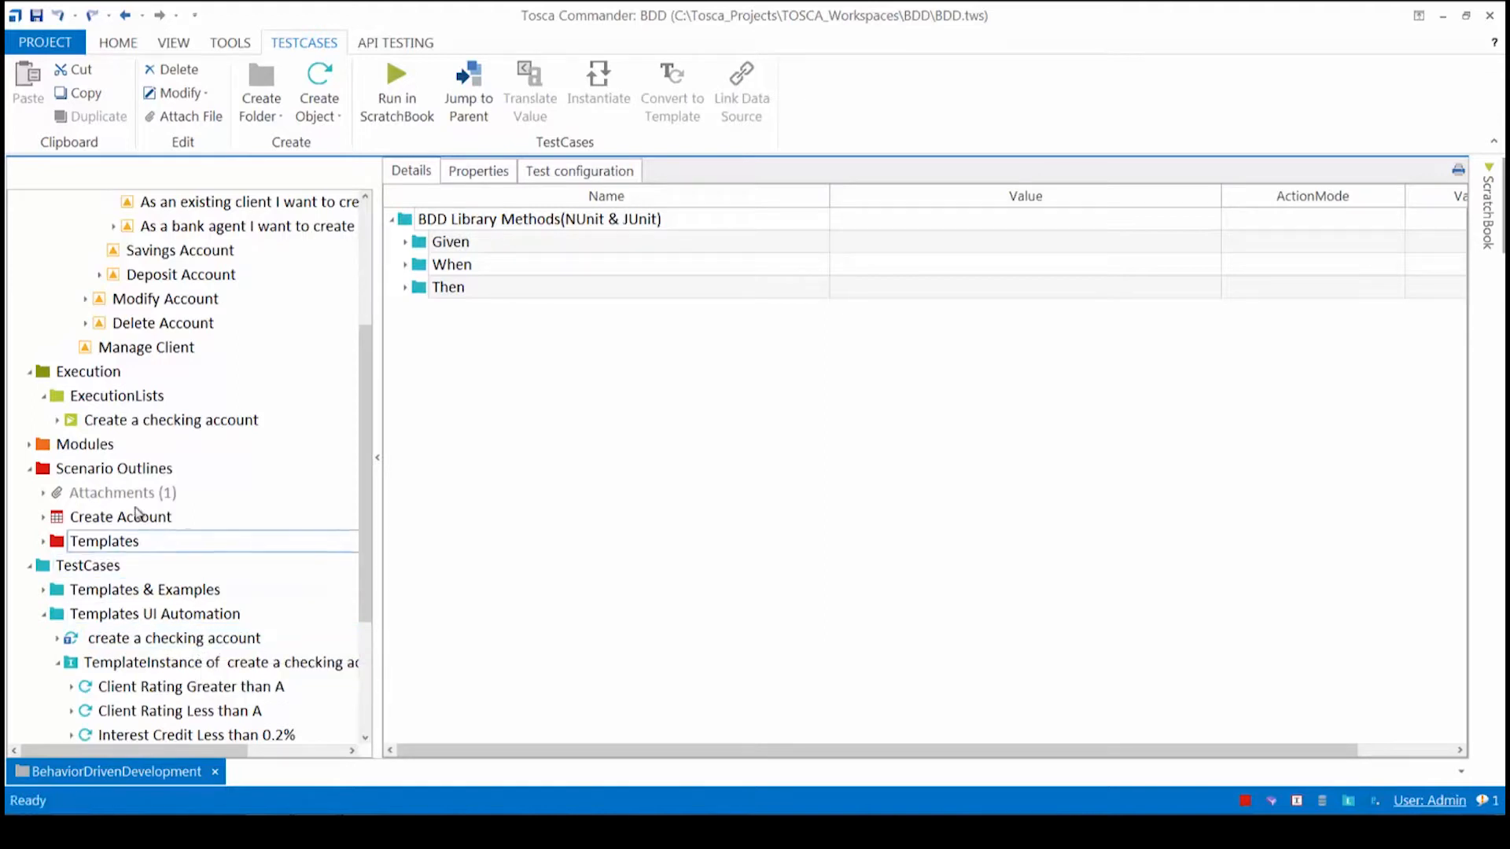
left_click(120, 517)
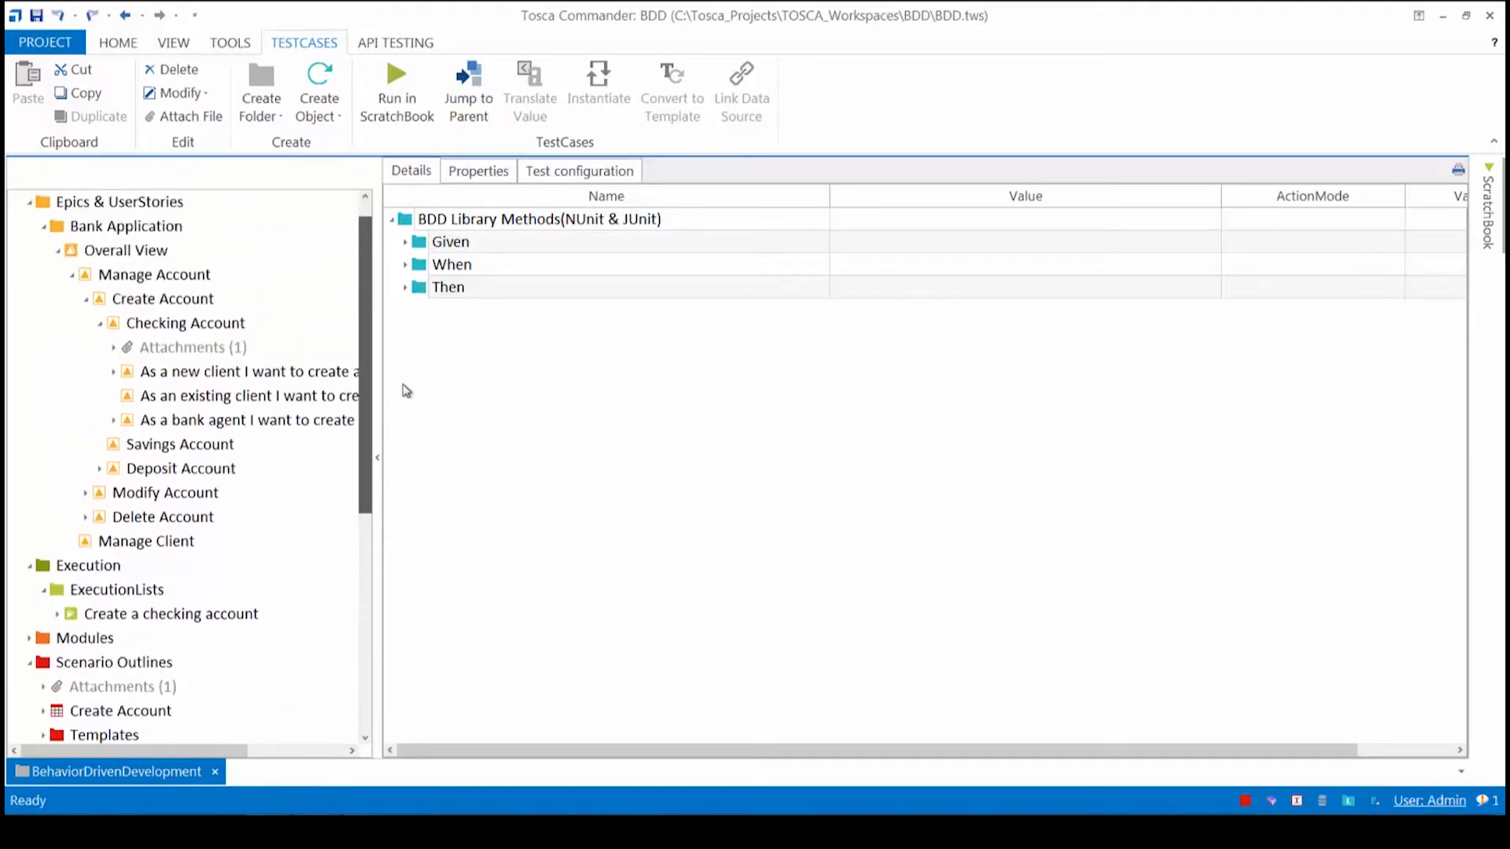
left_click(185, 346)
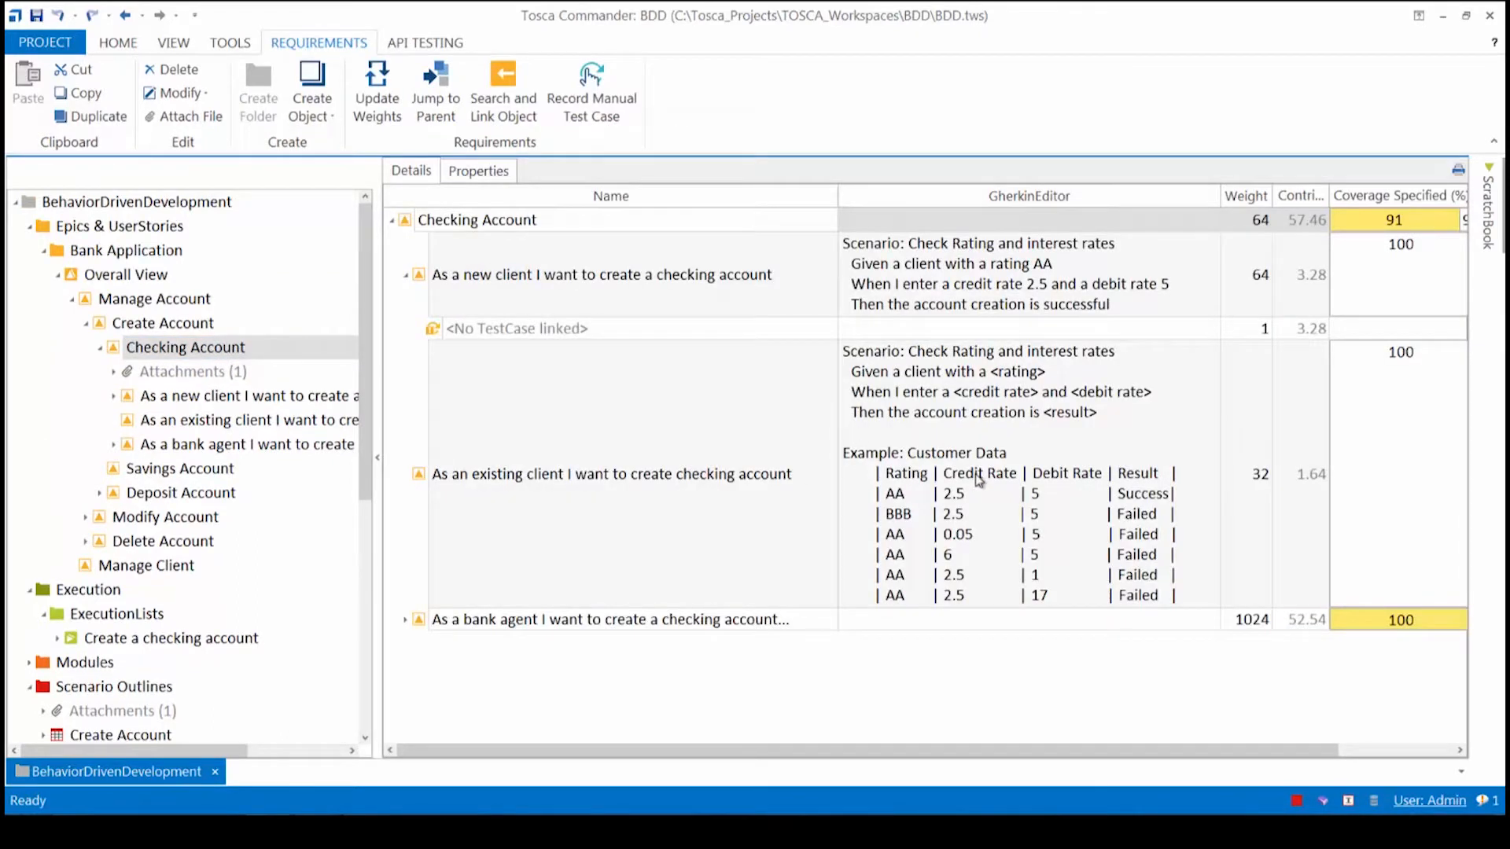
mouse_move(871, 469)
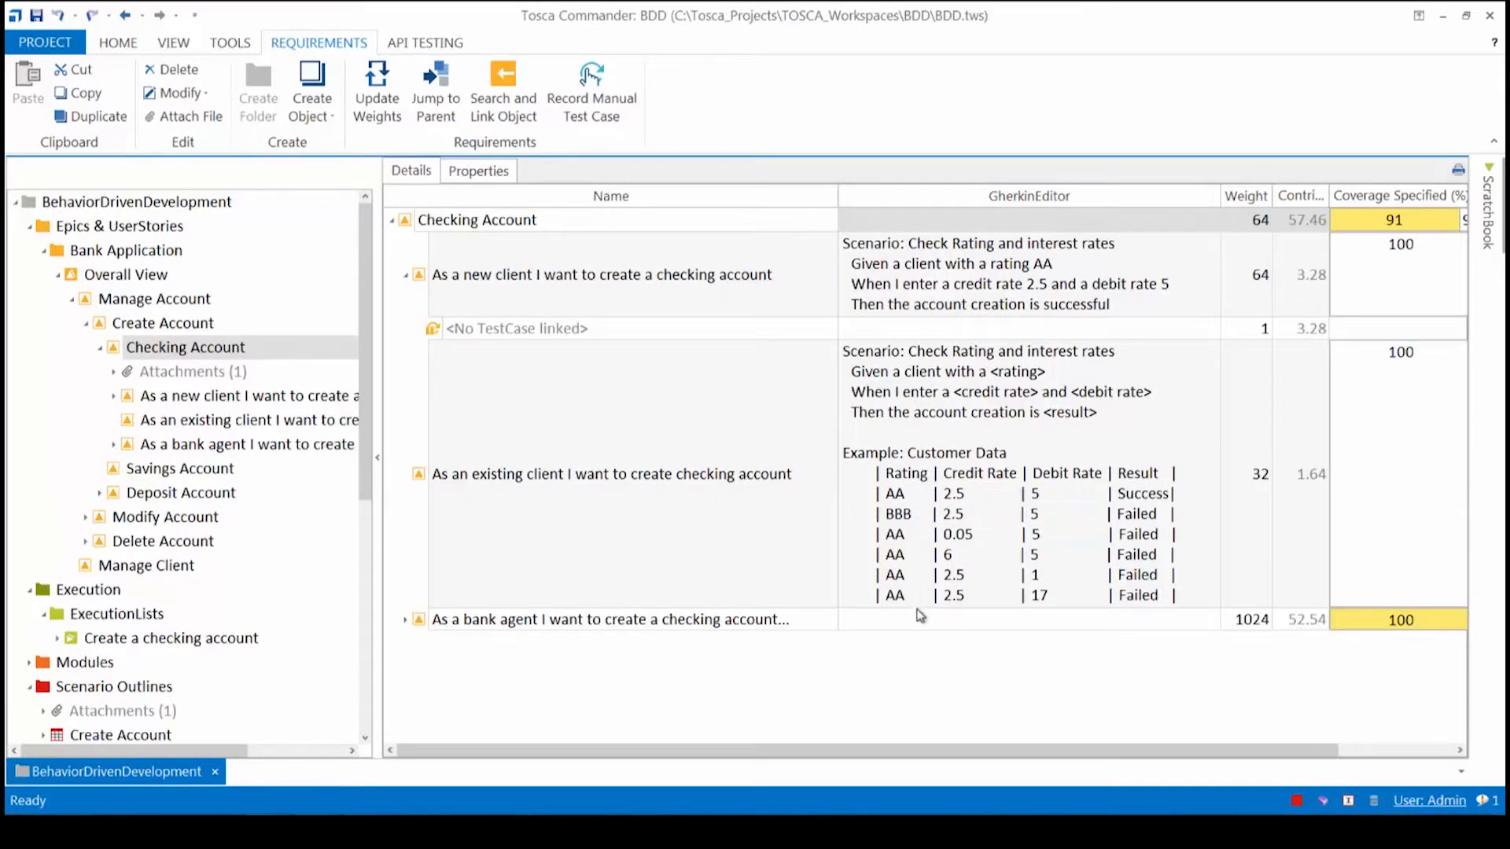
mouse_move(1007, 604)
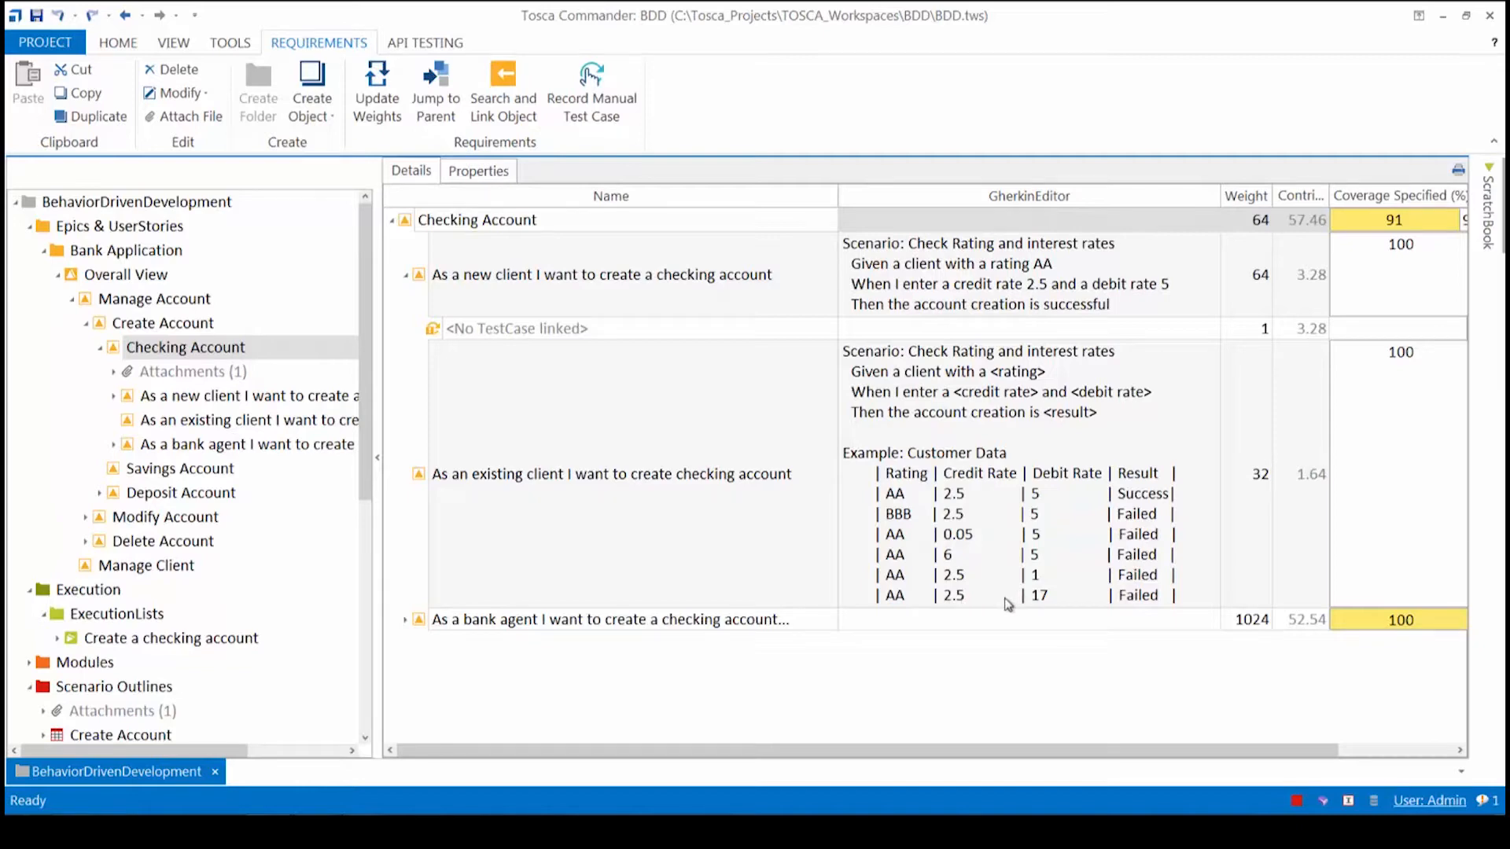
mouse_move(1142, 522)
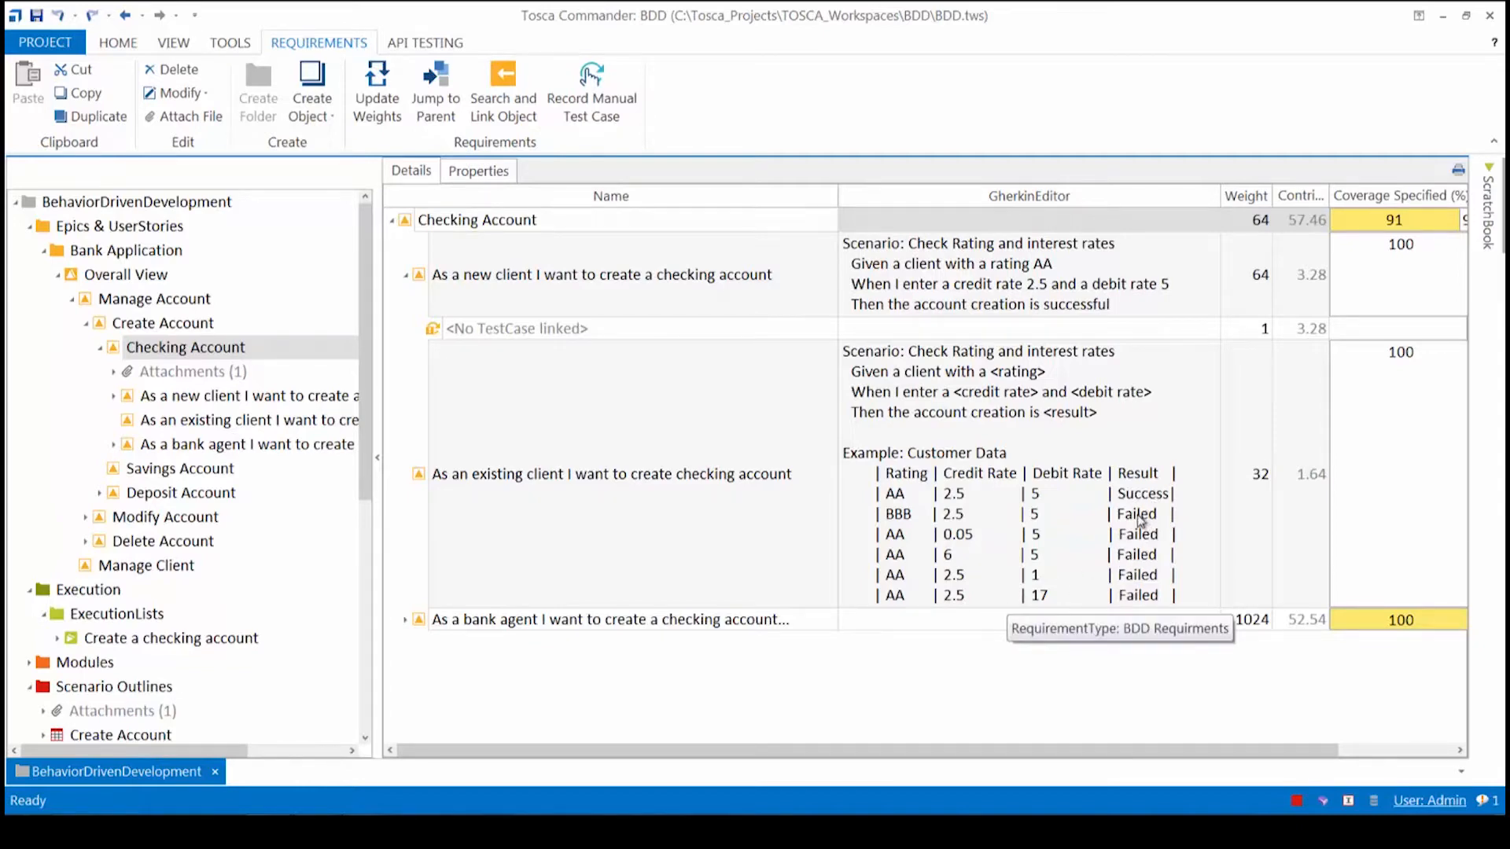
mouse_move(1186, 535)
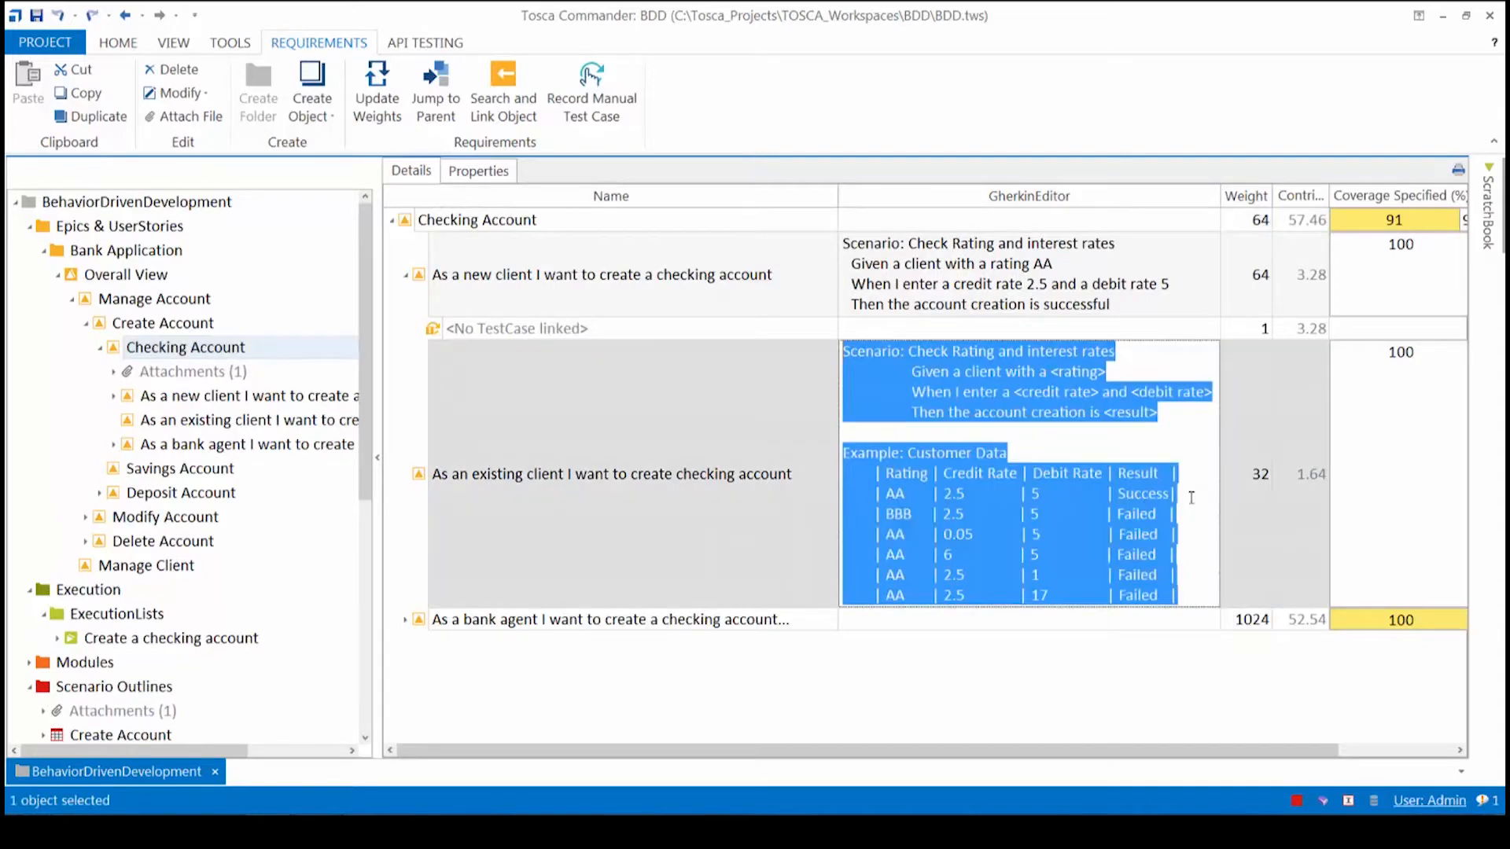
Edit the existing-client Gherkin outline to add the AAA | 3.0 | 6 | Success example row and commit it.
left_click(988, 493)
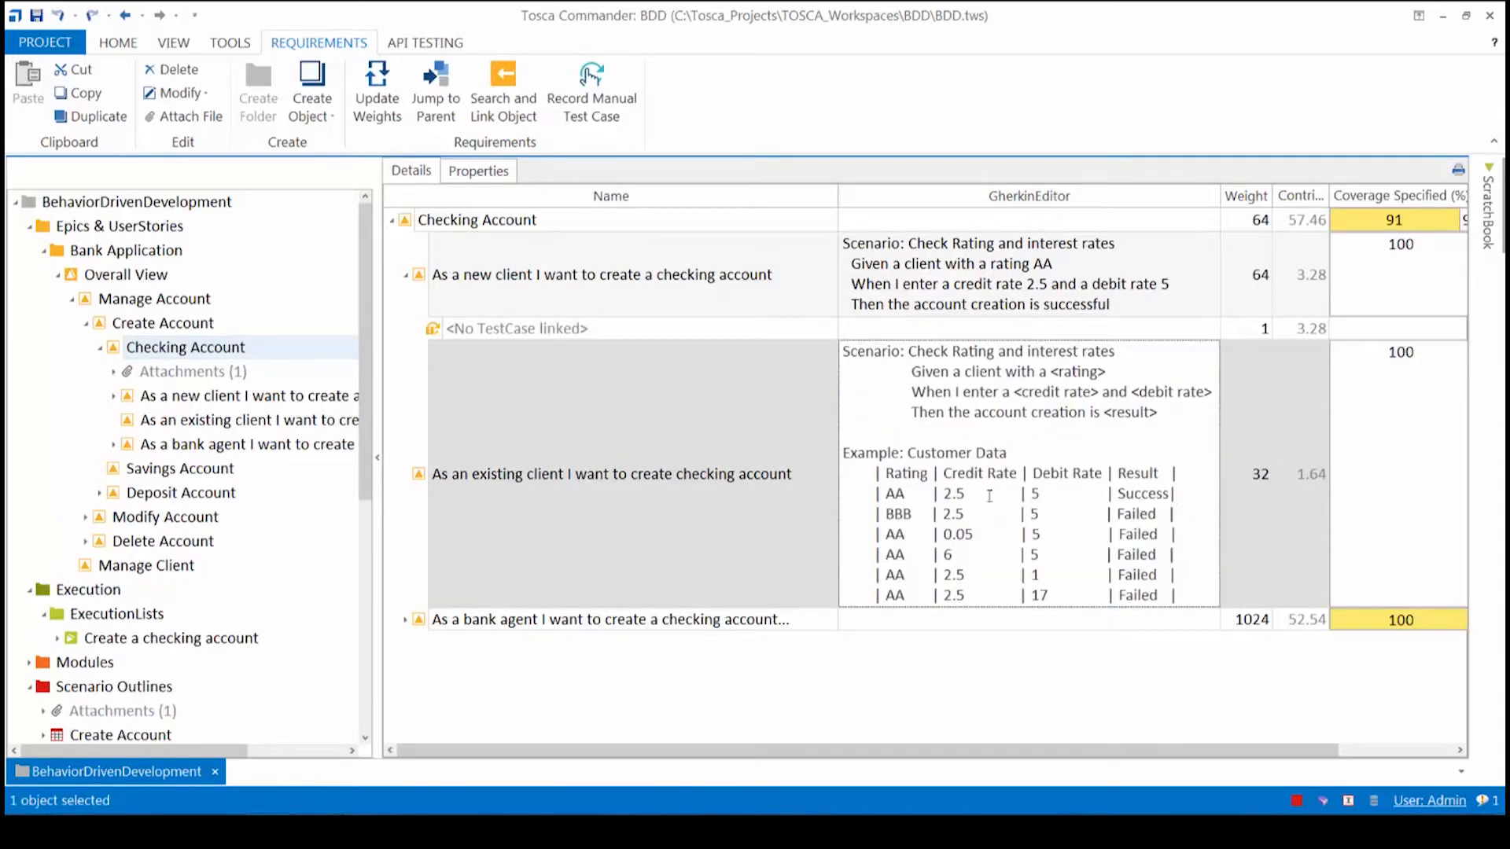
left_click(953, 492)
type("| AAA | 3.0 | 5 | Success|")
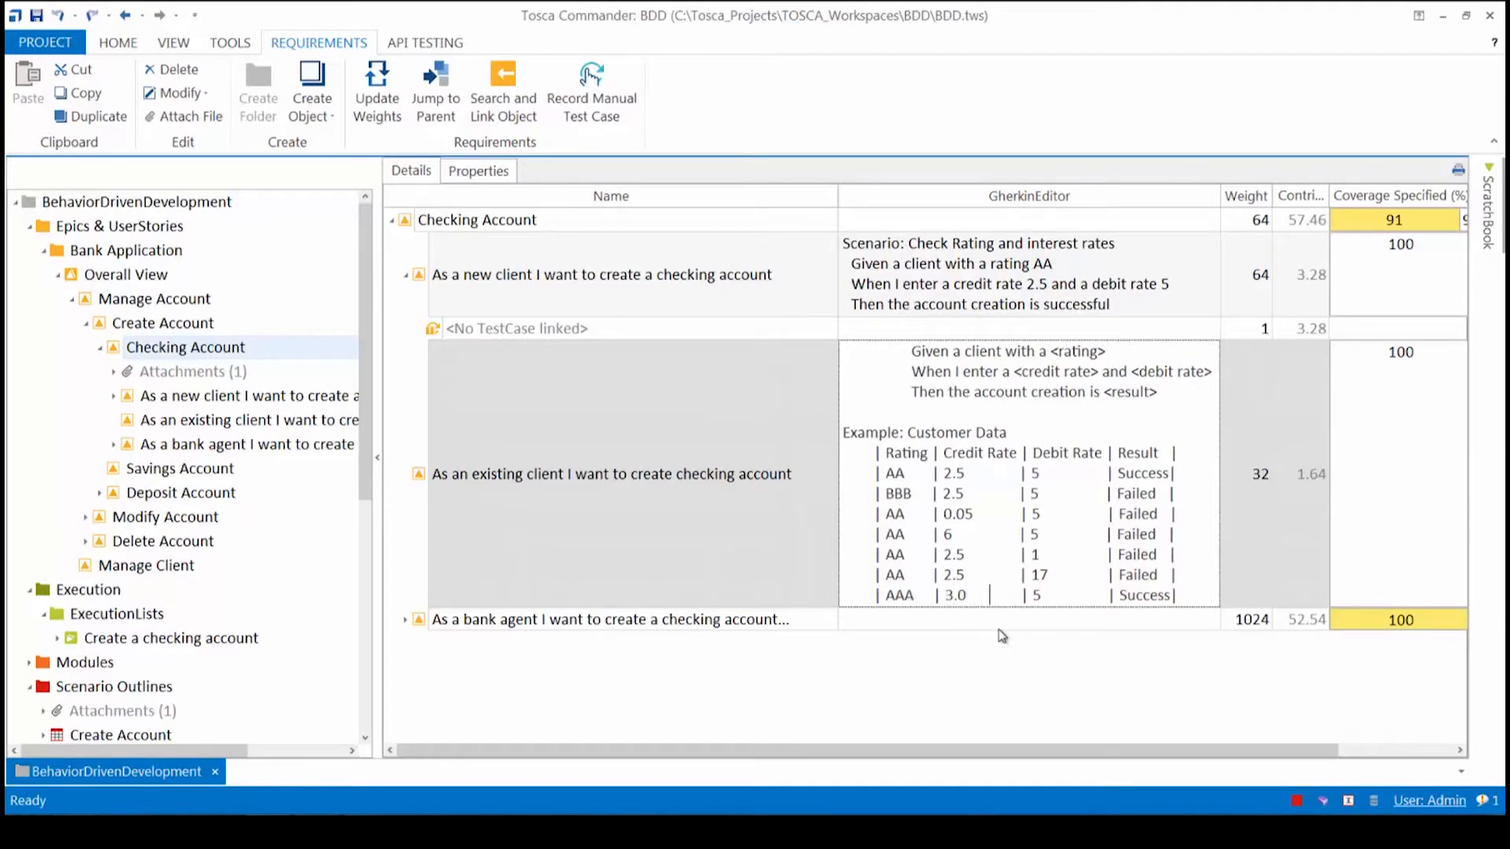
type("5")
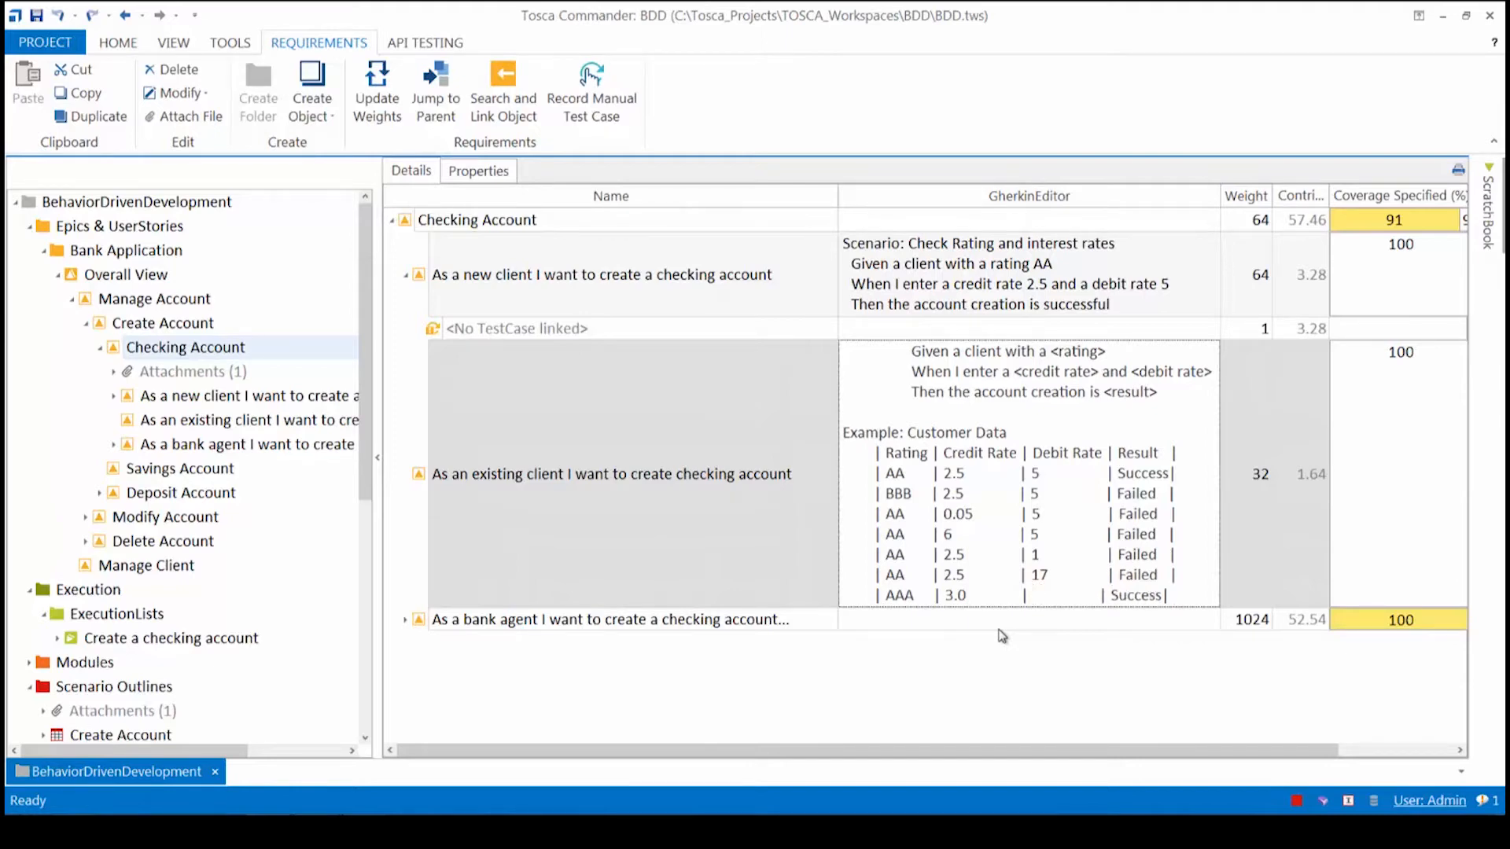
type("6")
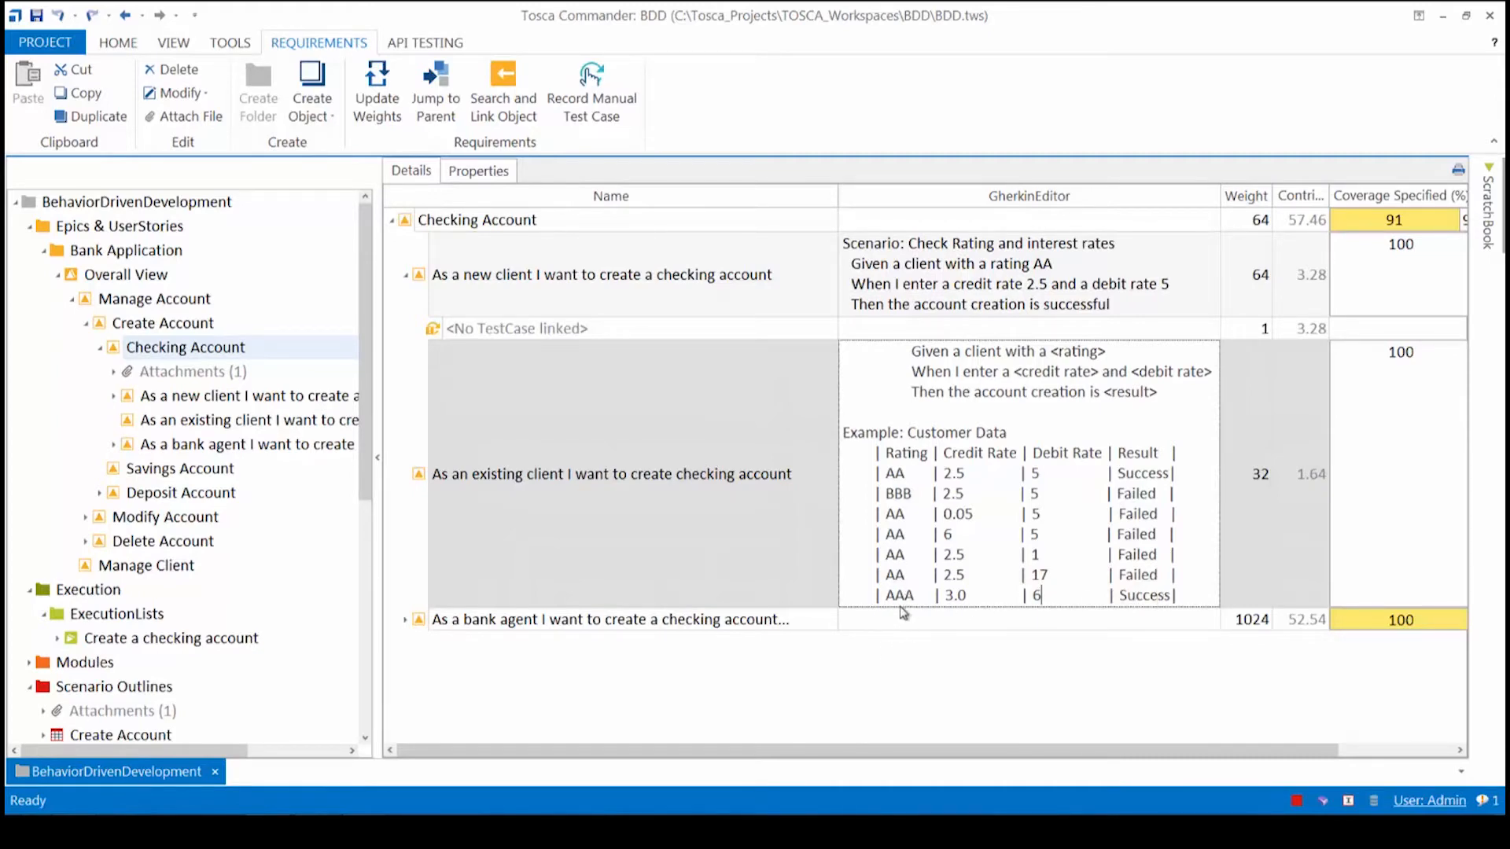
mouse_move(858, 779)
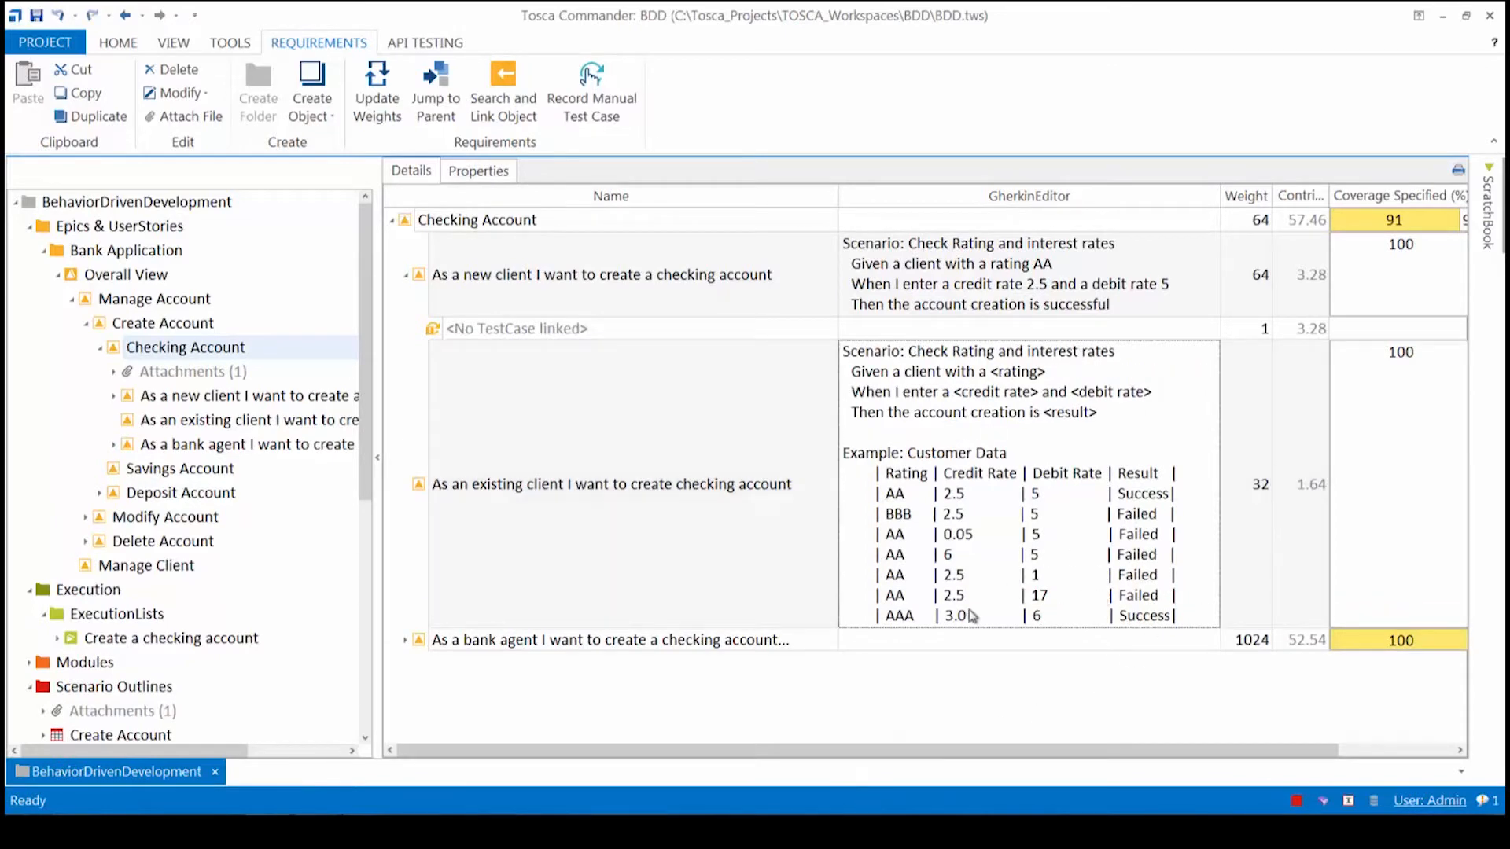
left_click(169, 637)
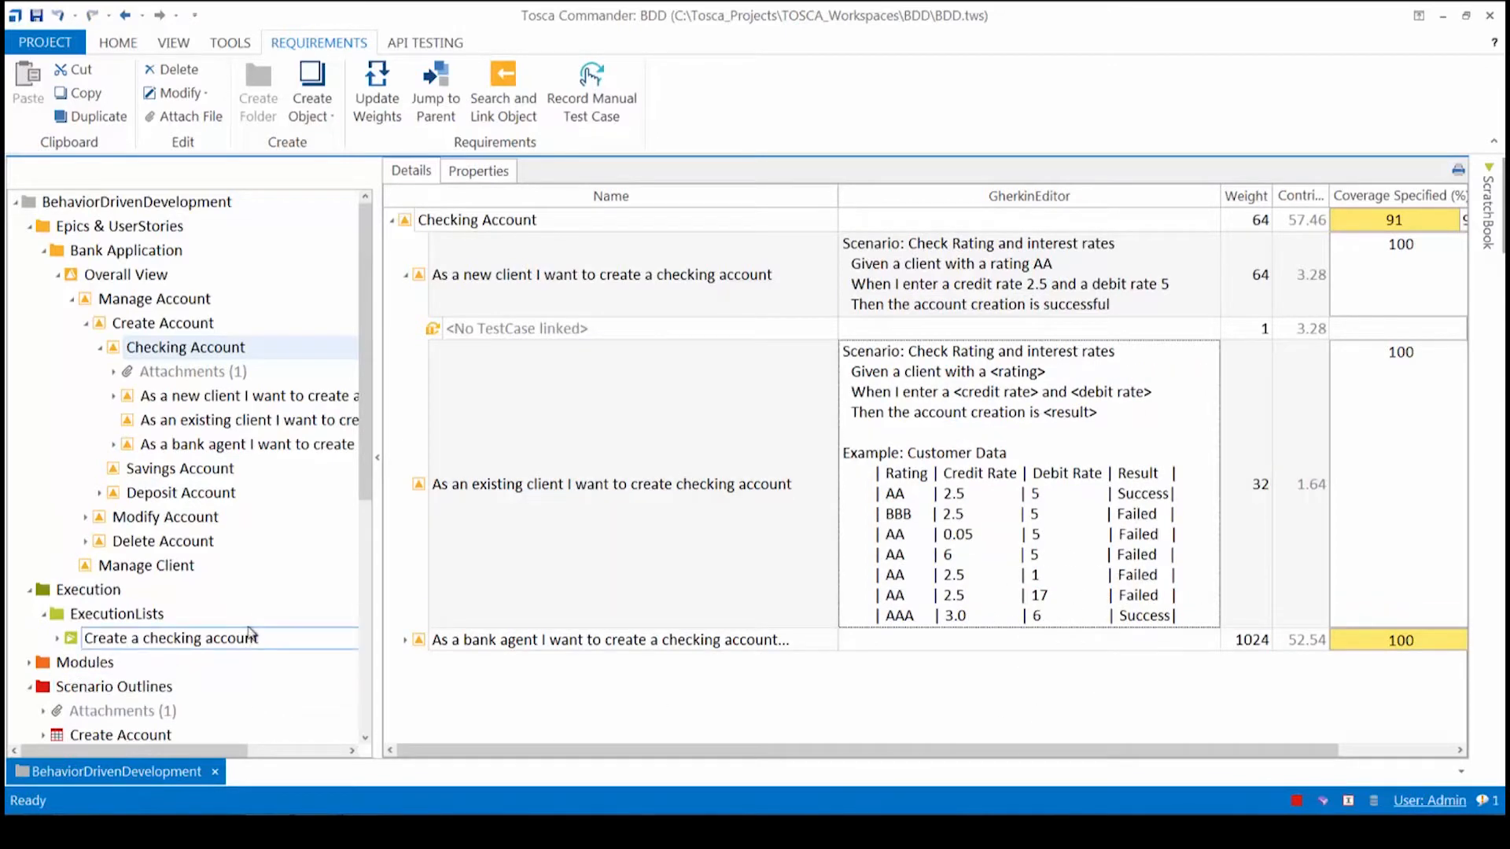
scroll("down", 3)
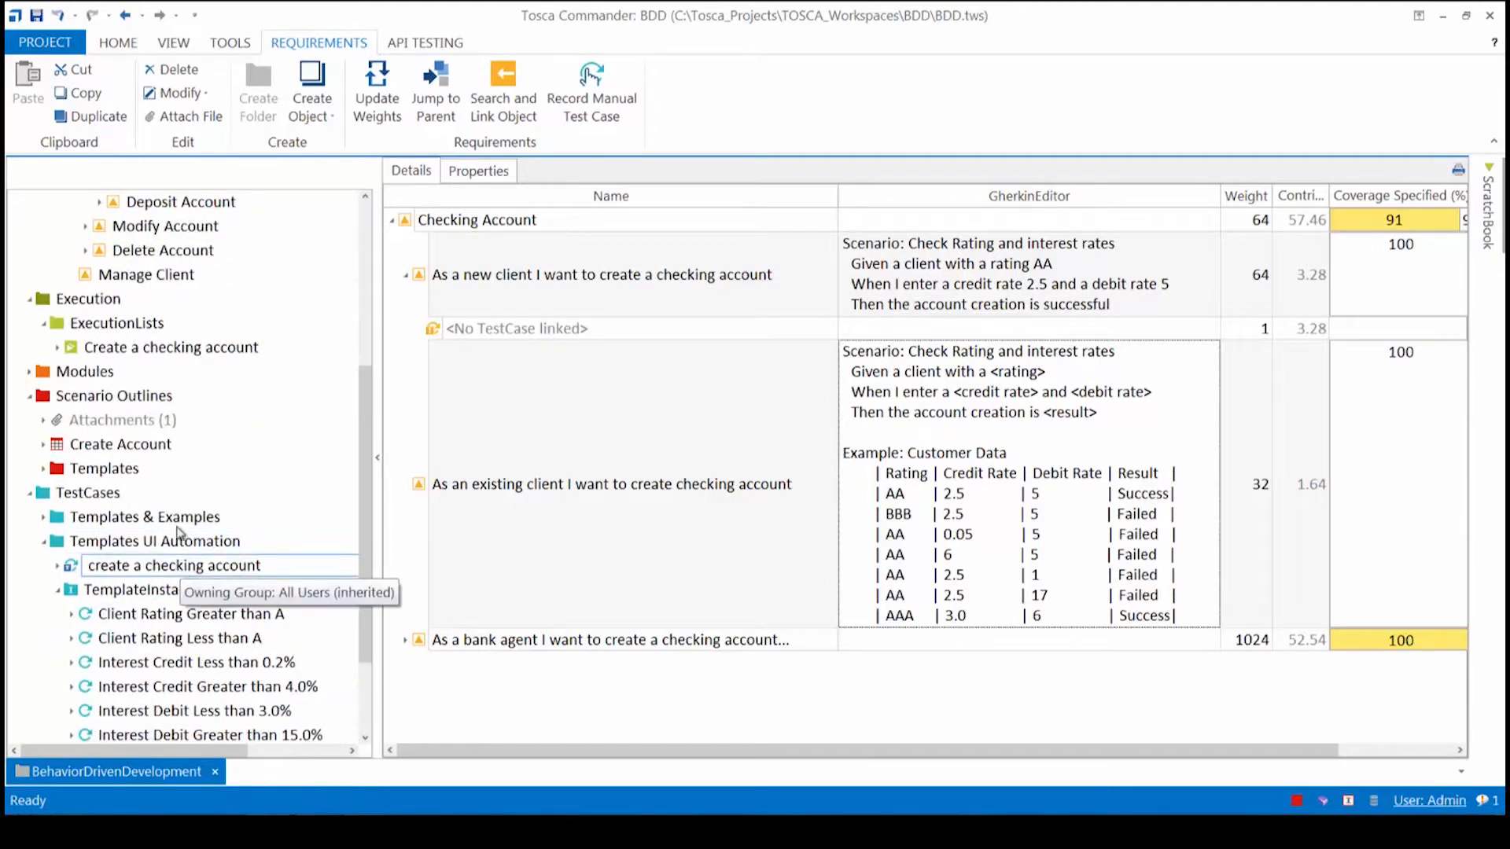
View the Create Account test sheet and its first instance's AA rating value.
left_click(119, 443)
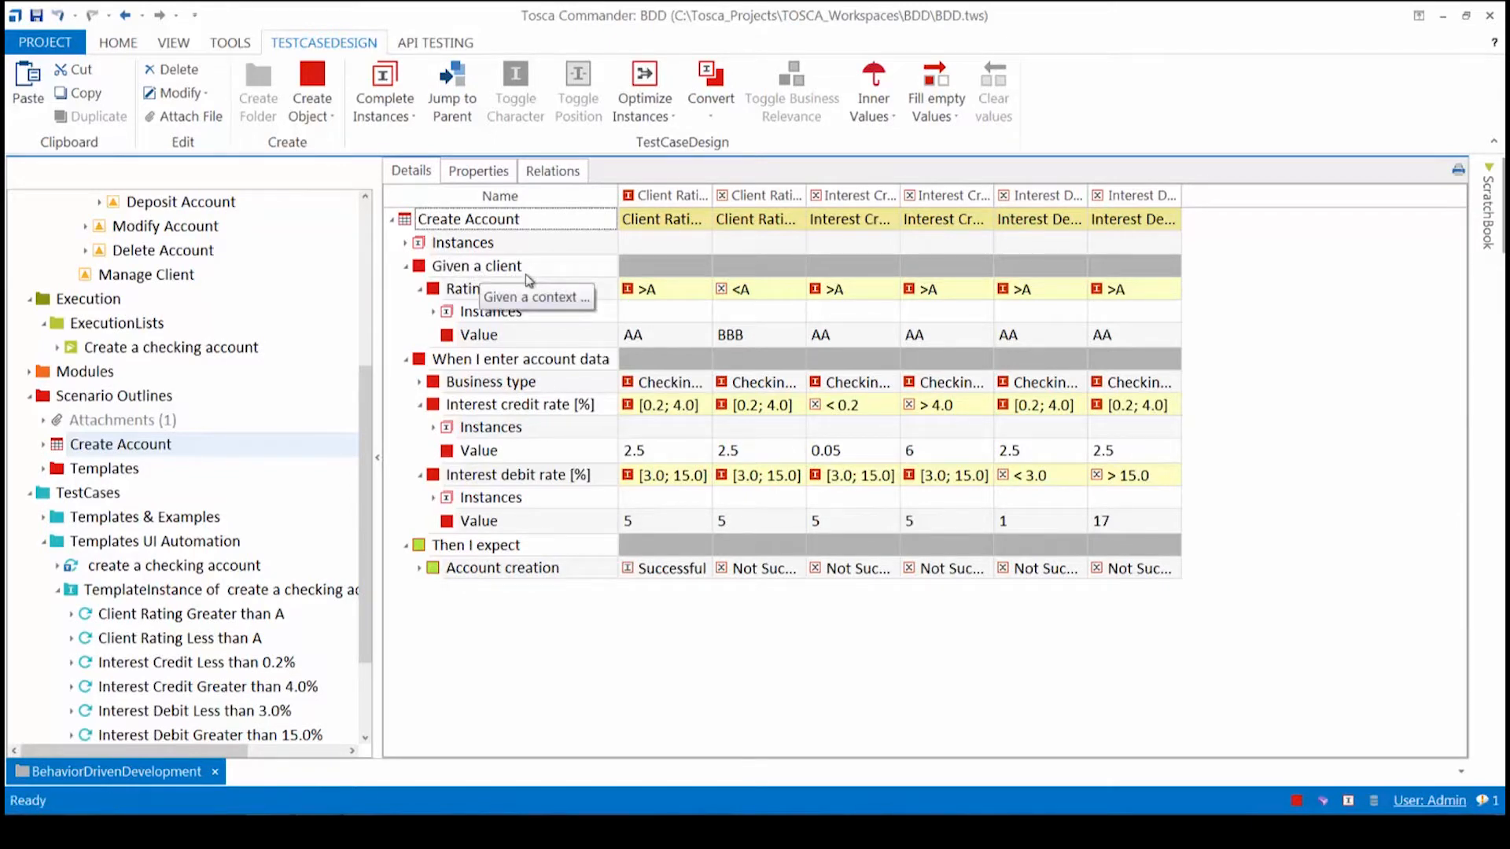
mouse_move(587, 342)
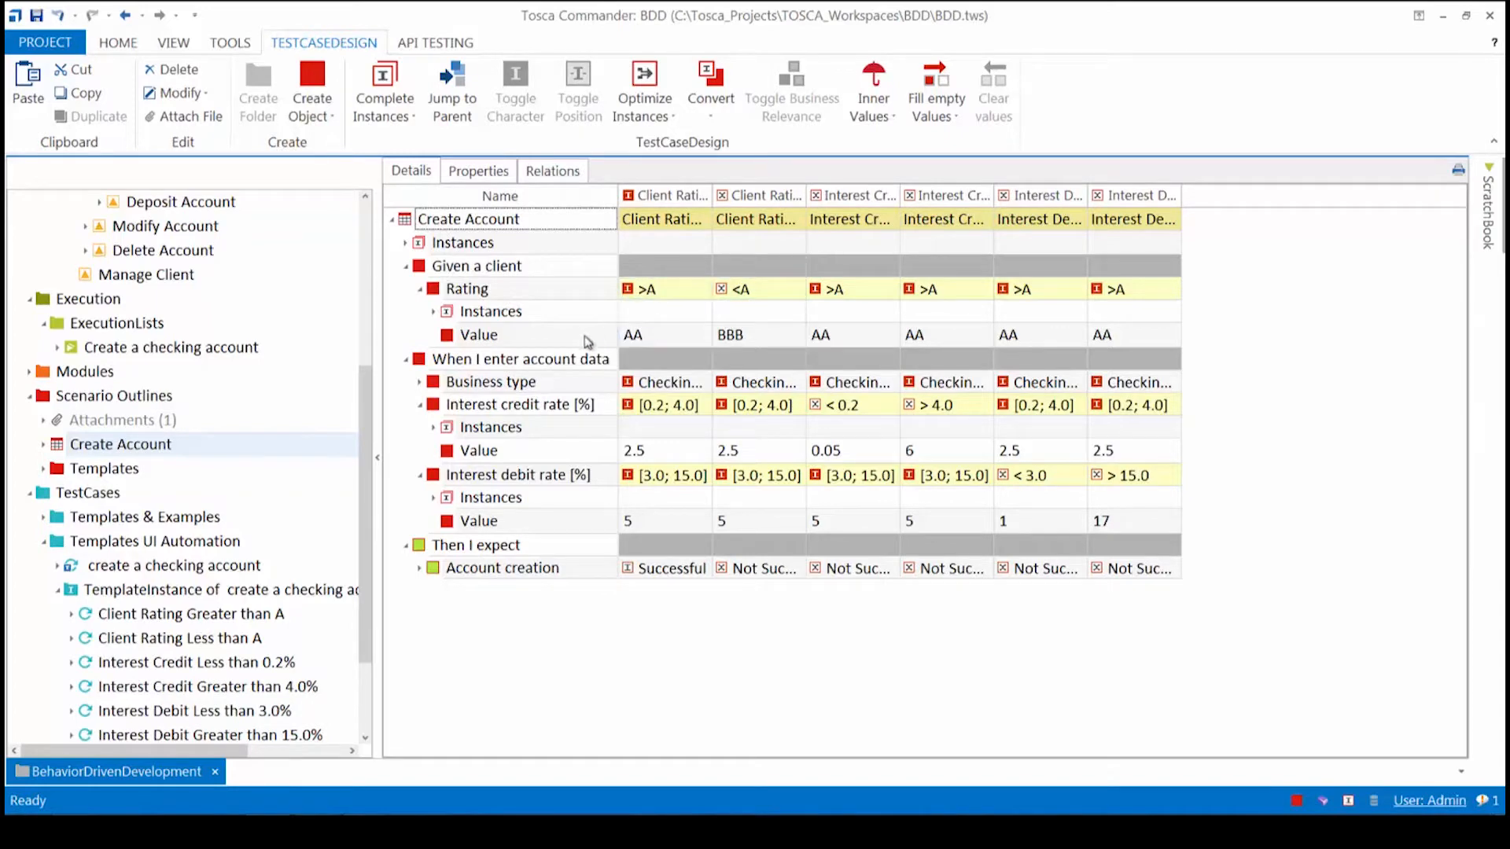
mouse_move(916, 459)
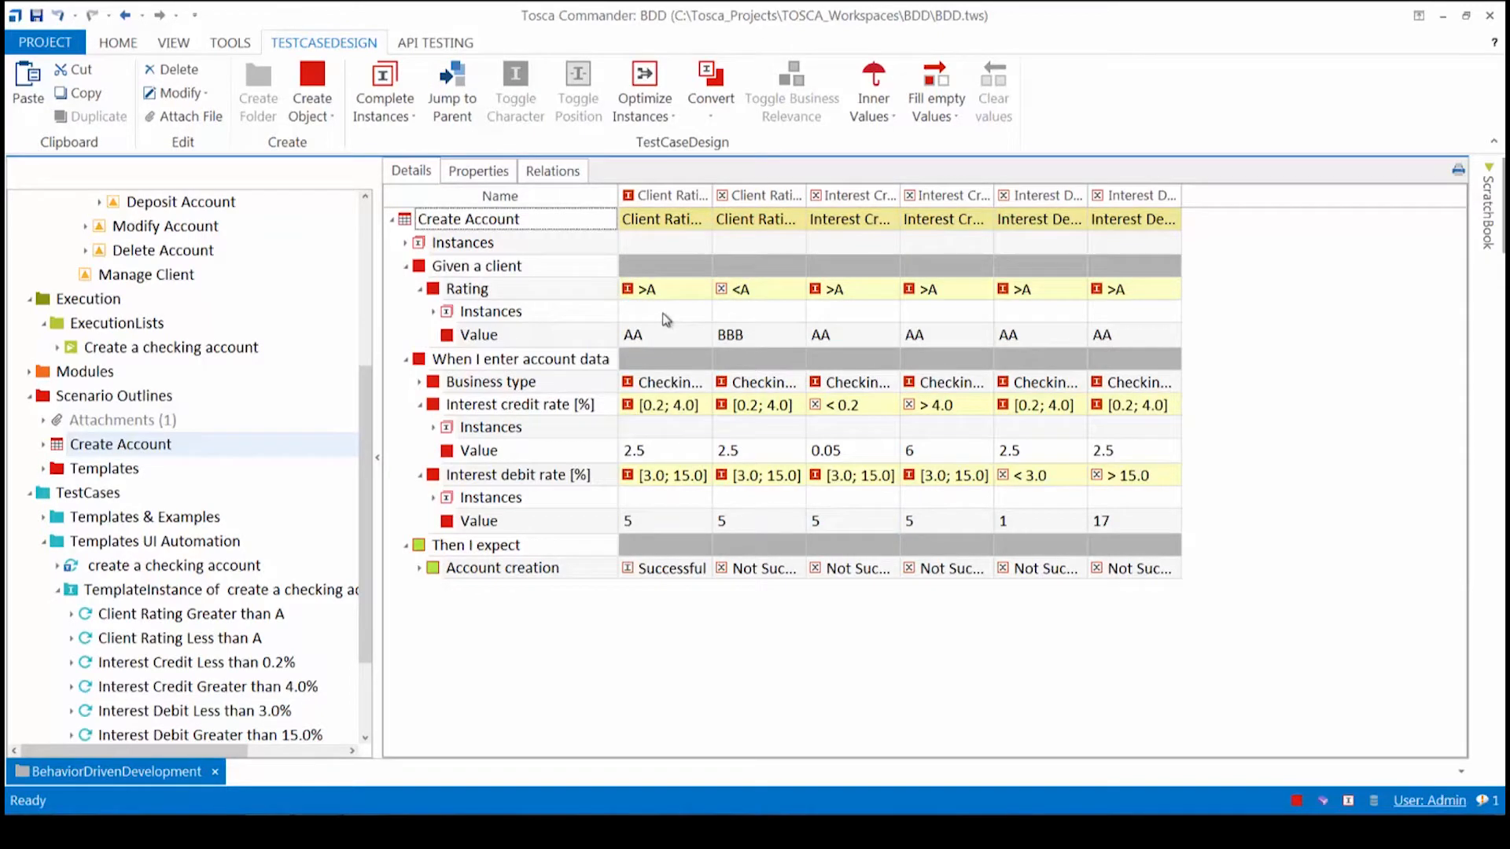
left_click(664, 333)
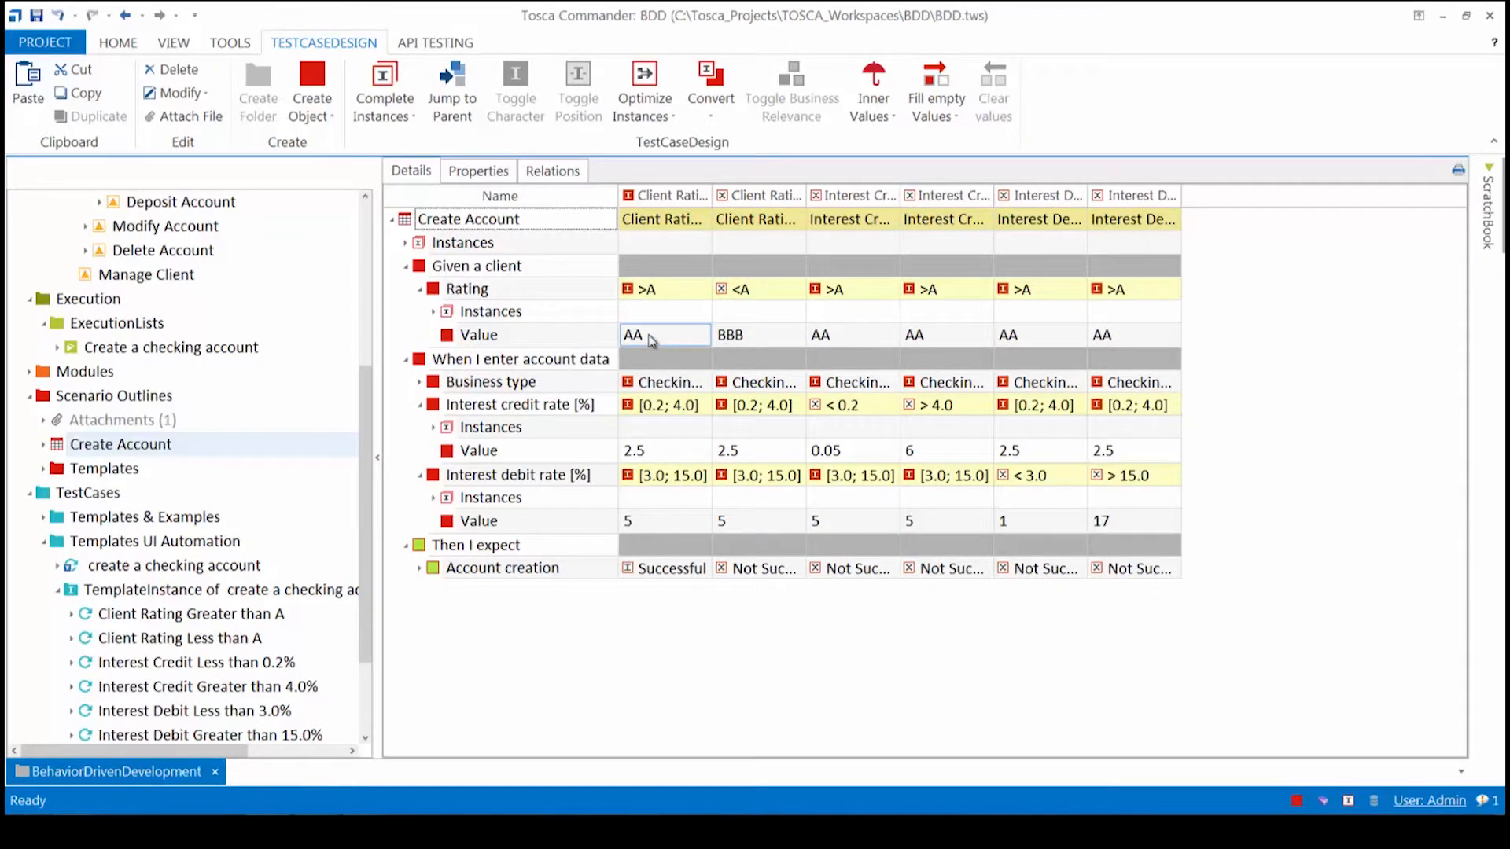
left_click(553, 627)
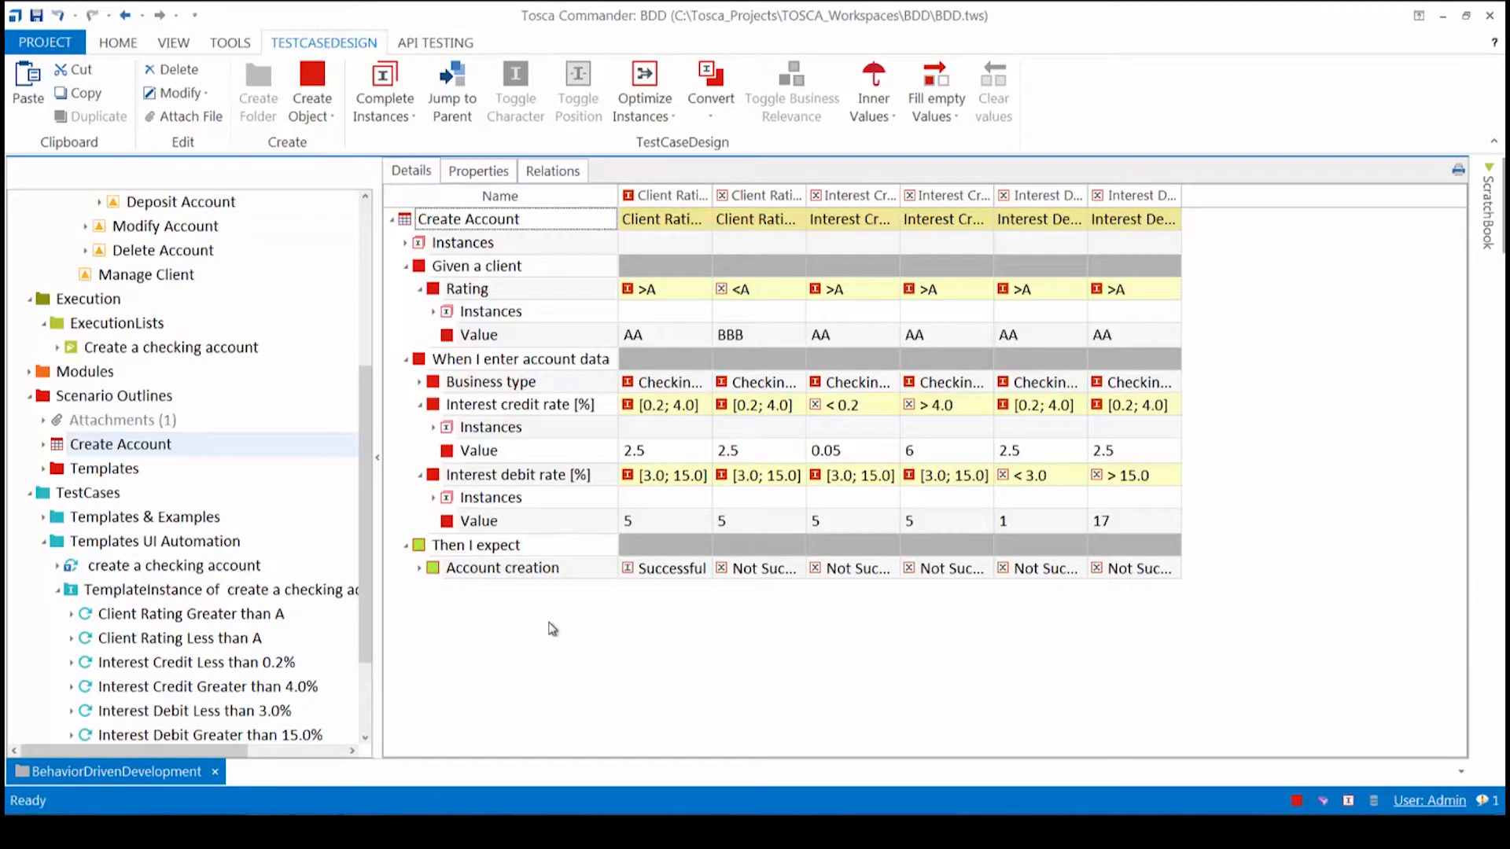
mouse_move(643, 349)
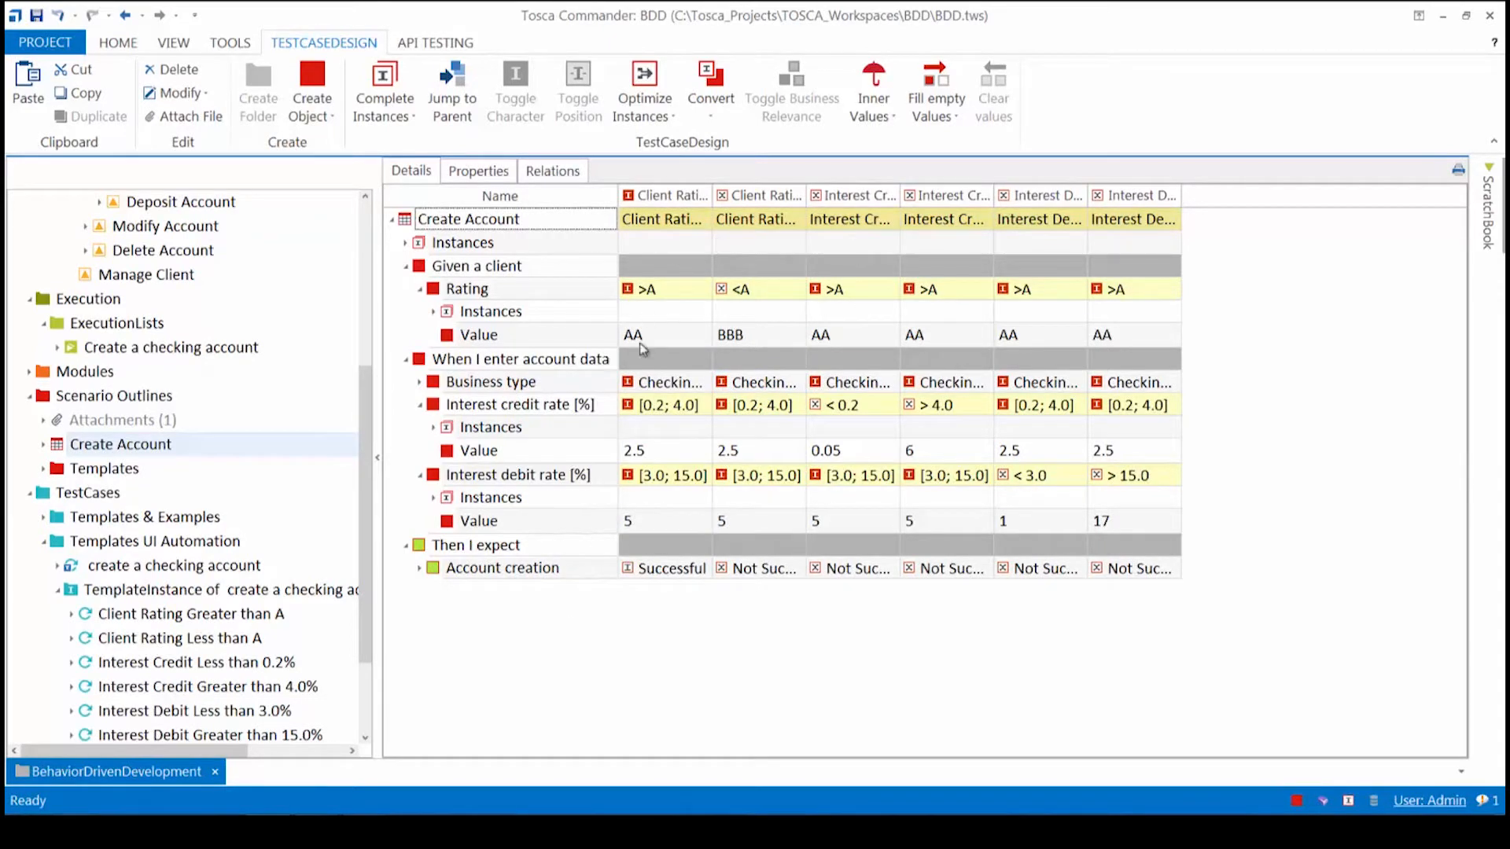
Select the create a checking account template under Templates UI Automation.
left_click(175, 564)
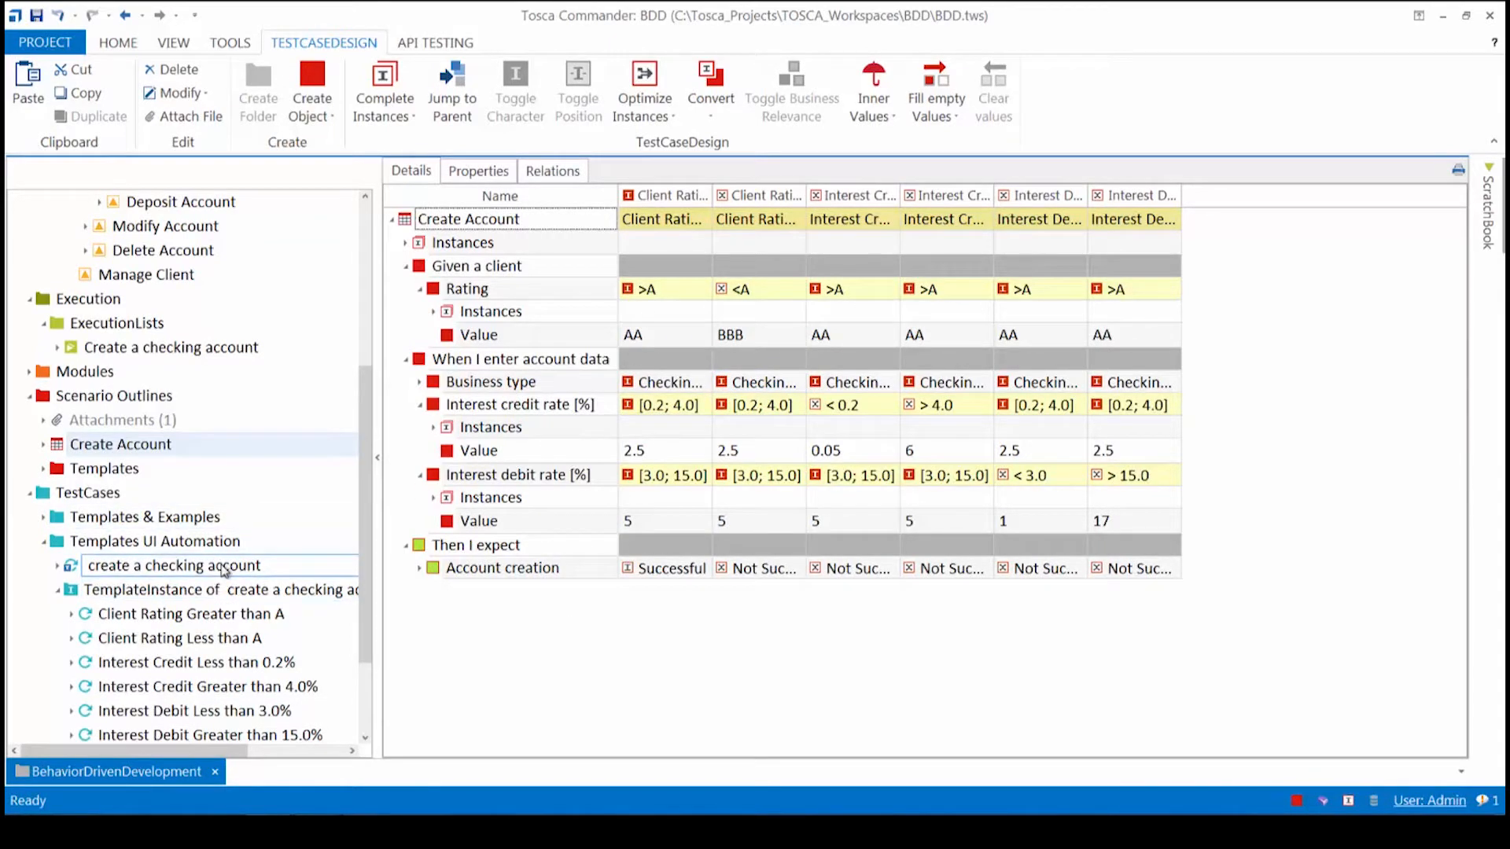
left_click(173, 564)
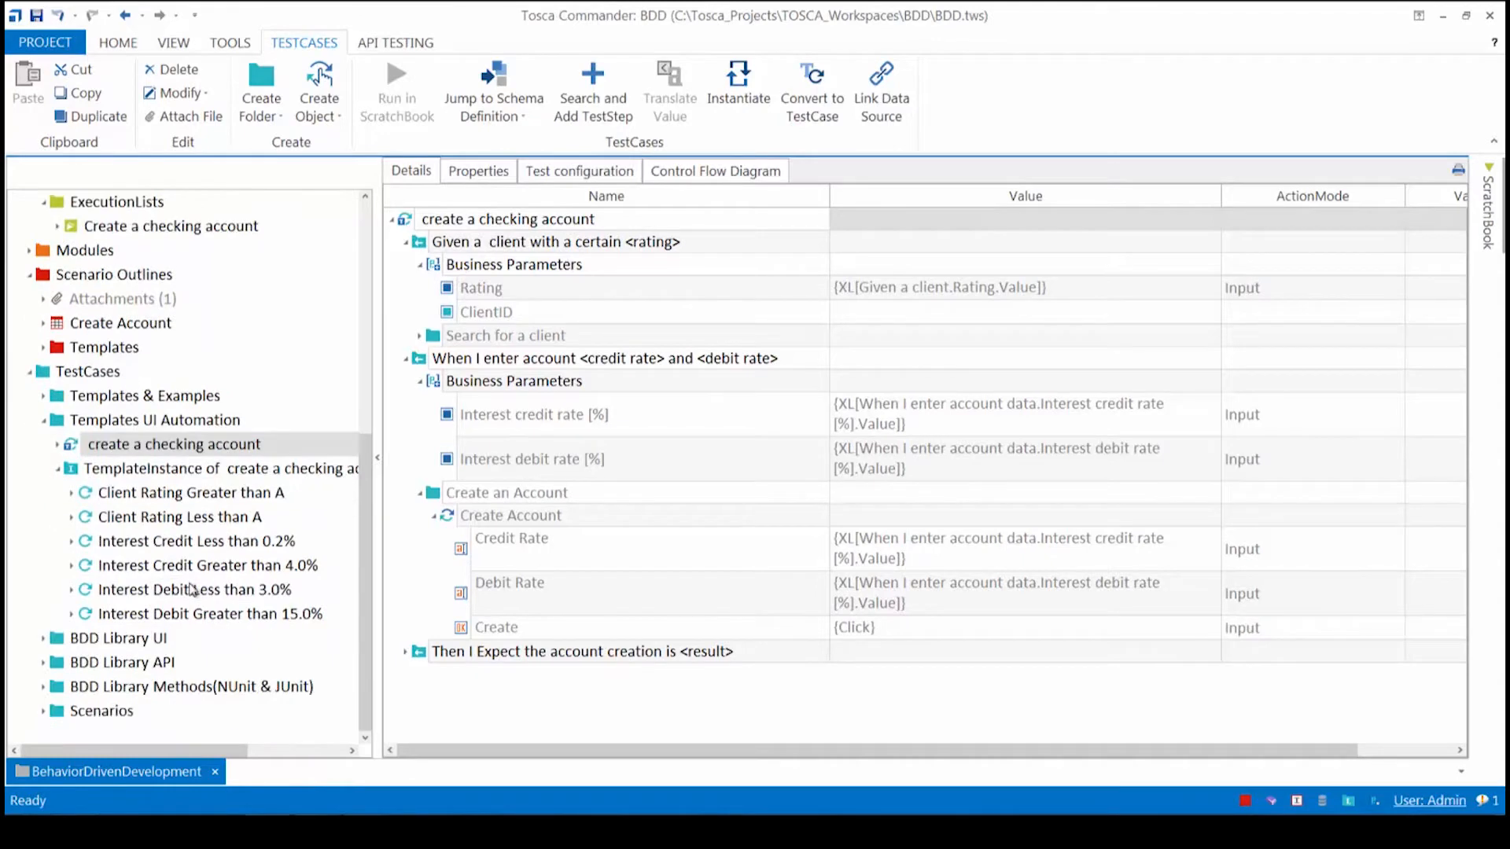
Select the TemplateInstance of create a checking account, listing its generated test cases.
left_click(190, 685)
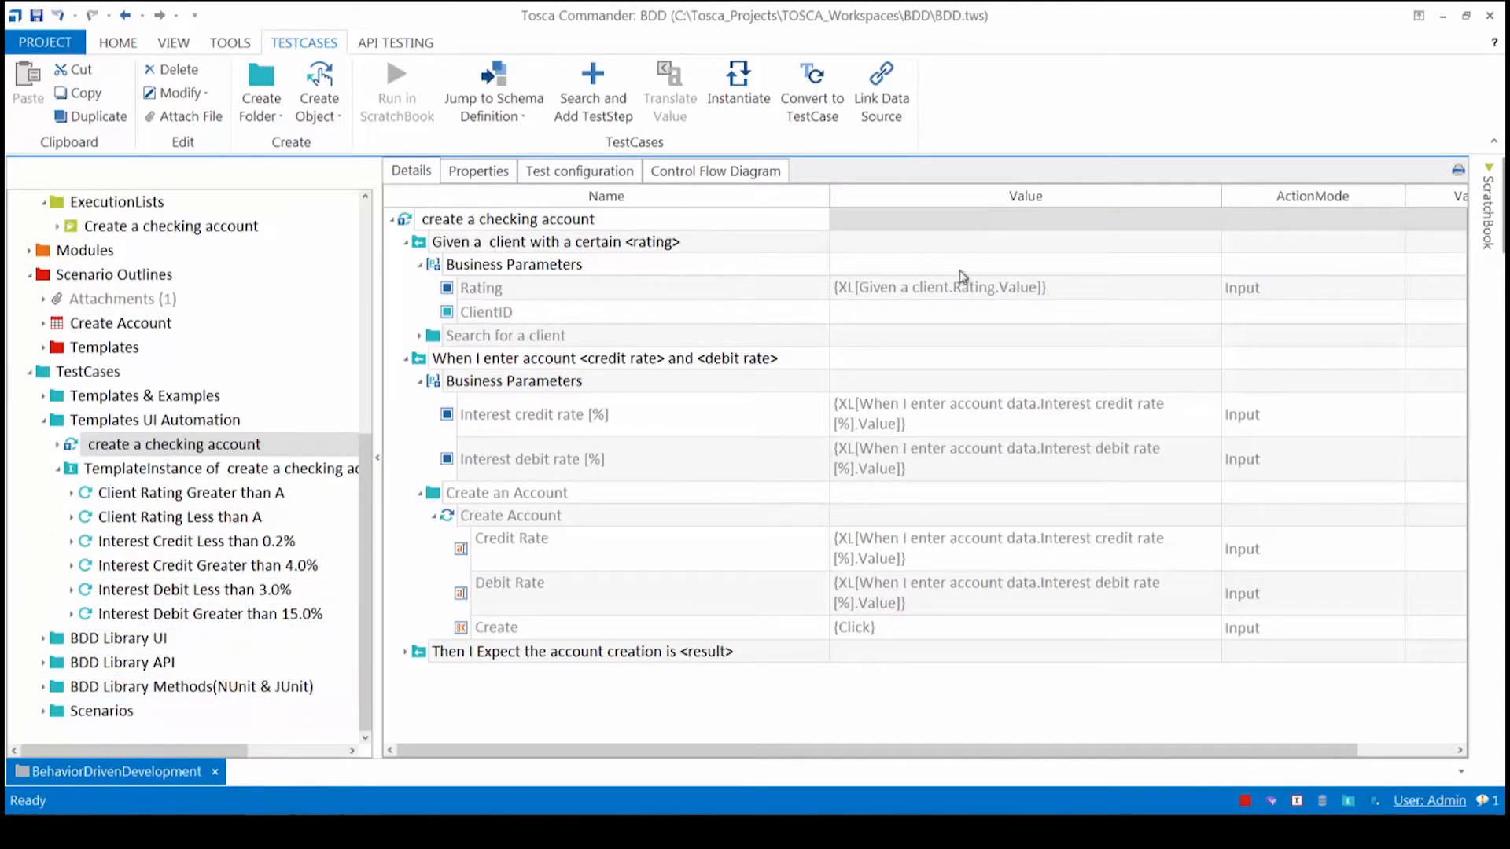
mouse_move(920, 308)
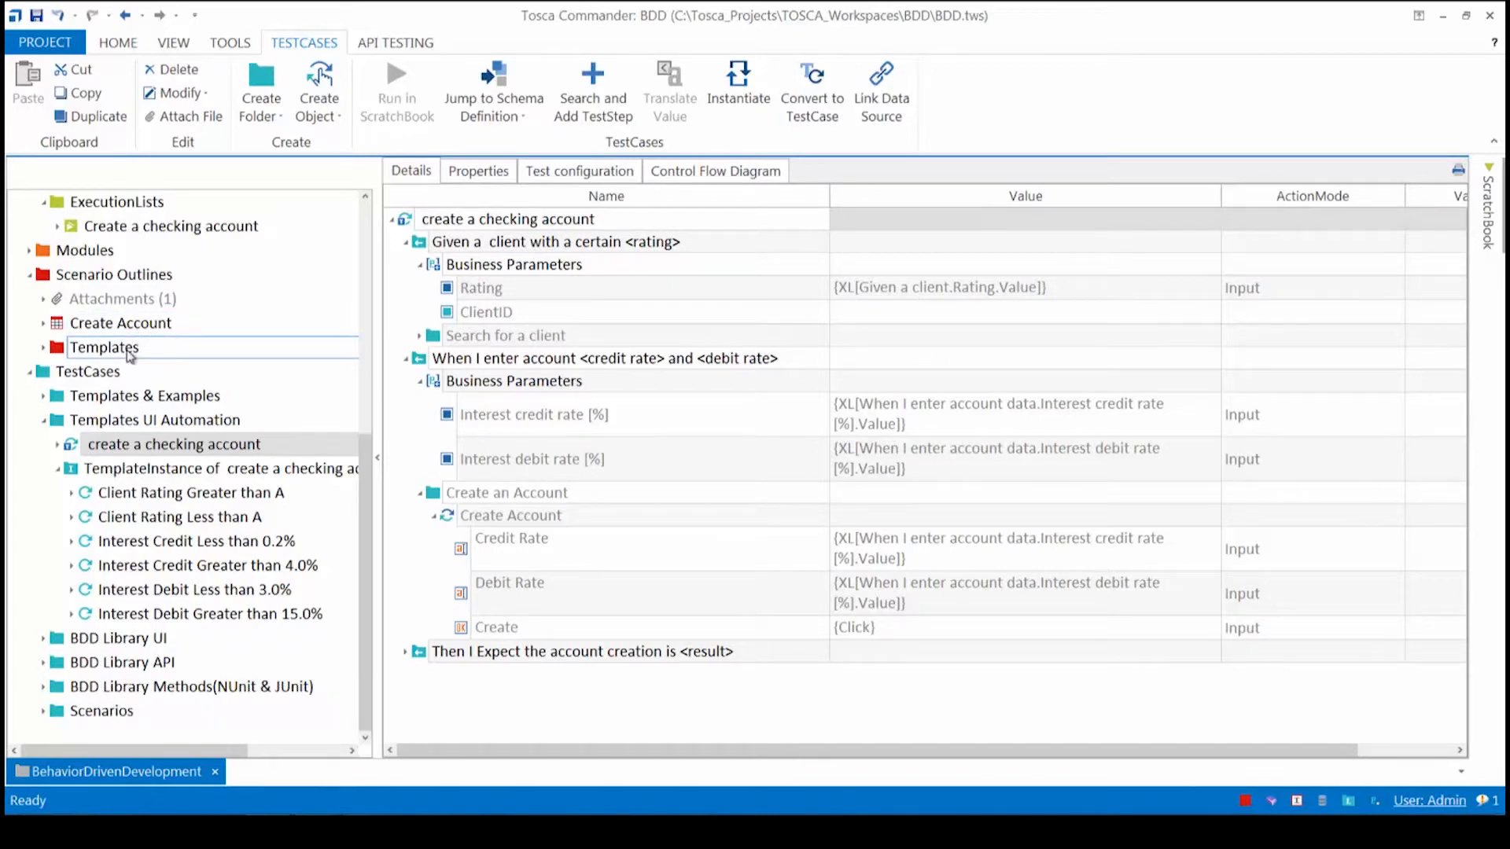
mouse_move(126, 357)
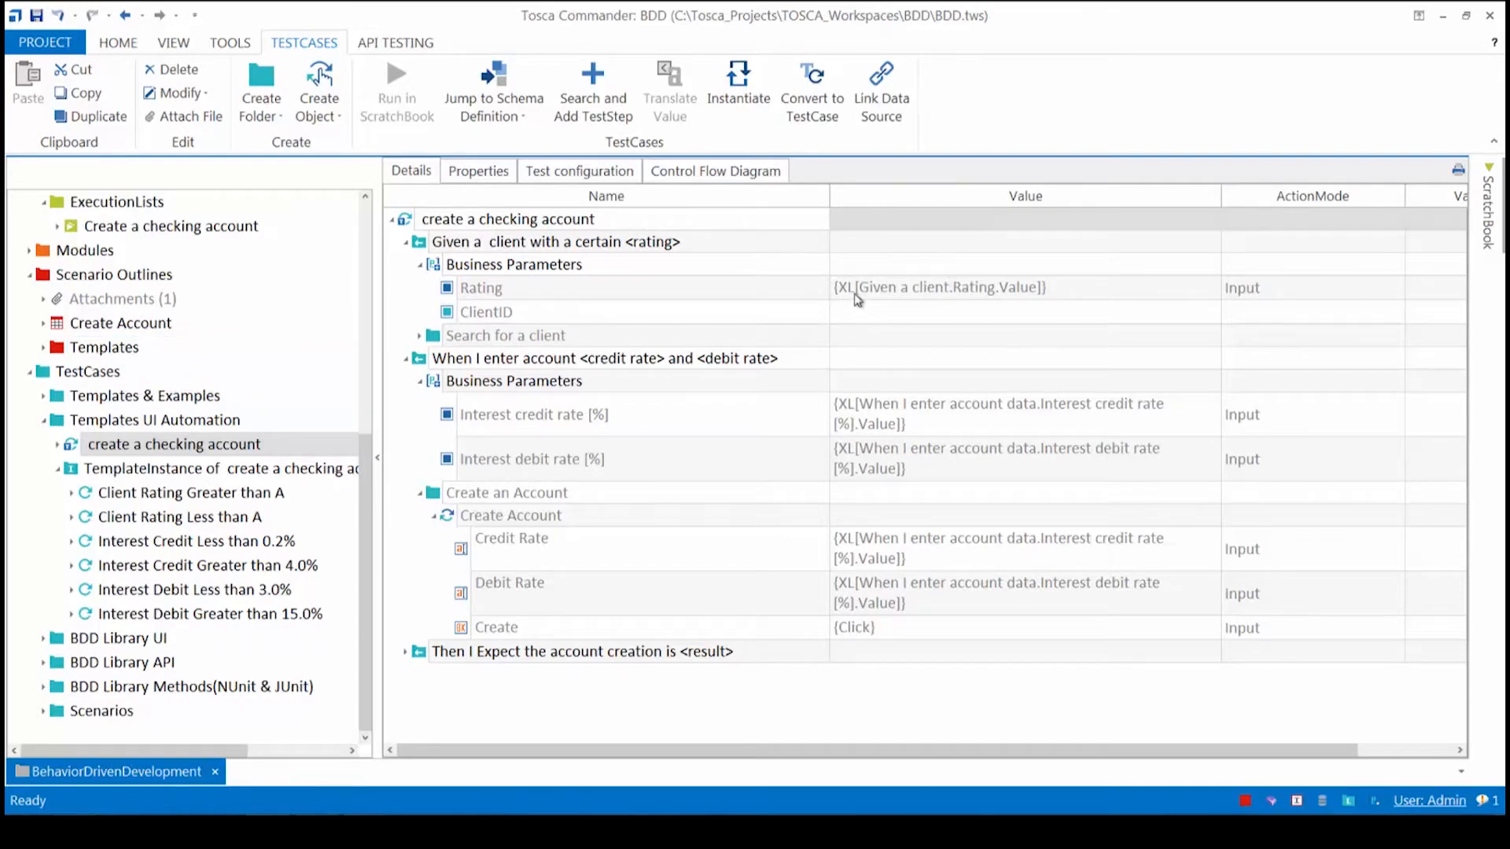
mouse_move(250, 333)
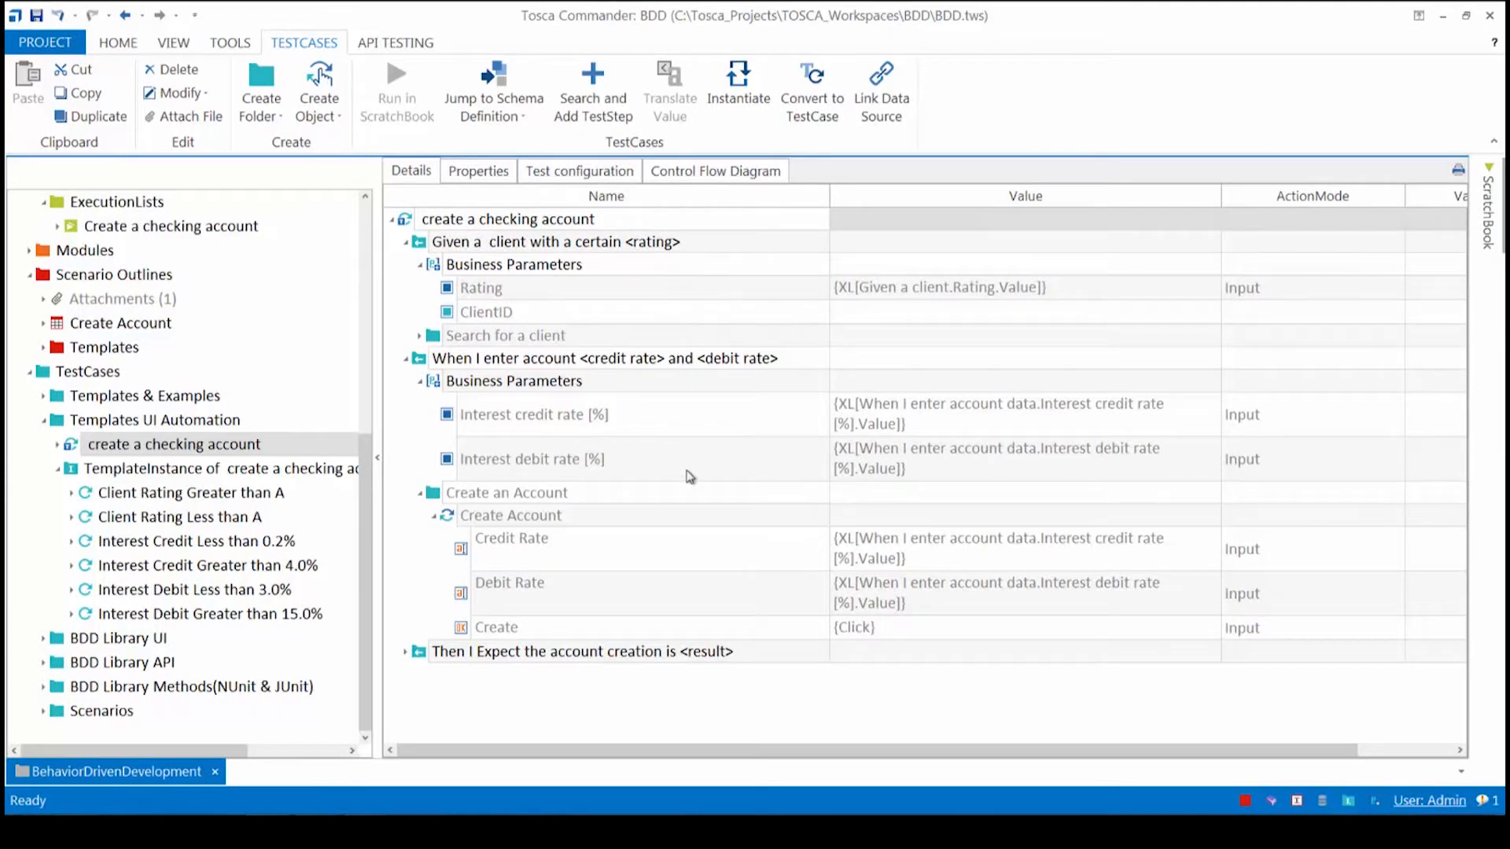
left_click(222, 469)
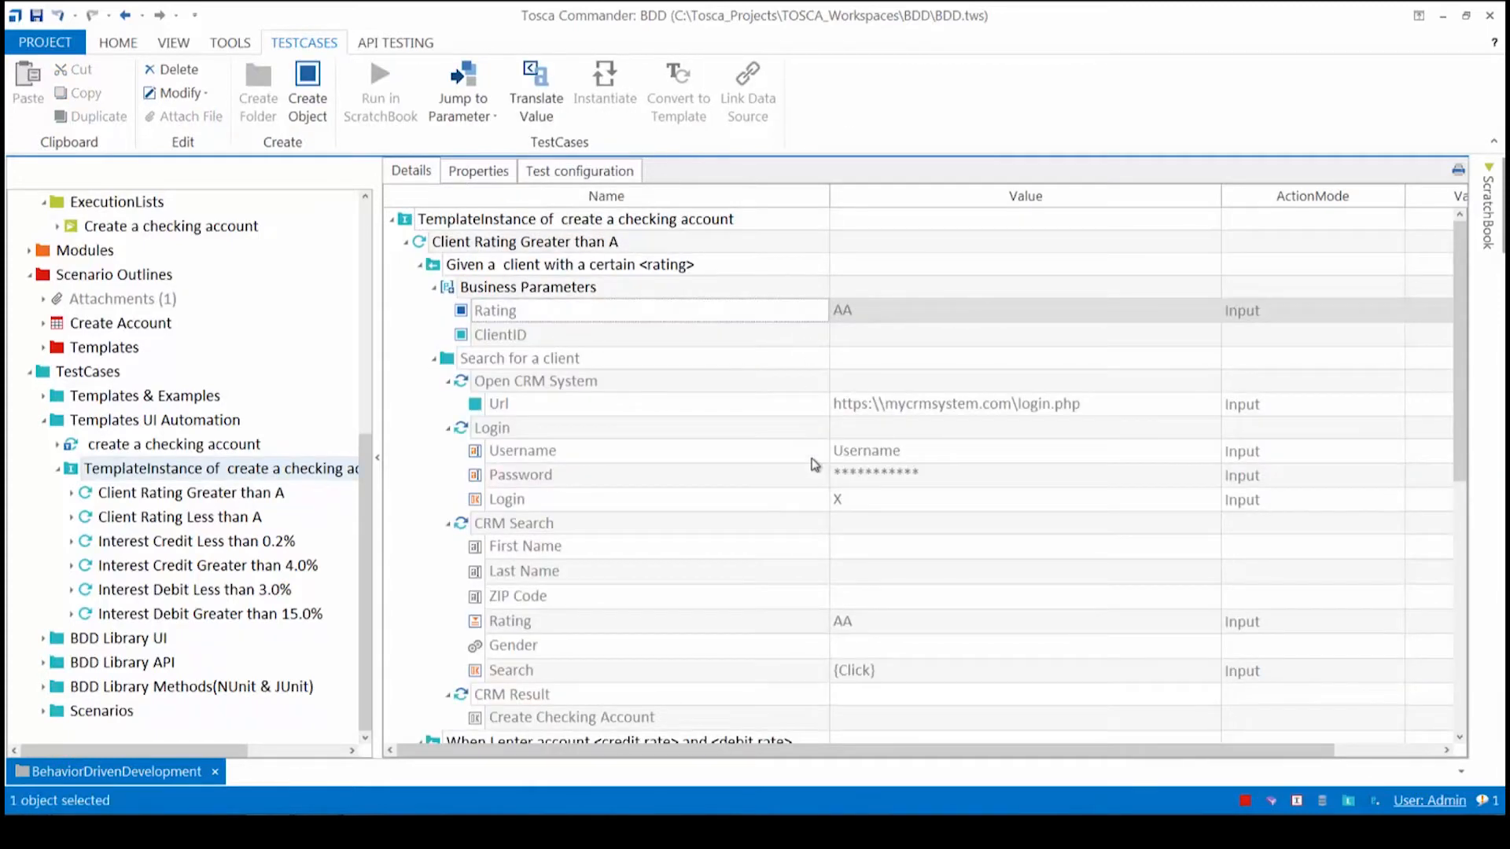
mouse_move(793, 438)
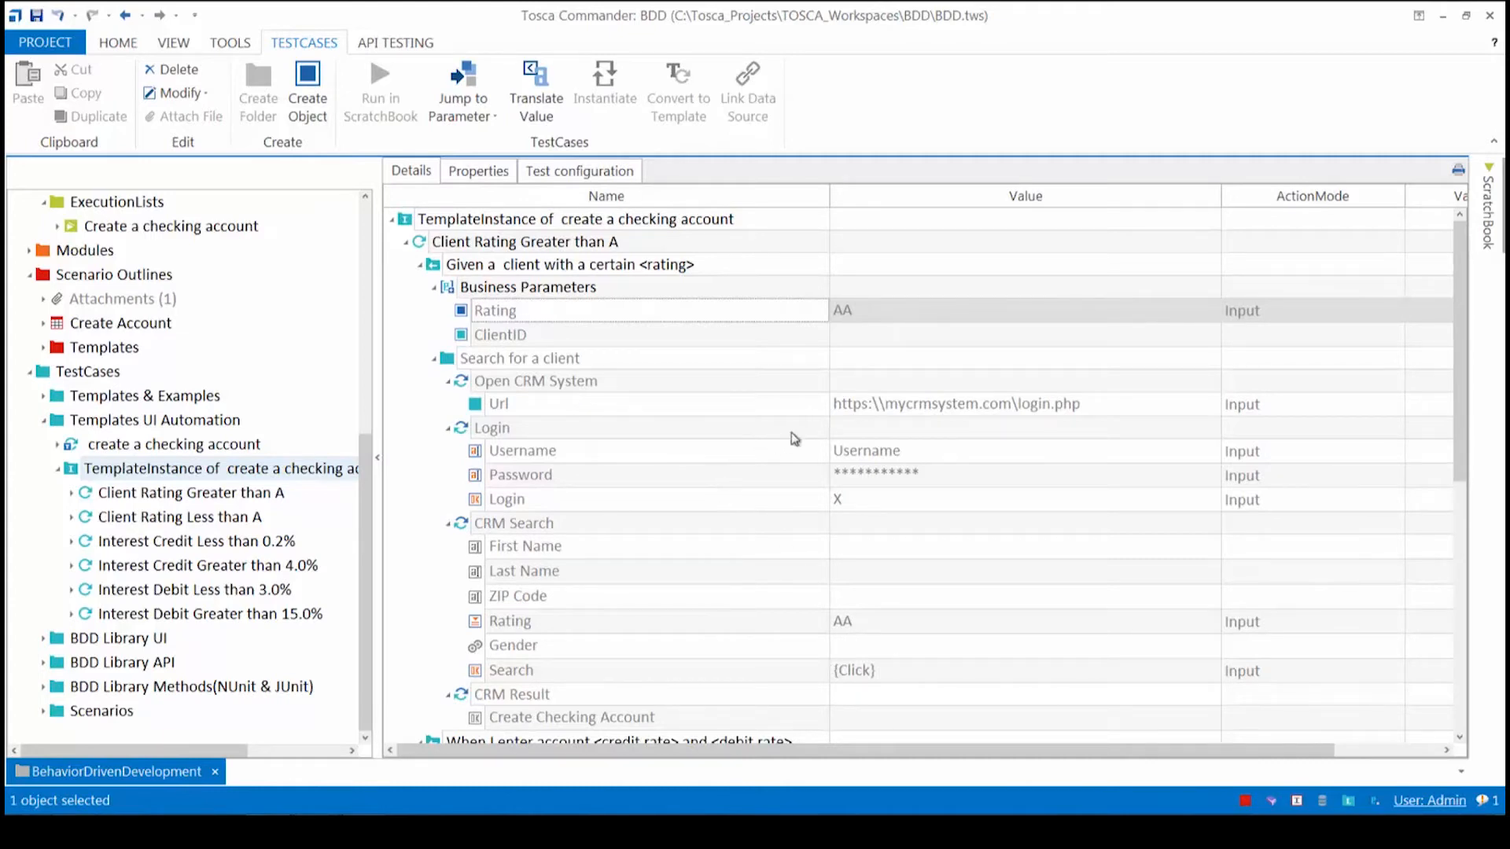
mouse_move(795, 414)
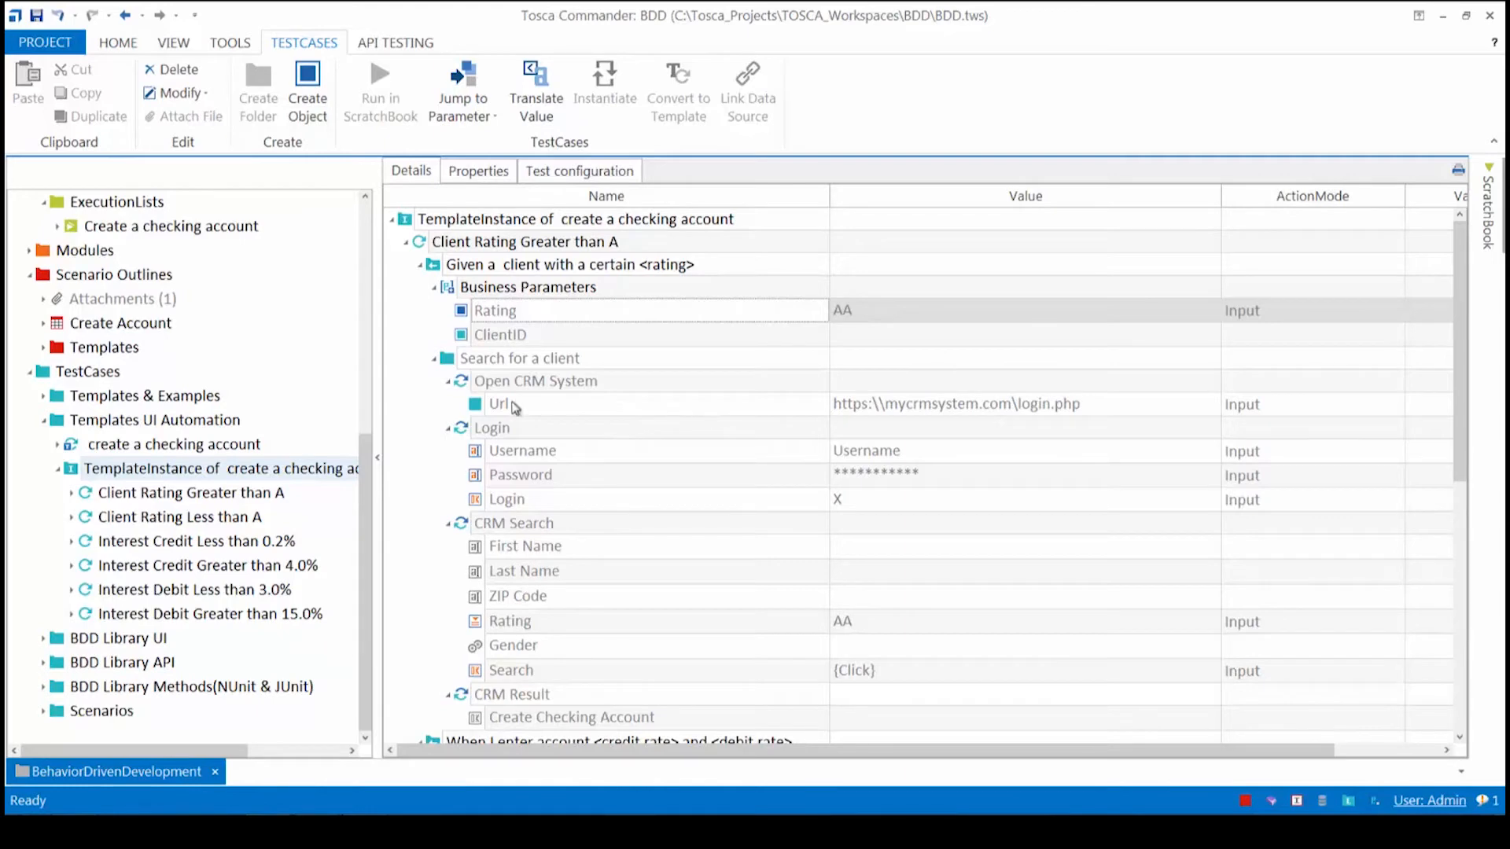
mouse_move(457, 257)
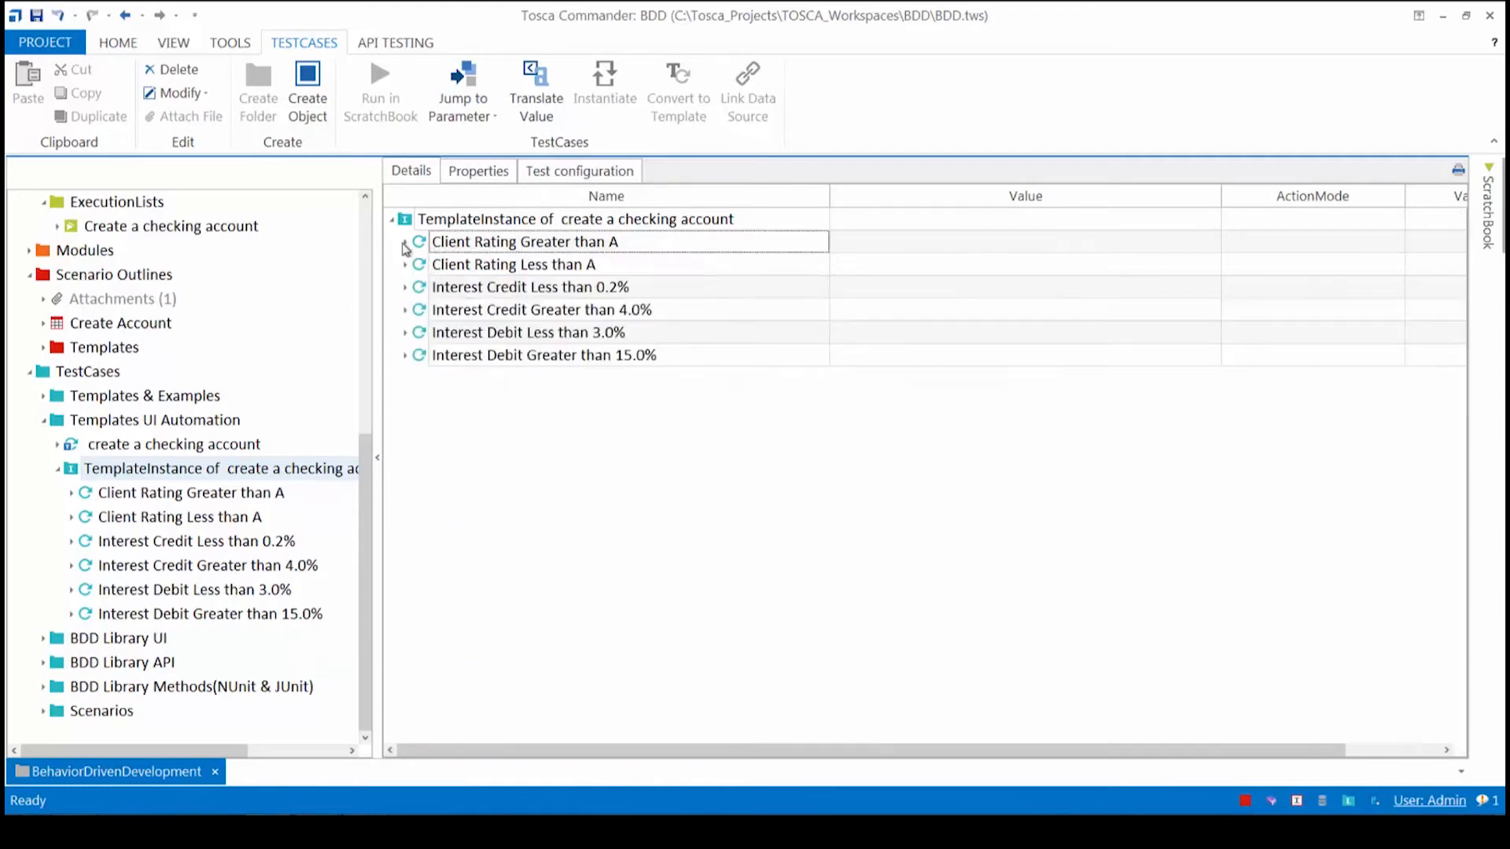
Duplicate the first Create Account instance as Client Rating Greater than AAA with Rating AAA and credit rate 3.0.
left_click(121, 322)
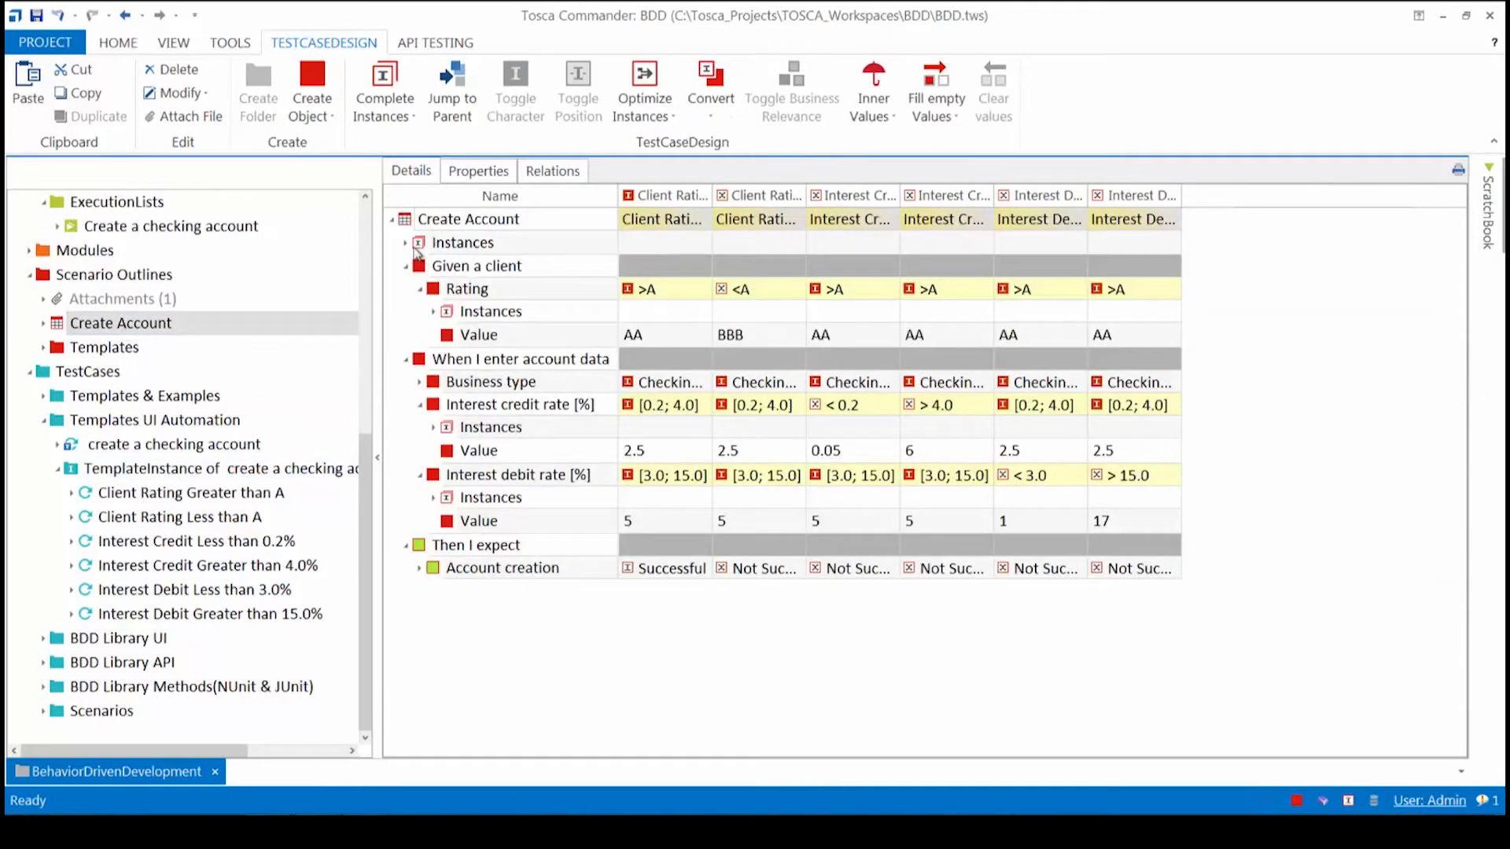
left_click(419, 242)
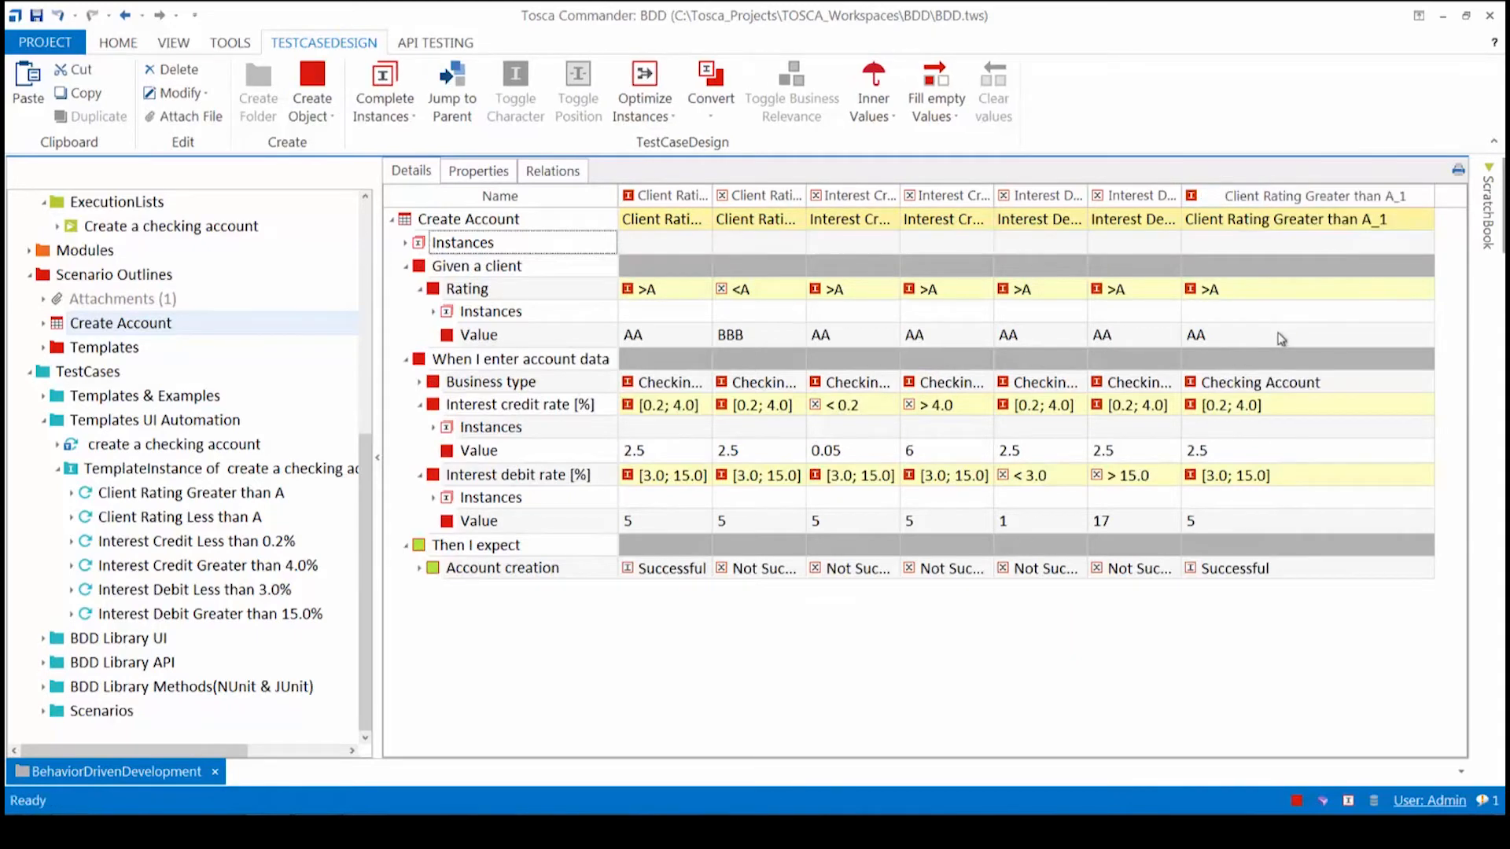
type("AAA")
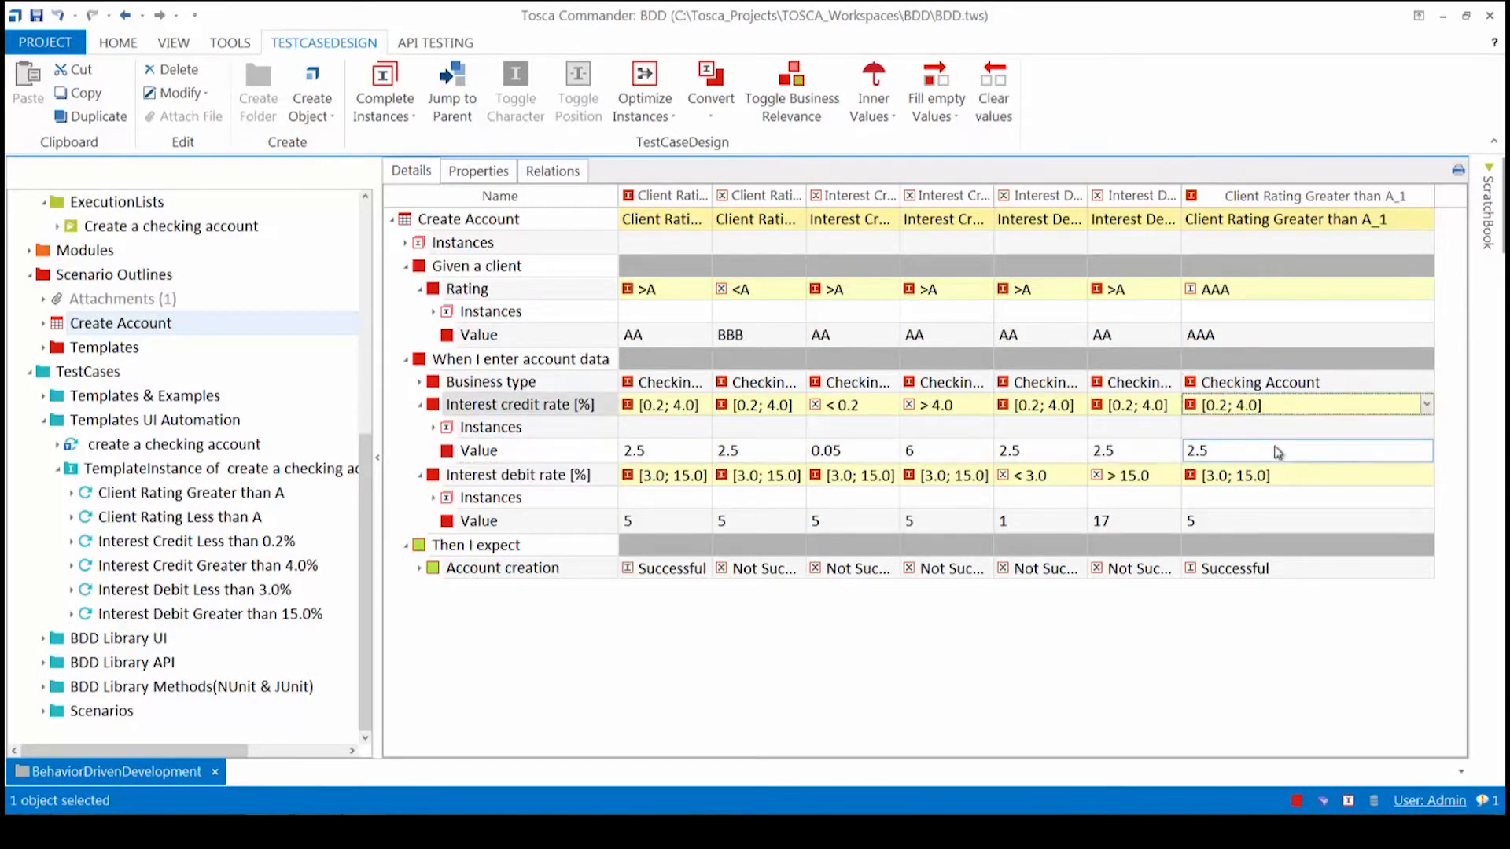
left_click(1280, 450)
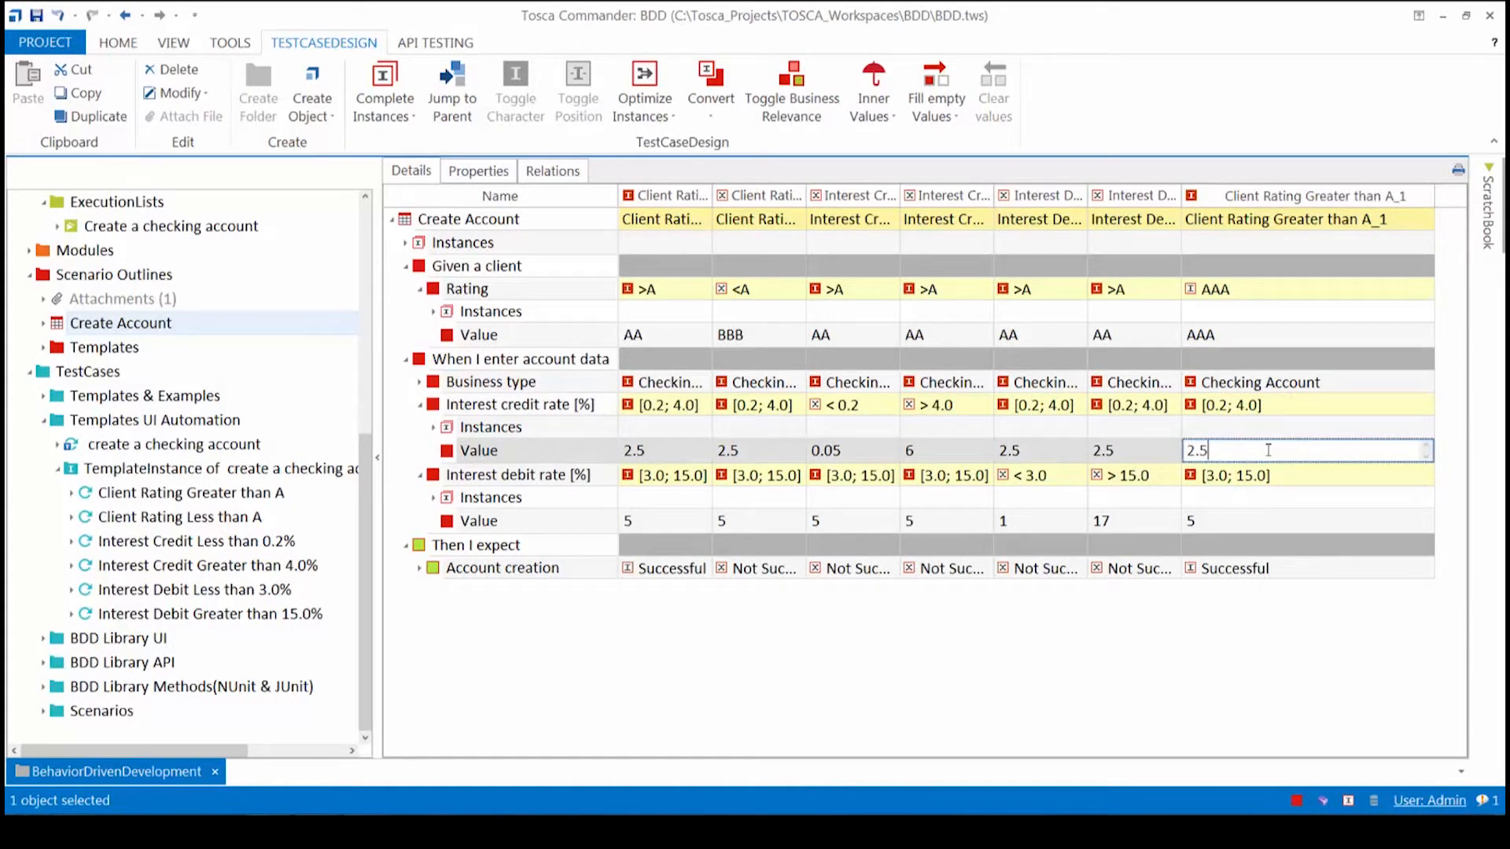
left_click(1306, 521)
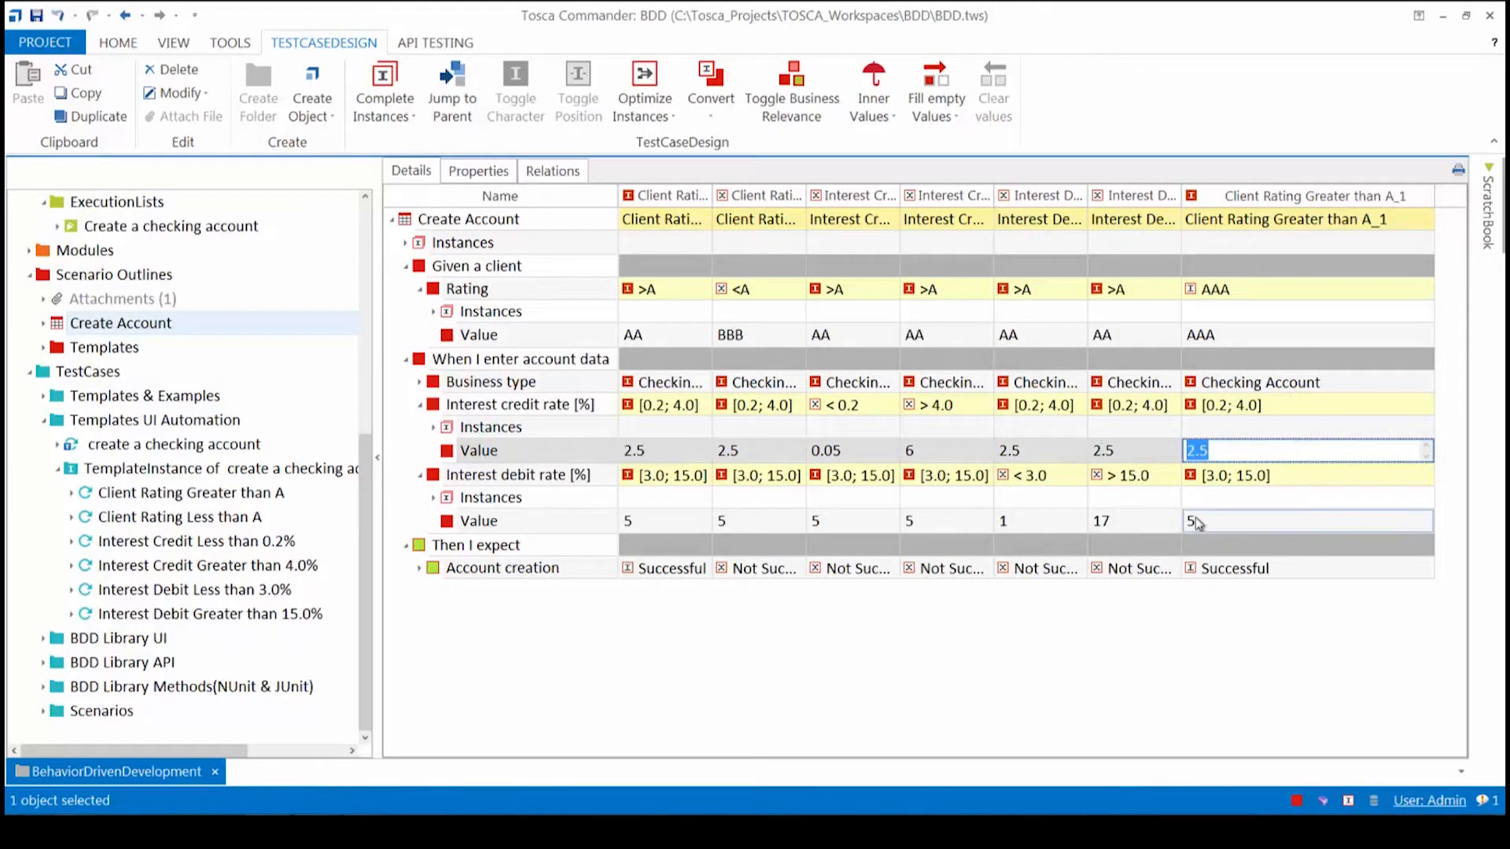
type("3.0")
left_click(1308, 521)
type("6")
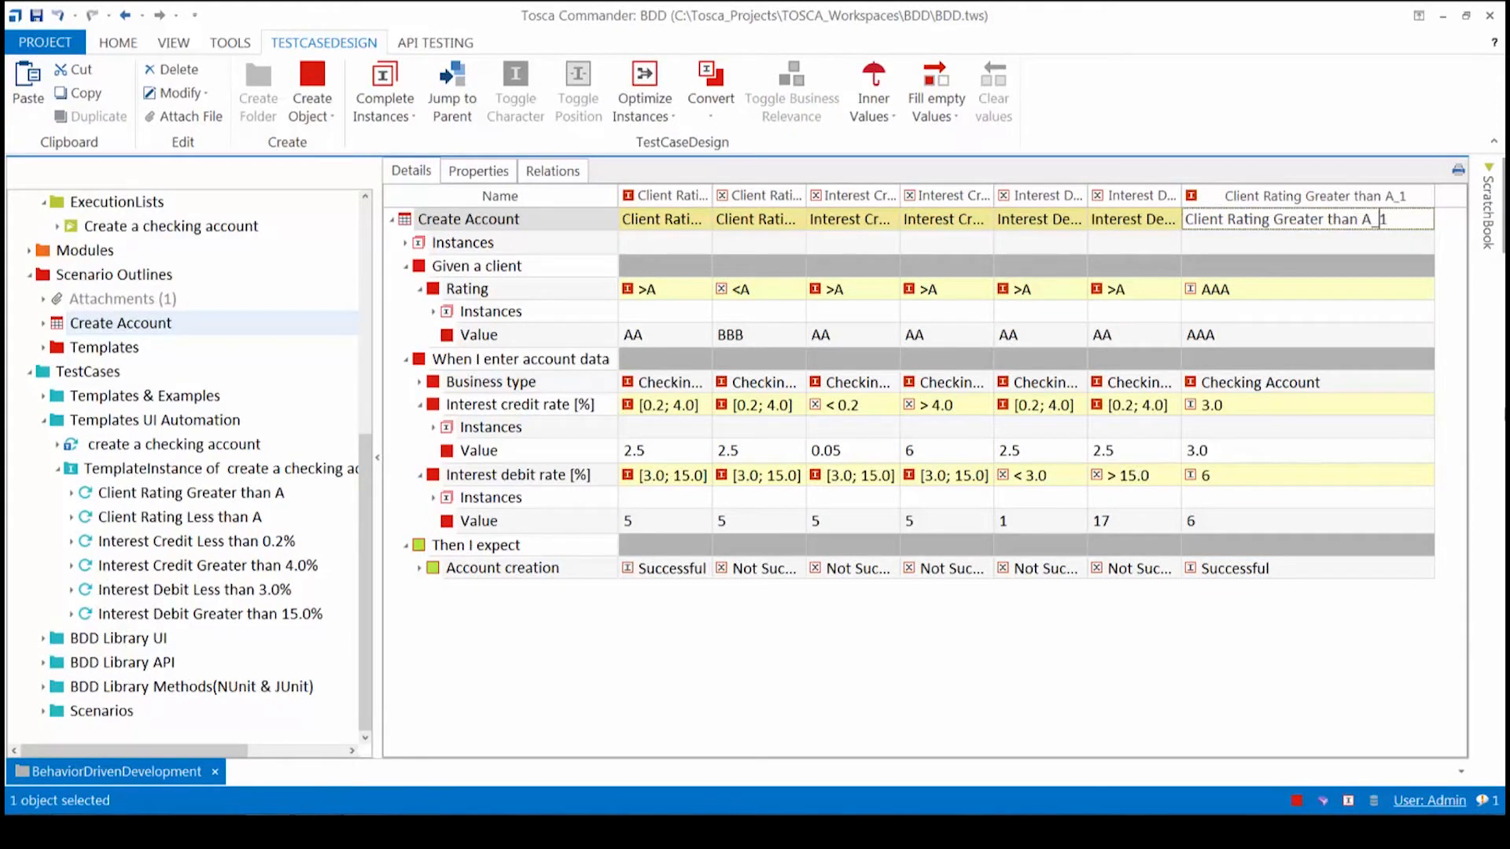
type("AAA")
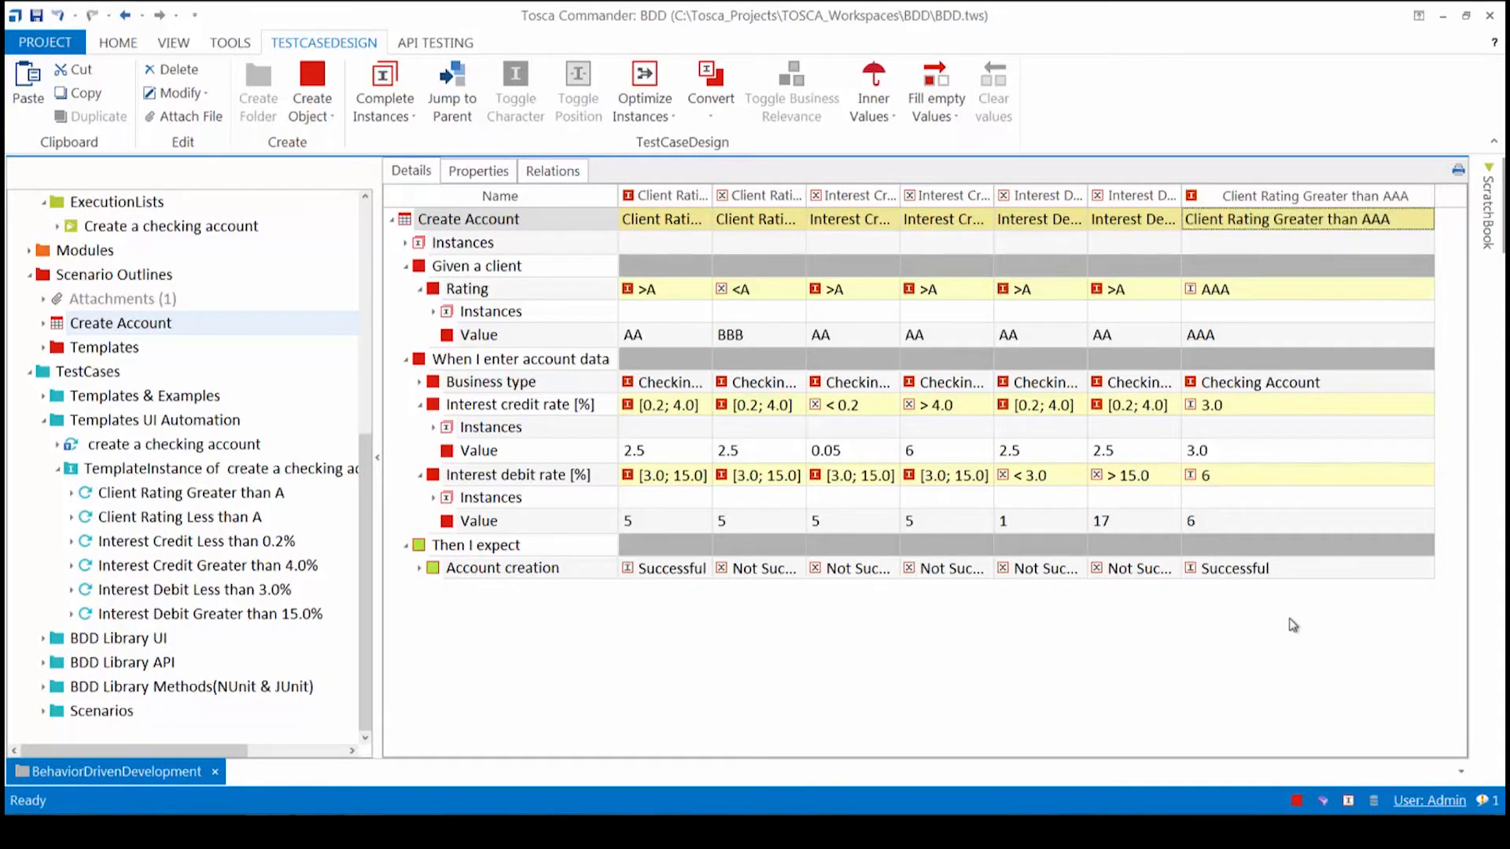
mouse_move(1248, 441)
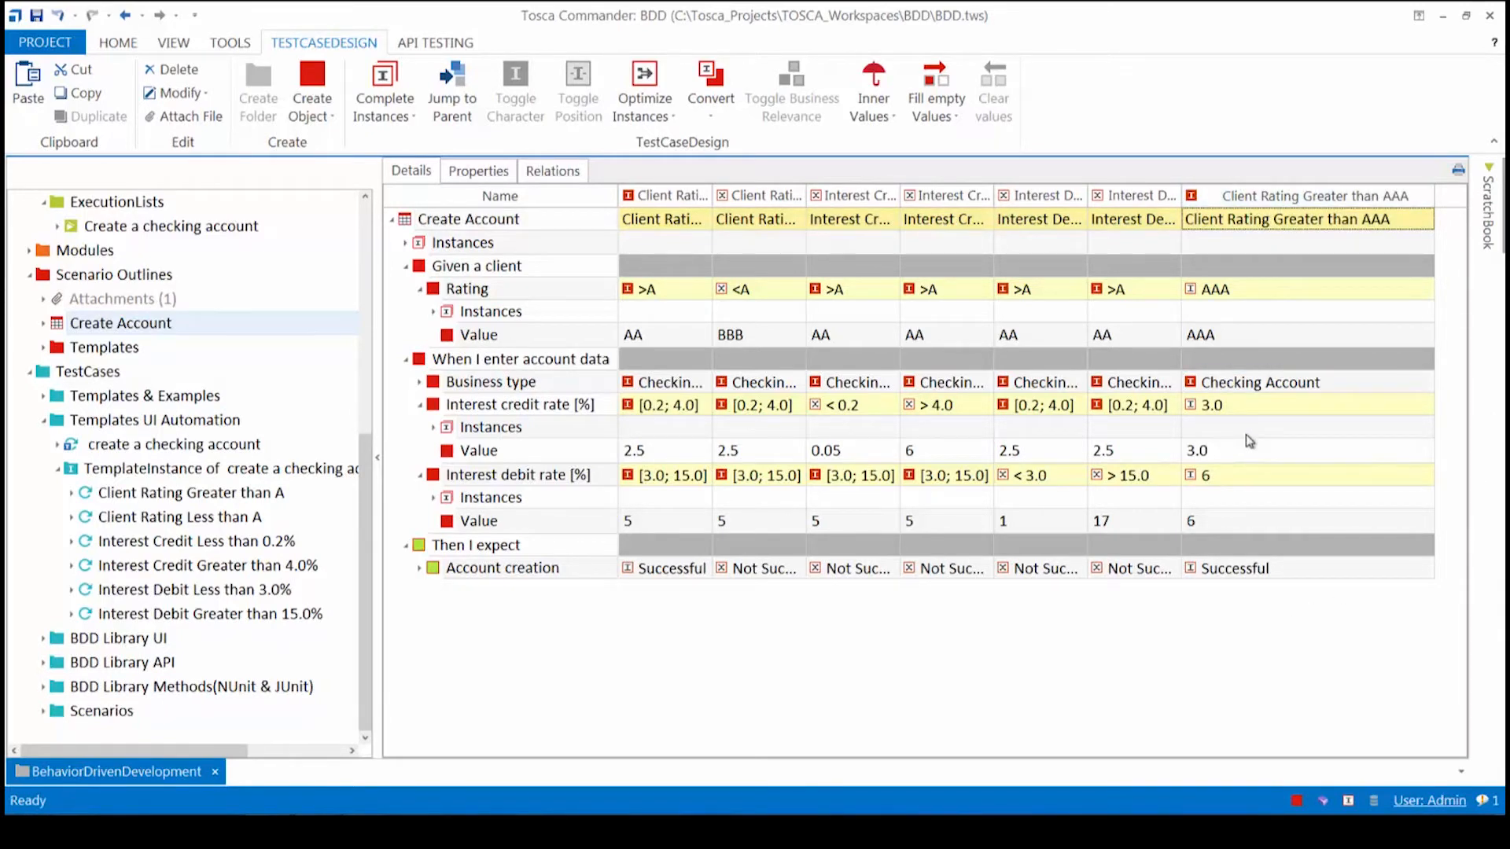
Reinstantiate the create a checking account TemplateInstance from the updated test sheet.
double_click(174, 443)
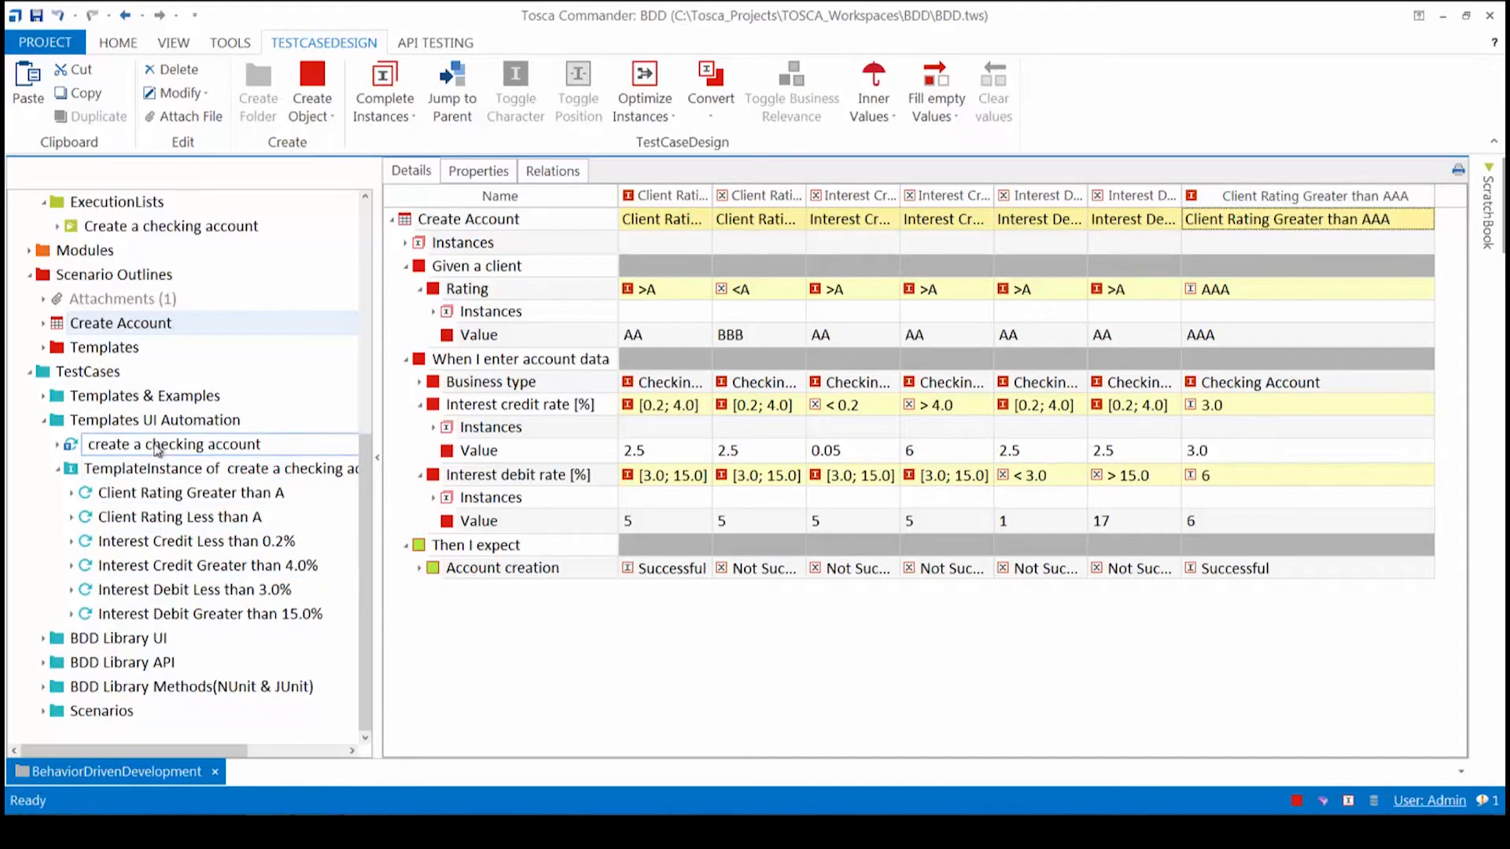
left_click(221, 469)
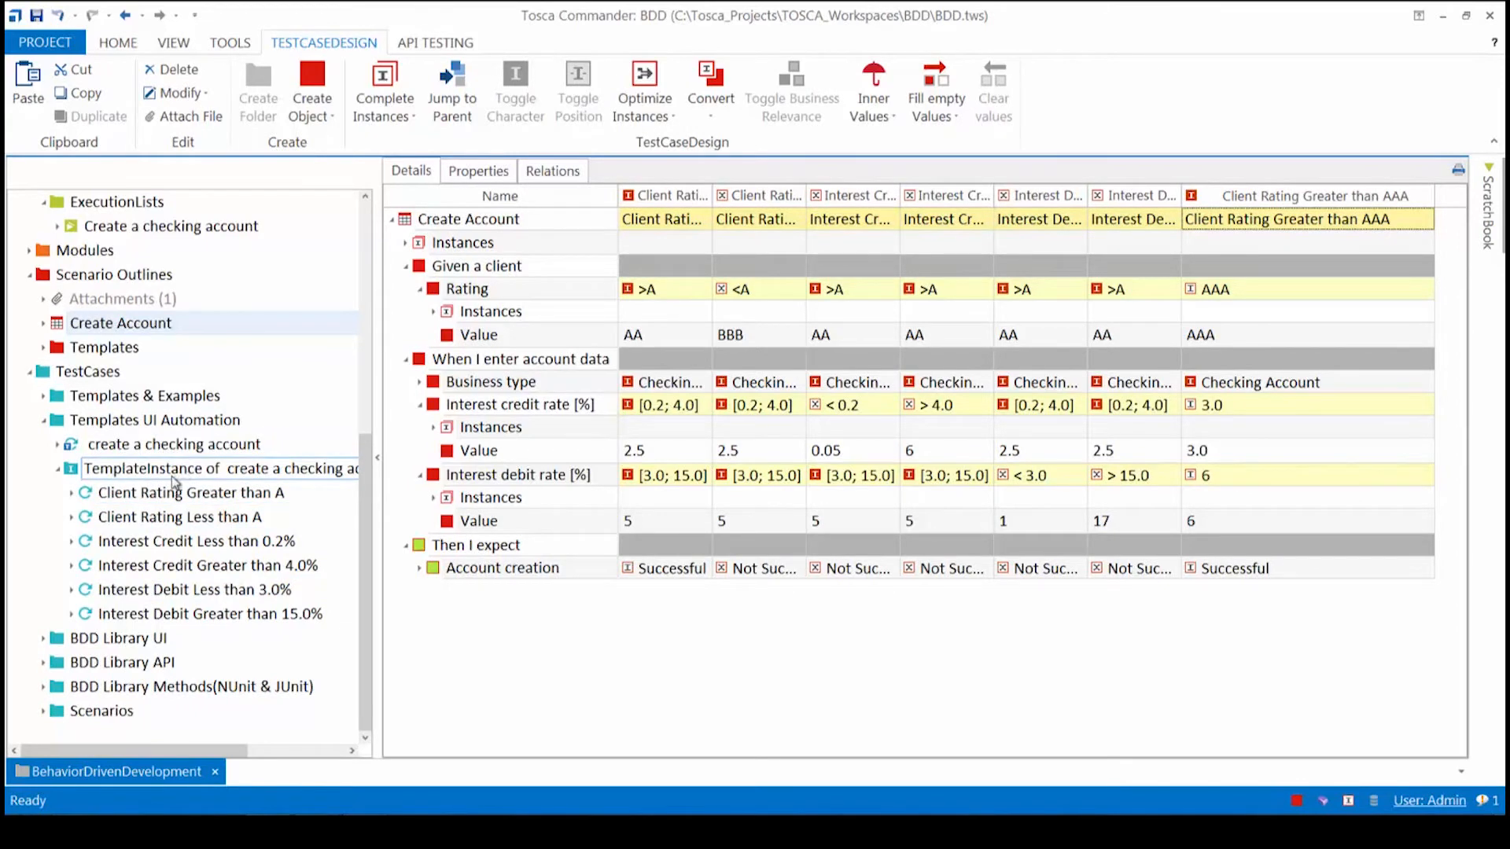
left_click(221, 469)
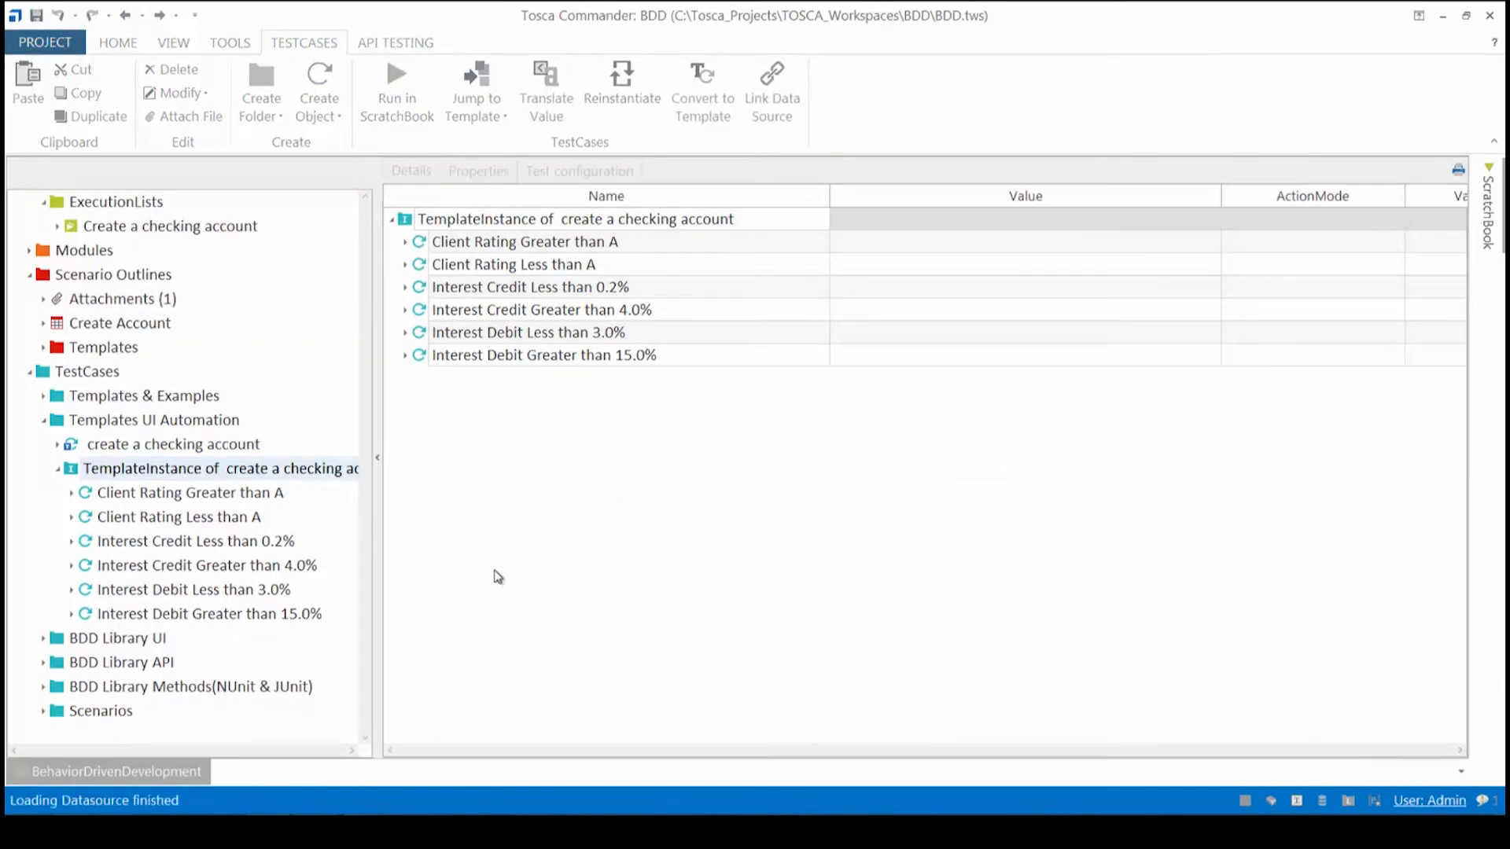
left_click(621, 86)
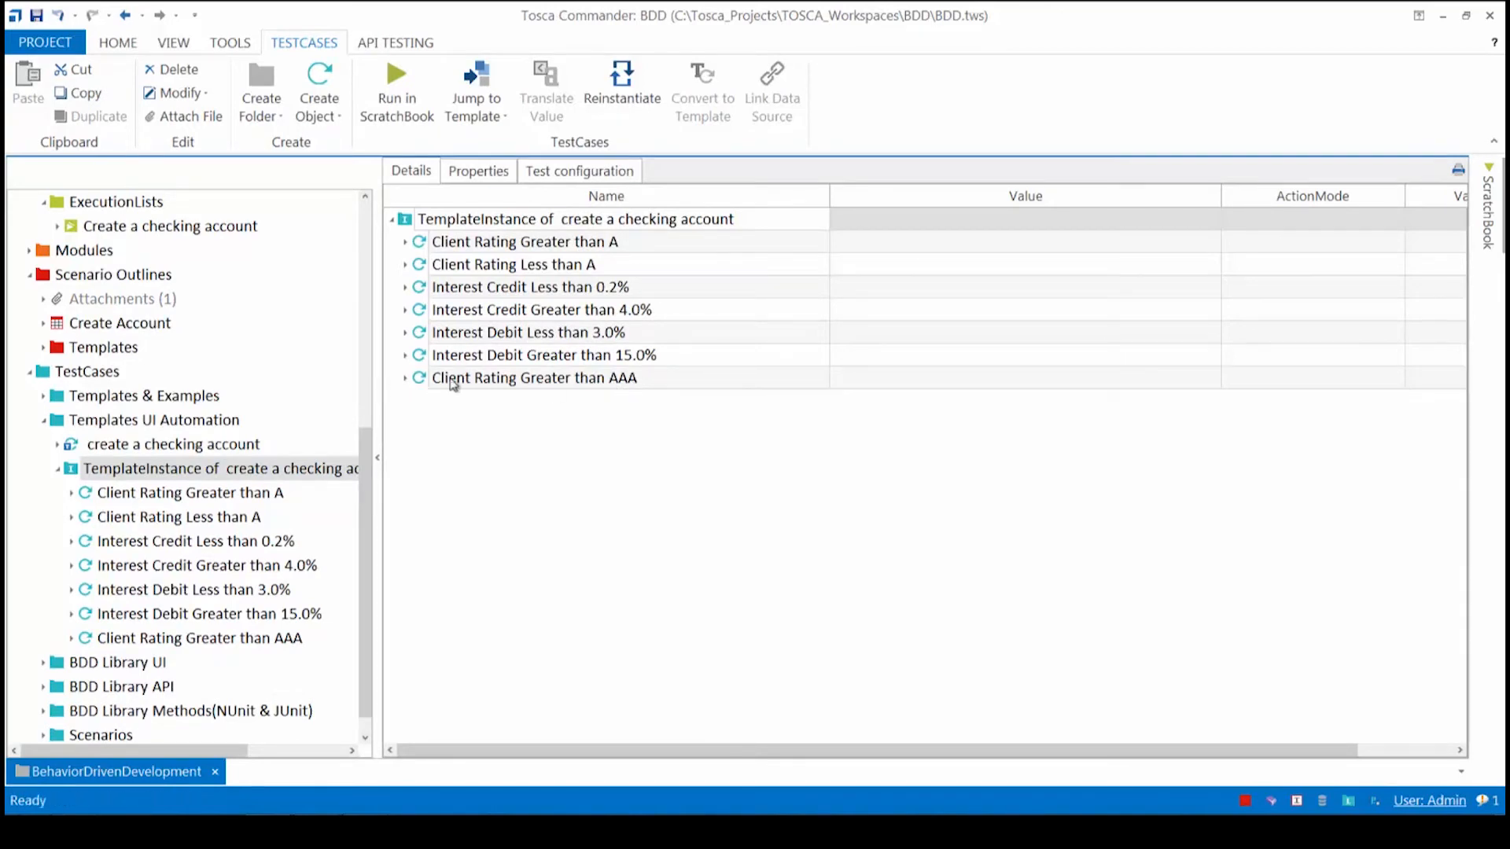
Expand the new Client Rating Greater than AAA test case and review its AAA, 3.0 and 6 values.
left_click(406, 377)
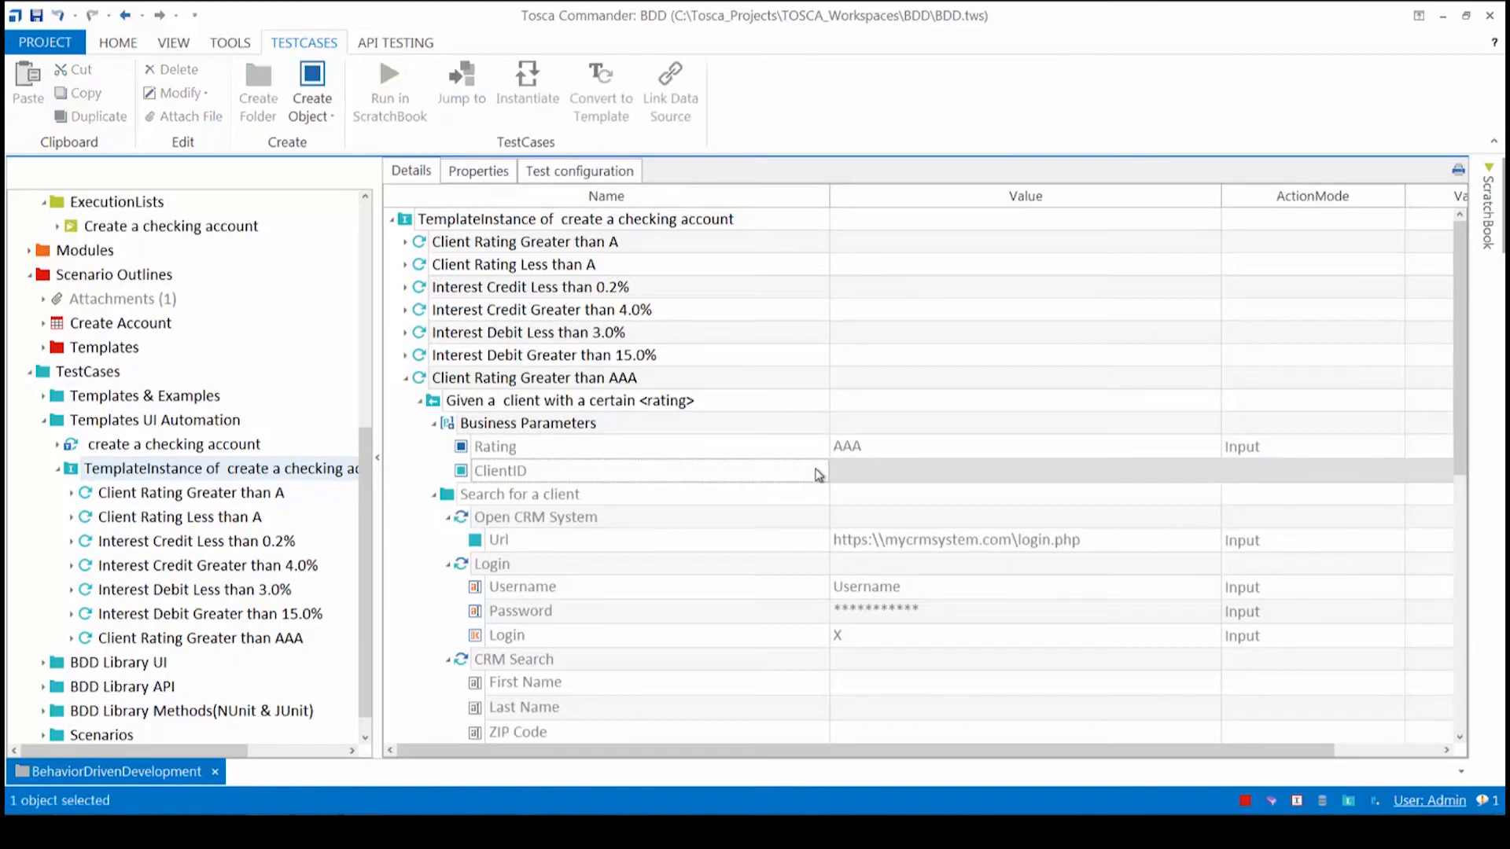
mouse_move(826, 472)
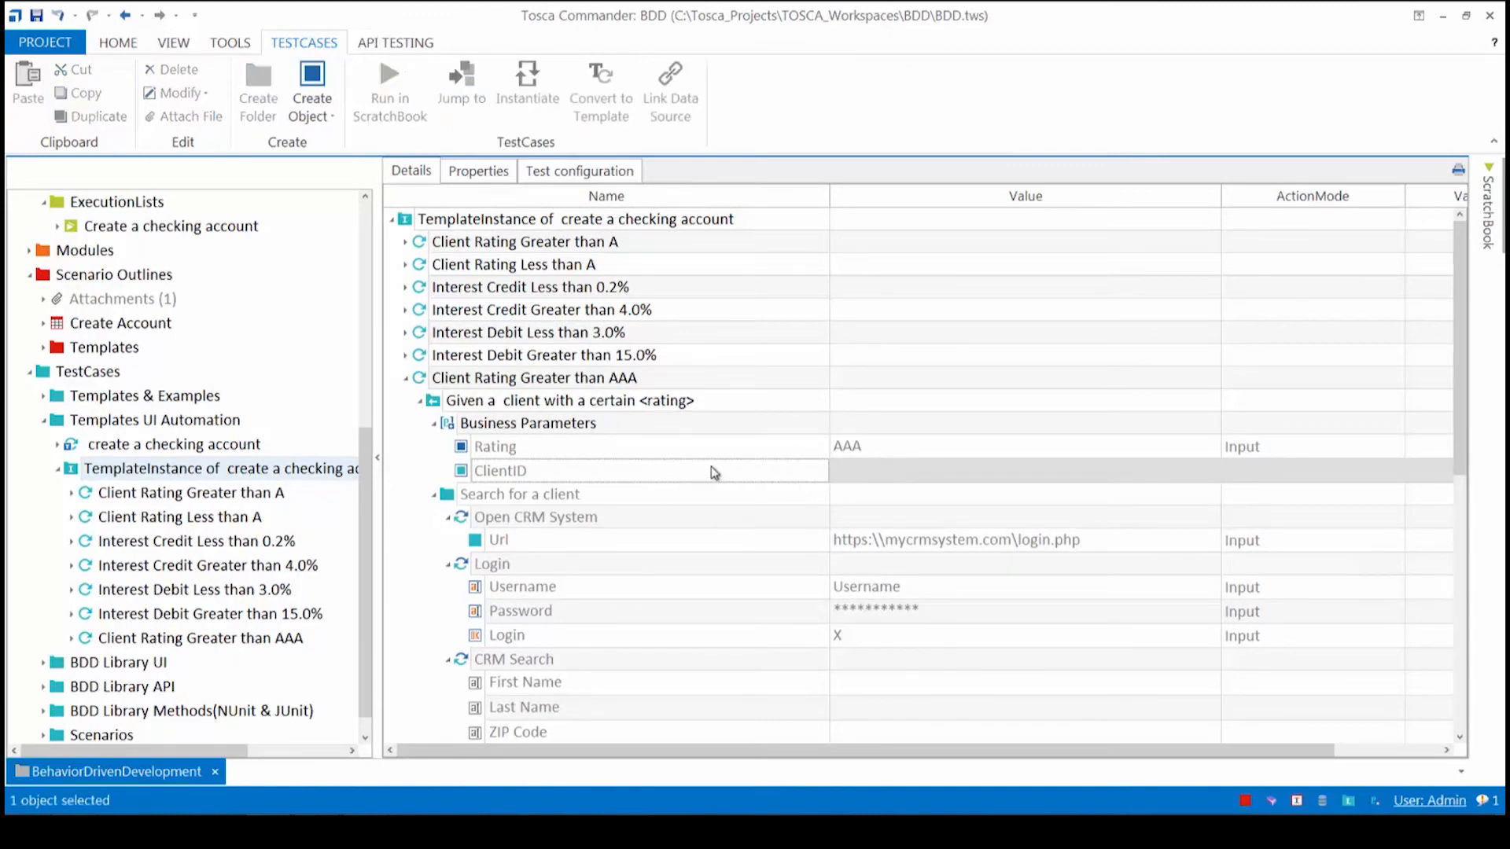
scroll("down", 3)
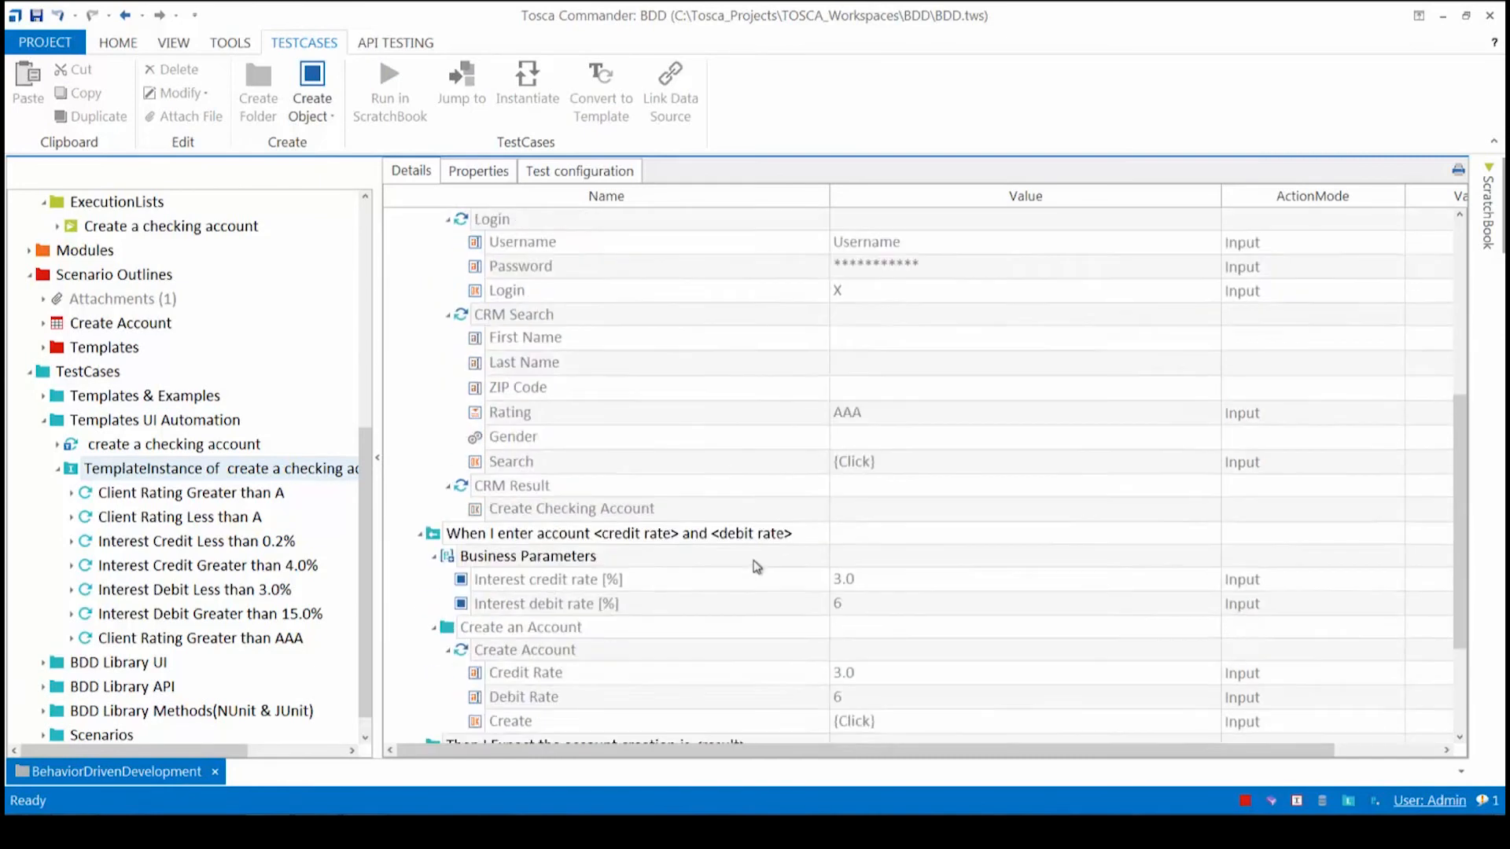
scroll("down", 3)
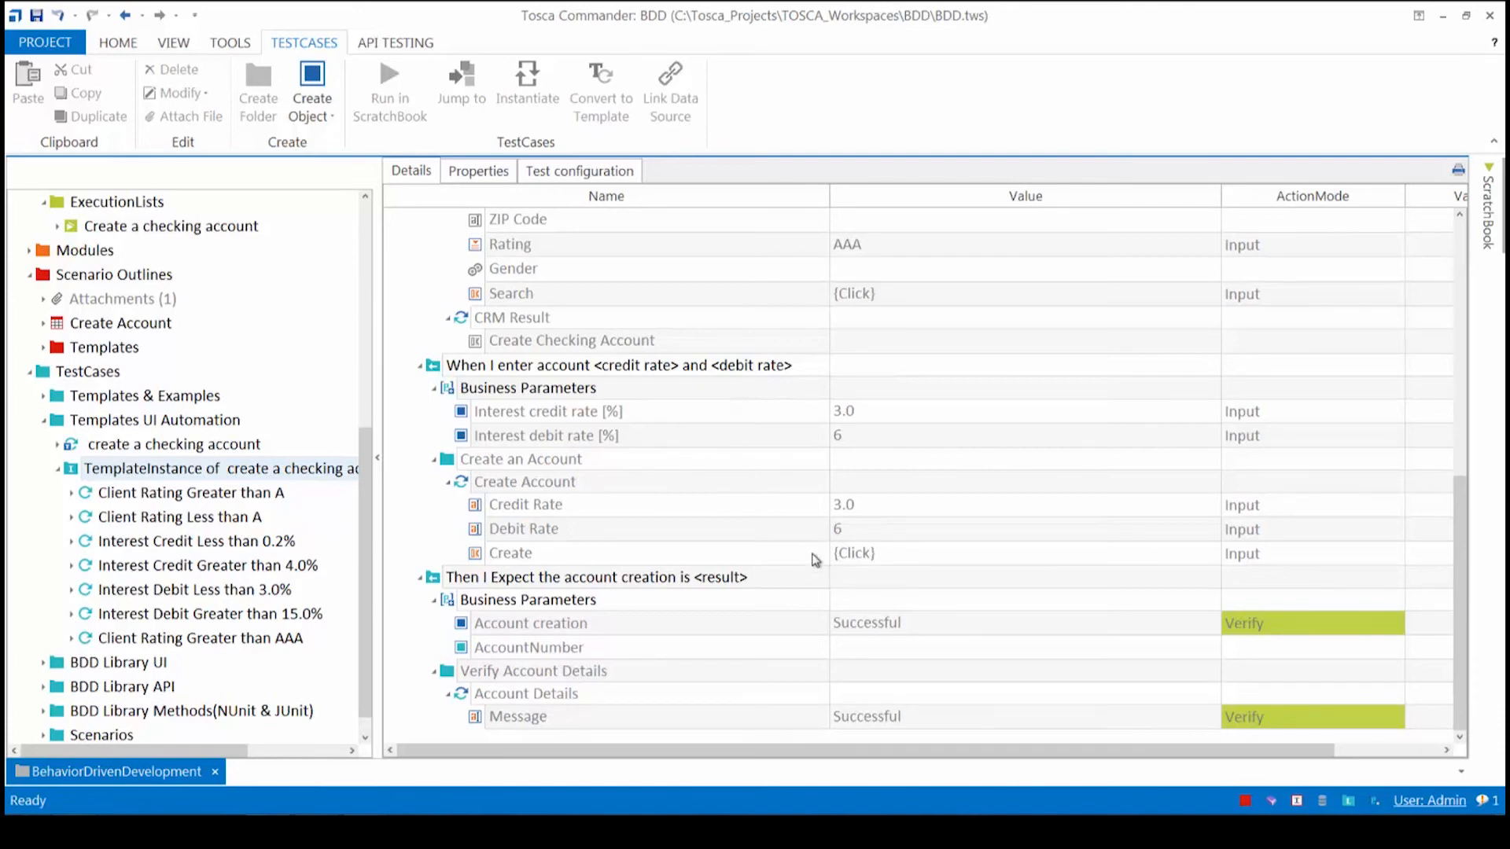
mouse_move(165, 341)
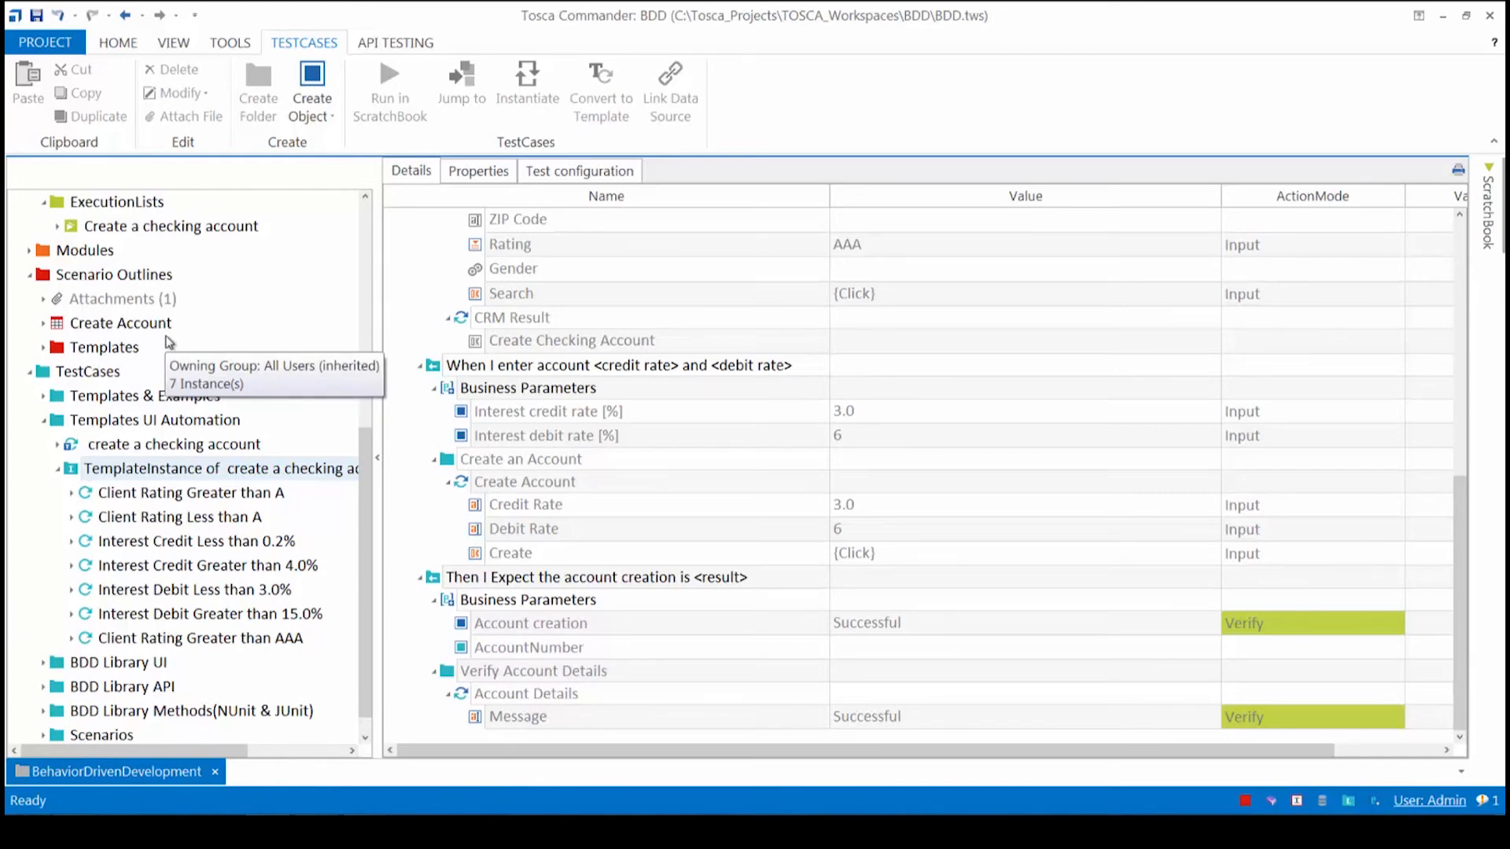
mouse_move(168, 344)
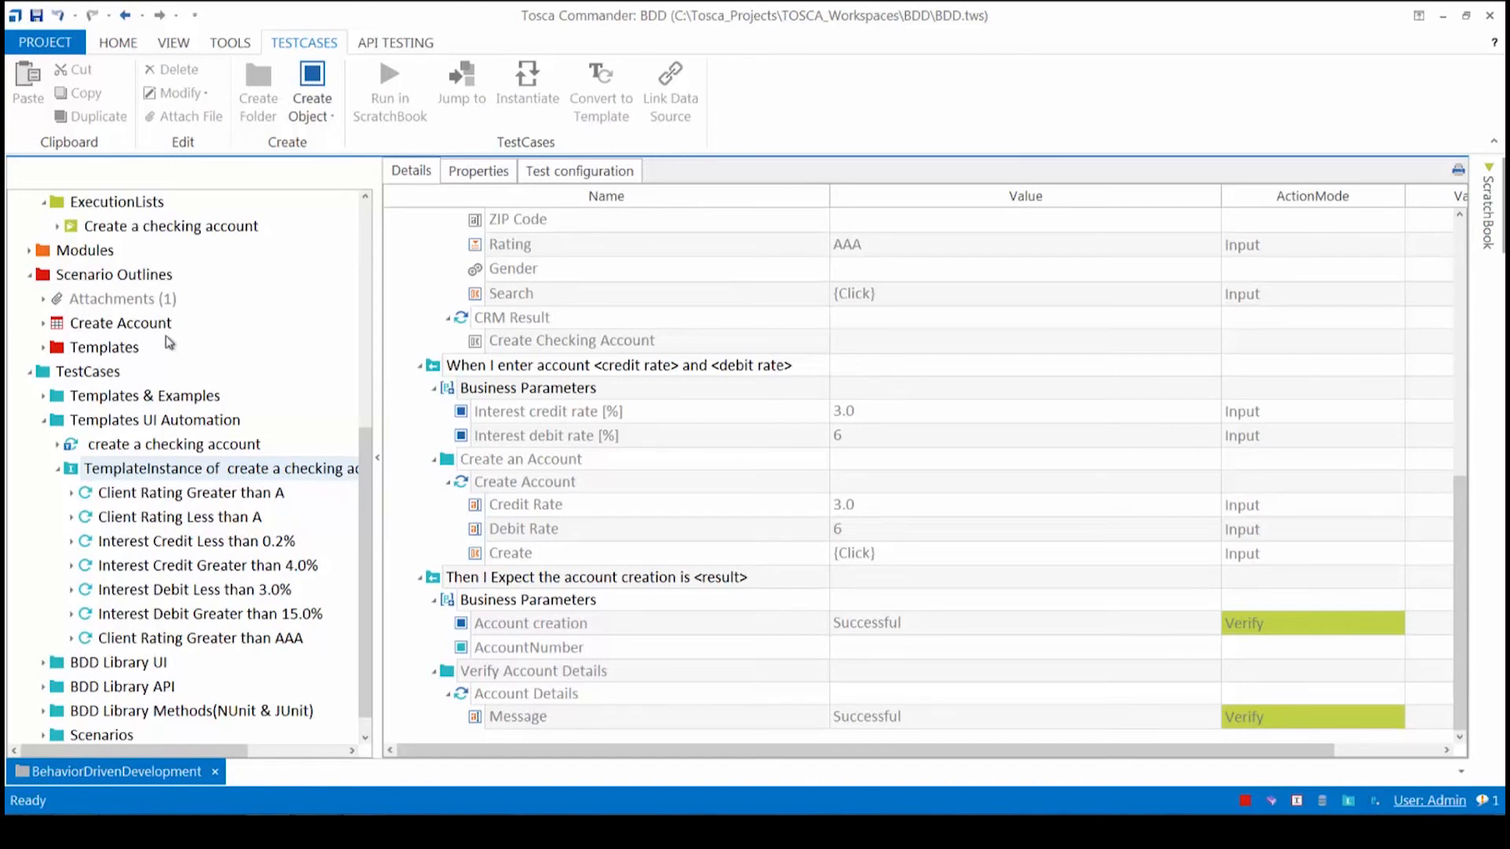
Return to the Create Account sheet, then show the TestCases folder with the create a checking account template.
left_click(222, 469)
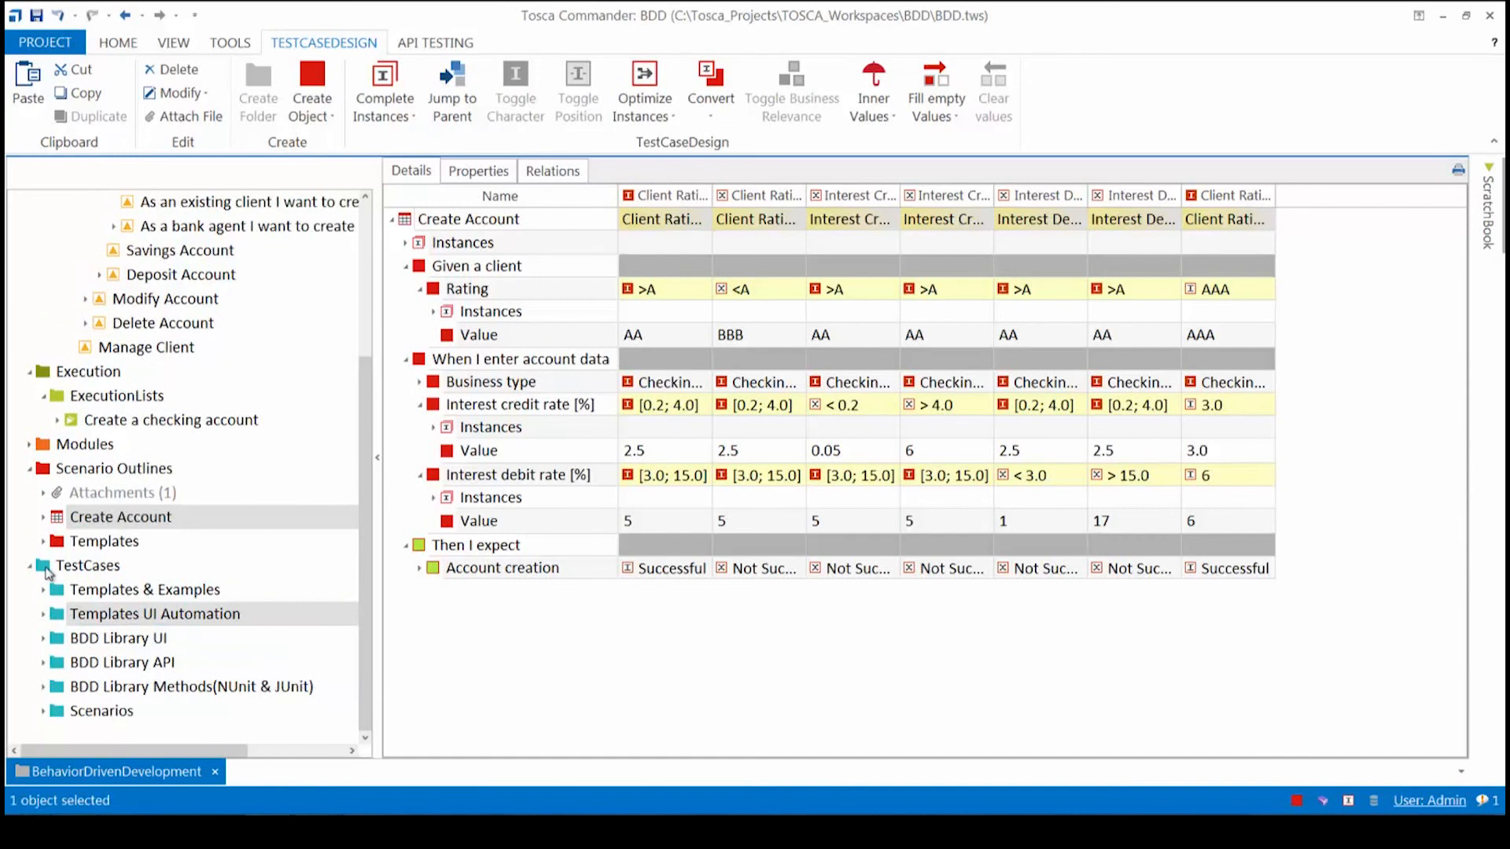
left_click(86, 565)
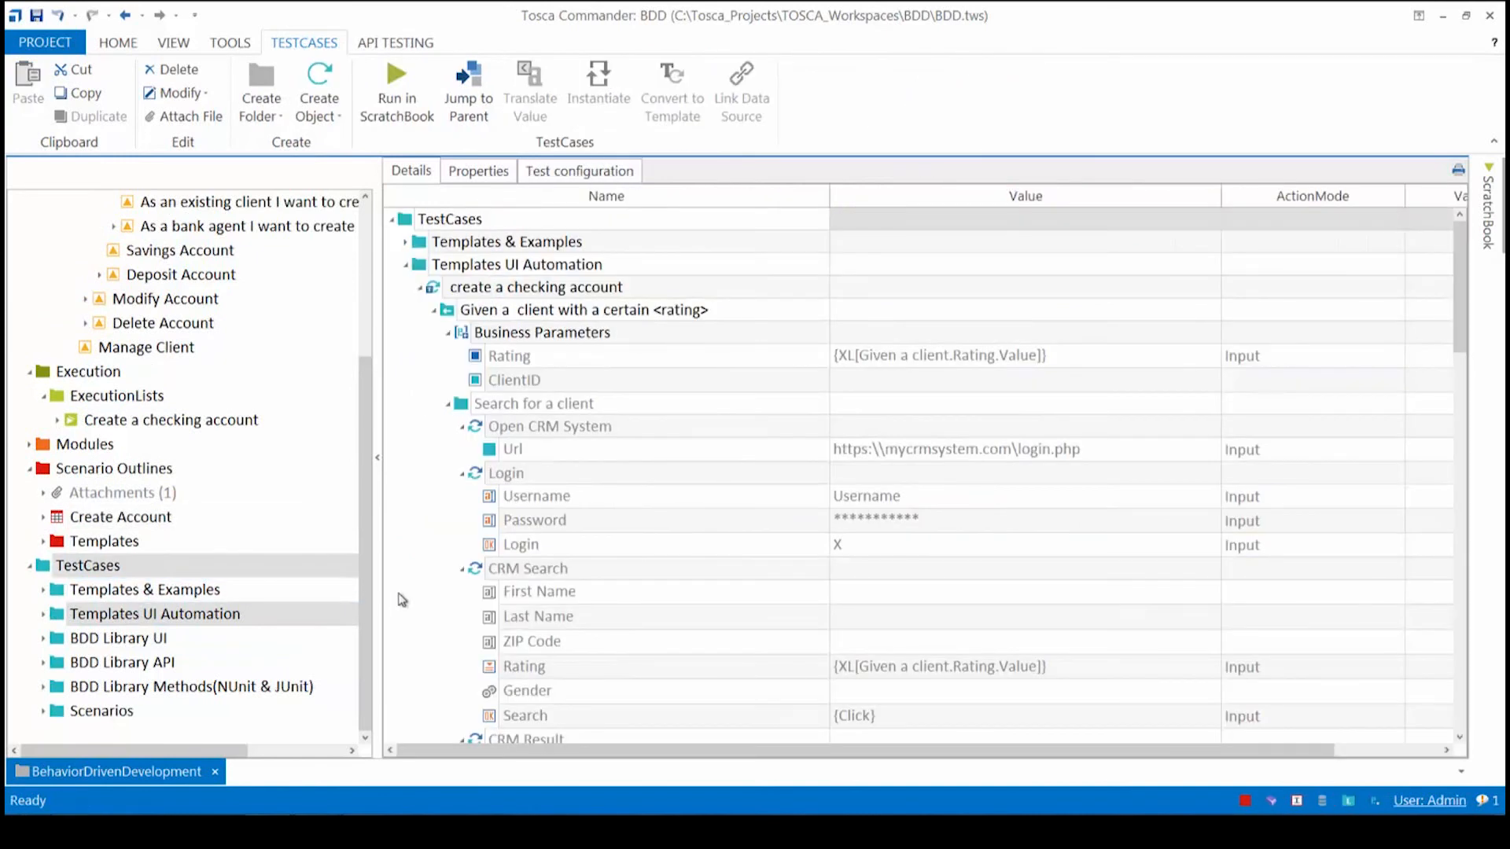